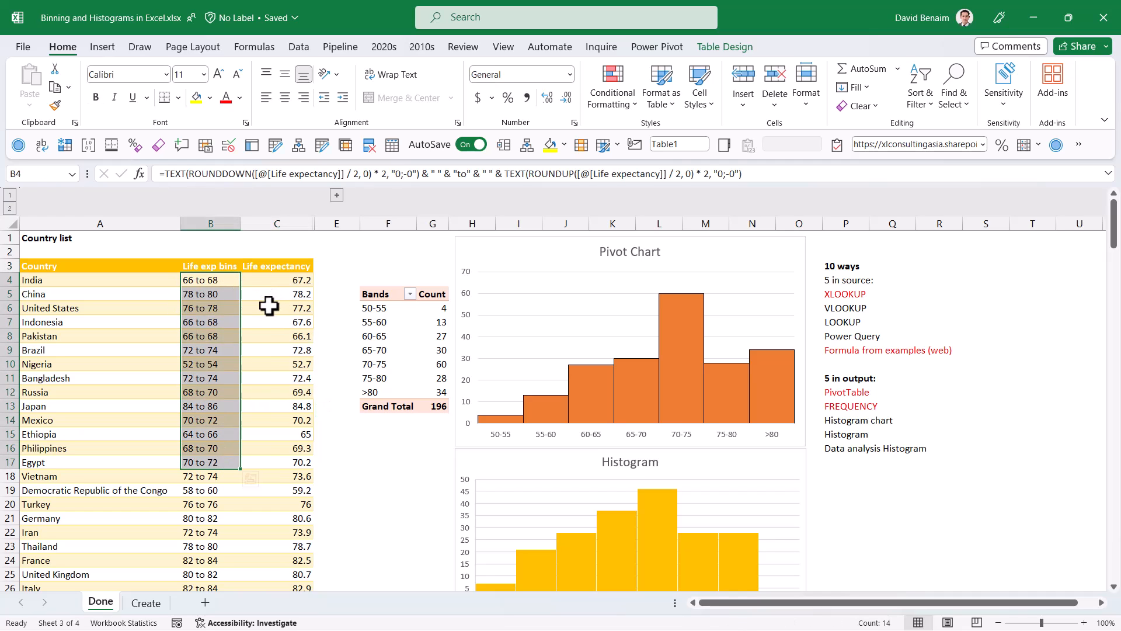
Step: Go to the Create sheet and select the Life expectancy column B3:B25
left_click(433, 308)
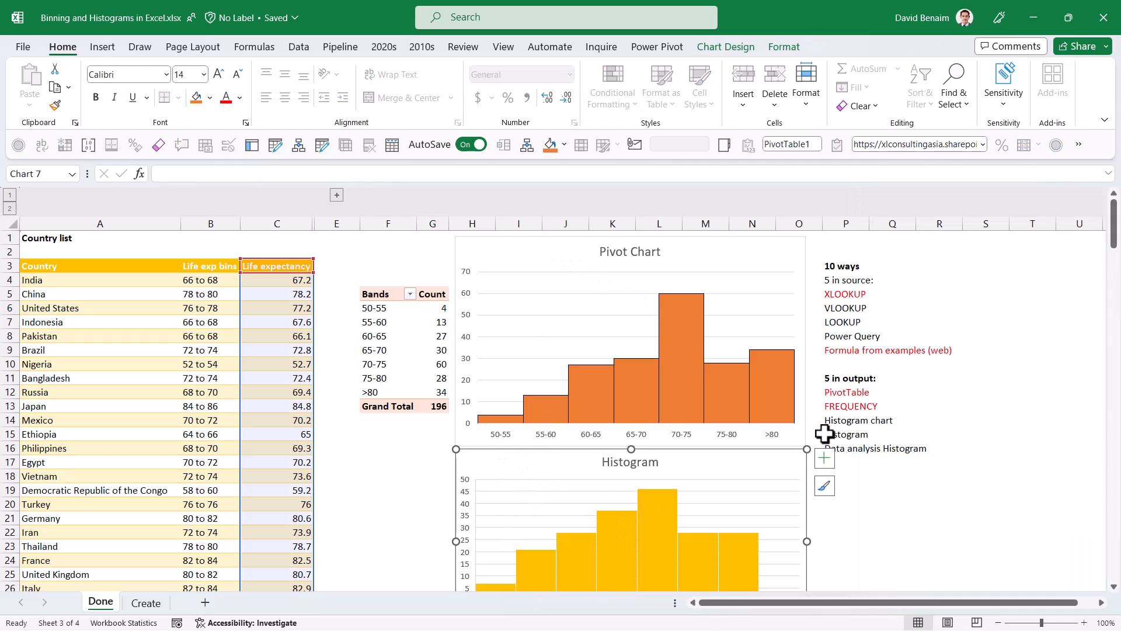
scroll("down", 3)
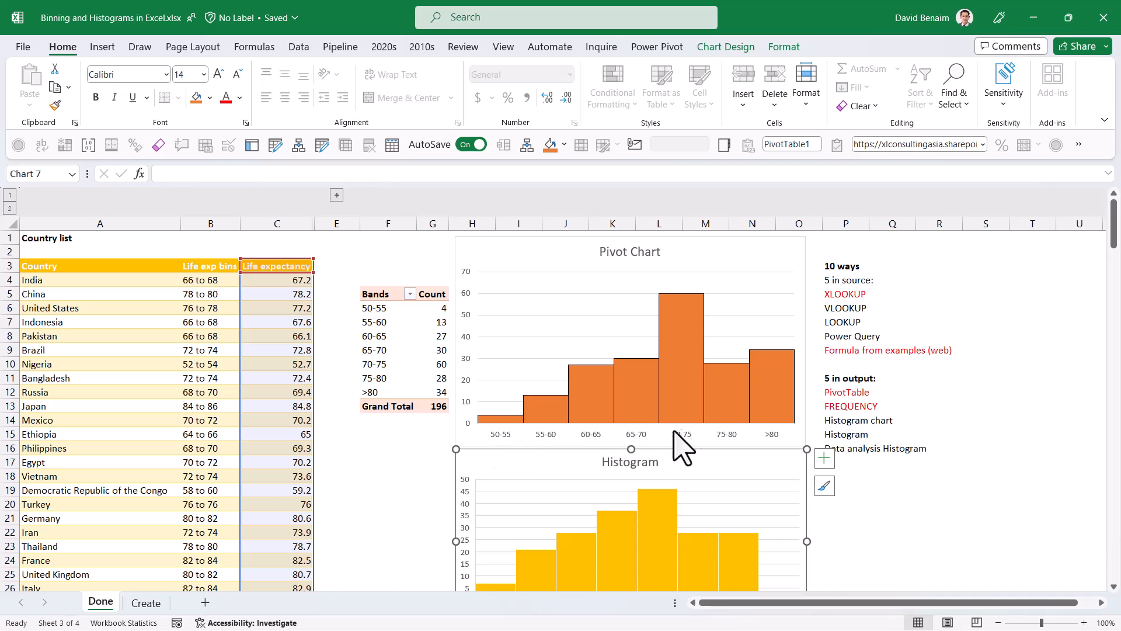
left_click(388, 335)
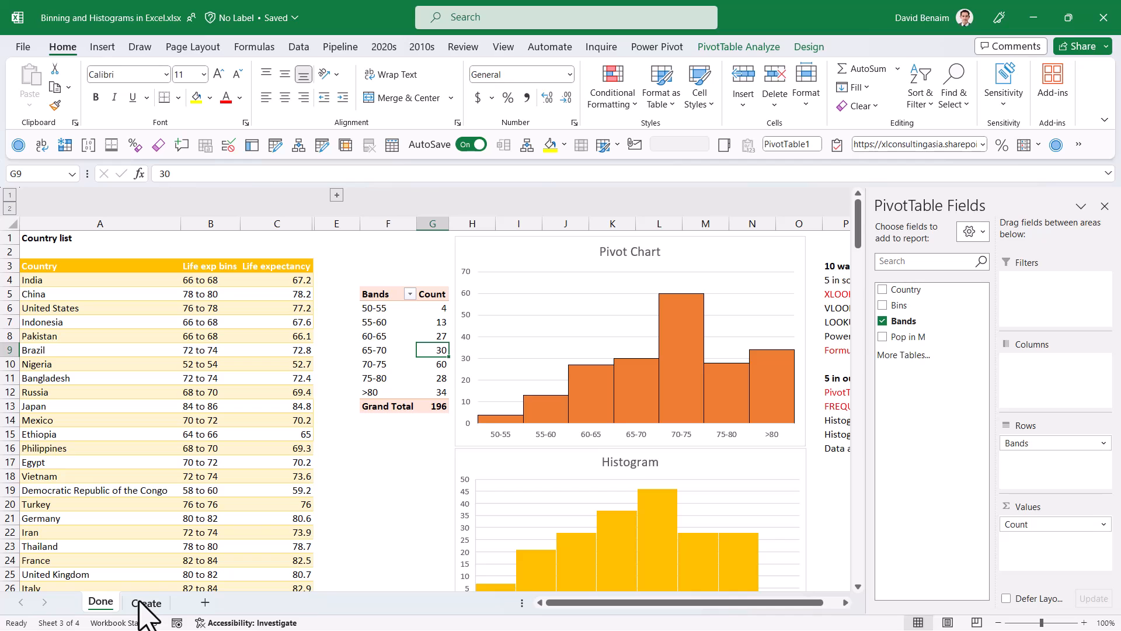
left_click(147, 602)
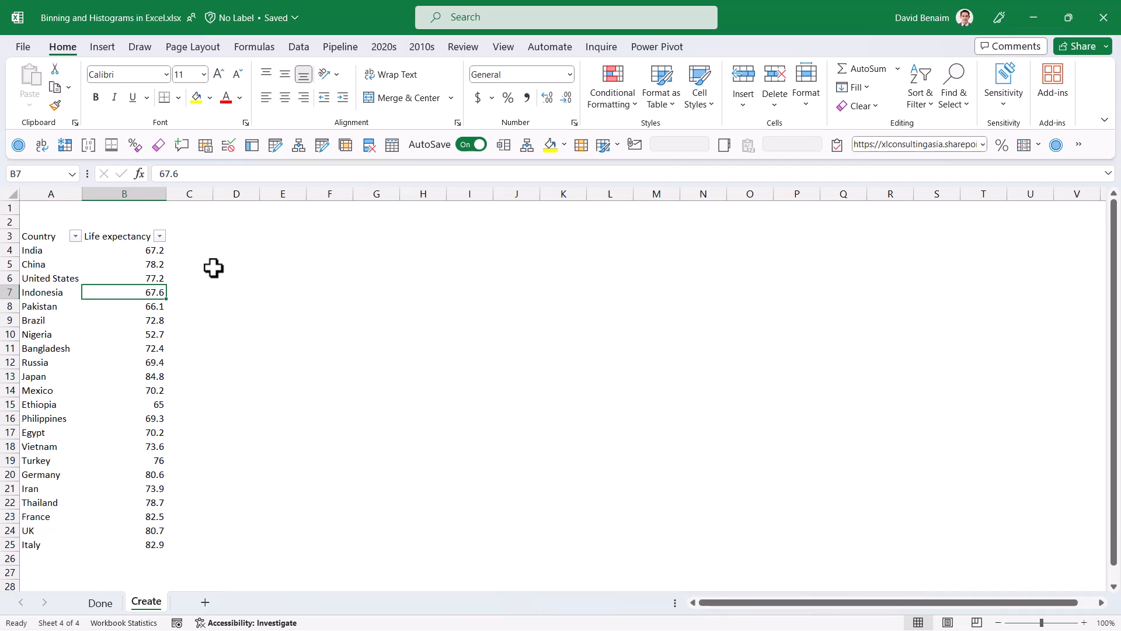
mouse_move(124, 287)
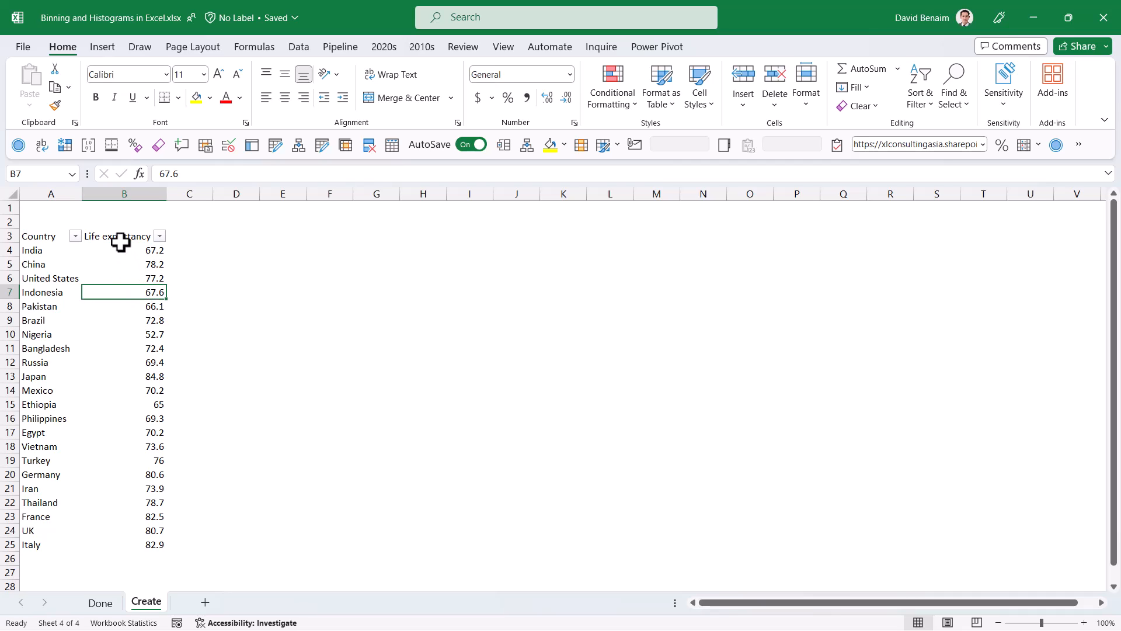
left_click_drag(124, 235, 123, 320)
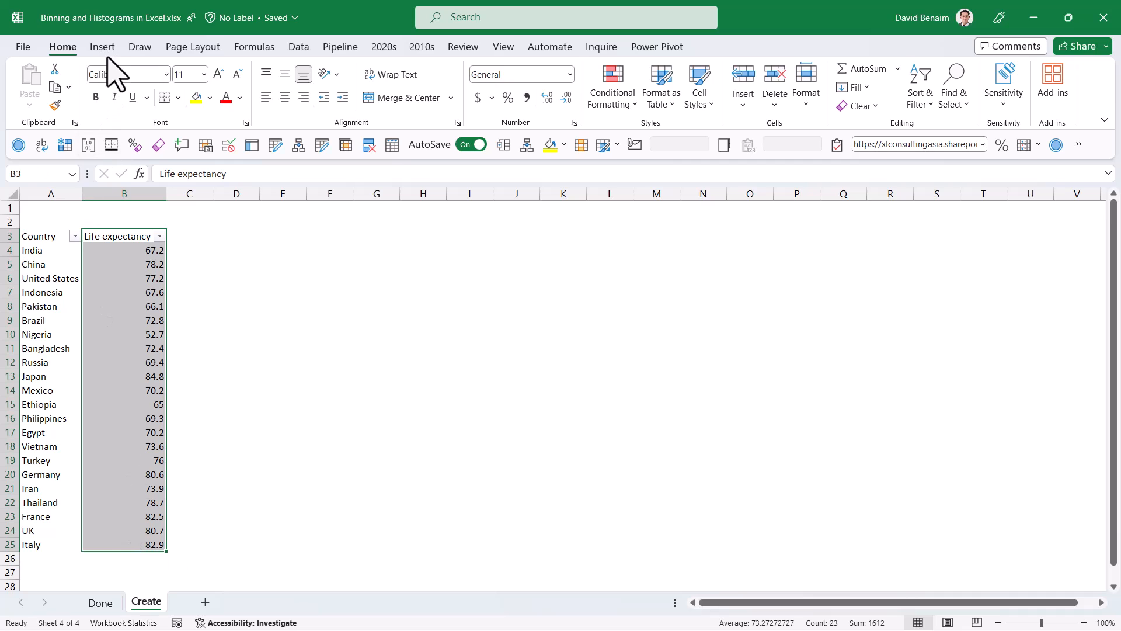
Step: Insert a Histogram statistic chart of the selected life expectancy values
left_click(101, 47)
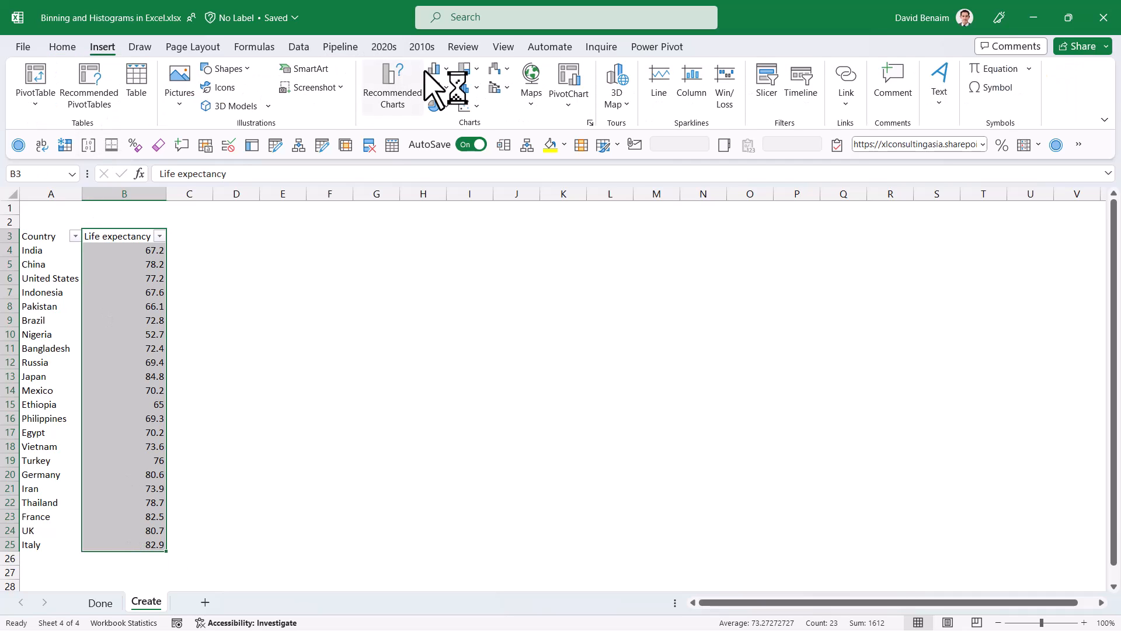
left_click(465, 86)
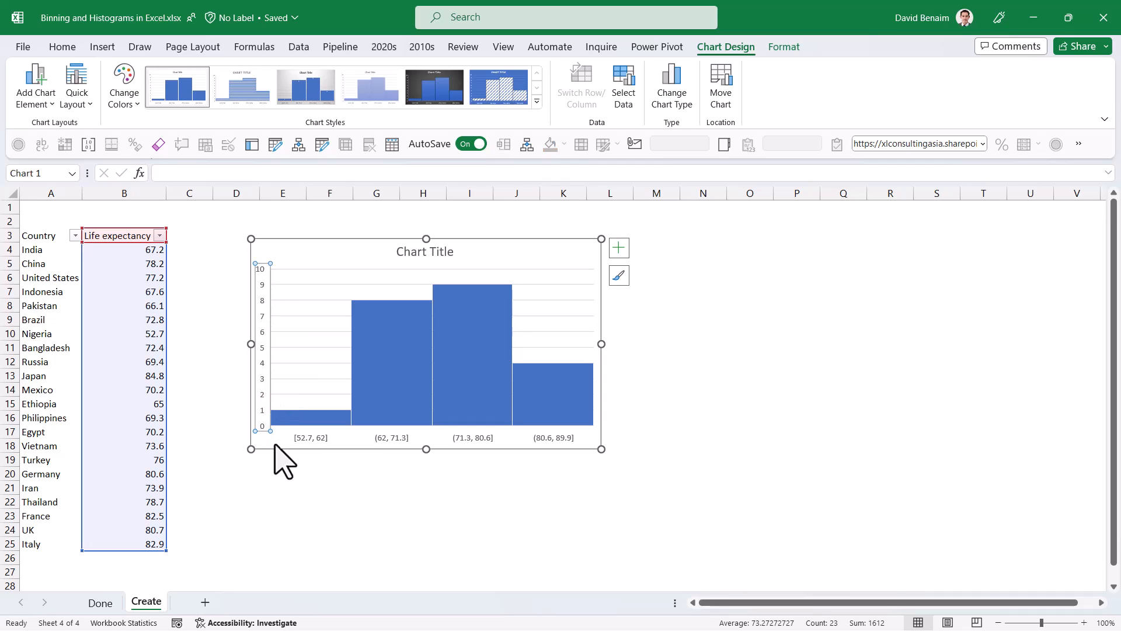
mouse_move(269, 411)
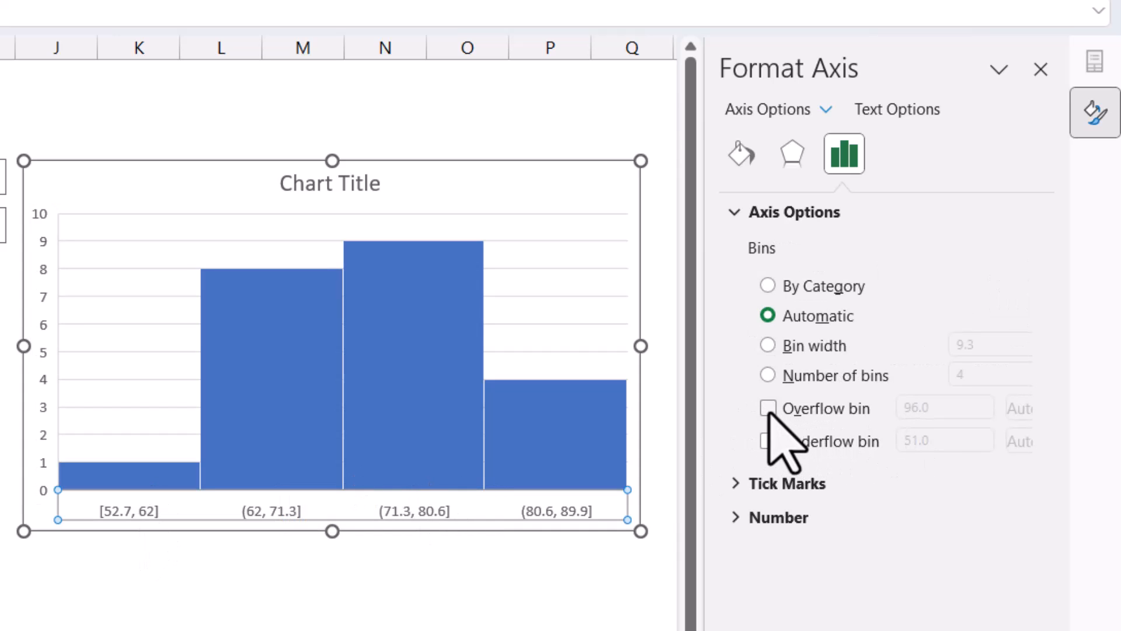
Step: Set histogram bin width to 5 with an overflow bin and underflow bin at 53.0
left_click(768, 407)
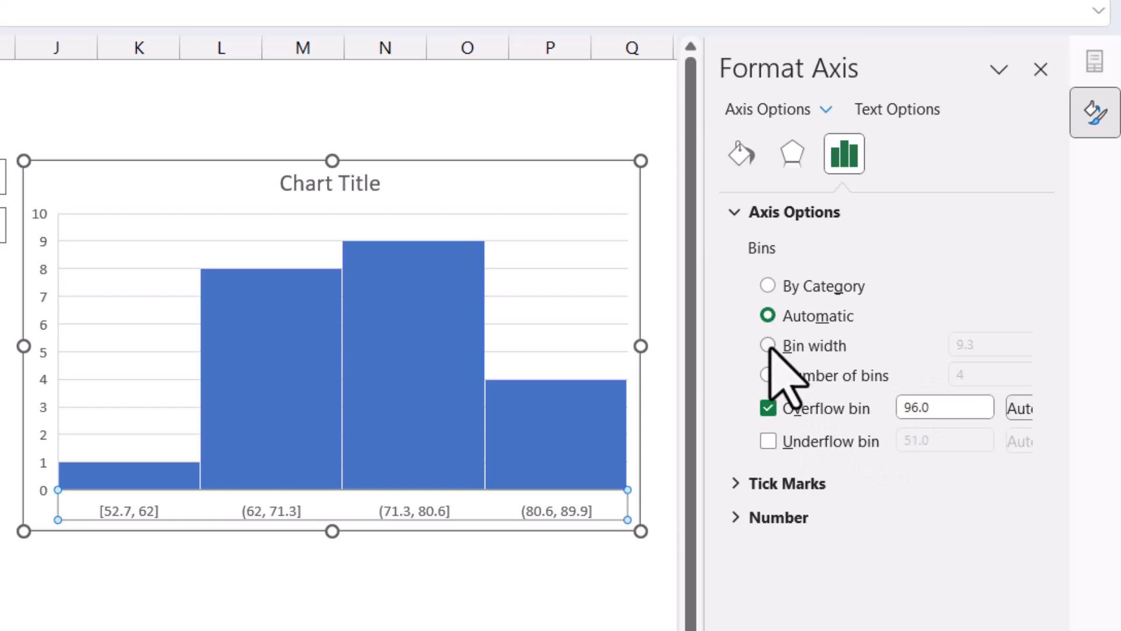
left_click(768, 346)
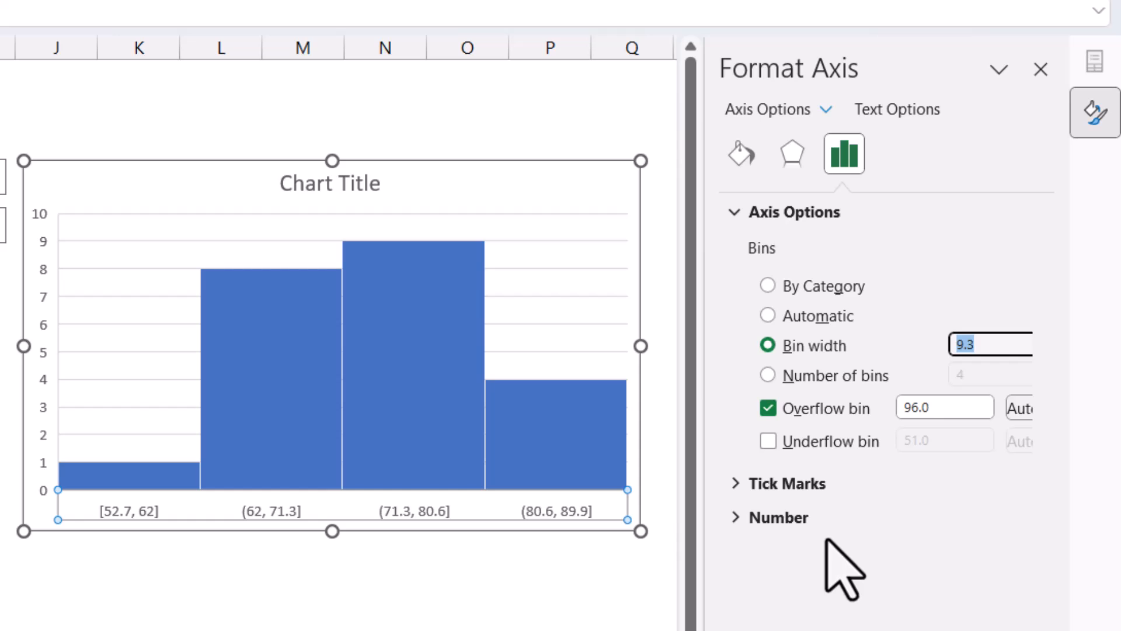
type("5.0")
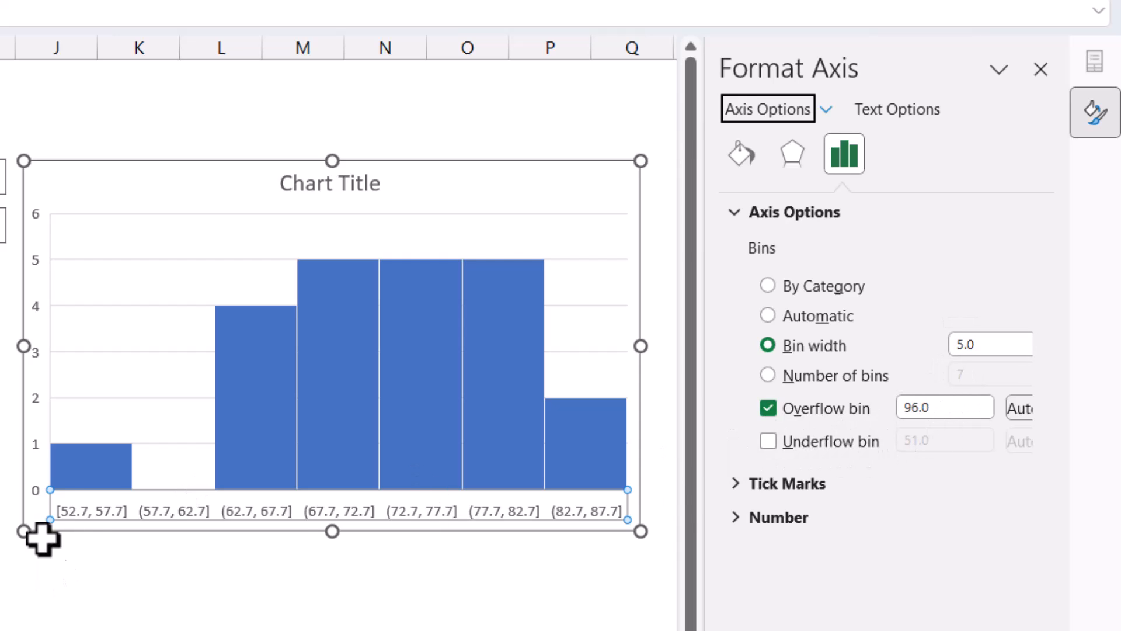
left_click(767, 441)
type("50")
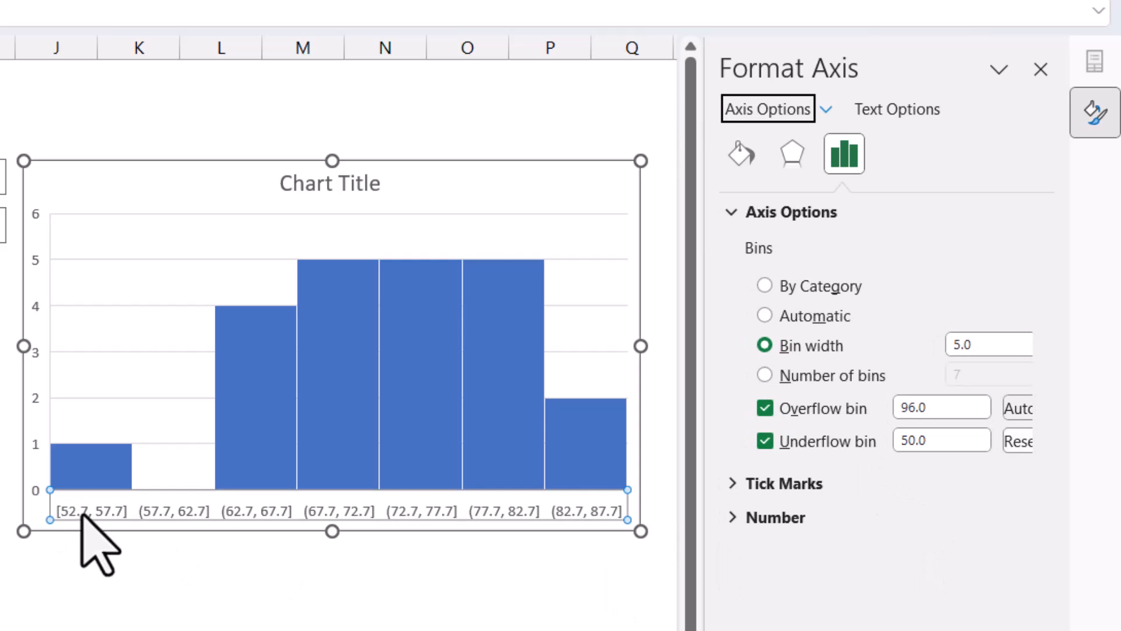
left_click(940, 439)
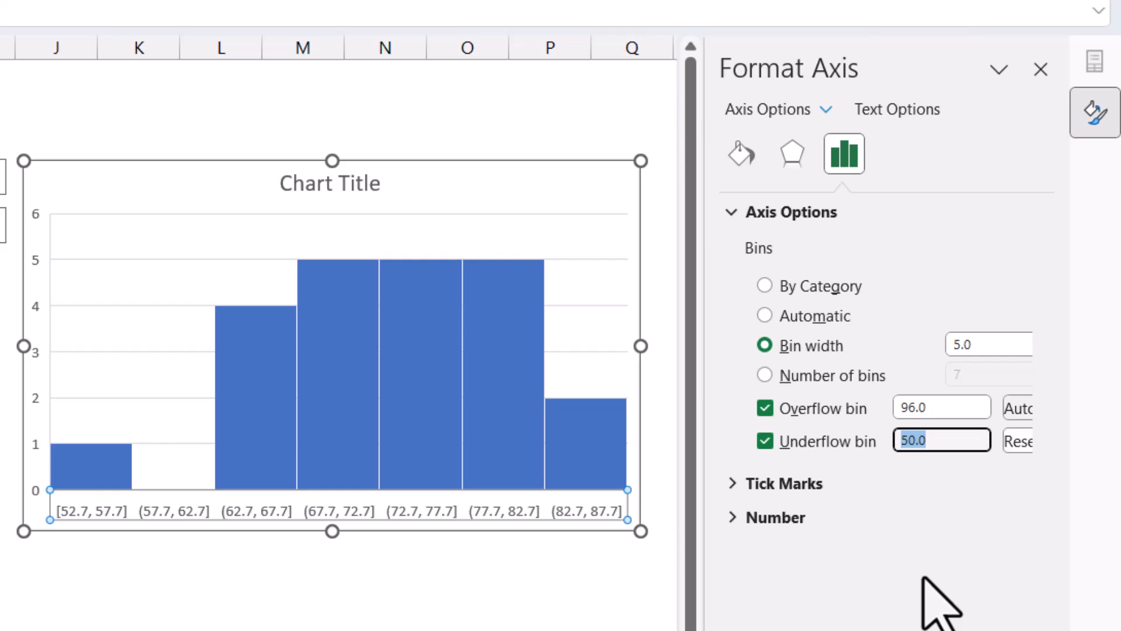
type("53.0")
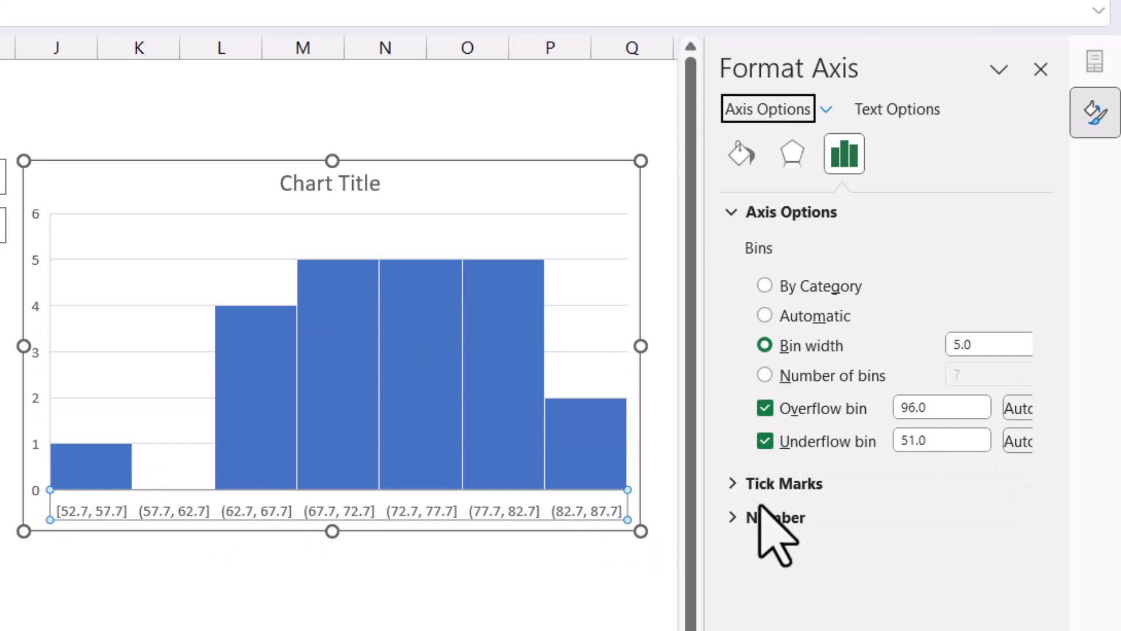
Step: Format the axis bin labels as Number with 0 decimals
left_click(774, 517)
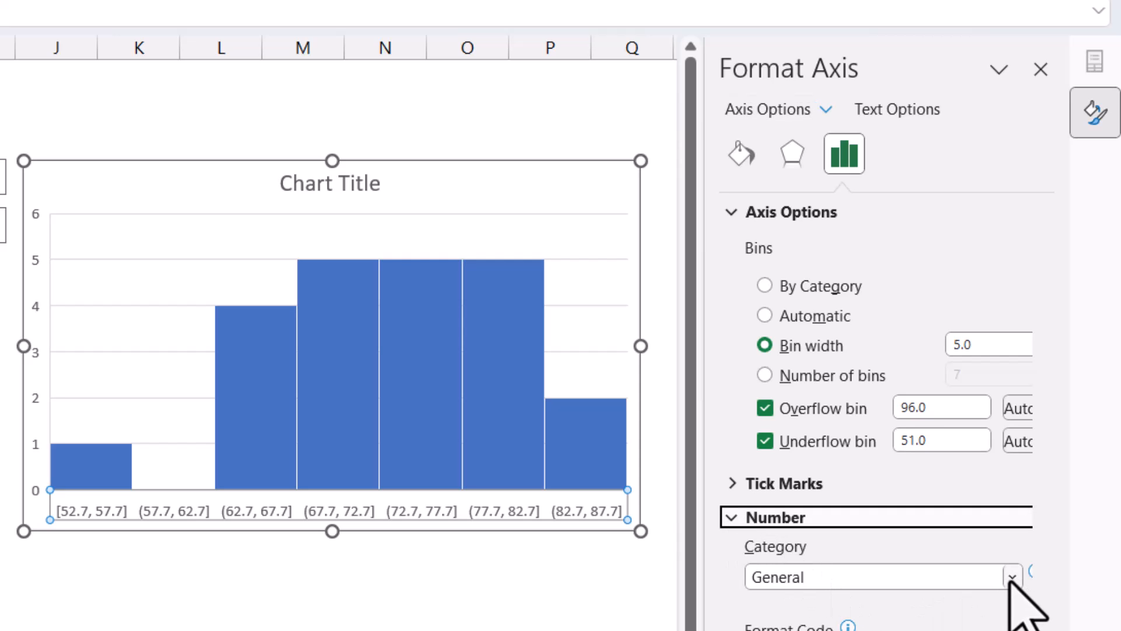
left_click(1009, 577)
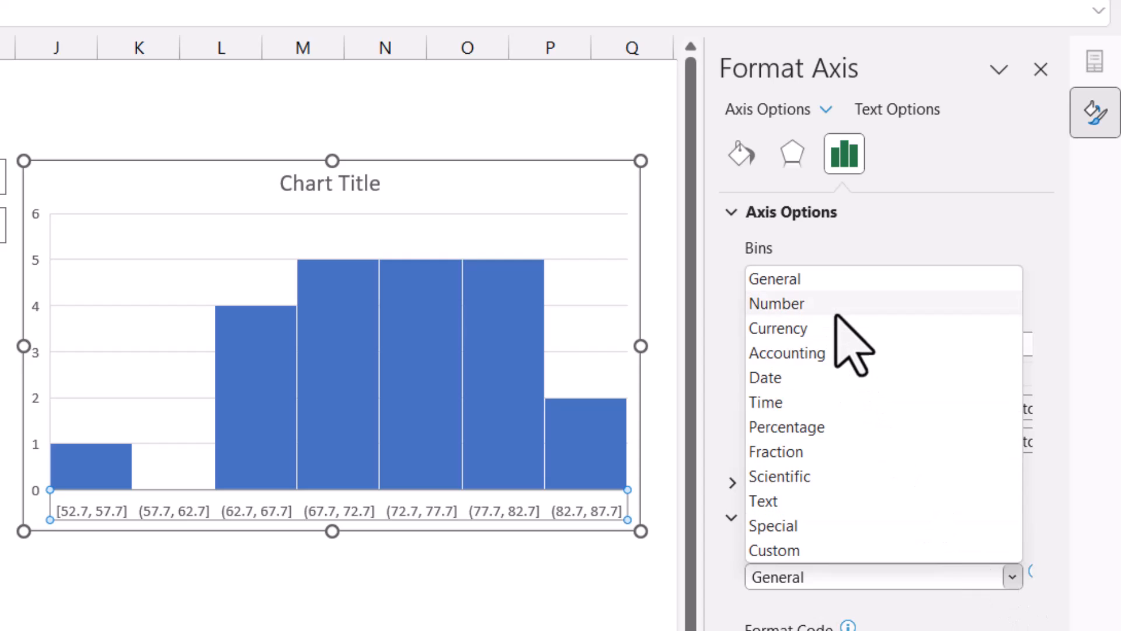
left_click(776, 303)
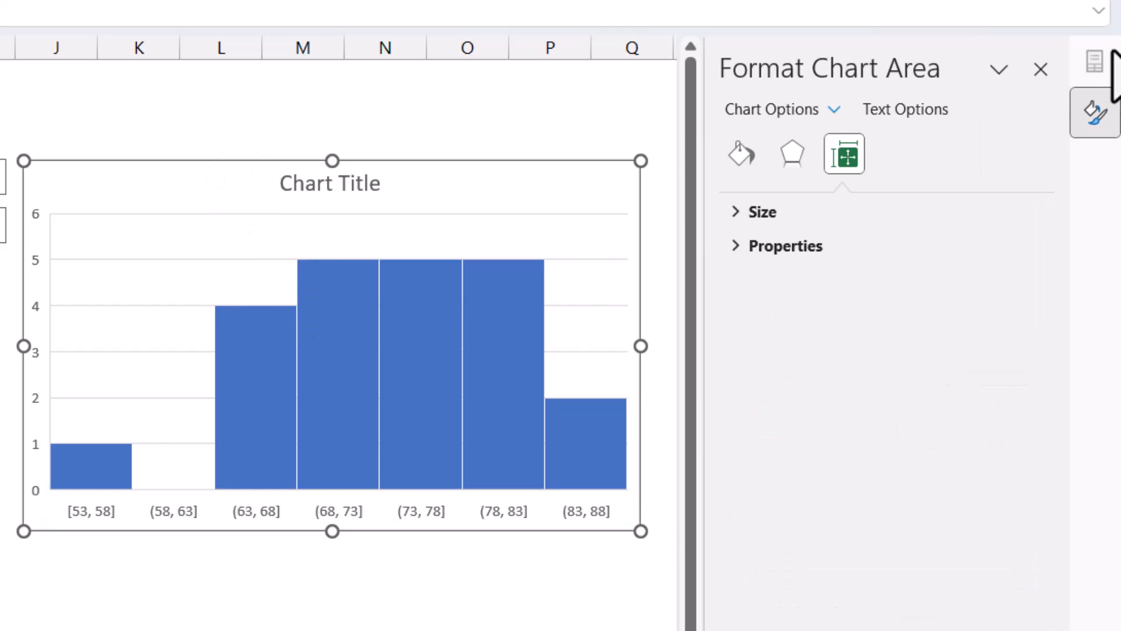
left_click(1040, 69)
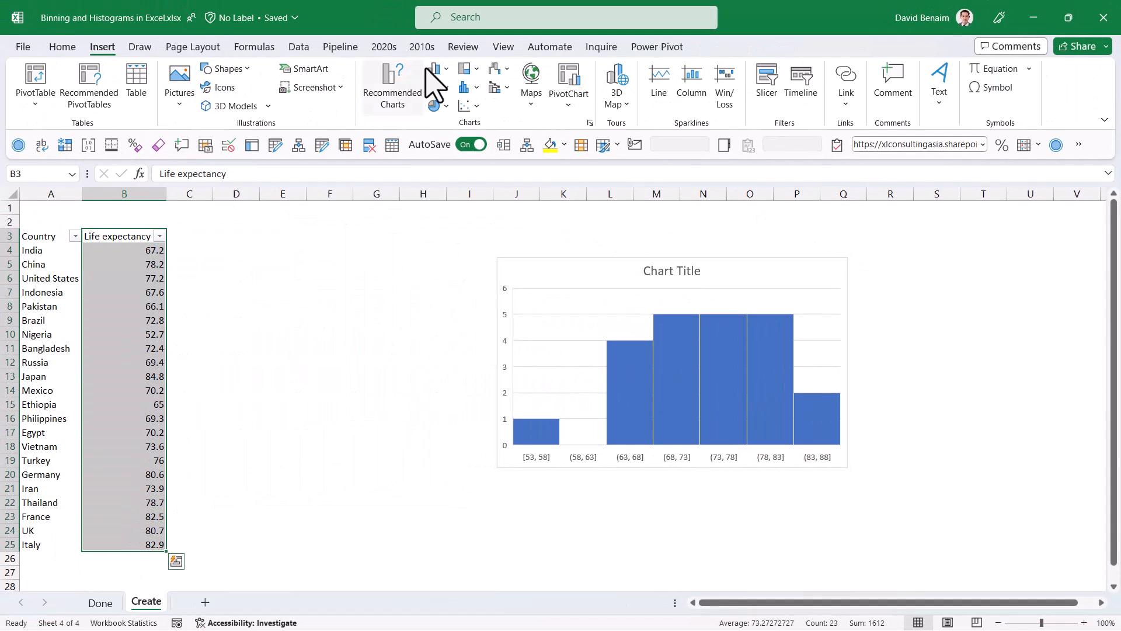
left_click(465, 87)
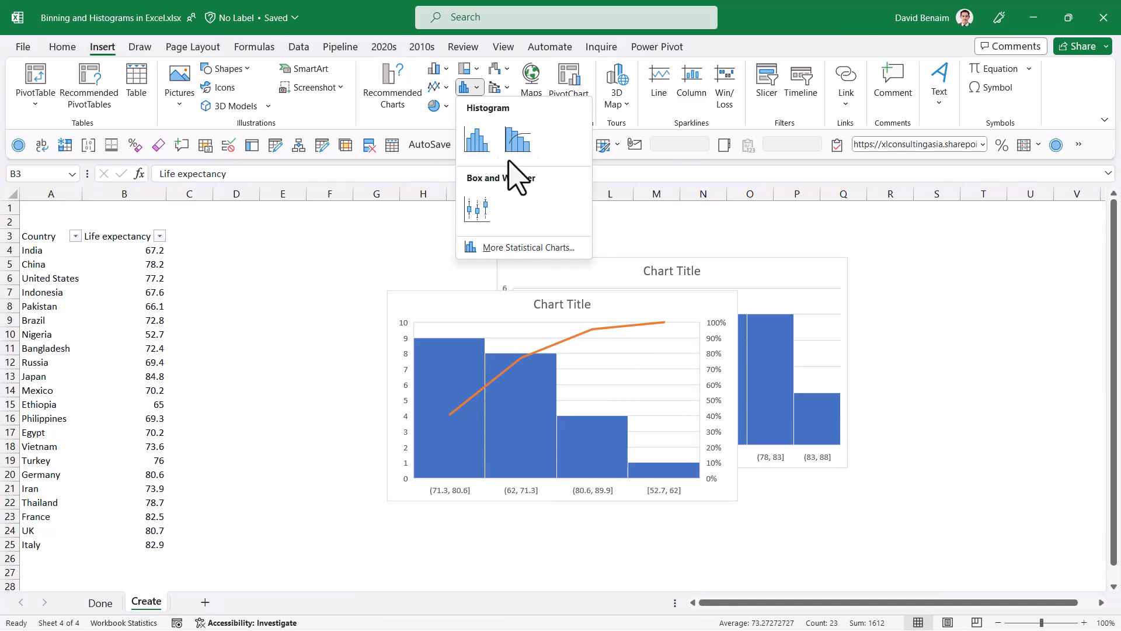
mouse_move(517, 138)
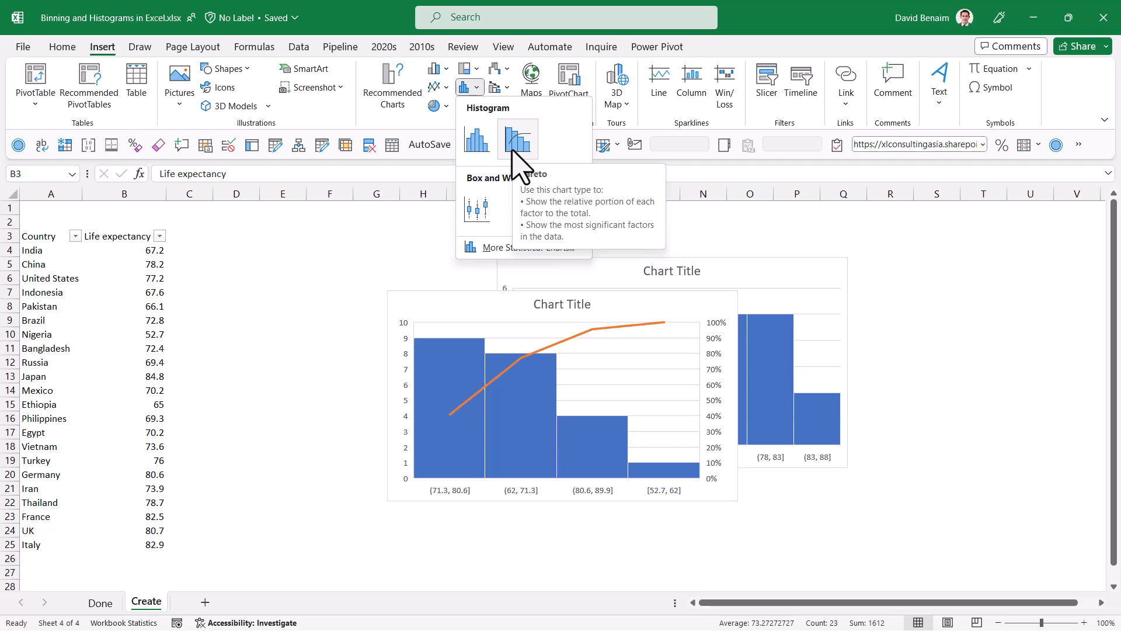
mouse_move(513, 165)
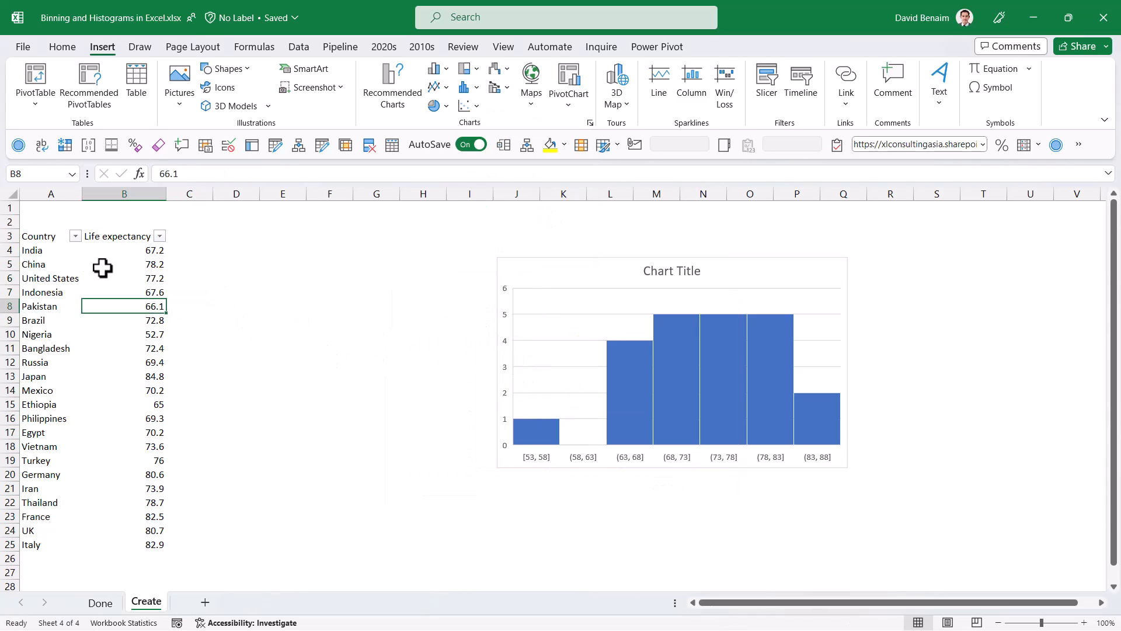
mouse_move(123, 235)
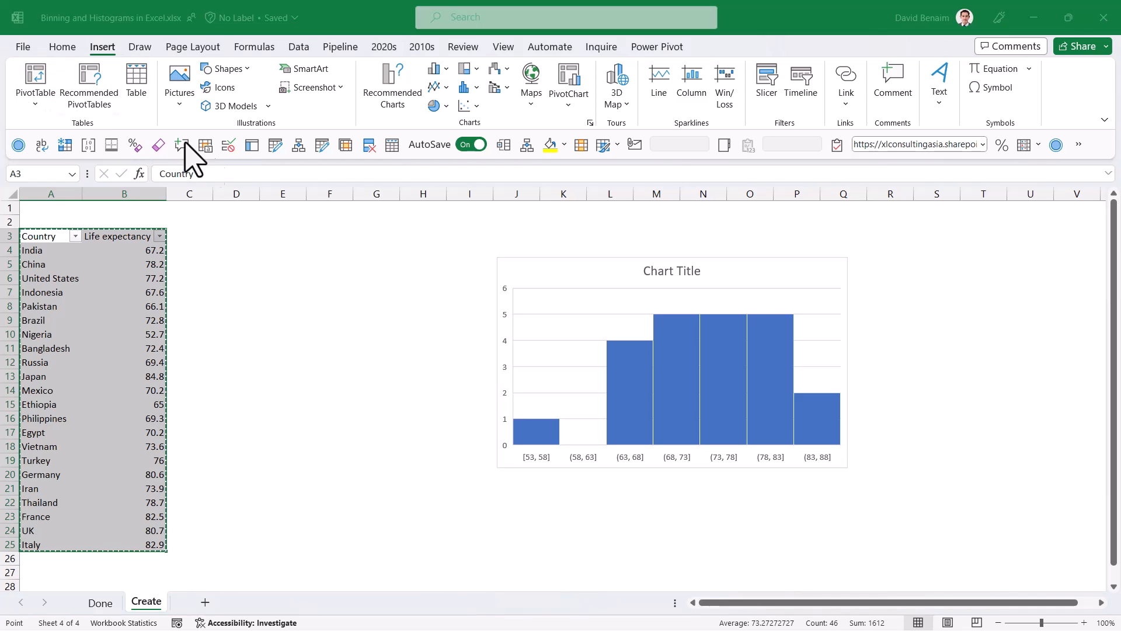
Step: Insert a PivotTable from A3:B25 at cell E3 on the Create sheet
left_click(35, 82)
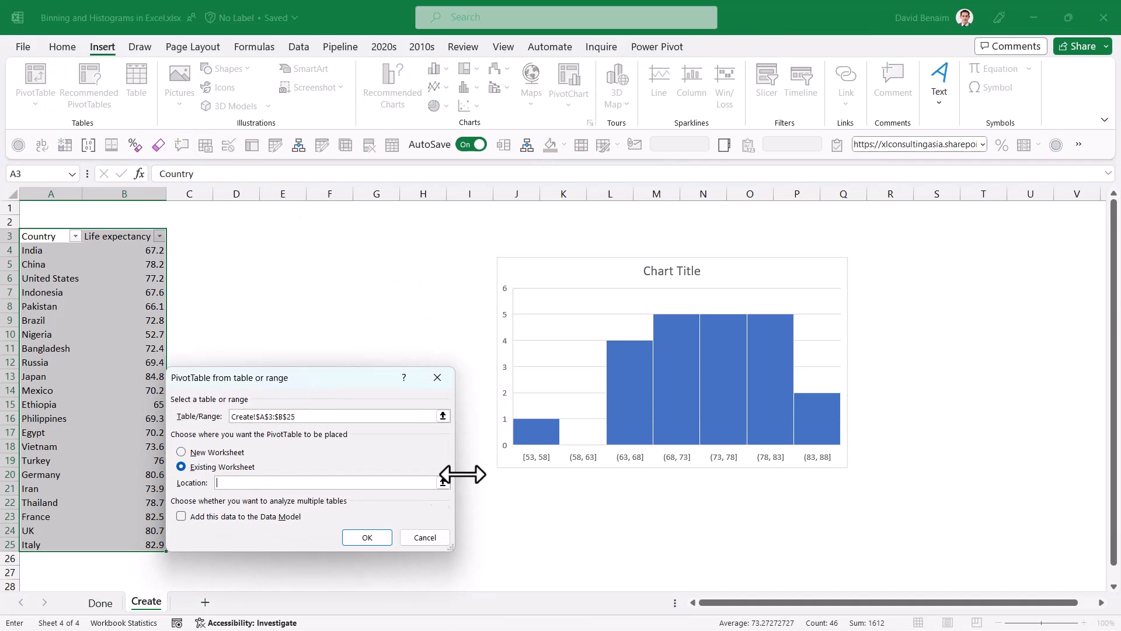
left_click(282, 232)
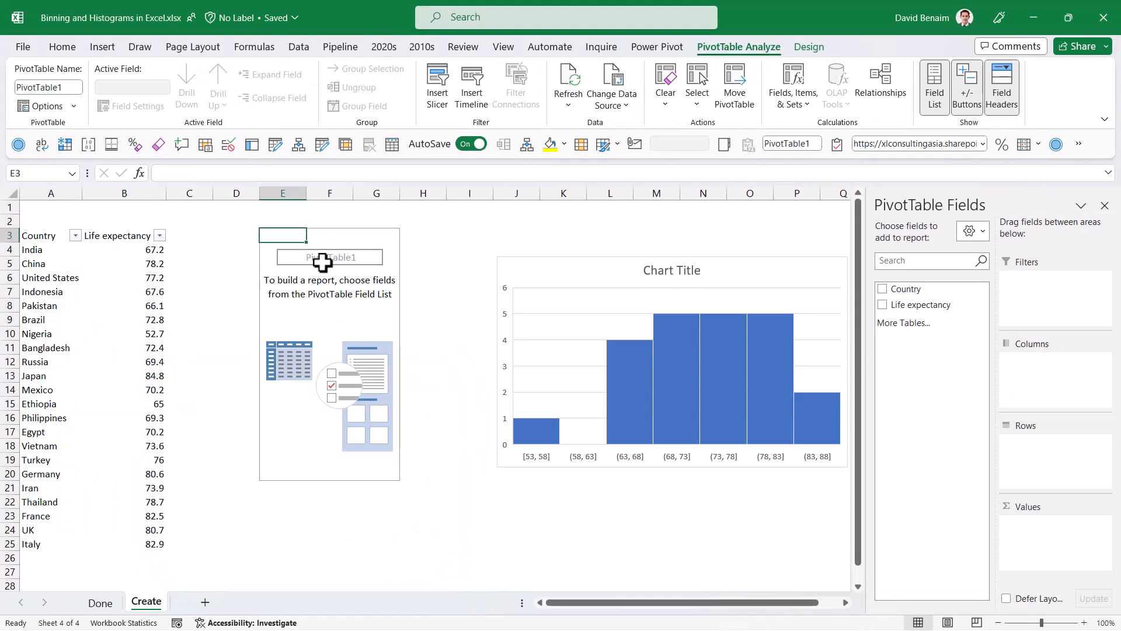
mouse_move(922, 305)
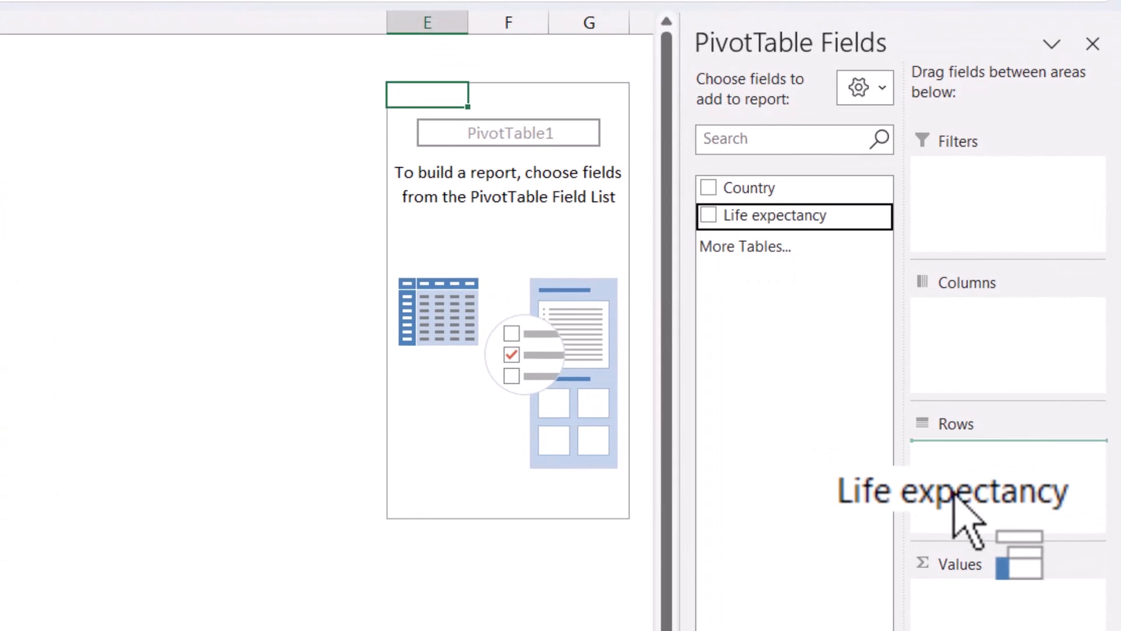
Step: Add Life expectancy to Rows and summarize its values as Count
left_click(709, 216)
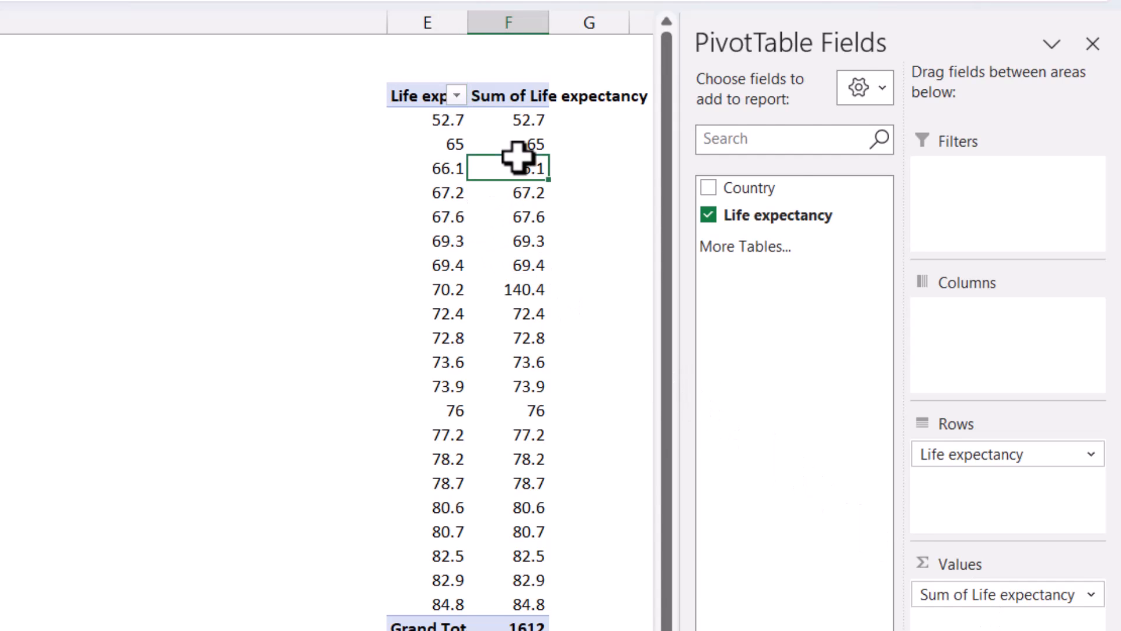
right_click(508, 168)
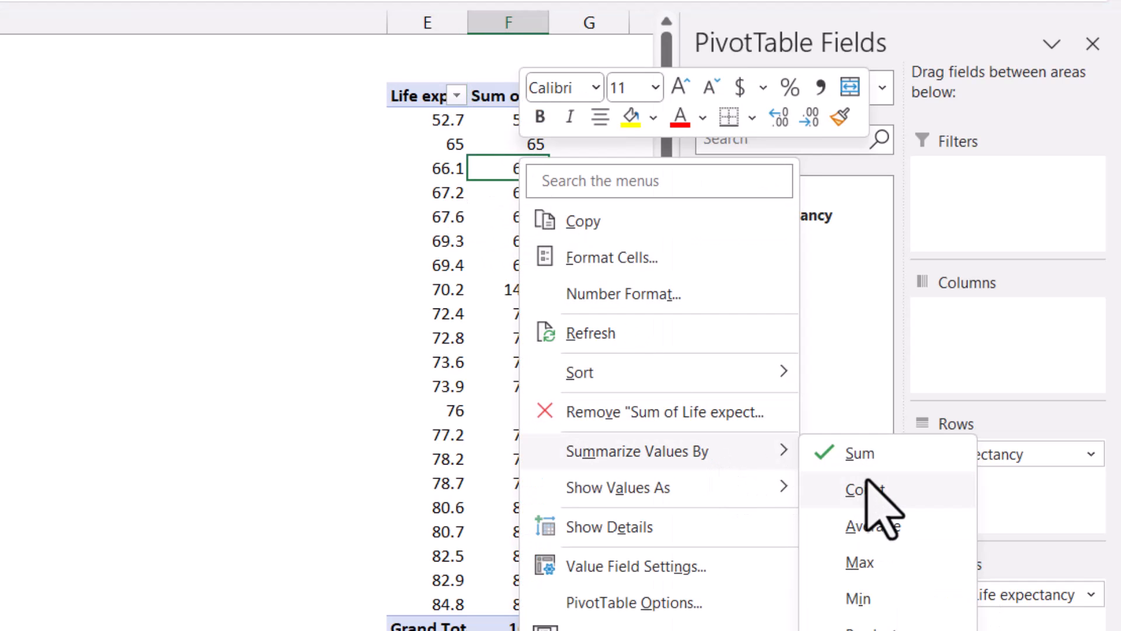
left_click(865, 488)
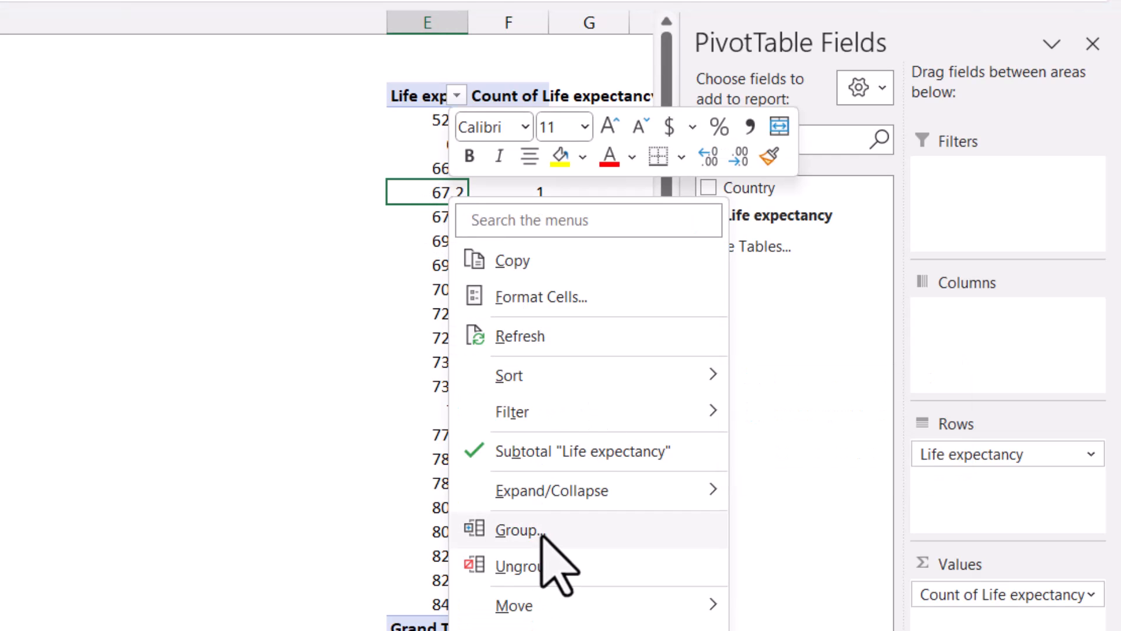
Step: Group the Life expectancy row values into 5-wide bands with a custom start
left_click(519, 530)
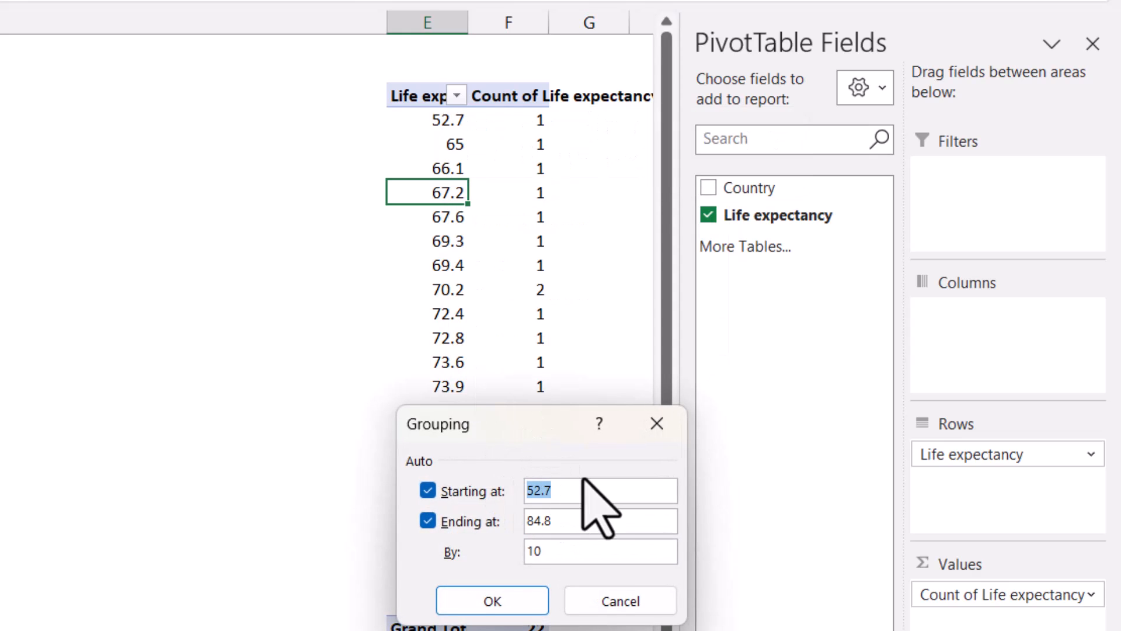
left_click(428, 490)
type("50")
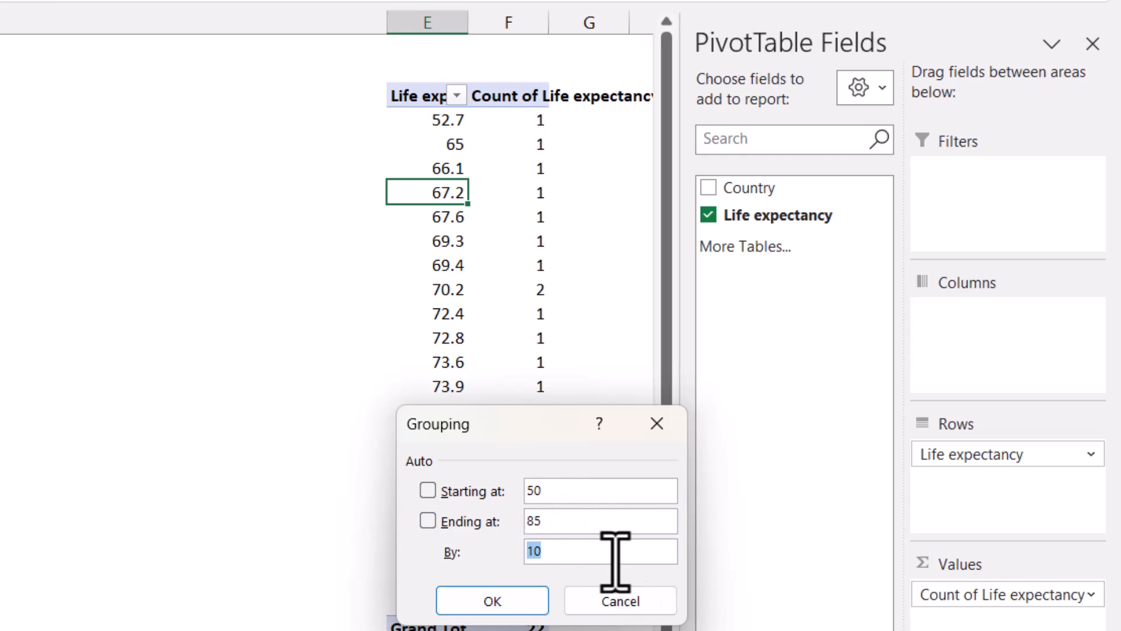
left_click(492, 599)
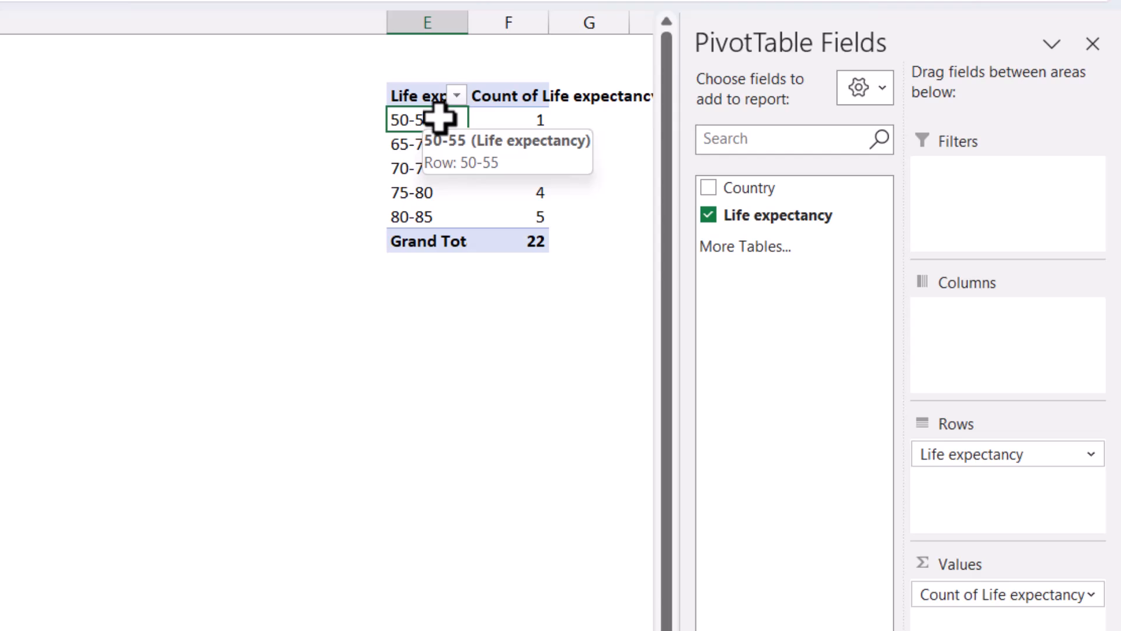
Step: Regroup the bands into 2-year intervals from 52-54 to 84-86
left_click(429, 194)
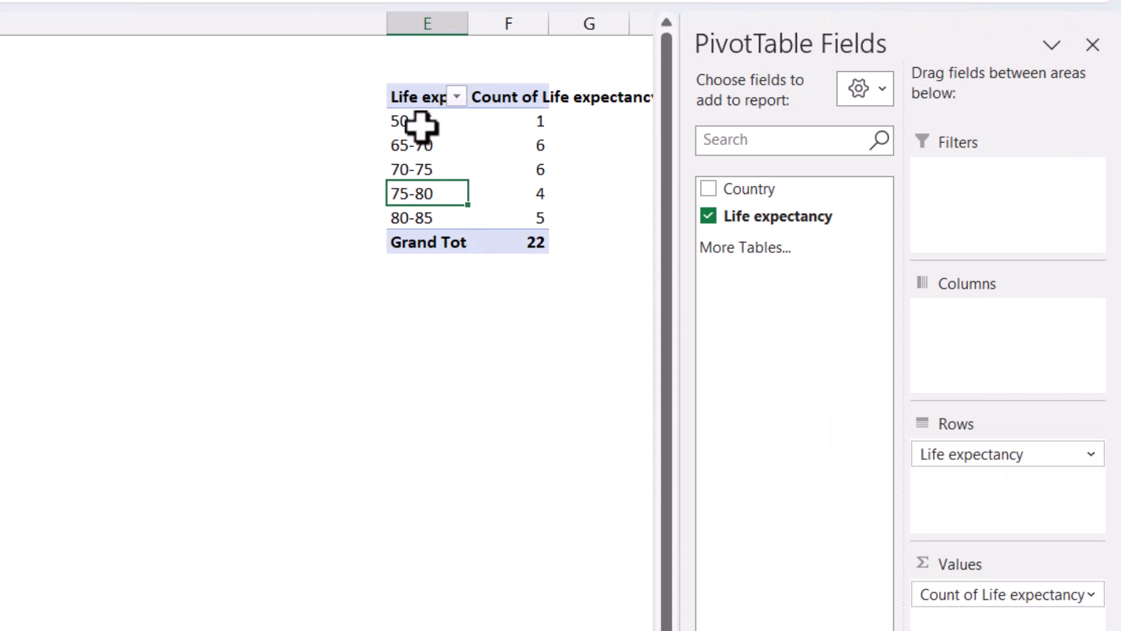
right_click(413, 121)
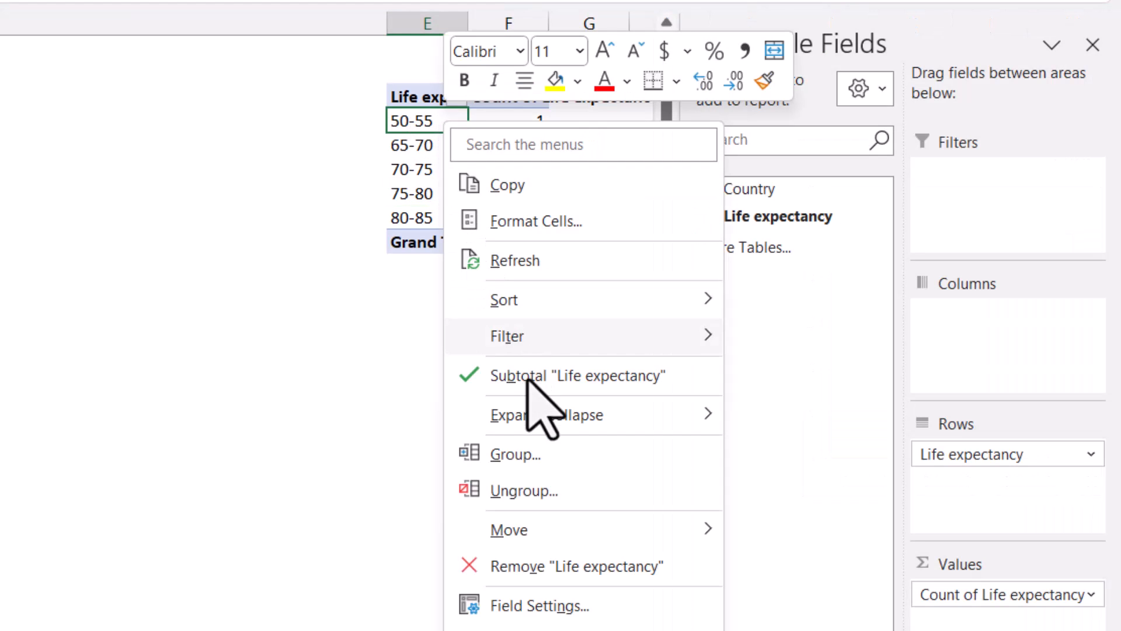
left_click(515, 453)
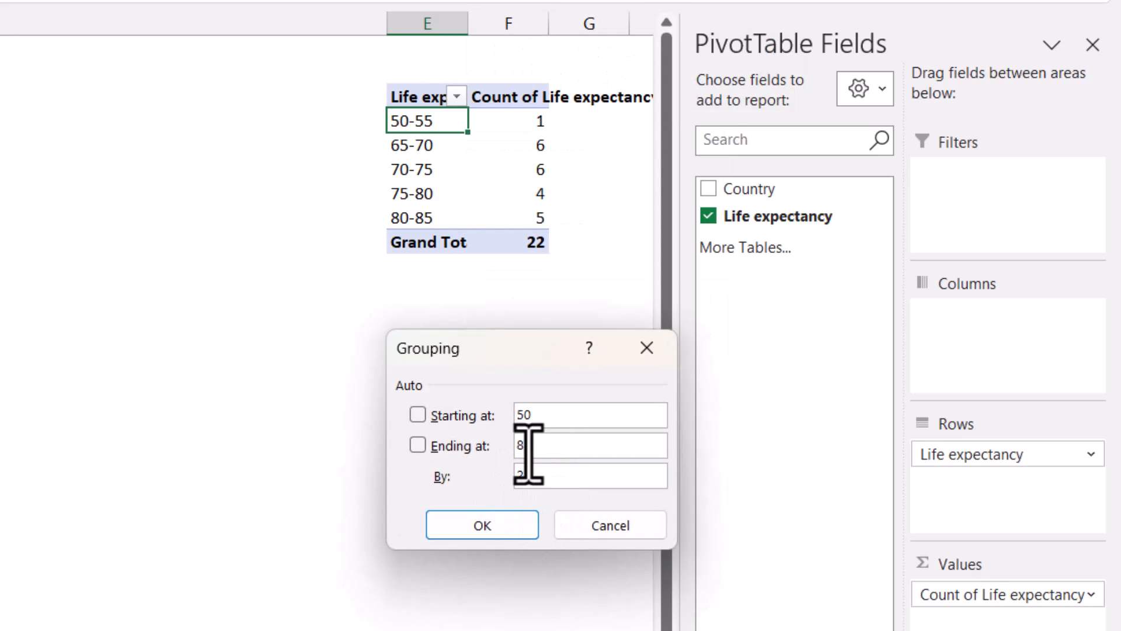
left_click(482, 524)
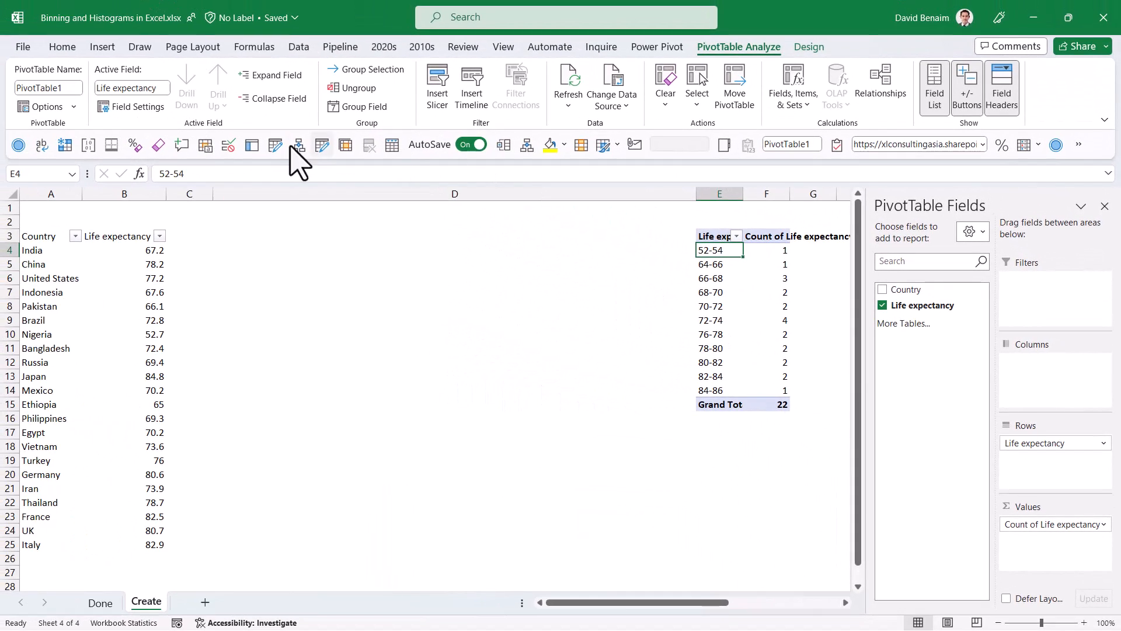
Step: Insert a 2-D Clustered Column PivotChart of the band counts
left_click(102, 47)
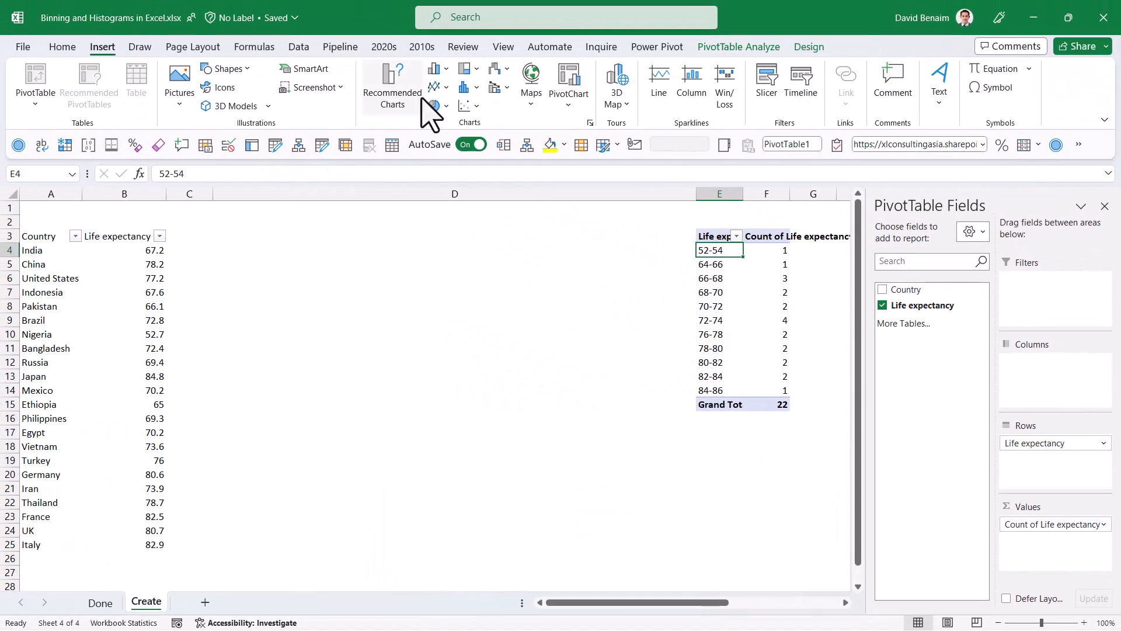
left_click(433, 69)
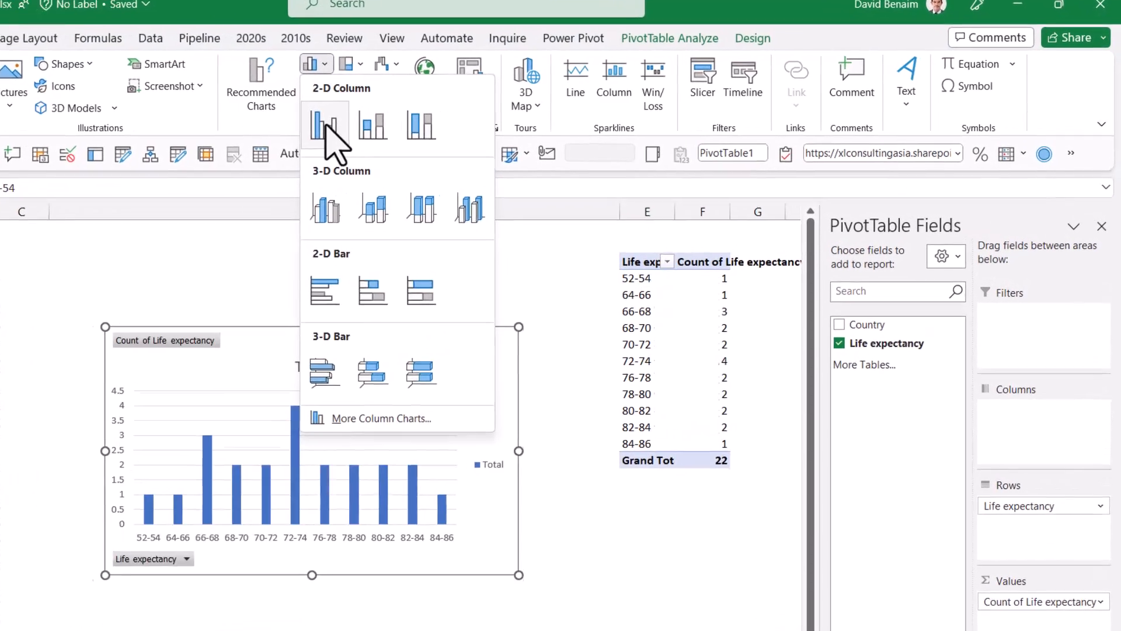
left_click(325, 125)
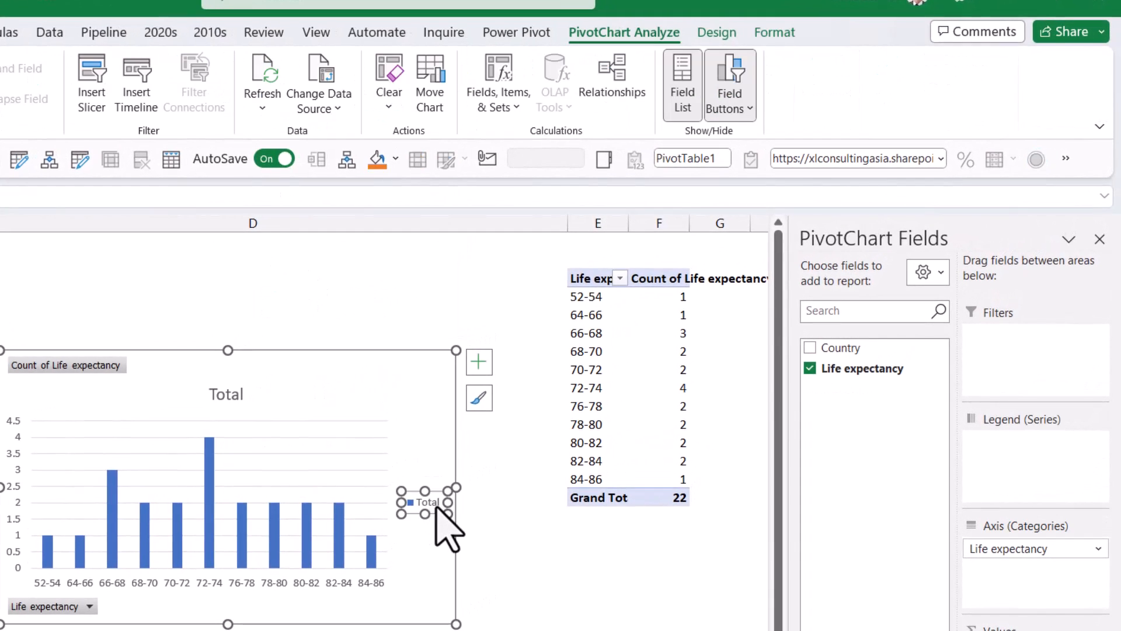
Step: Hide all field buttons on the PivotChart
right_click(64, 365)
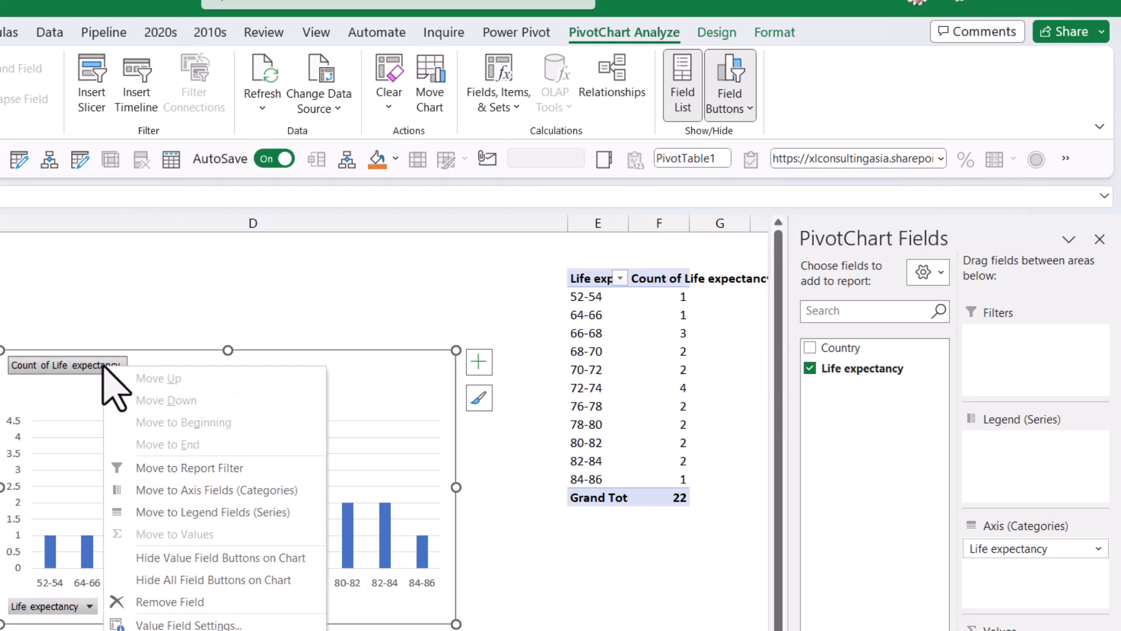
mouse_move(214, 580)
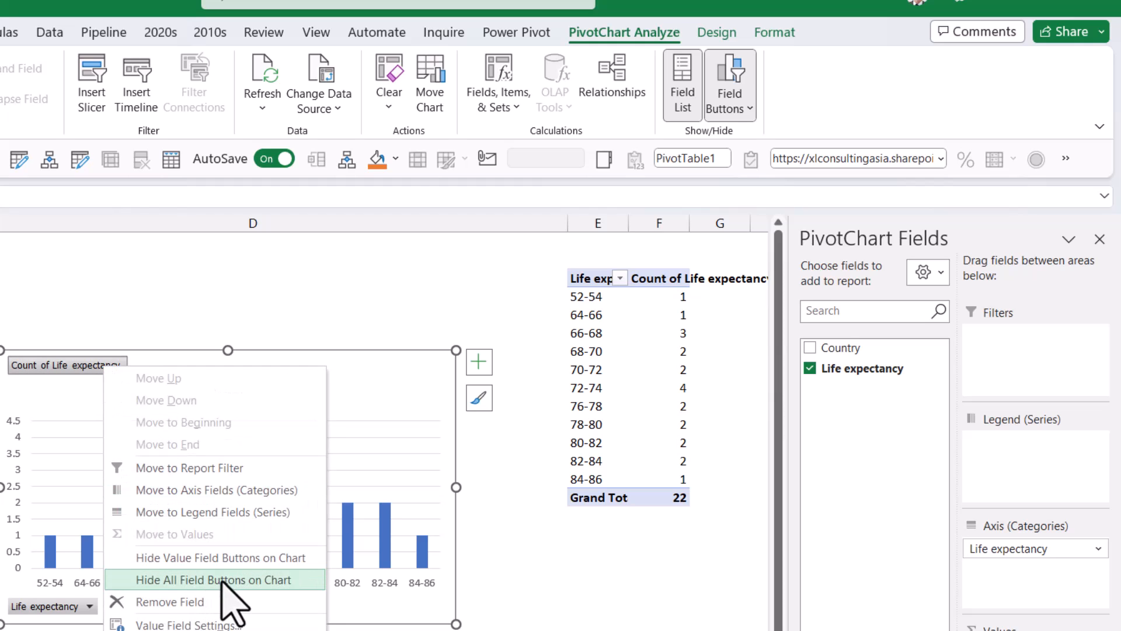
left_click(220, 580)
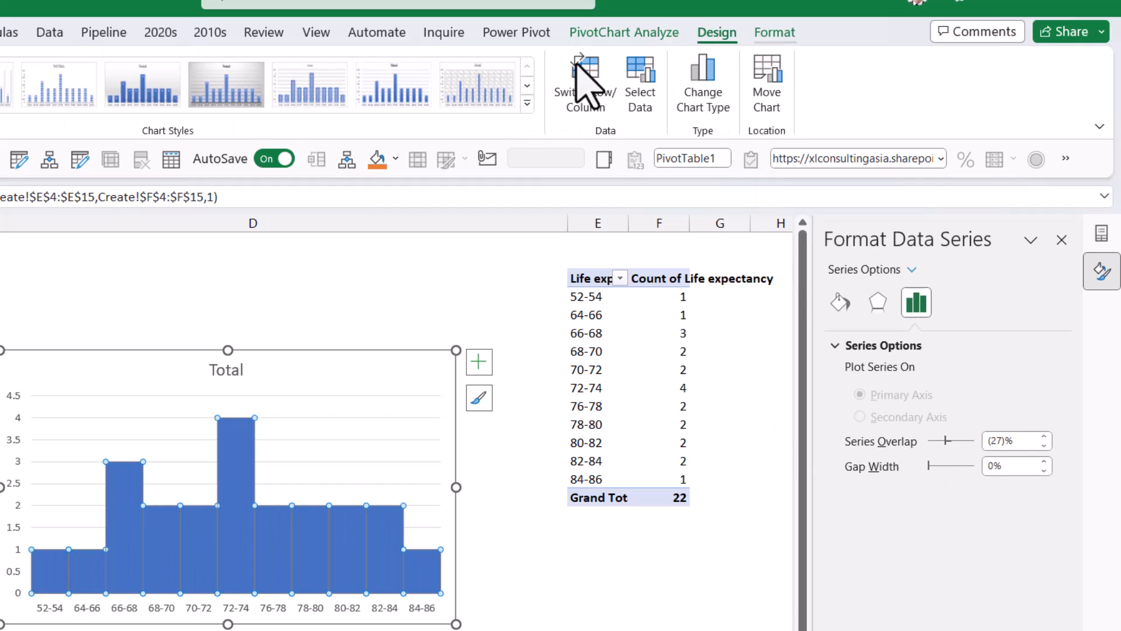
left_click(413, 85)
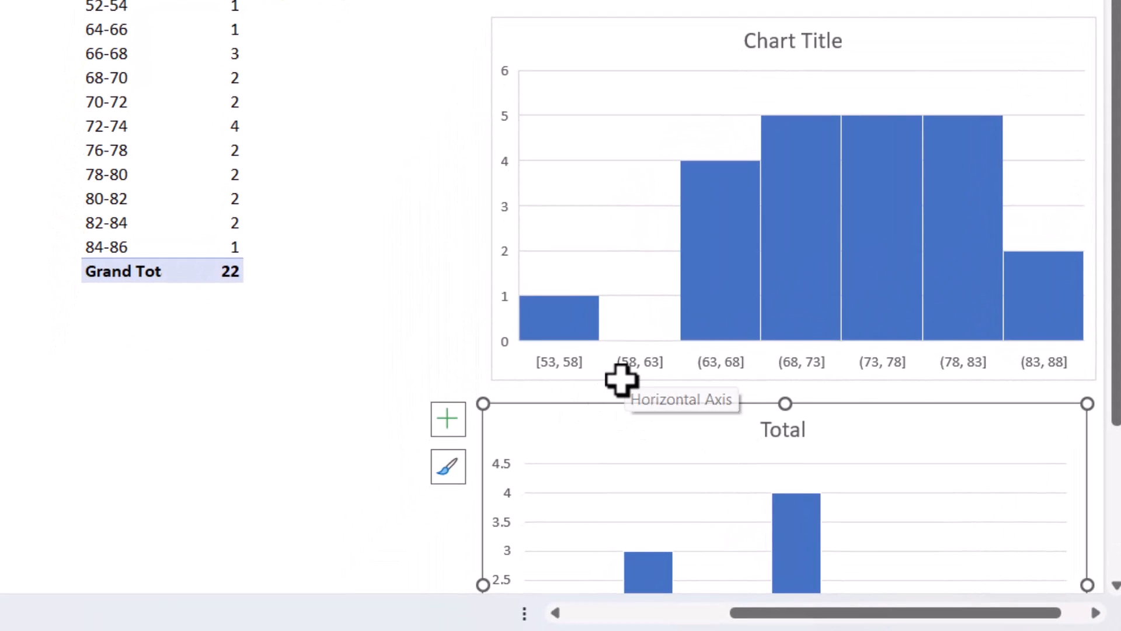
mouse_move(579, 379)
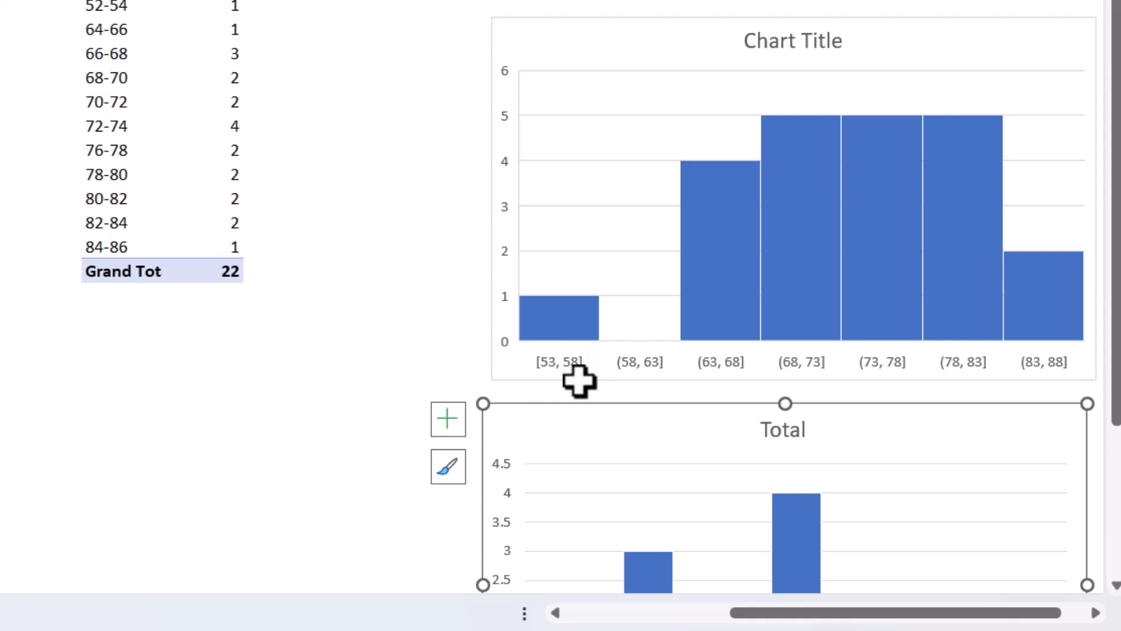
mouse_move(608, 379)
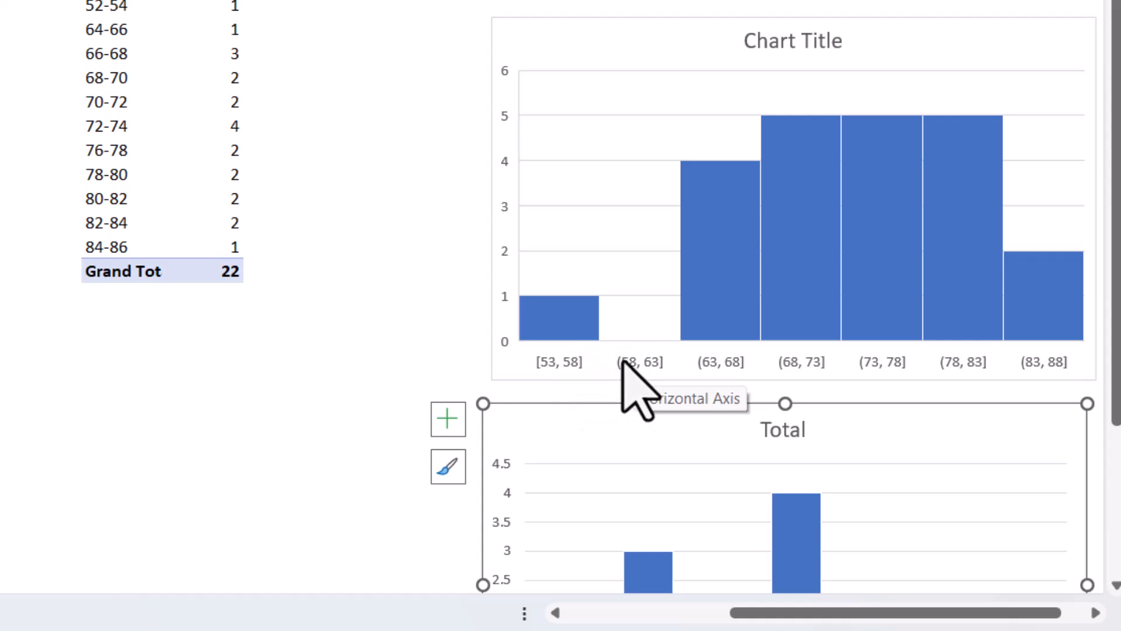
mouse_move(1026, 404)
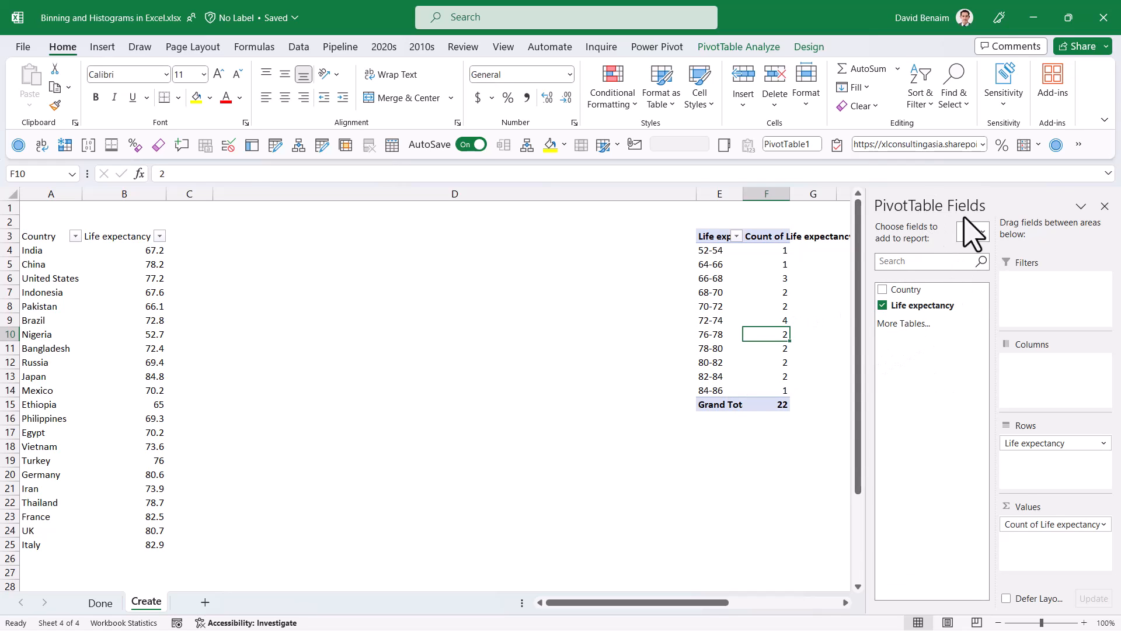
Step: Change the PivotTable Fields pane layout from its gear options
left_click(969, 231)
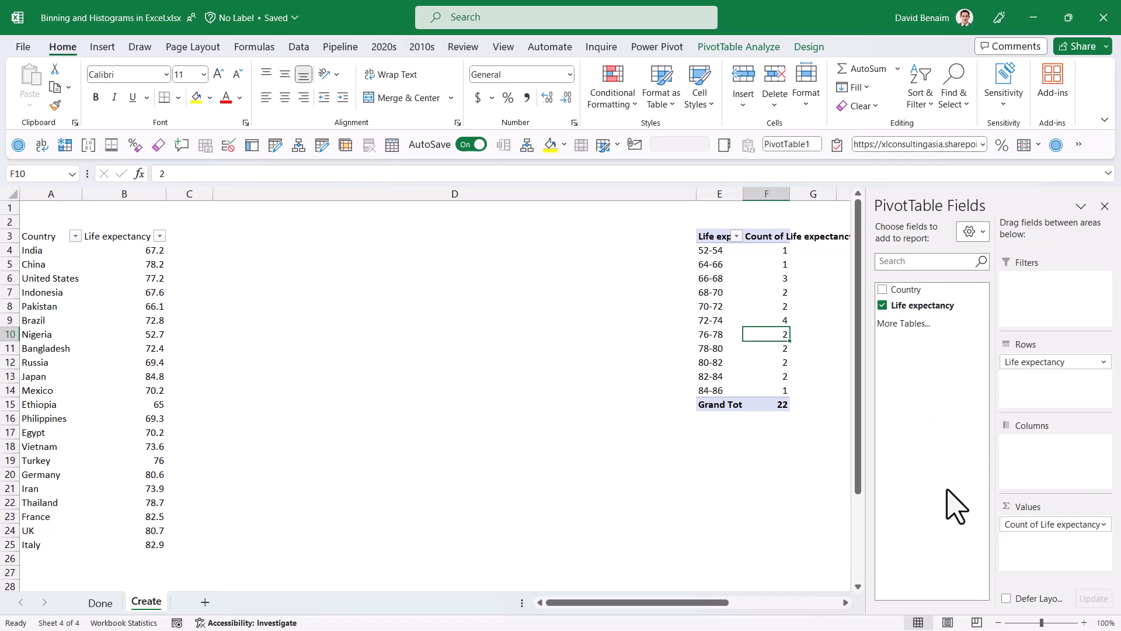
mouse_move(975, 235)
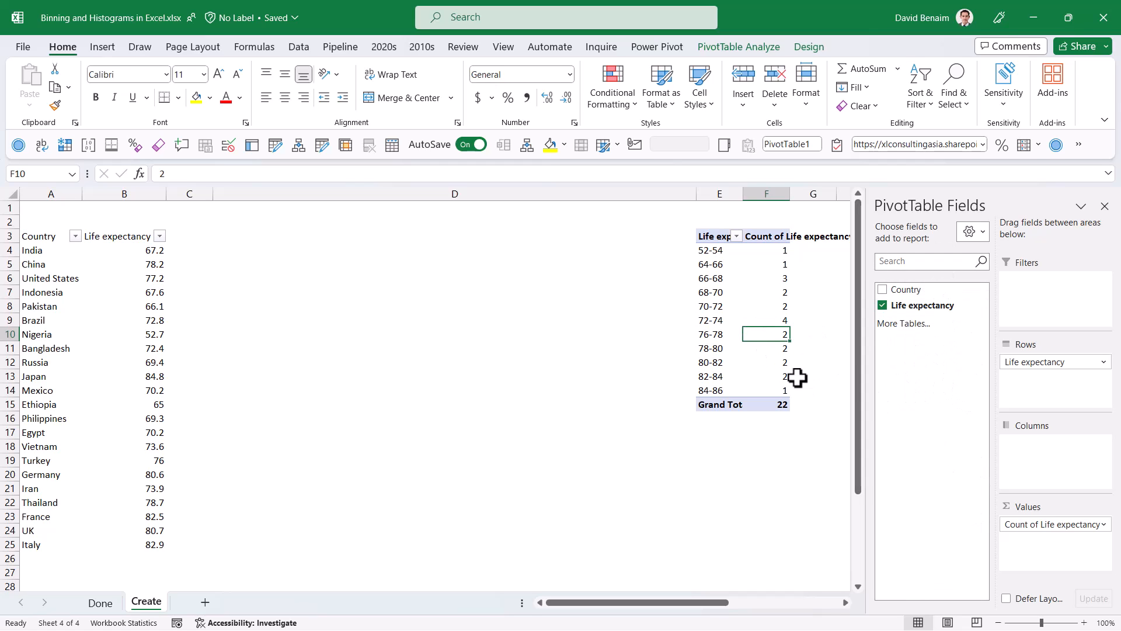
Step: Scroll the sheet and select the PivotTable to show its field list again
left_click(101, 47)
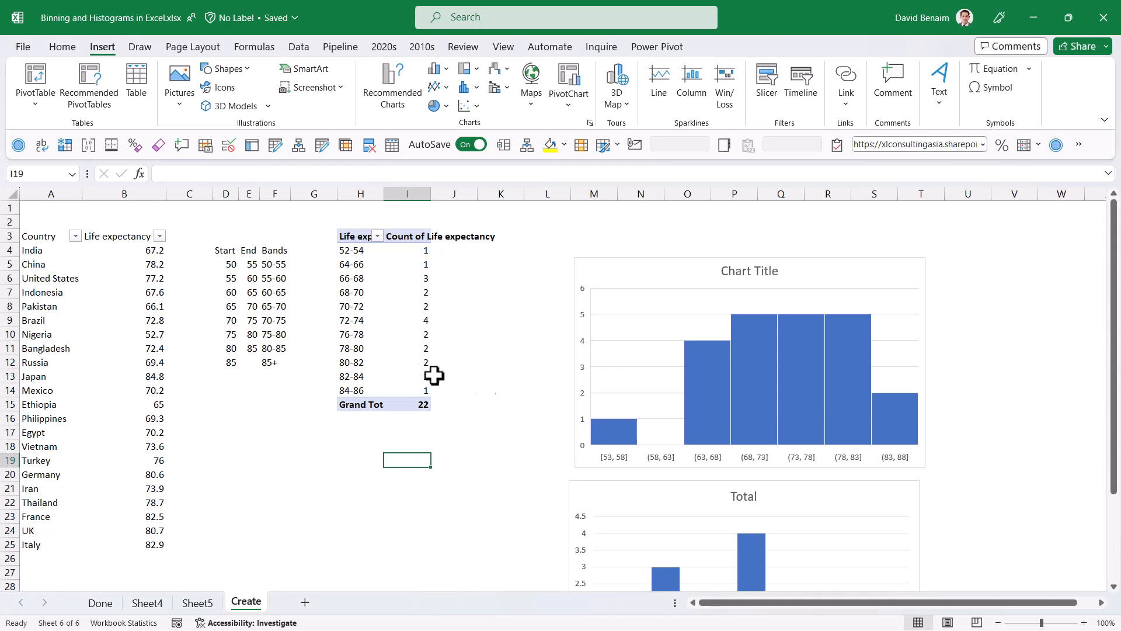
mouse_move(365, 254)
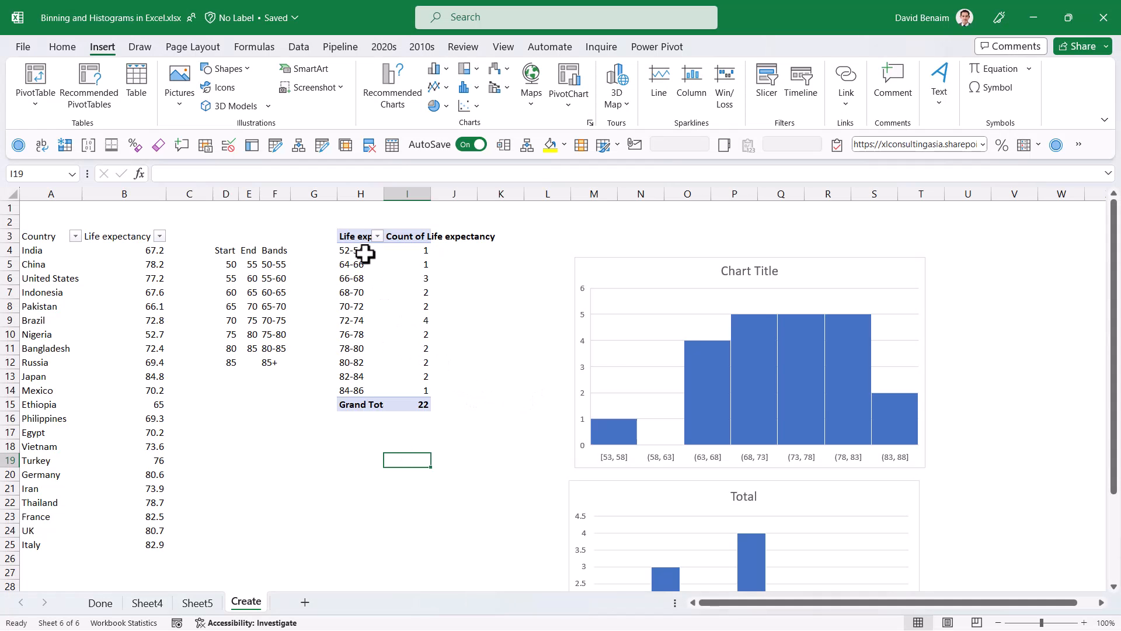
mouse_move(393, 251)
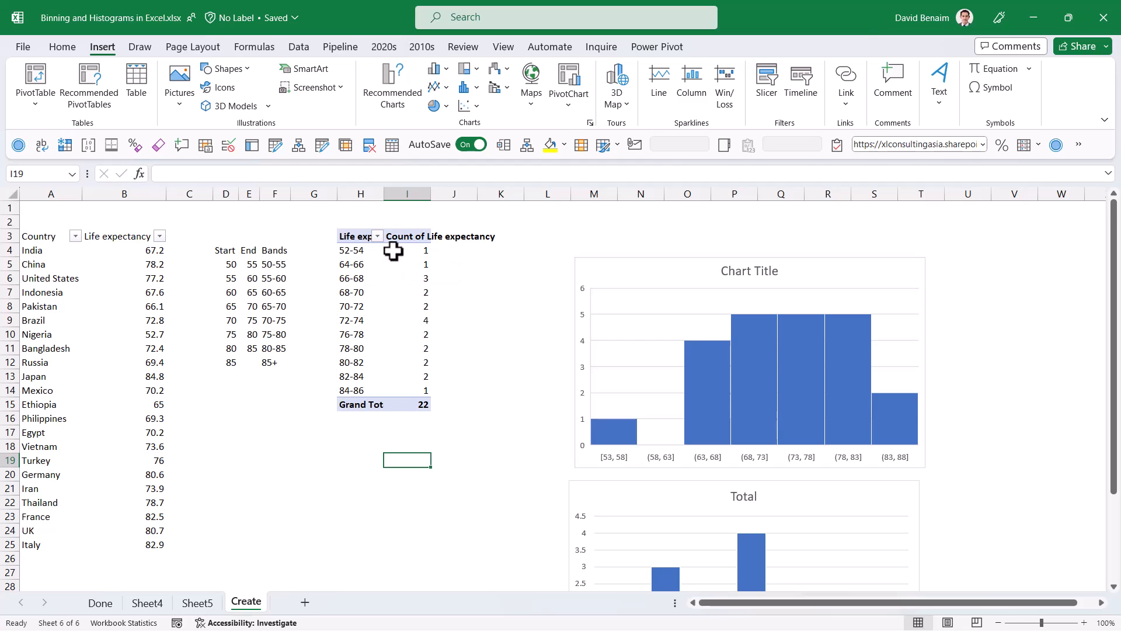
mouse_move(367, 253)
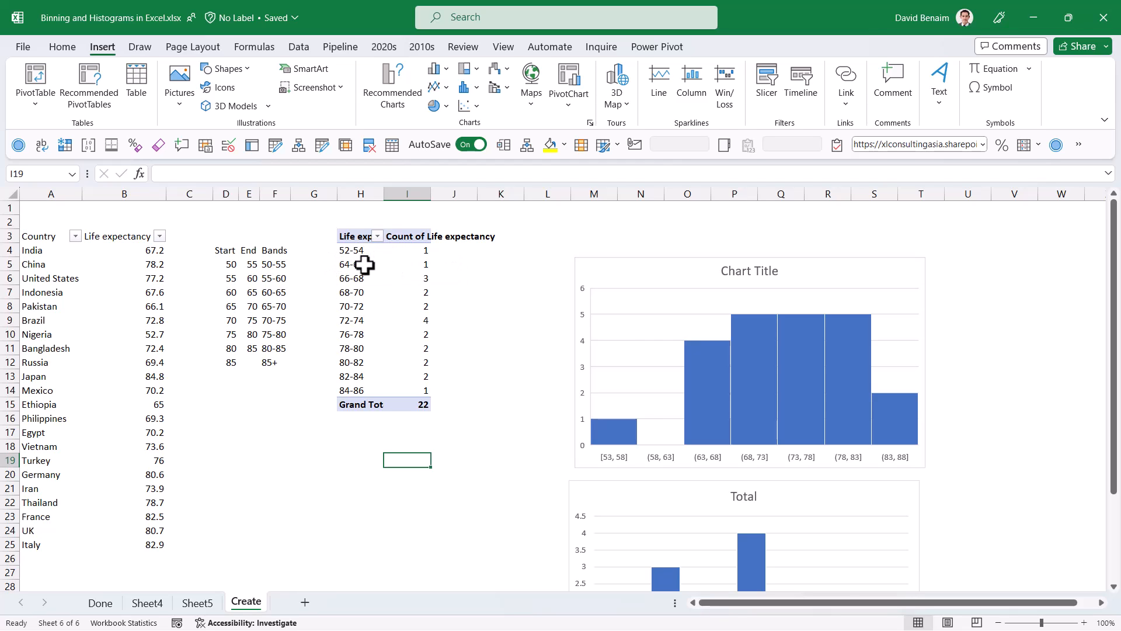
mouse_move(361, 266)
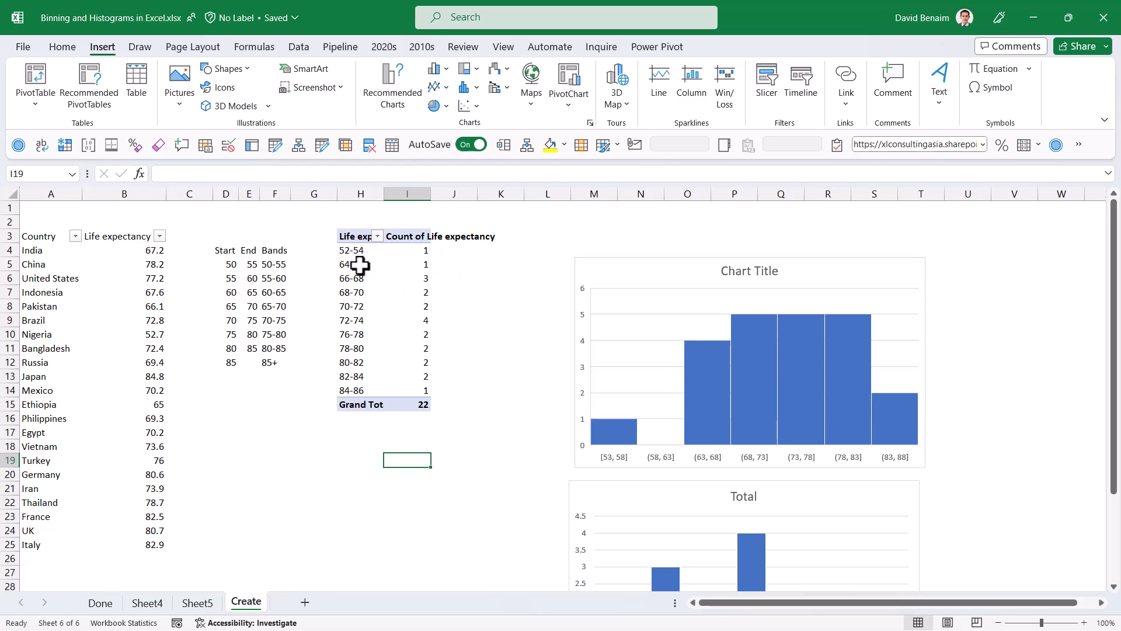
scroll("down", 3)
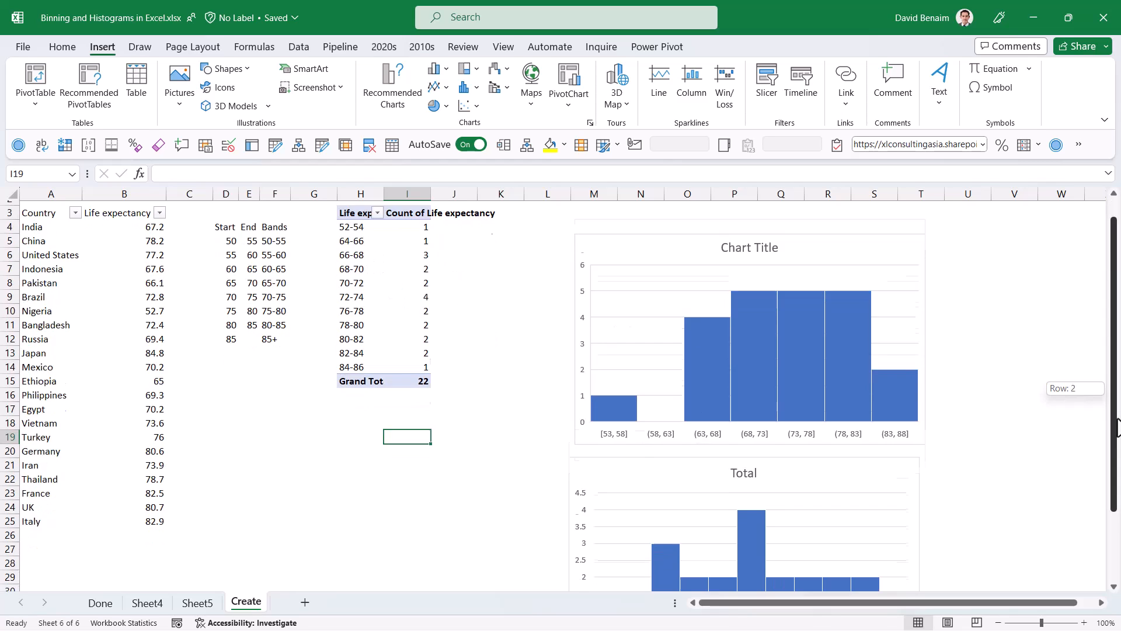
scroll("down", 3)
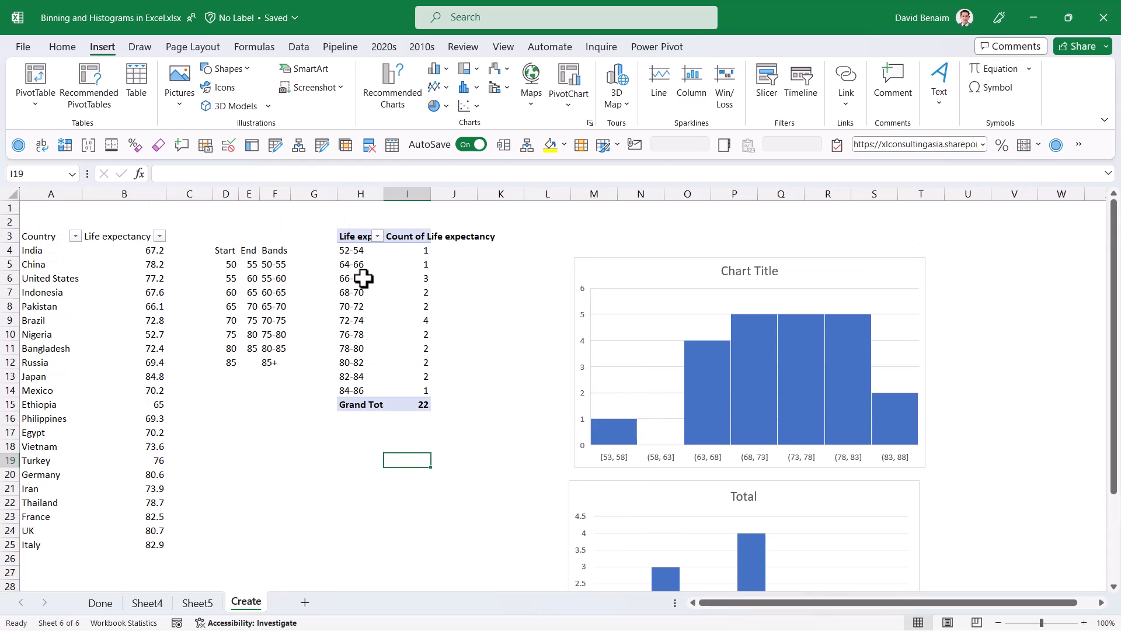
left_click(360, 249)
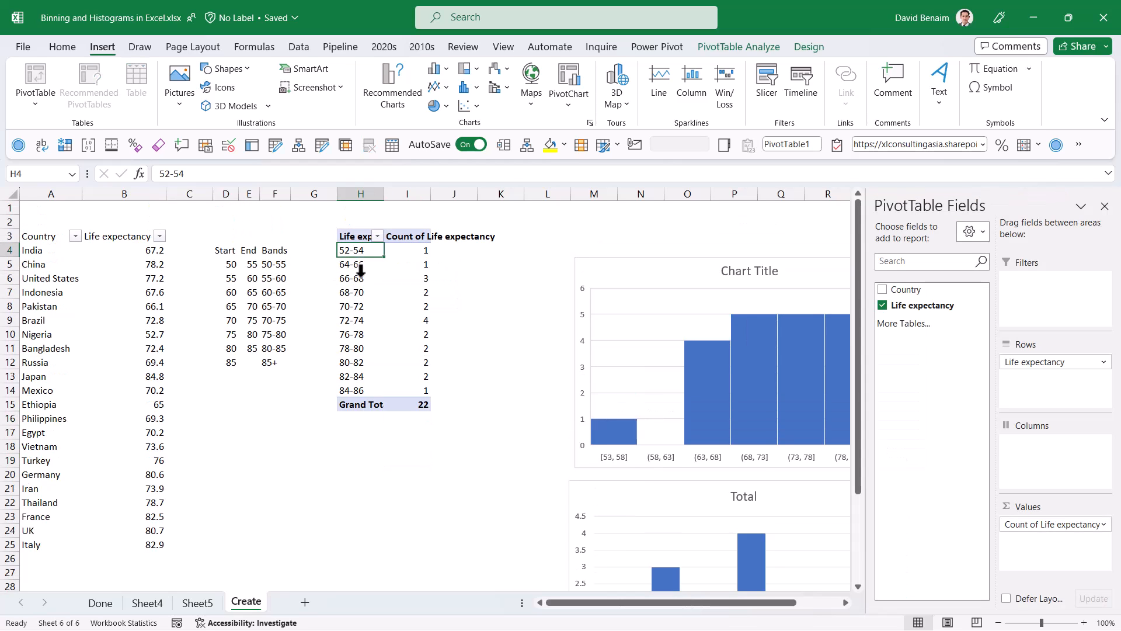
mouse_move(361, 278)
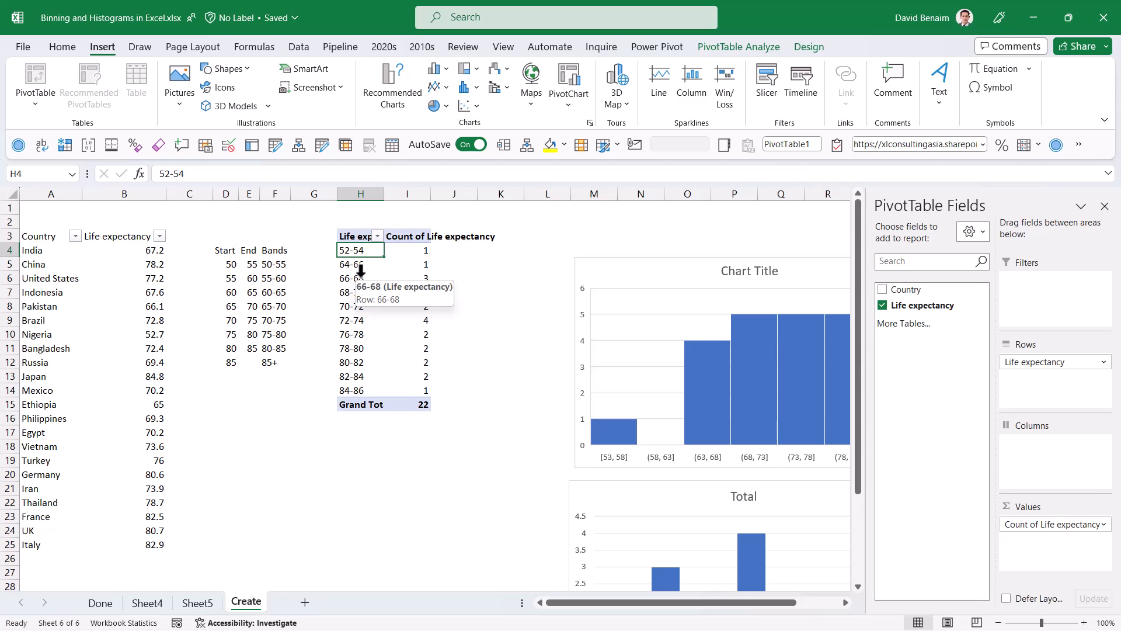
mouse_move(152, 284)
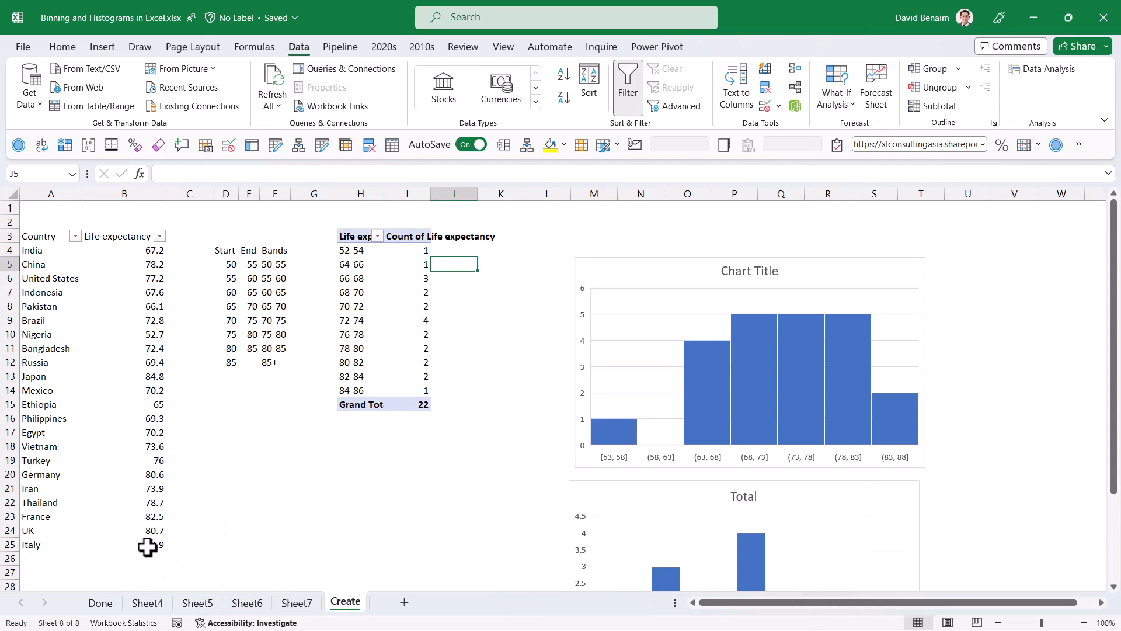
left_click(124, 319)
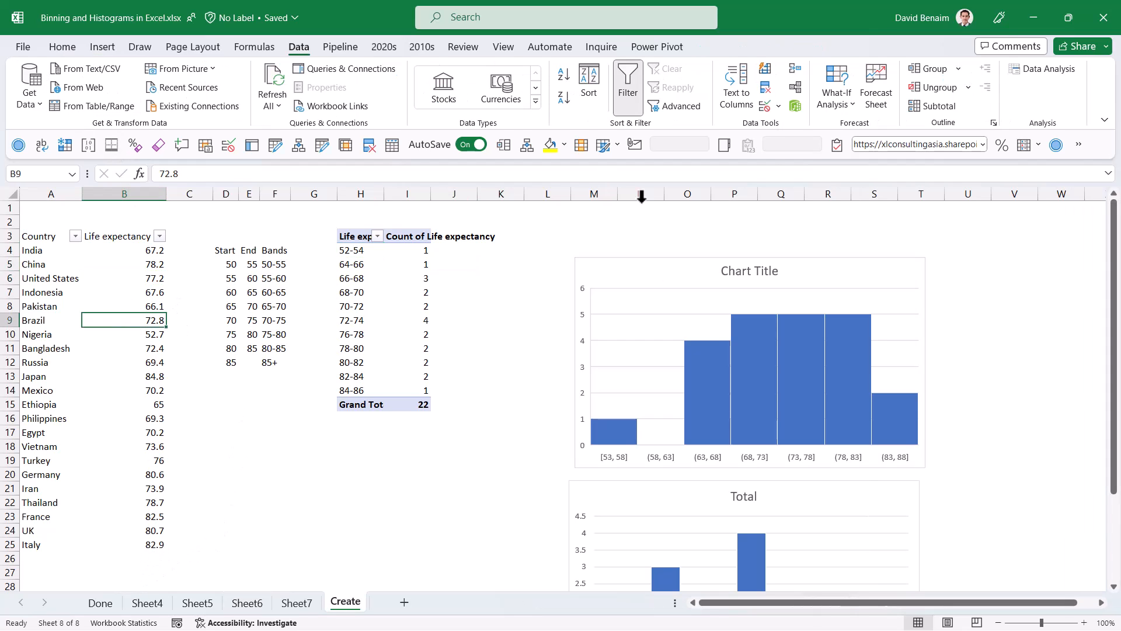
mouse_move(61, 56)
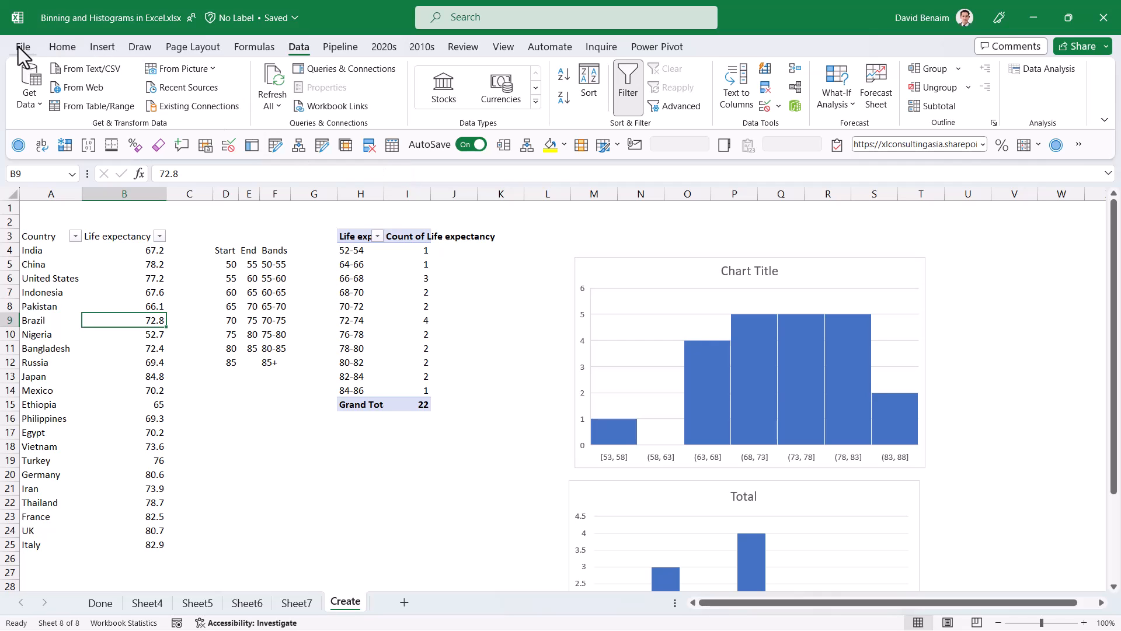
left_click(23, 47)
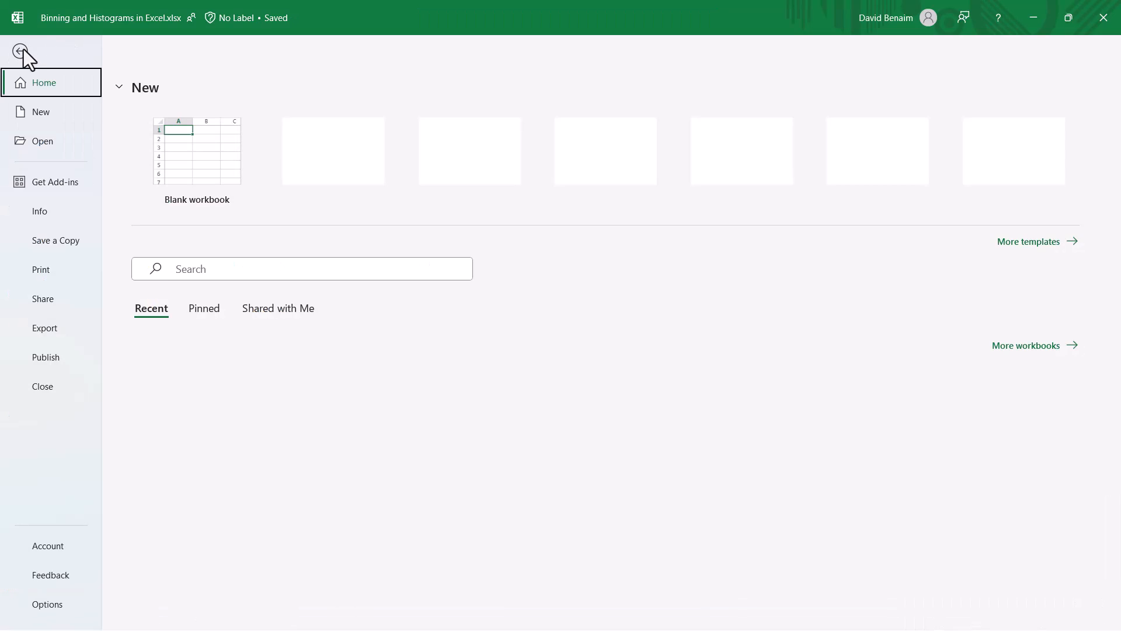
left_click(39, 210)
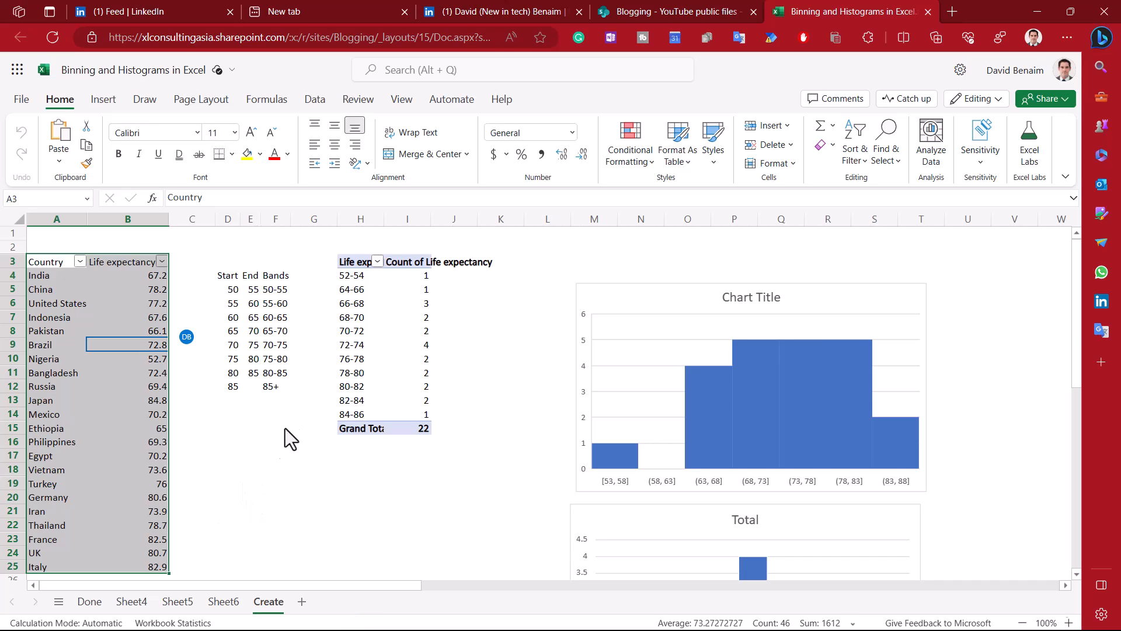
mouse_move(676, 182)
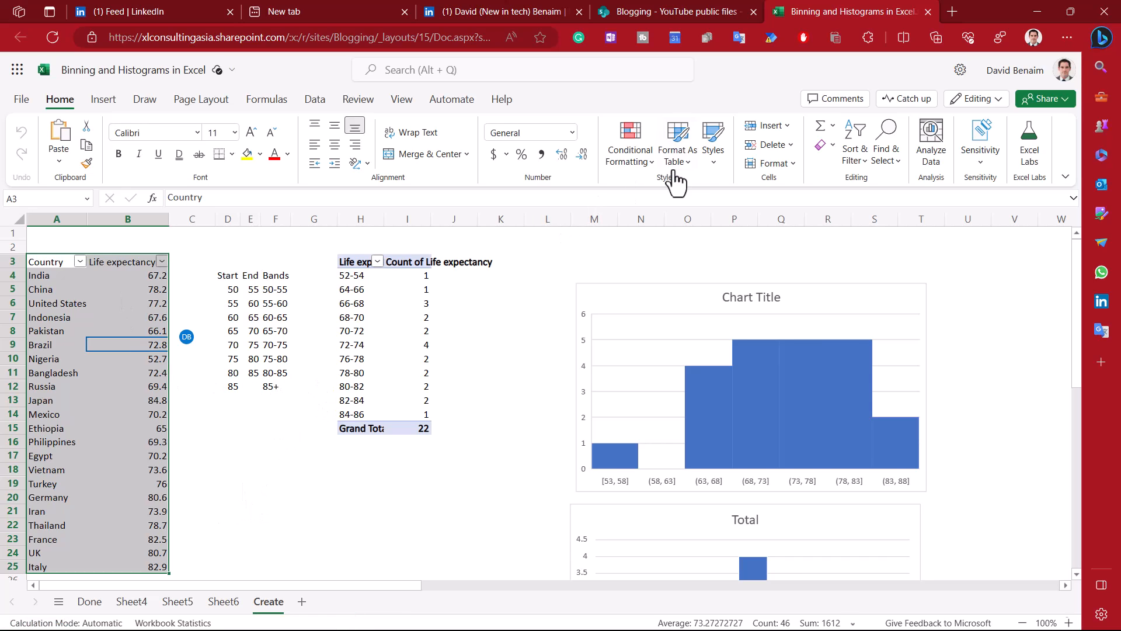
Step: Format A3:B25 as a table with headers using an orange light banded style
left_click(676, 139)
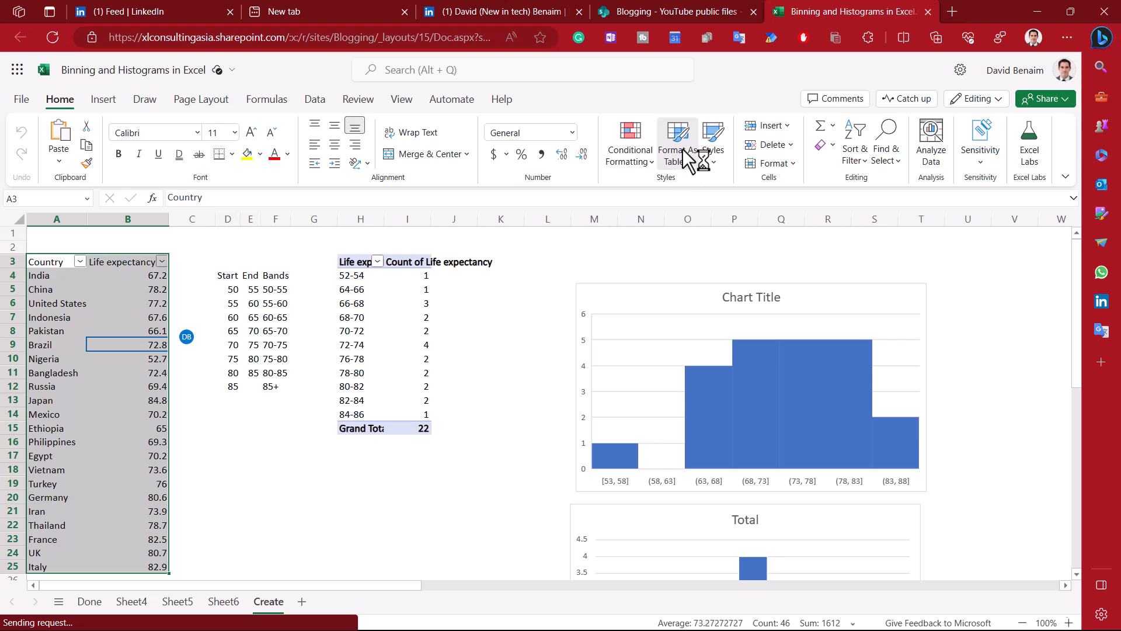
left_click(677, 141)
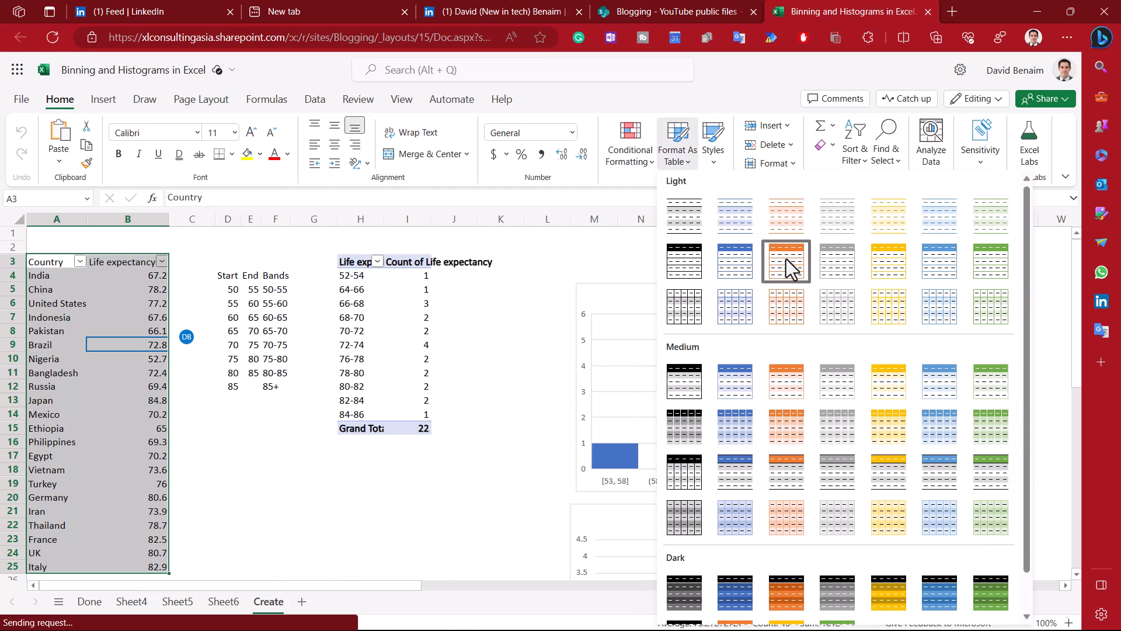
left_click(785, 260)
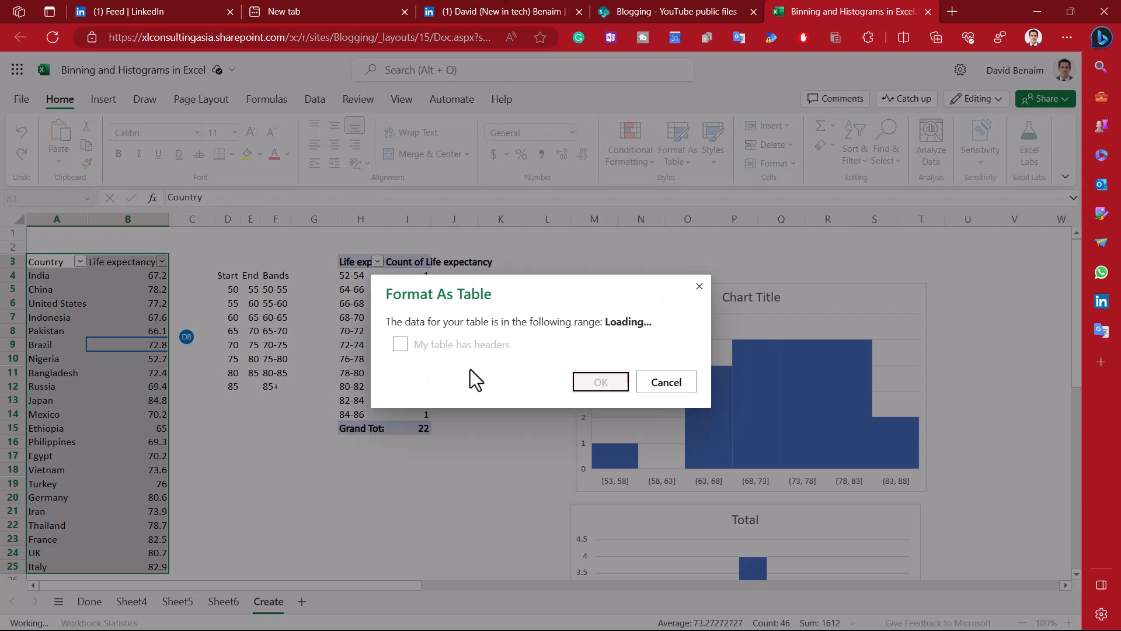
left_click(400, 344)
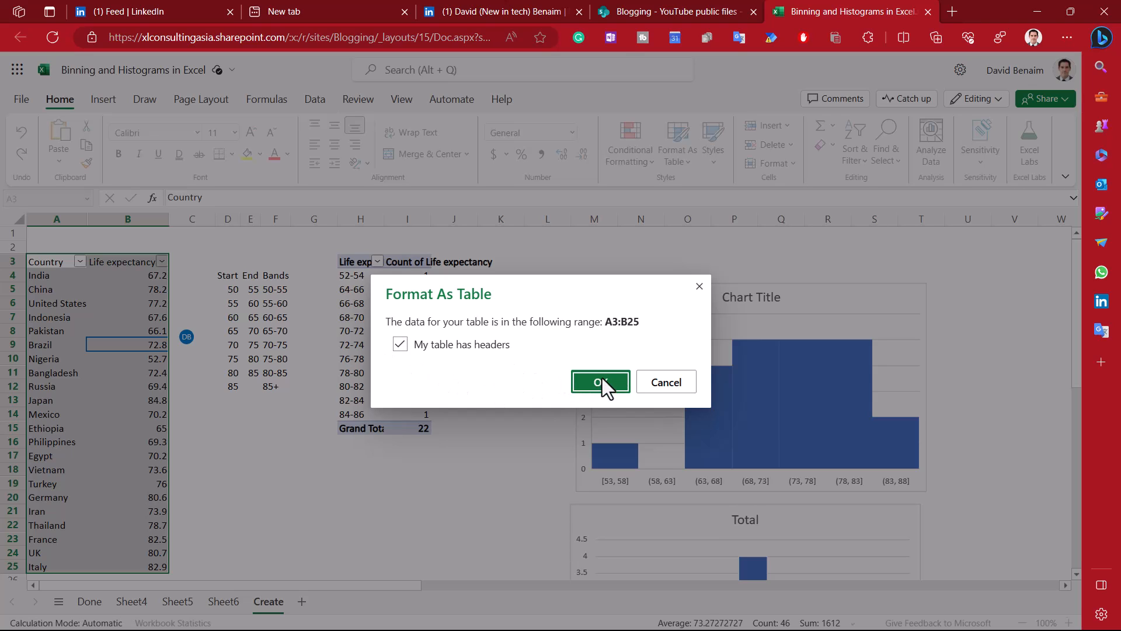
left_click(600, 381)
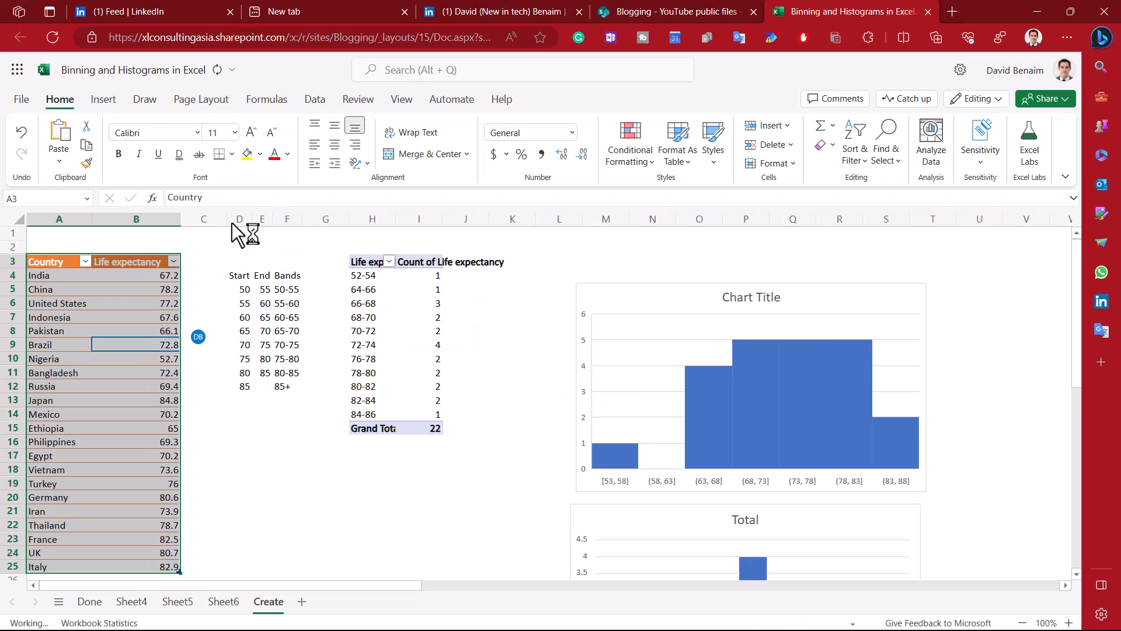
left_click(240, 218)
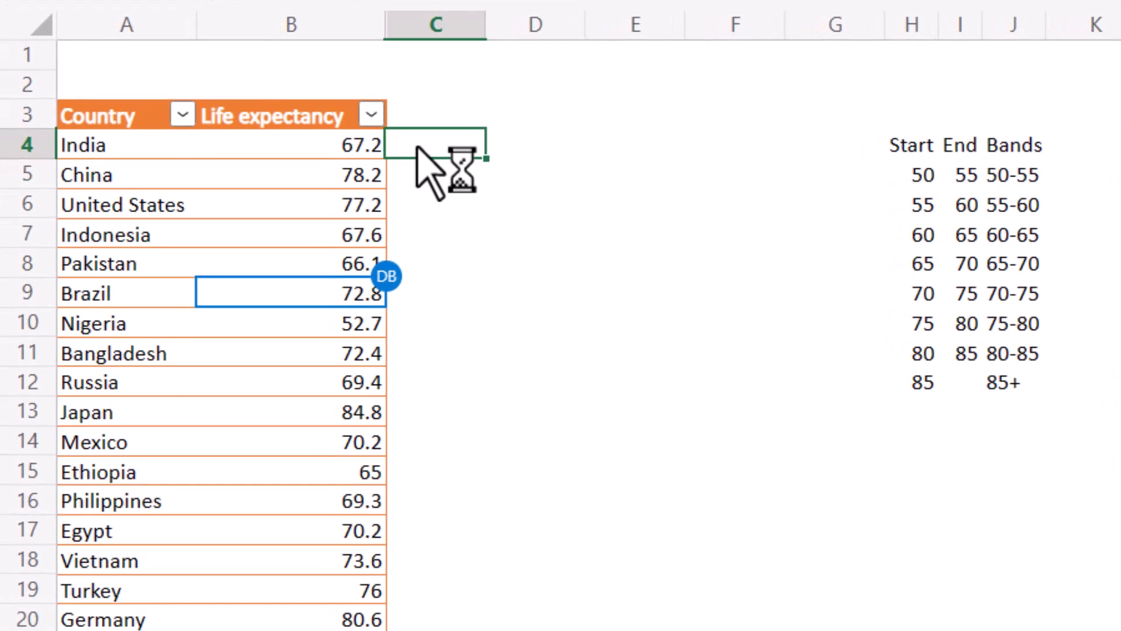
Step: Fill a Bands column from examples 65-70 and 75-80 using the suggested formula
type("65-70")
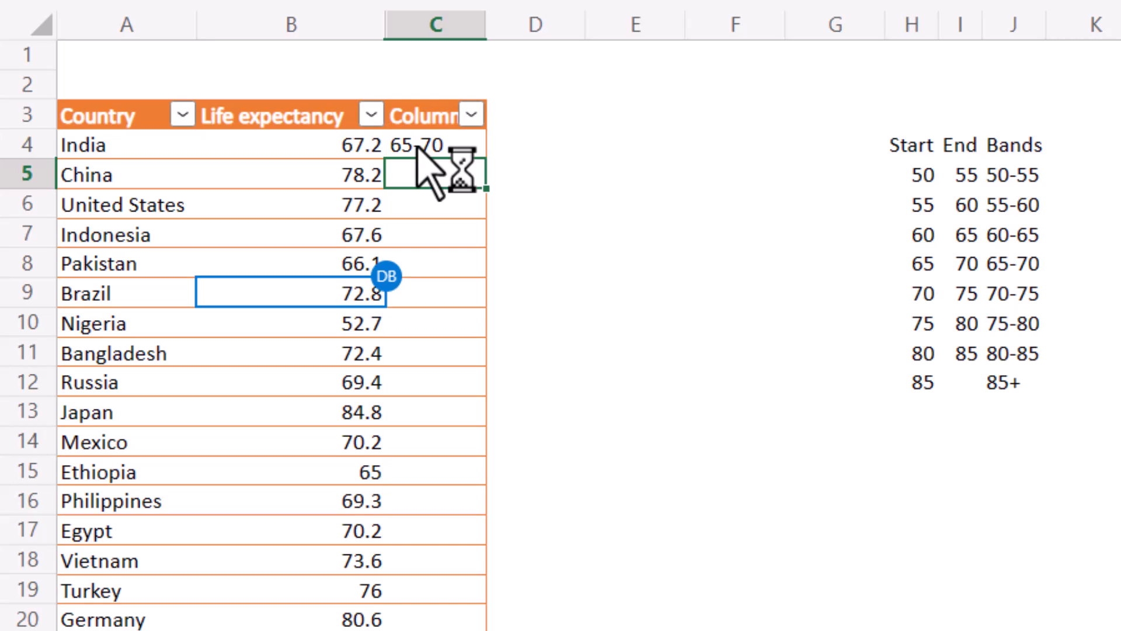
type("75-80")
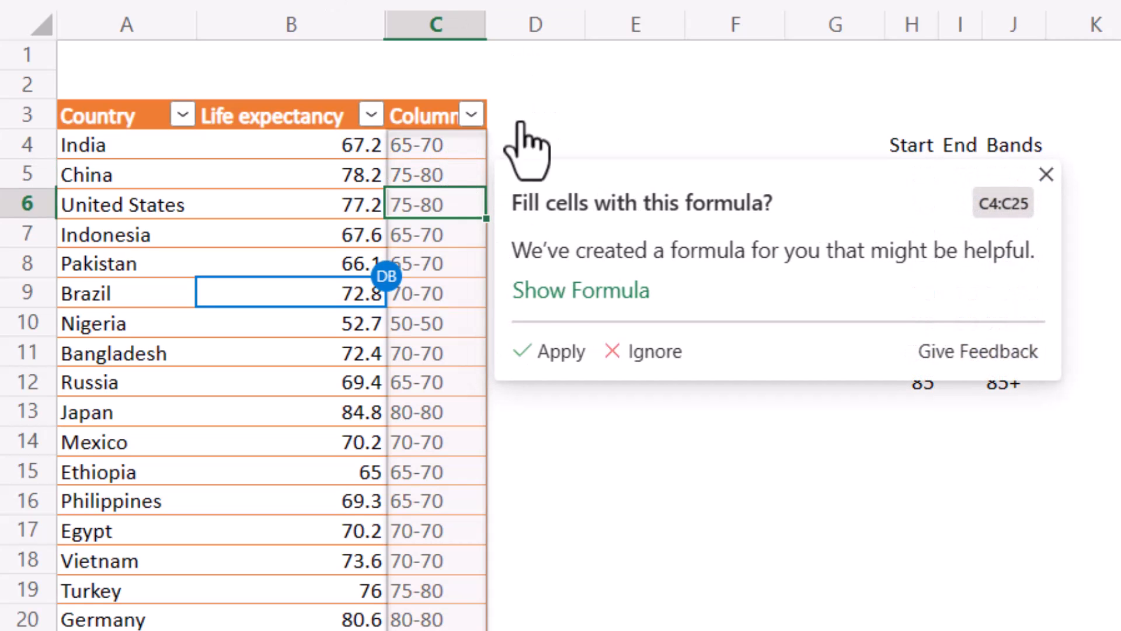
left_click(580, 290)
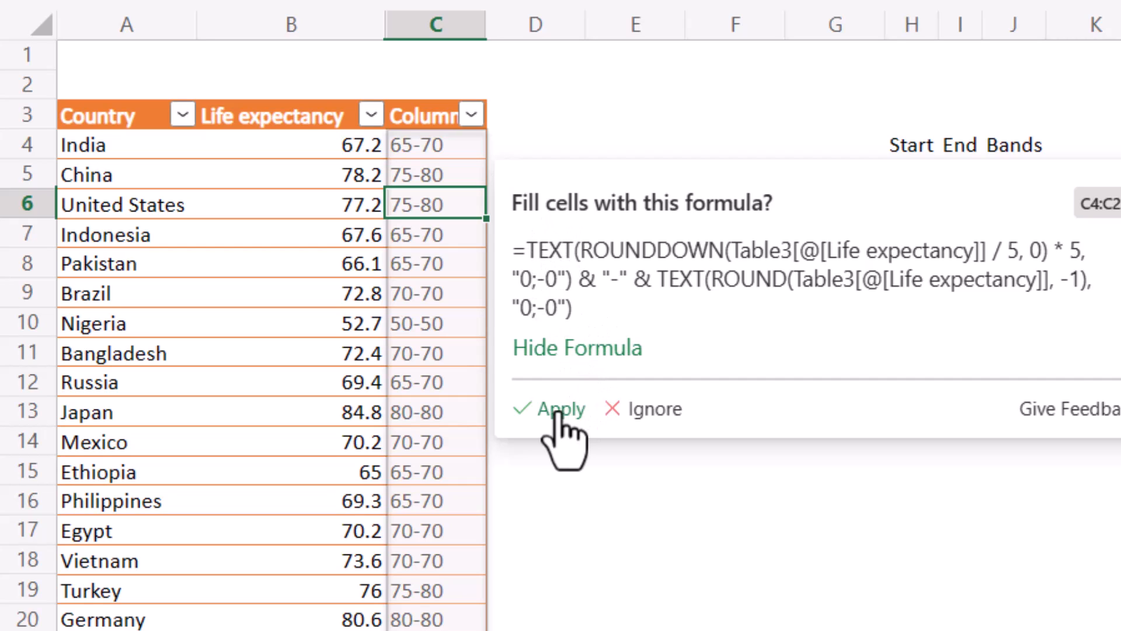
left_click(560, 408)
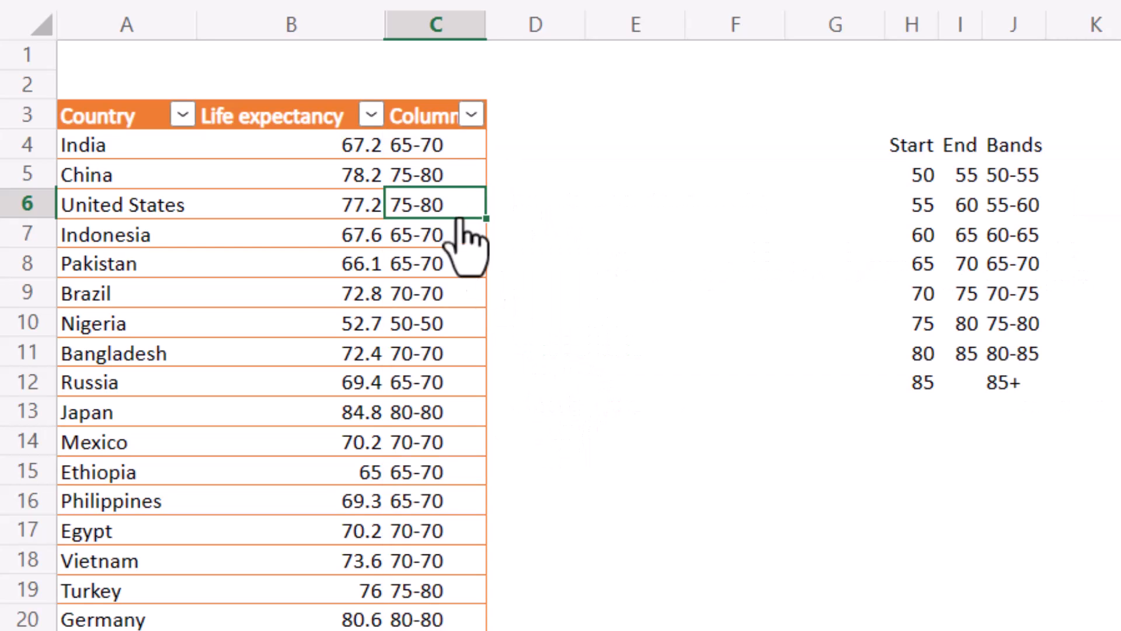
left_click(429, 115)
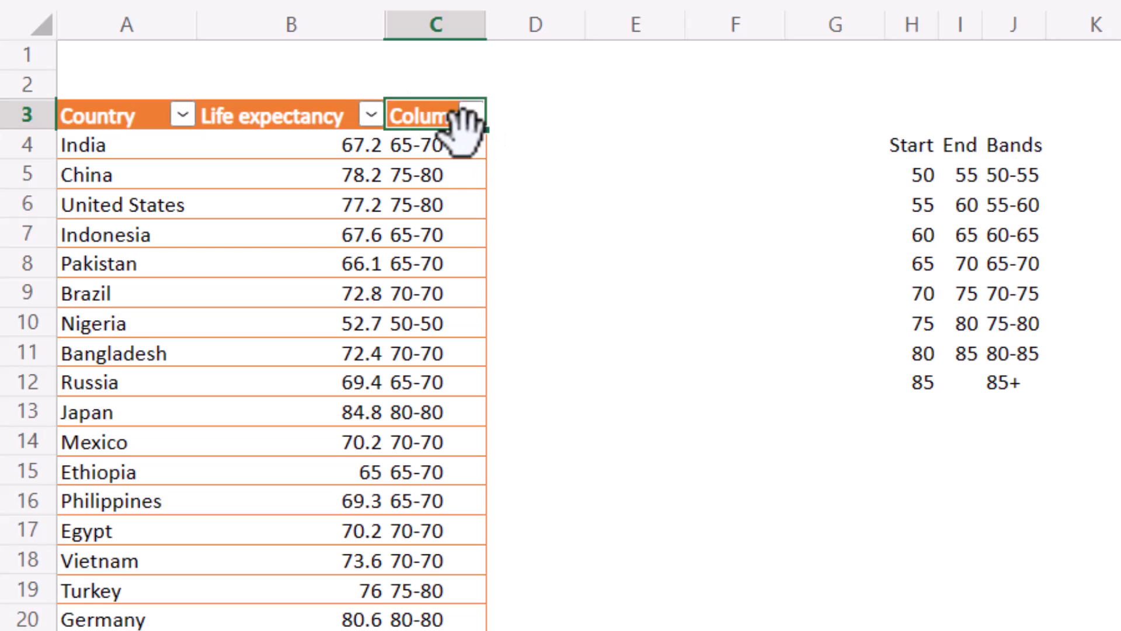
type("Bands")
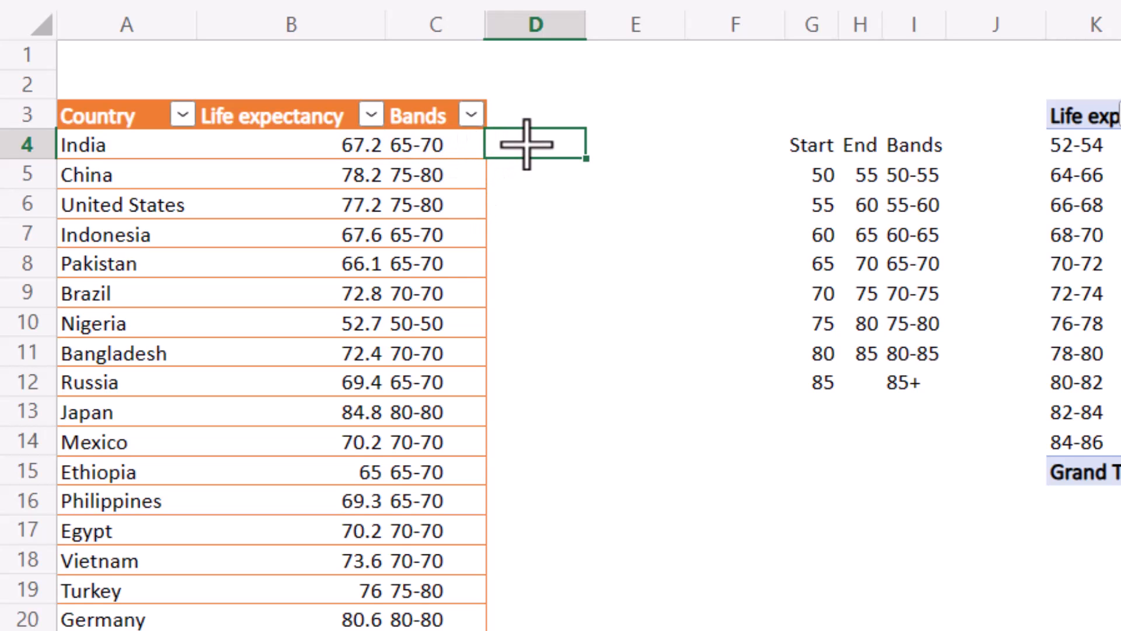
Step: Name column D 'Small bands' and enter examples 66 to 68 and 78 to 80
type("Small b")
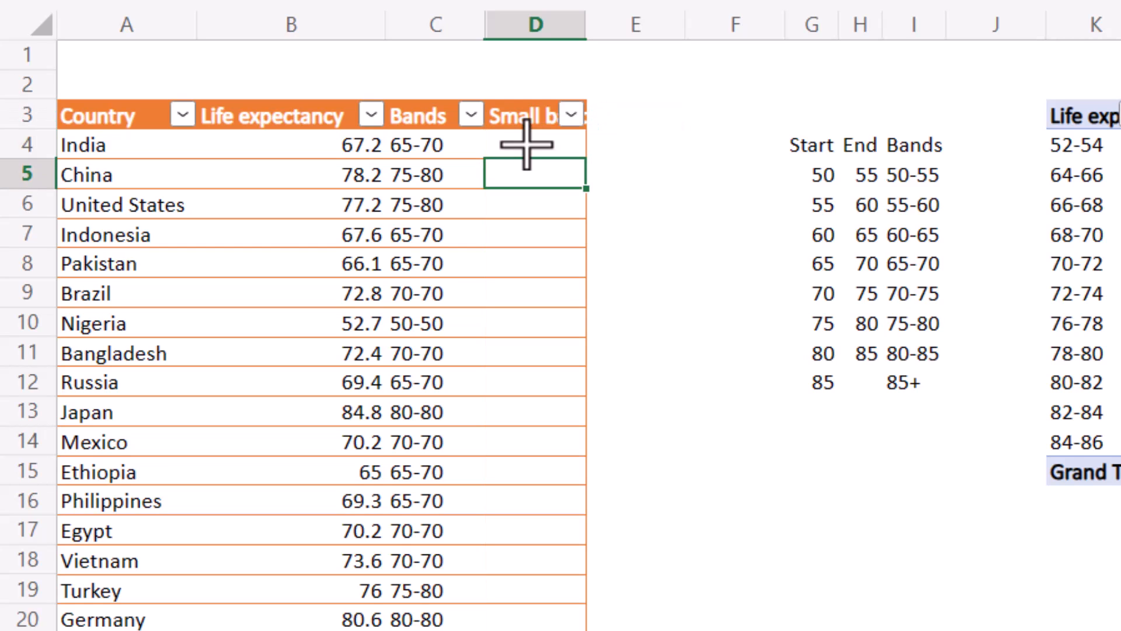
left_click(535, 144)
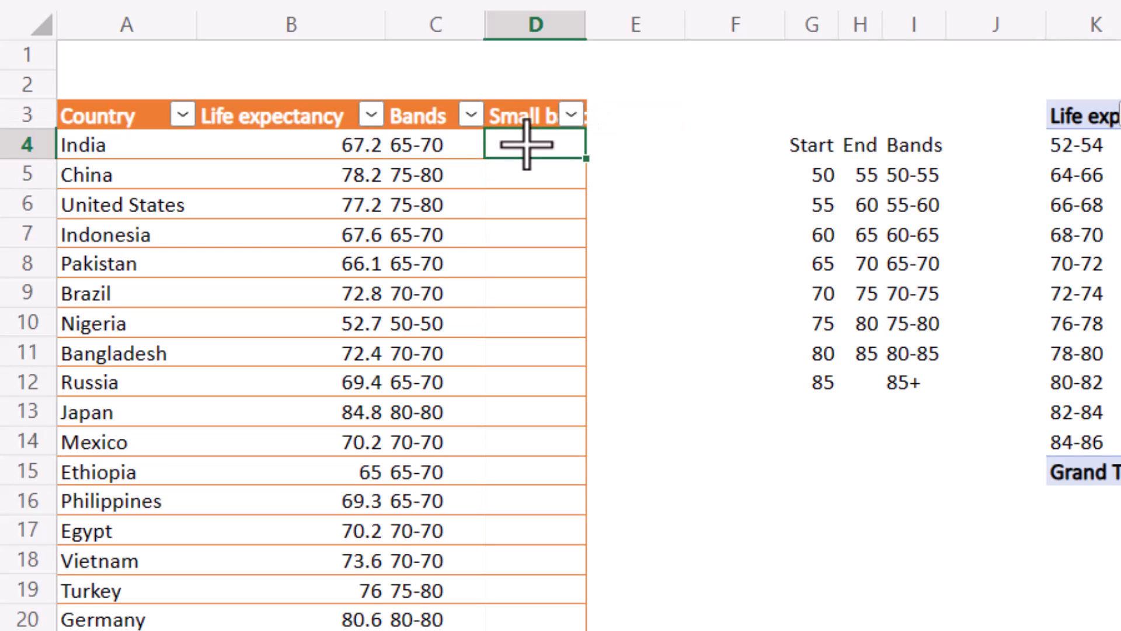
type("66 to 6")
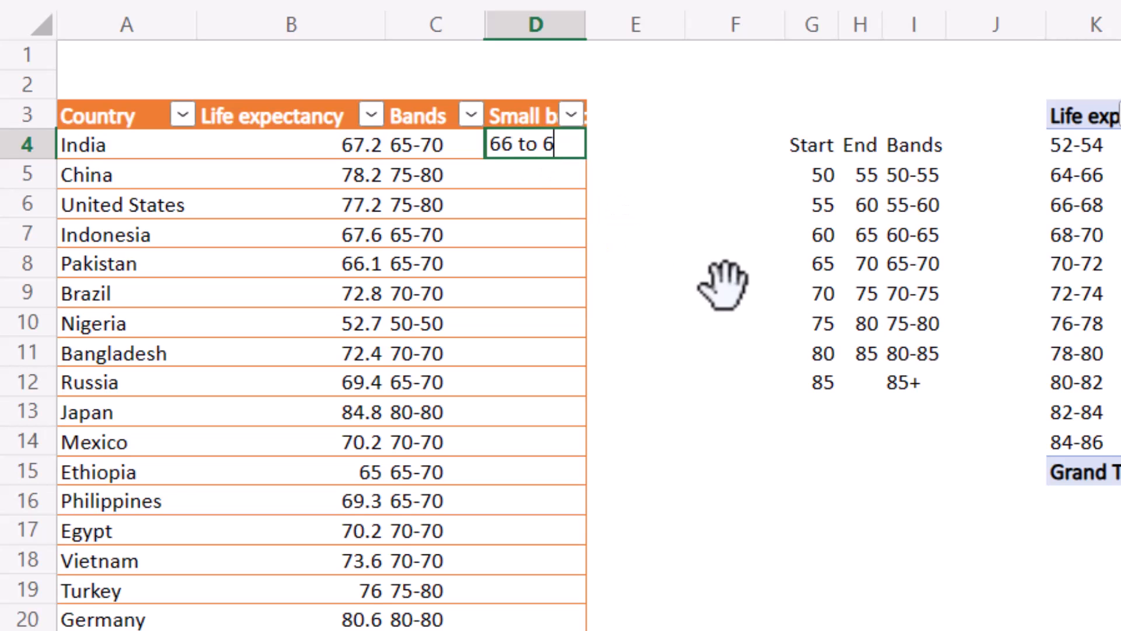
key("Enter")
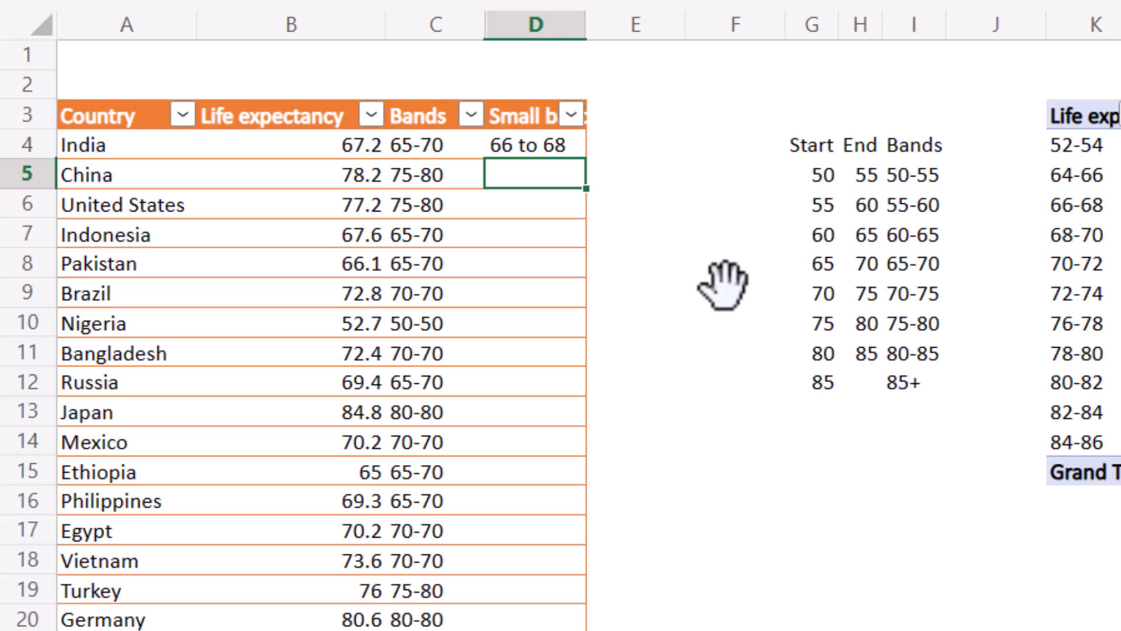
type("78 to")
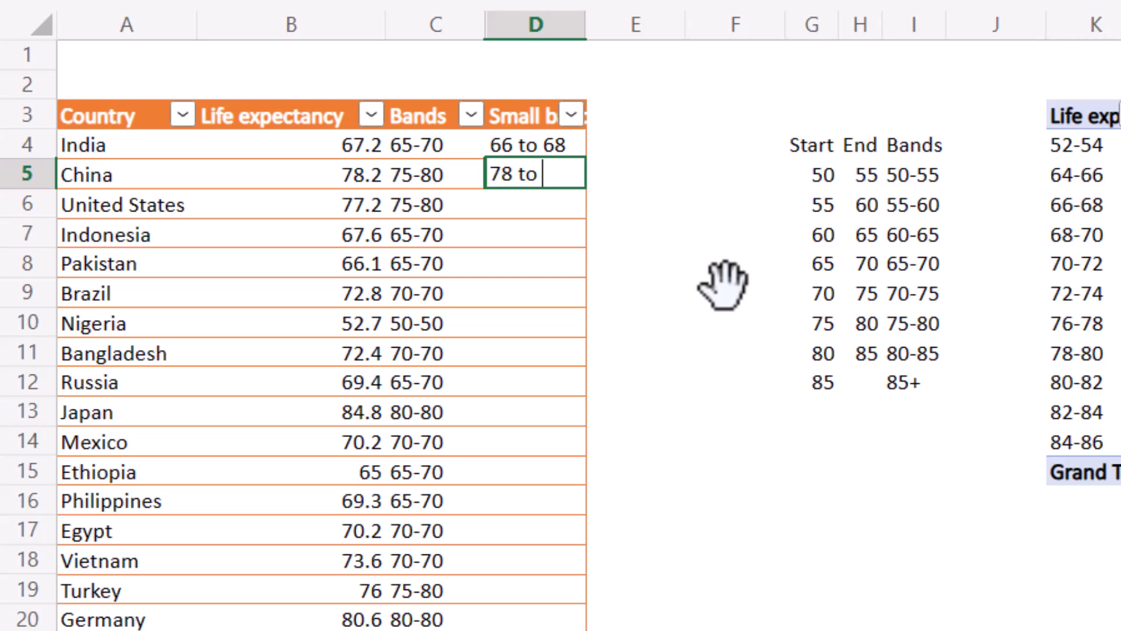
key("enter")
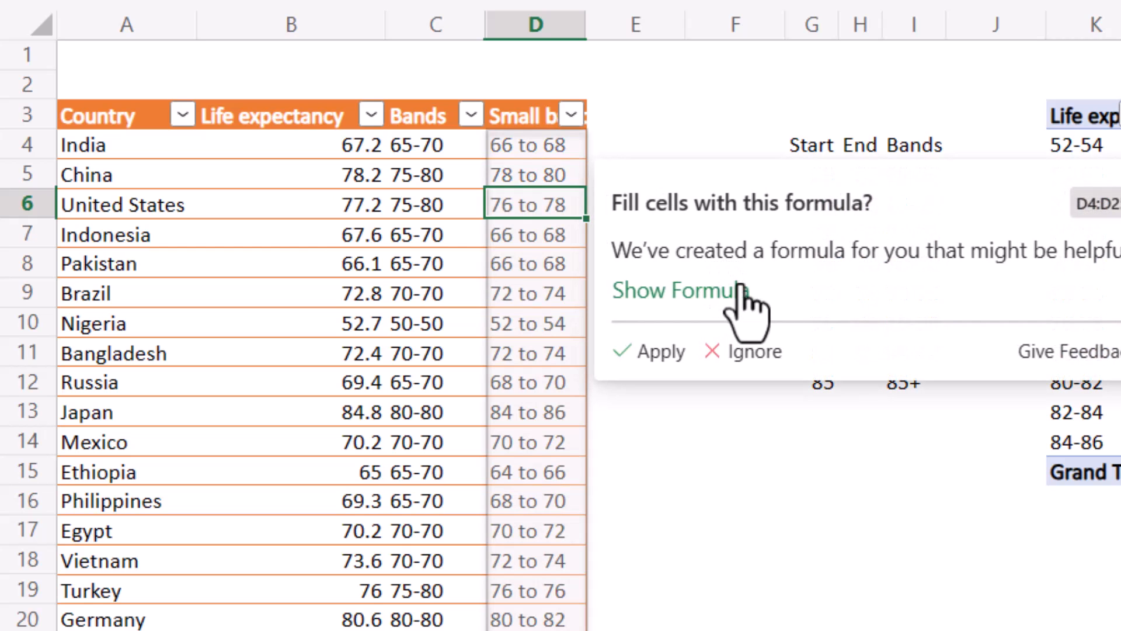
Step: Apply the suggested fill formula to the Small bands column
left_click(673, 290)
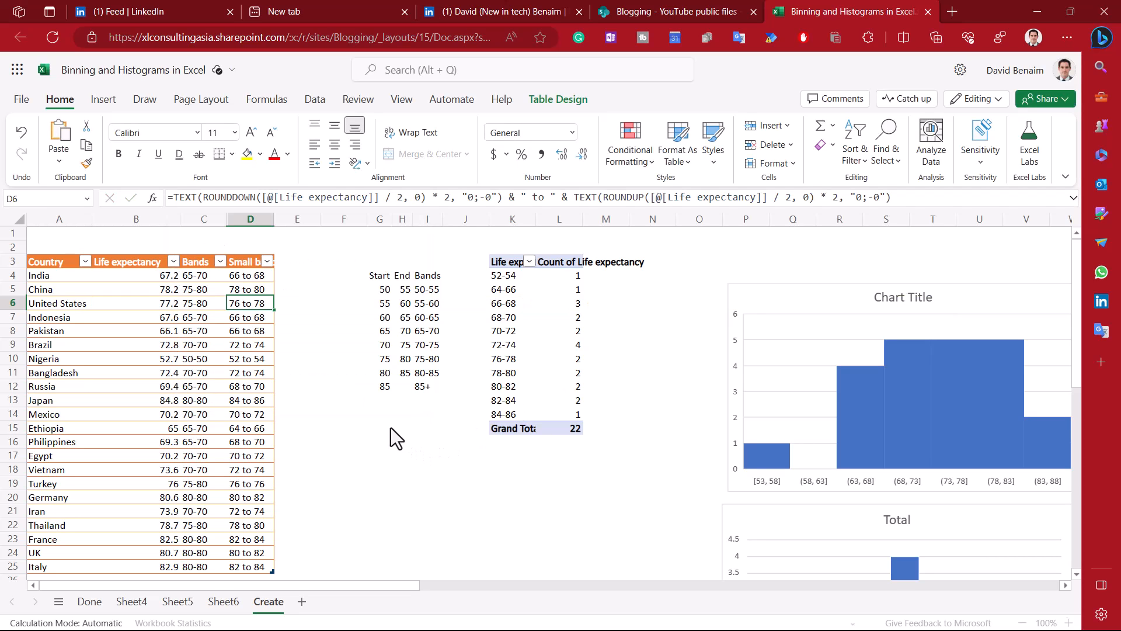
left_click_drag(379, 275, 428, 386)
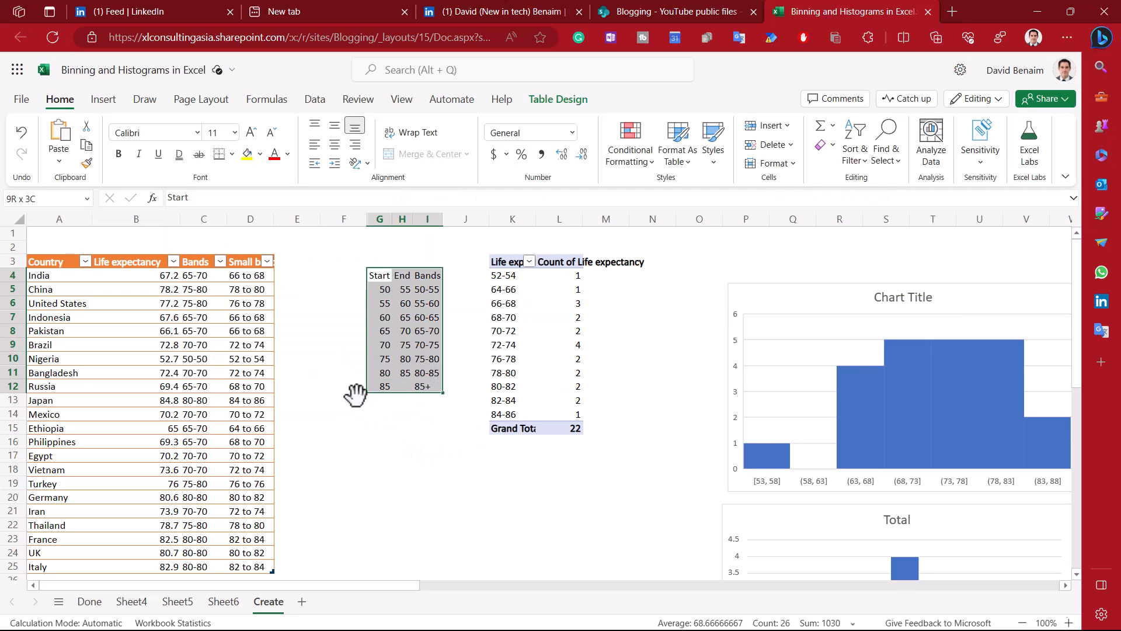
left_click(250, 331)
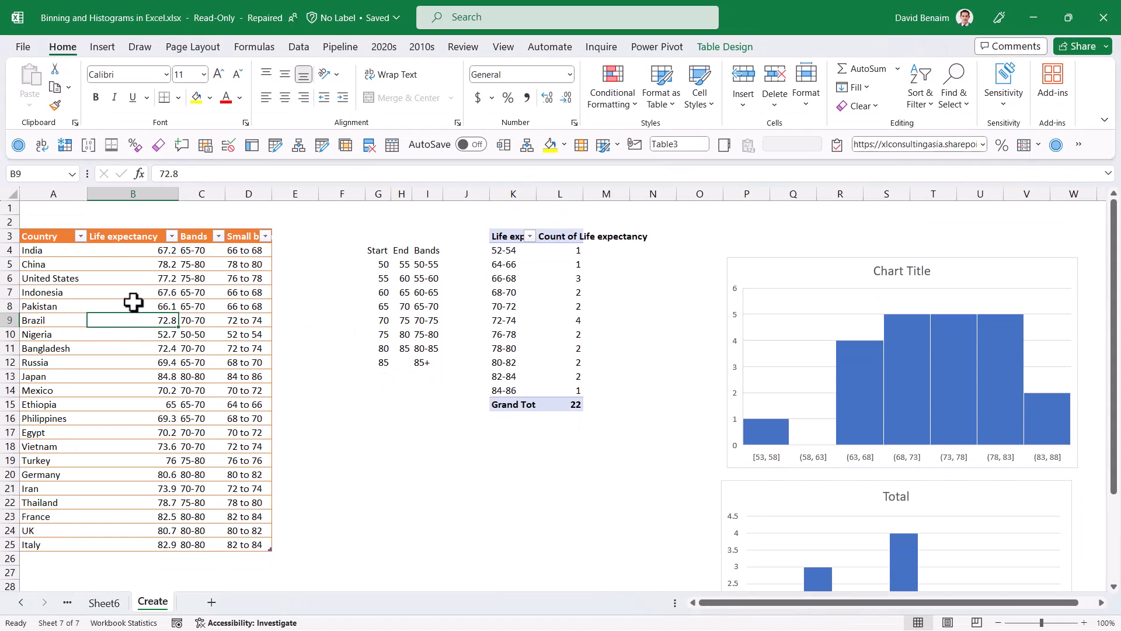
Step: Load the country table into Power Query Editor using Data > From Table/Range
left_click(132, 292)
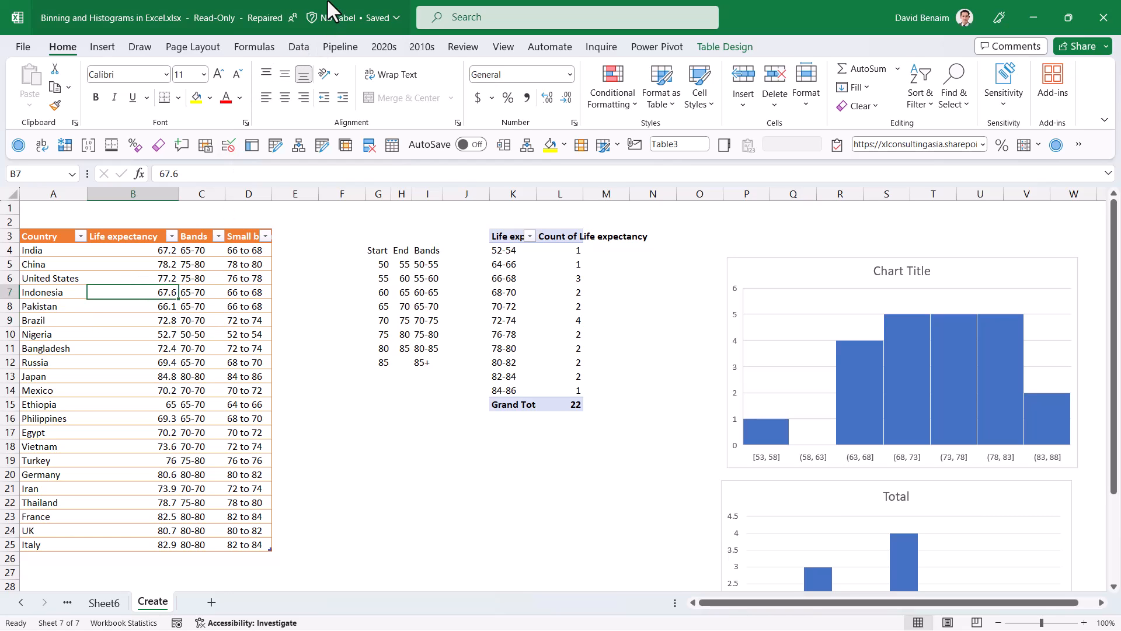
left_click(299, 46)
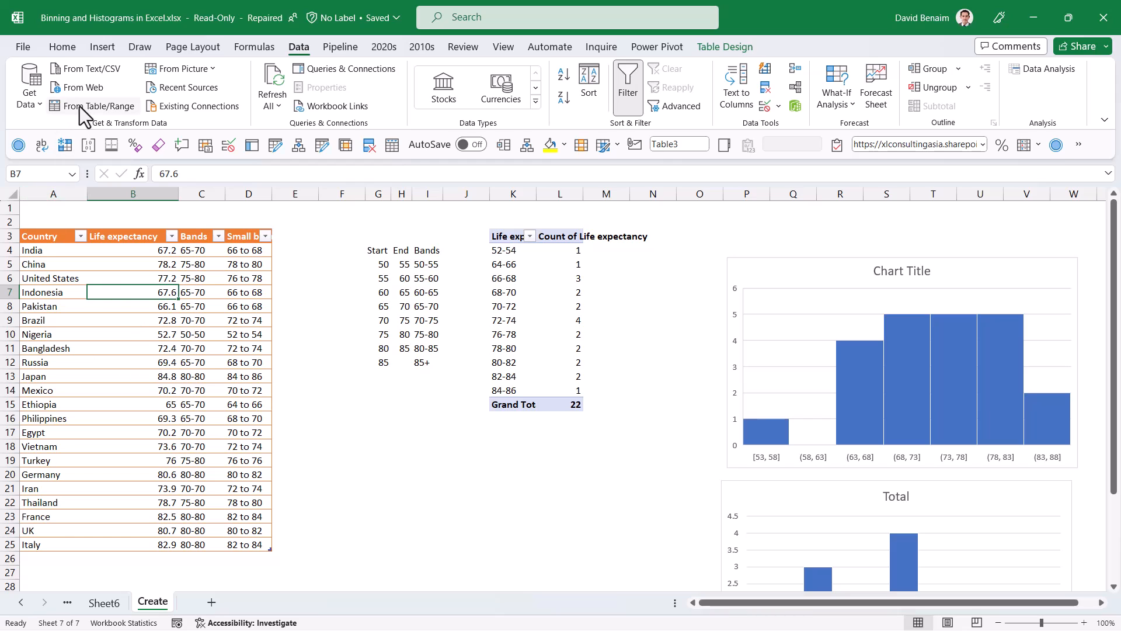
left_click(100, 105)
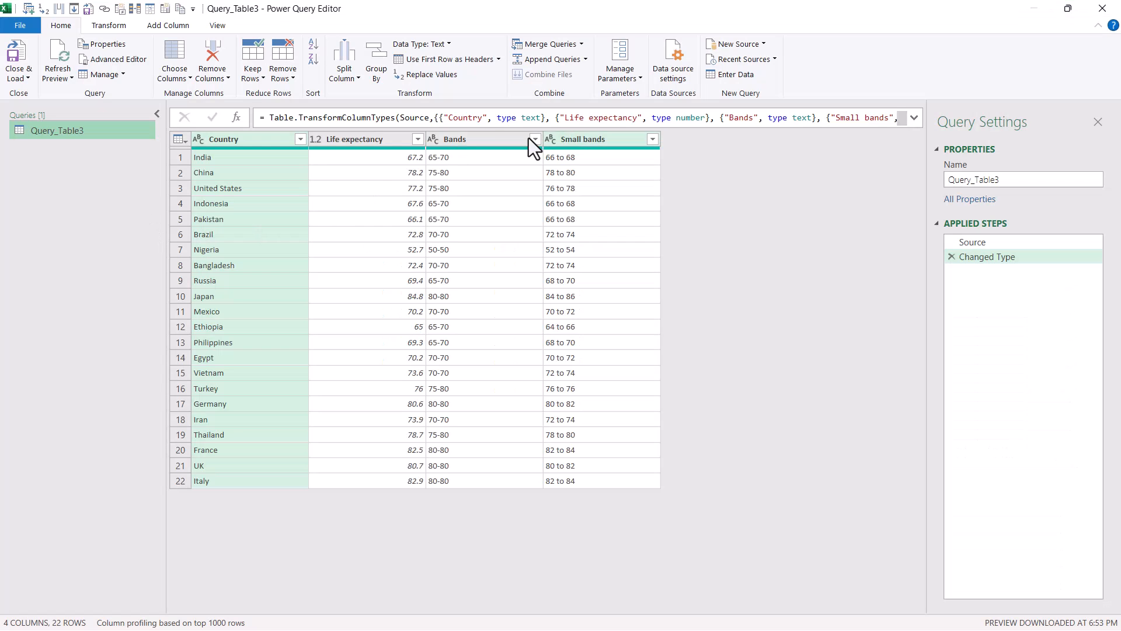
Step: Use Column From Examples with '65 to 70' to create a Life exp bins column
left_click(167, 25)
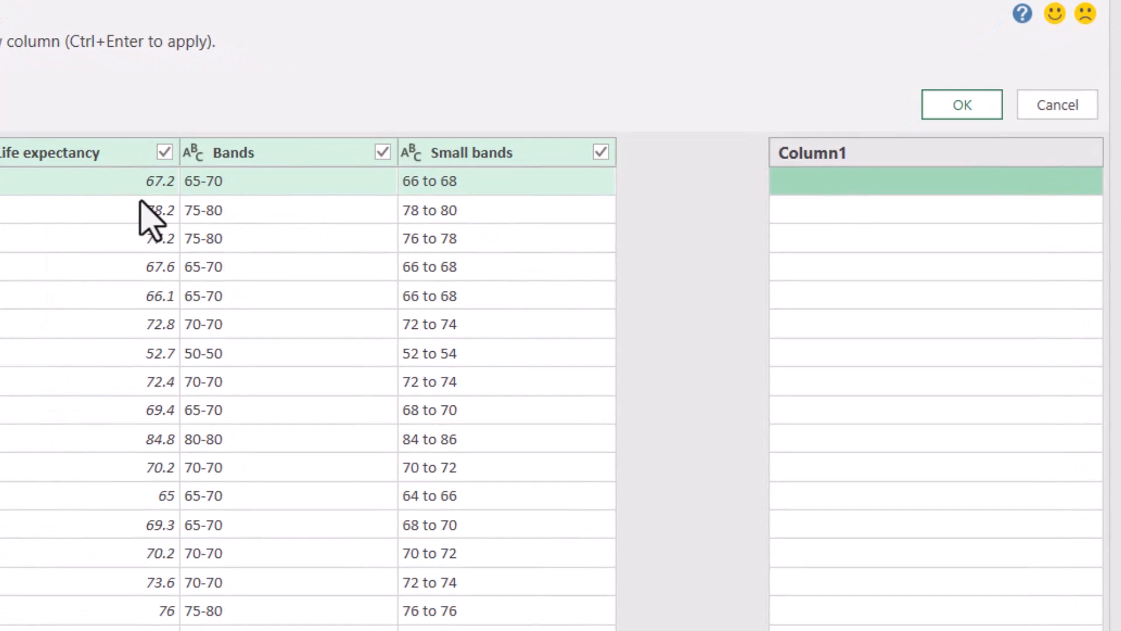
mouse_move(547, 386)
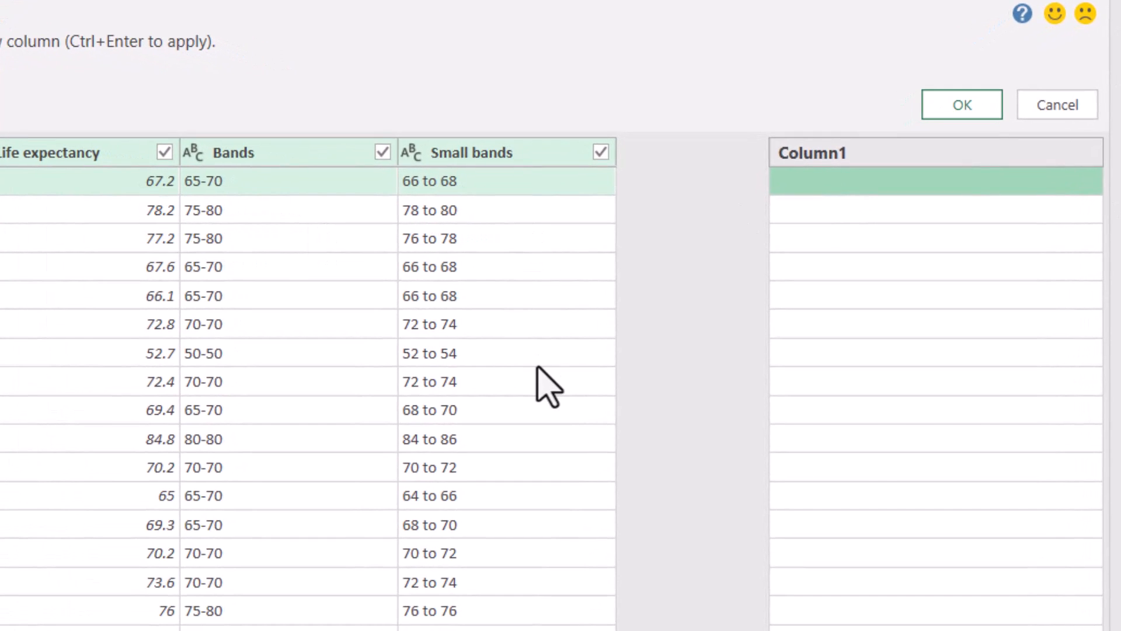
type("65 to 70")
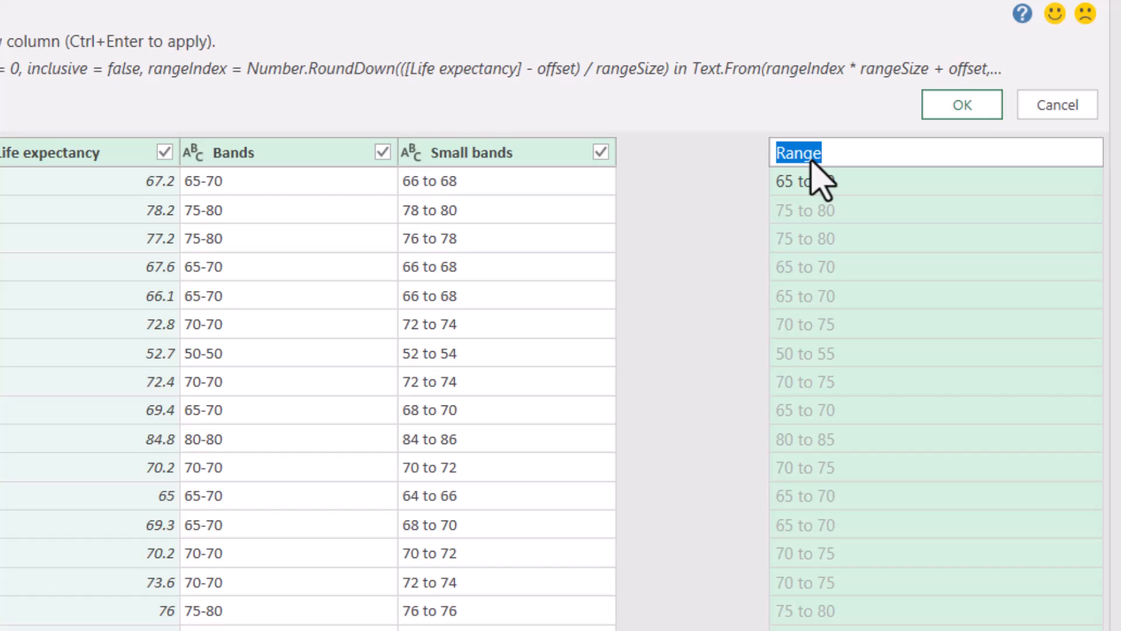
type("Life exp")
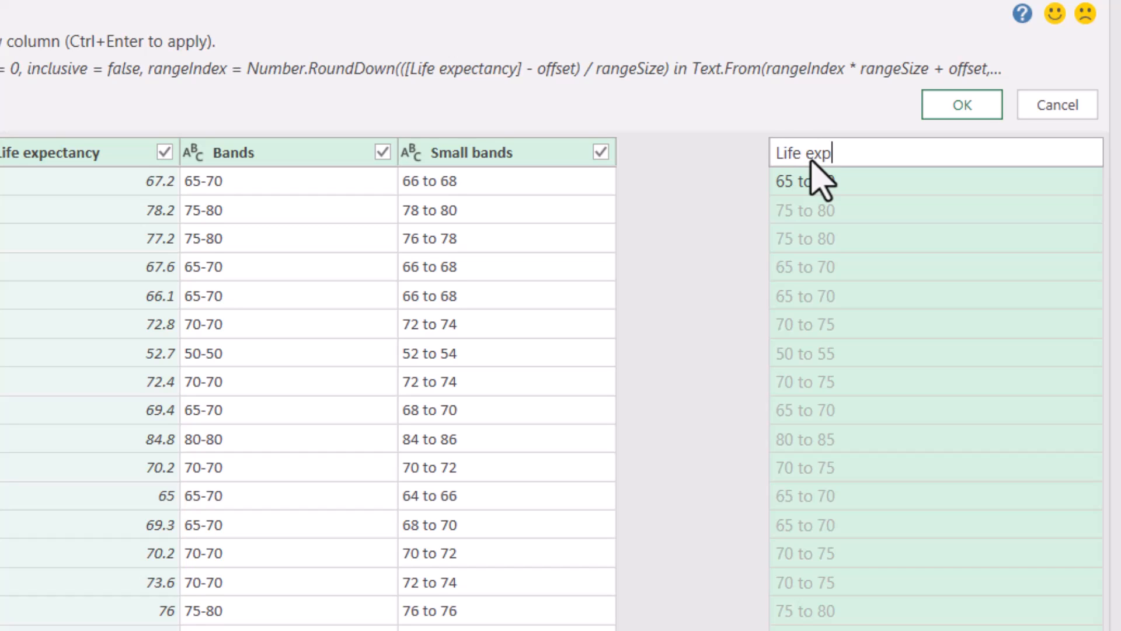
type("b")
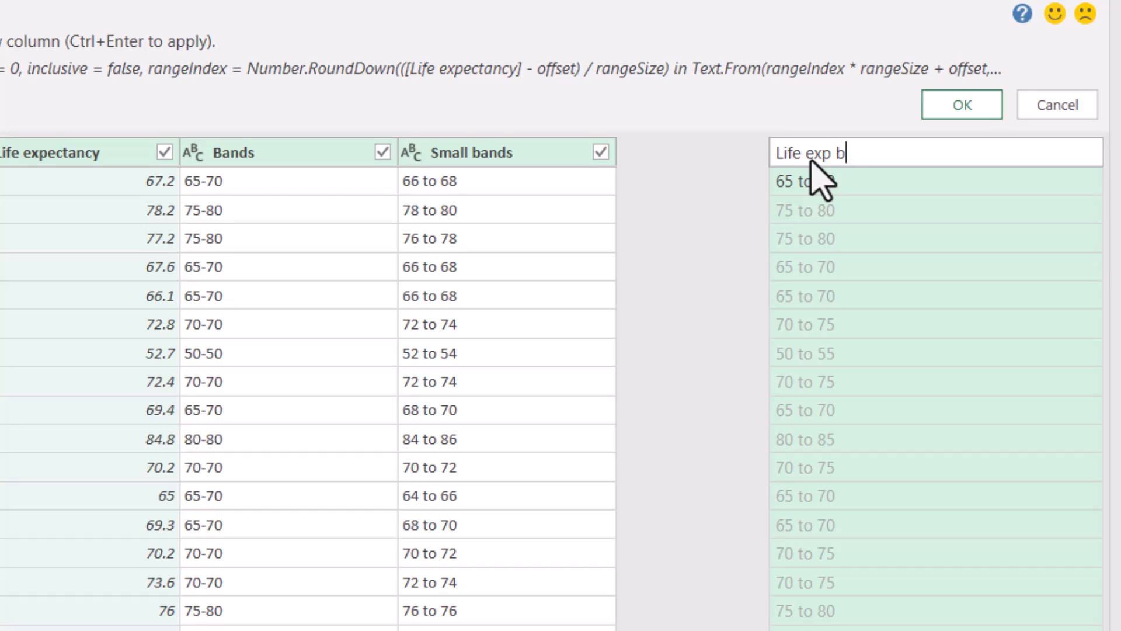
type("ins")
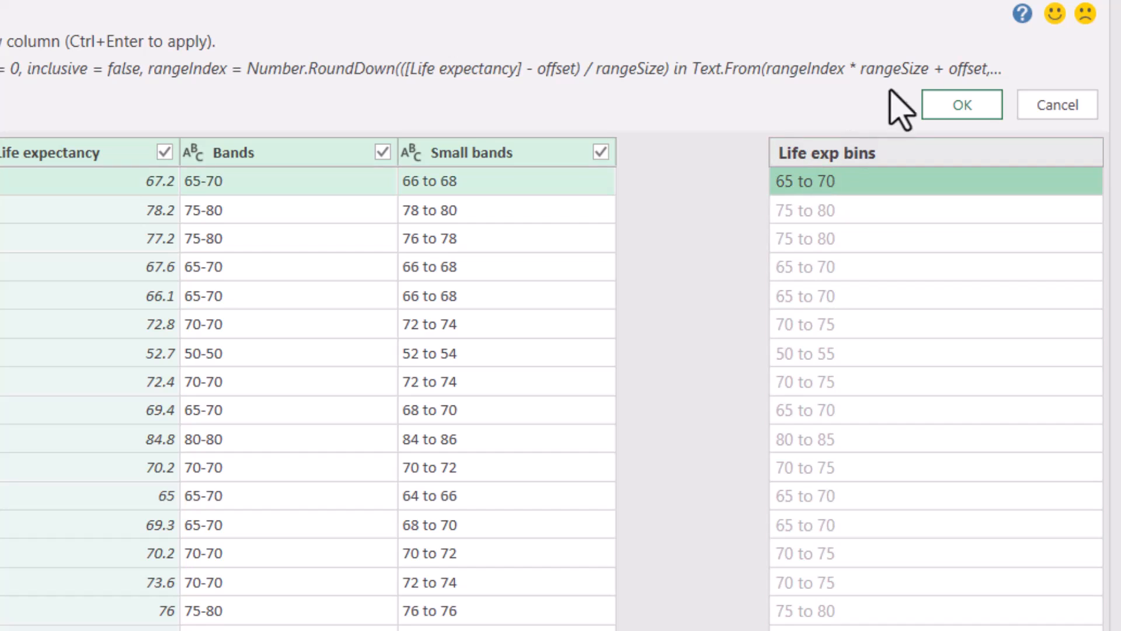
left_click(962, 104)
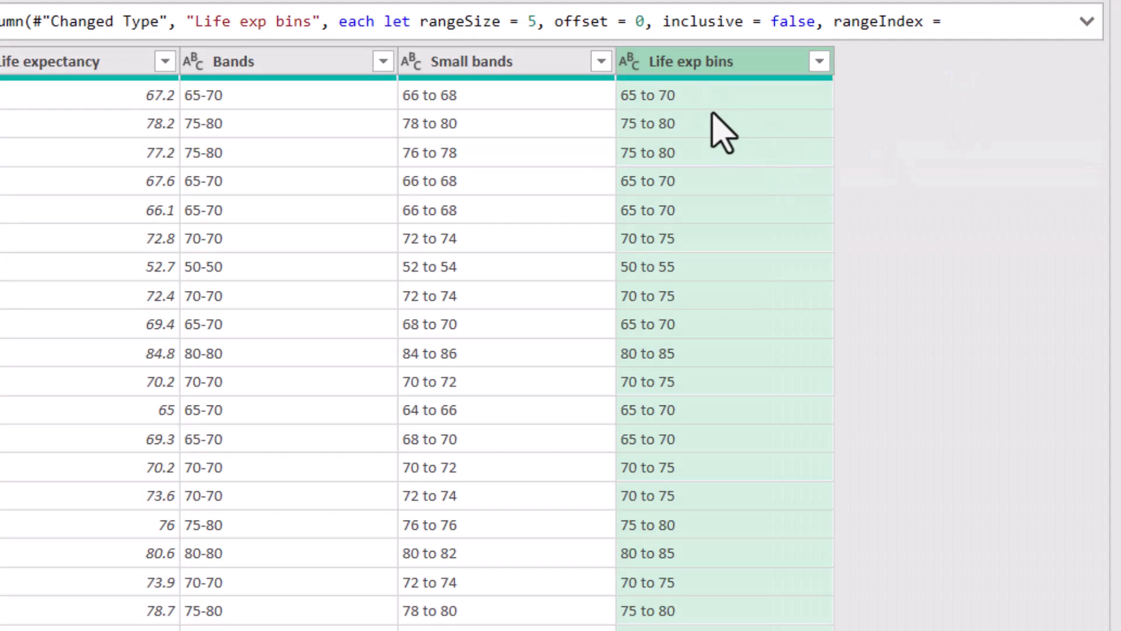
left_click(71, 61)
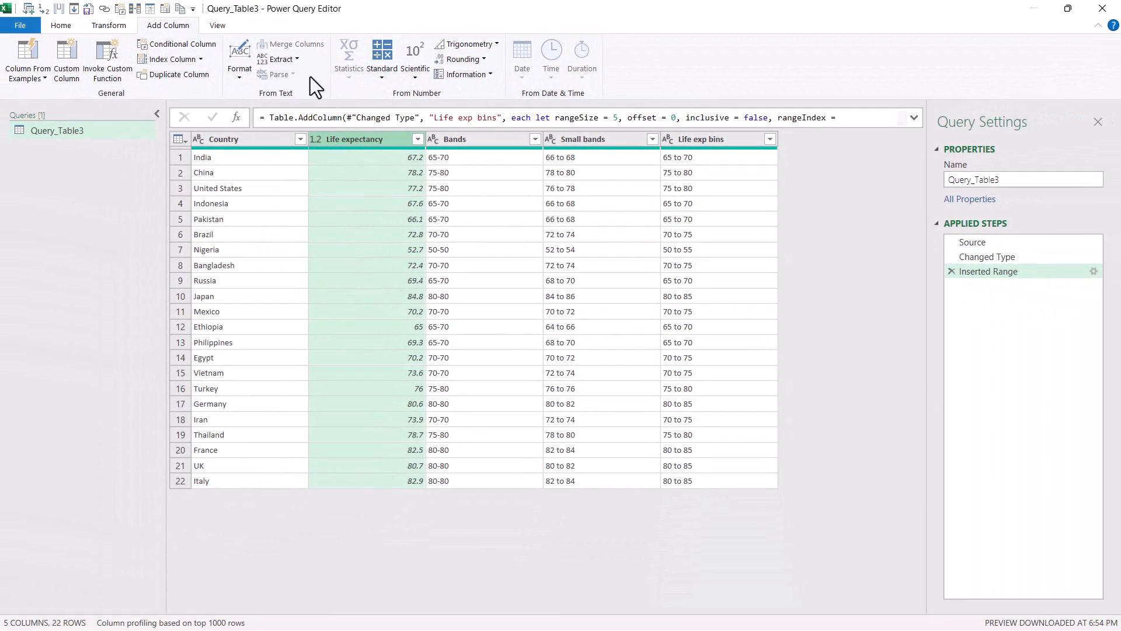
mouse_move(479, 64)
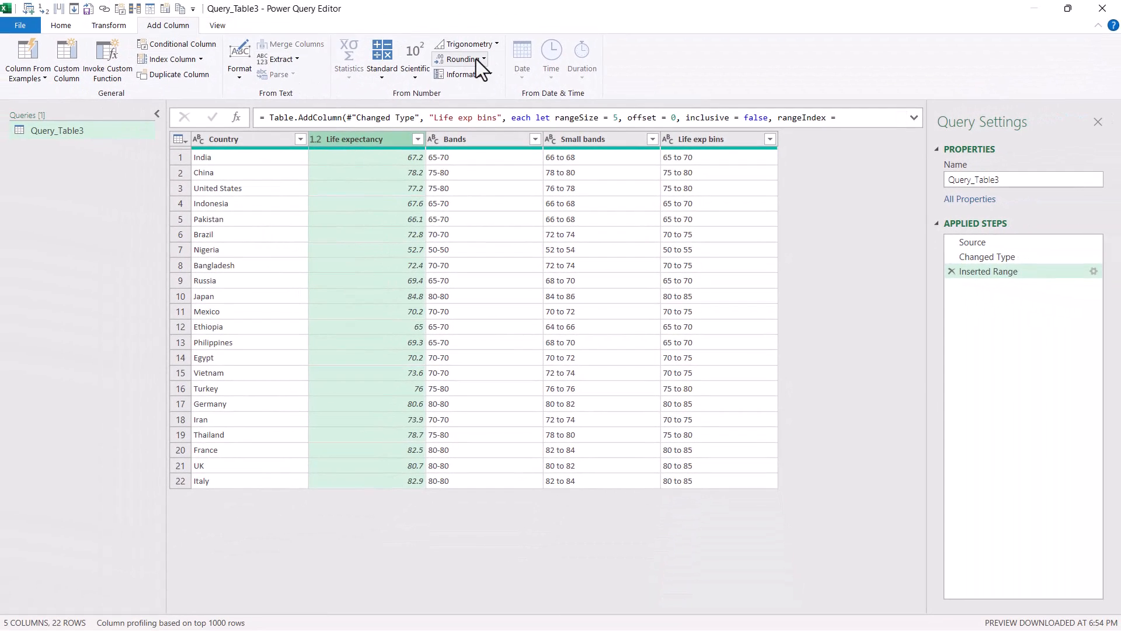
Step: Round Life expectancy to 0 decimal places in a new column renamed Age
left_click(461, 58)
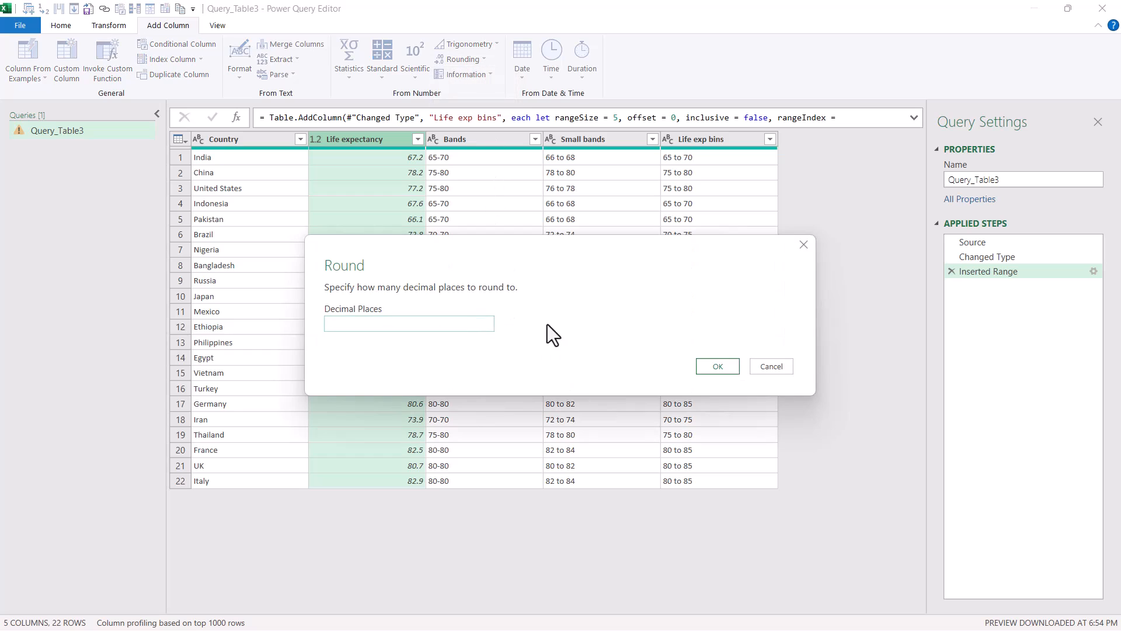
left_click(717, 366)
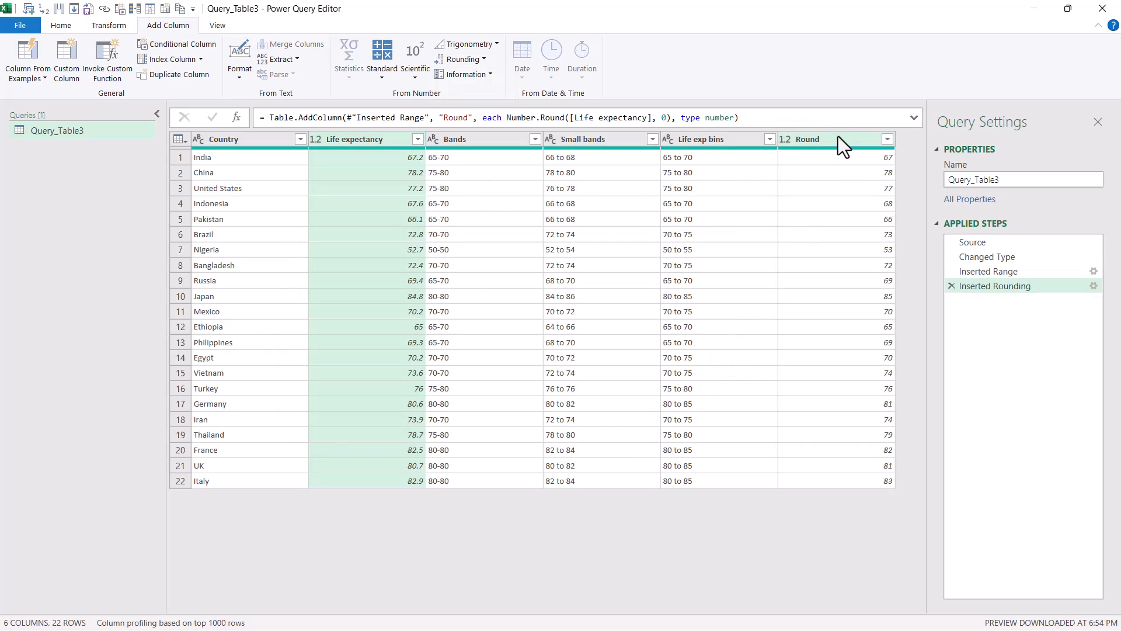
double_click(806, 139)
type("Age")
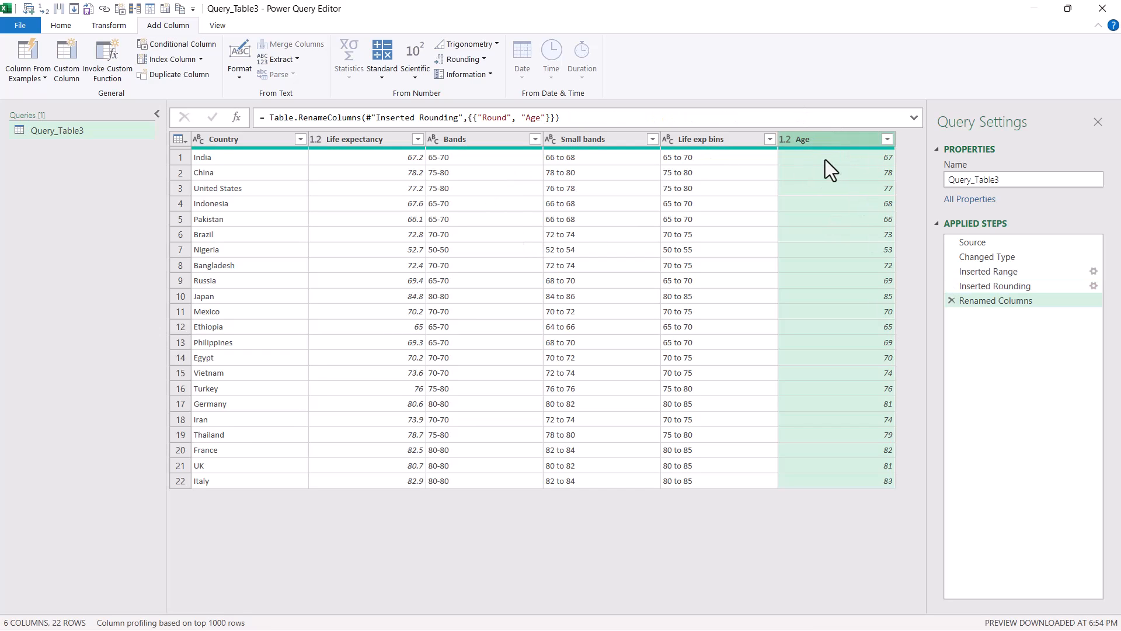
mouse_move(462, 59)
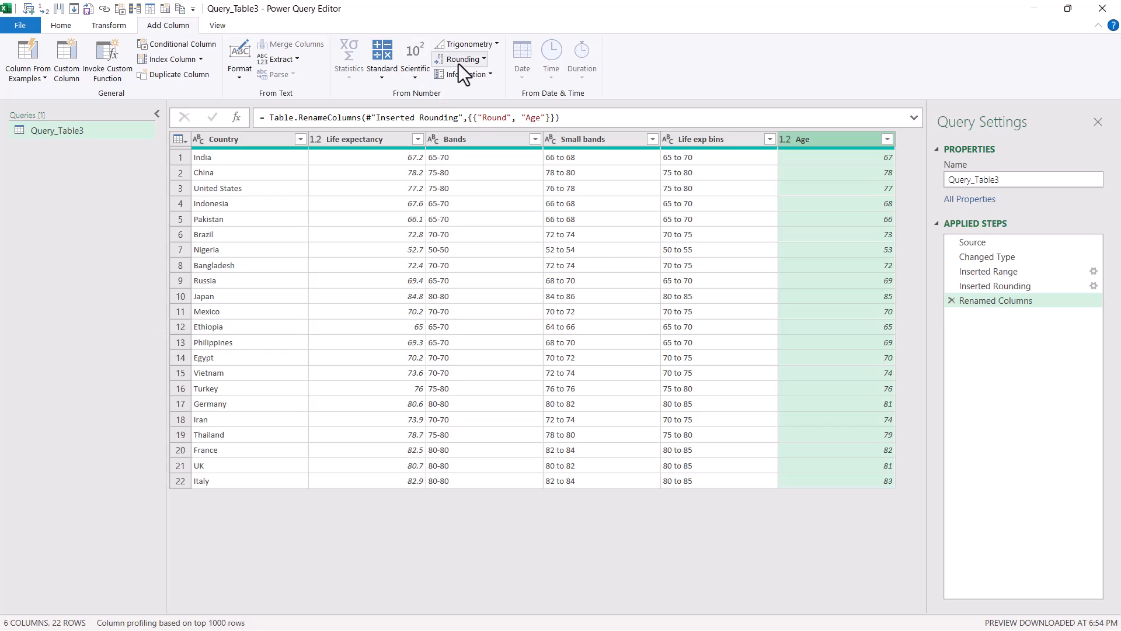
mouse_move(463, 59)
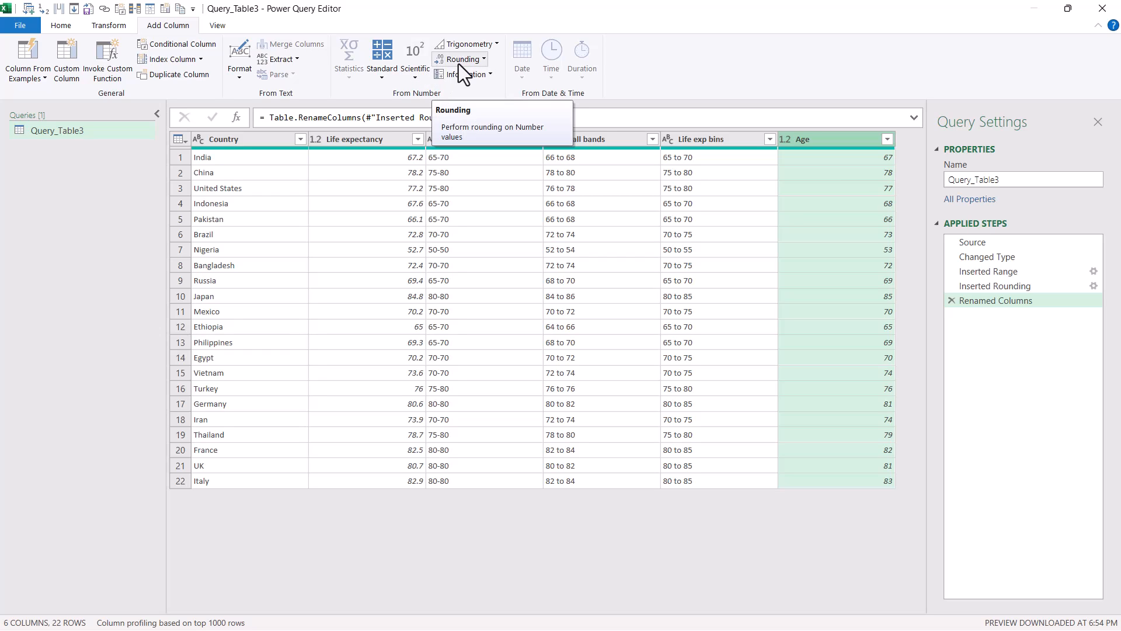
mouse_move(181, 43)
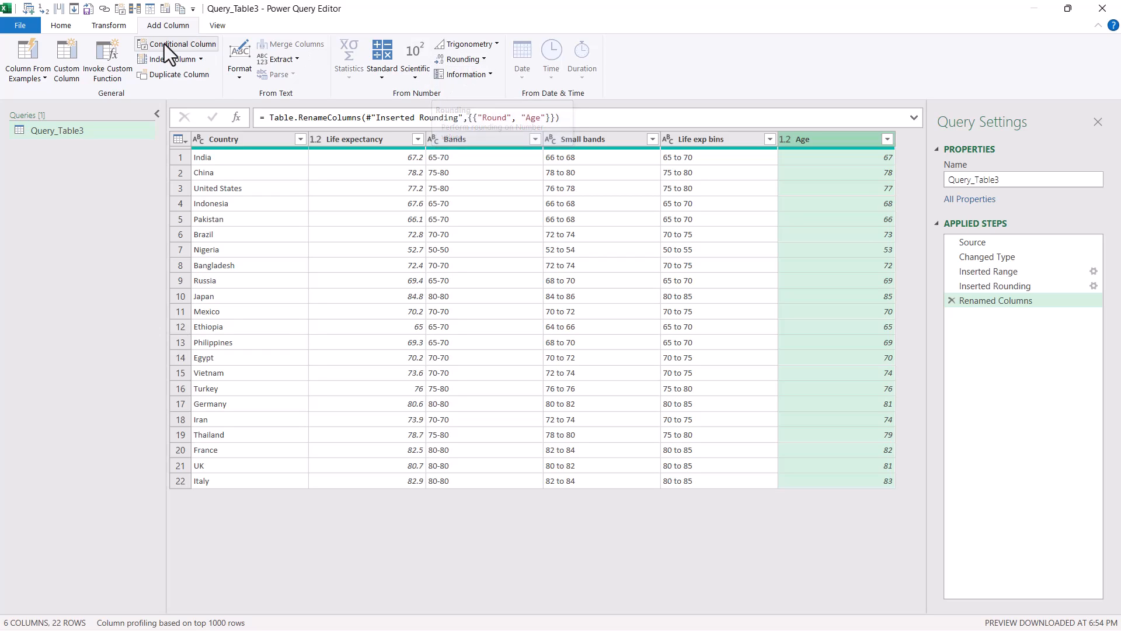
Step: Create an Age Range column from examples 60-69 and 70-79 via Column From Examples
left_click(28, 60)
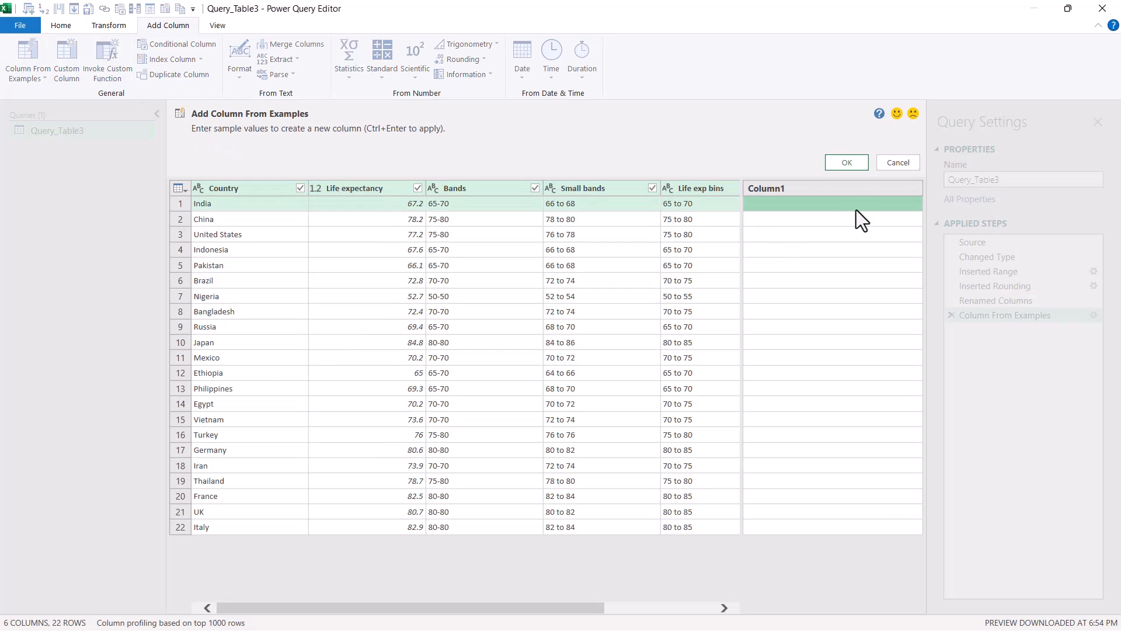
mouse_move(785, 218)
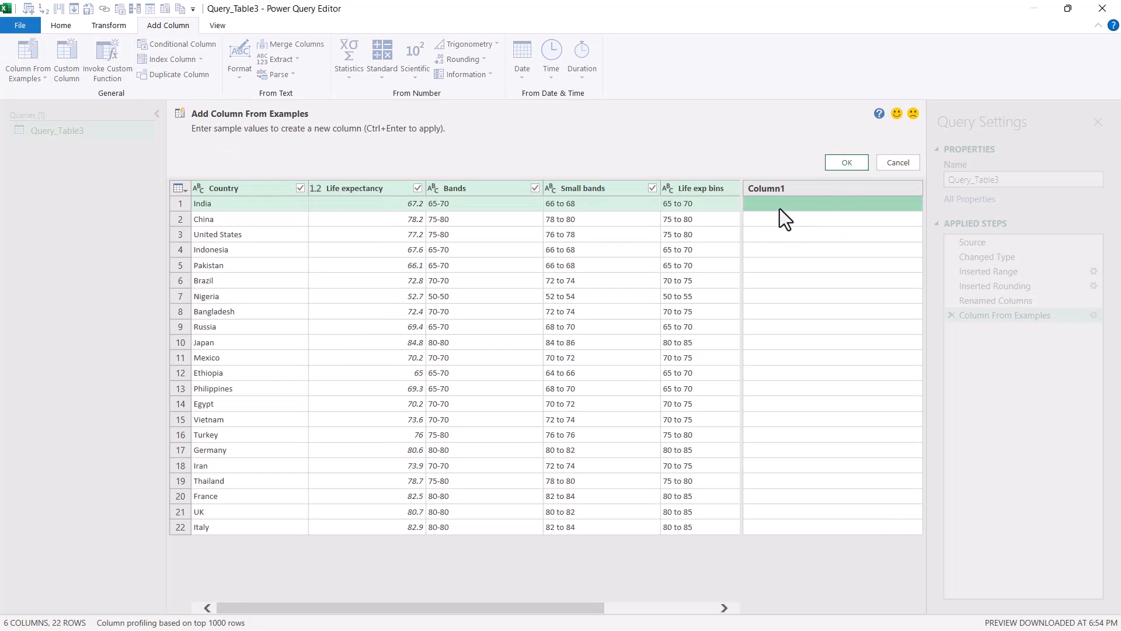
scroll("right", 3)
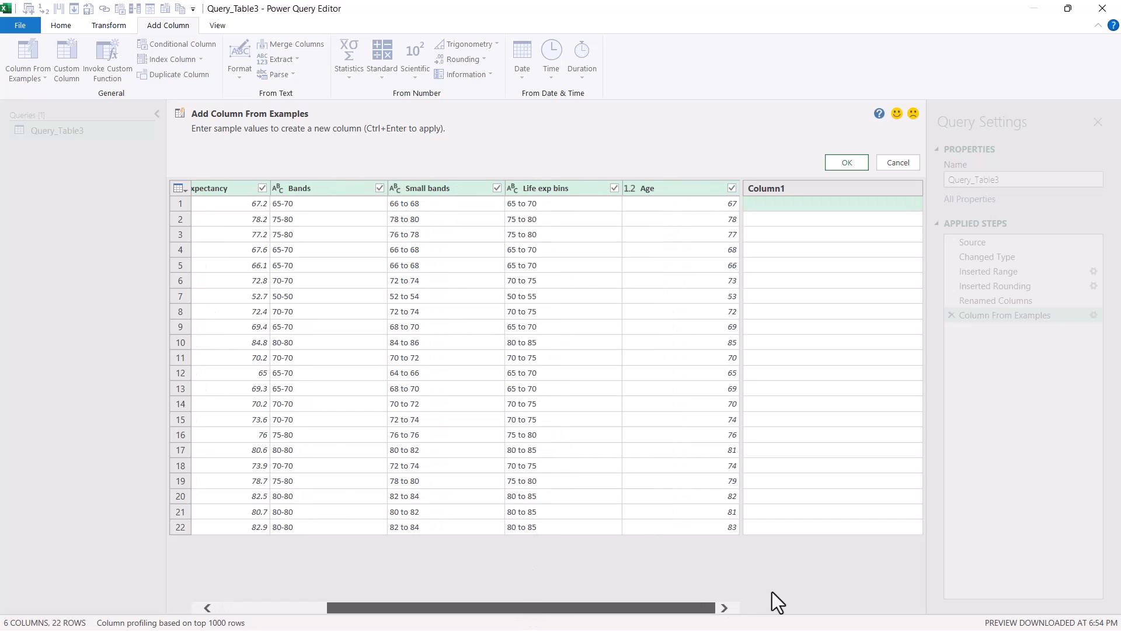
left_click(831, 204)
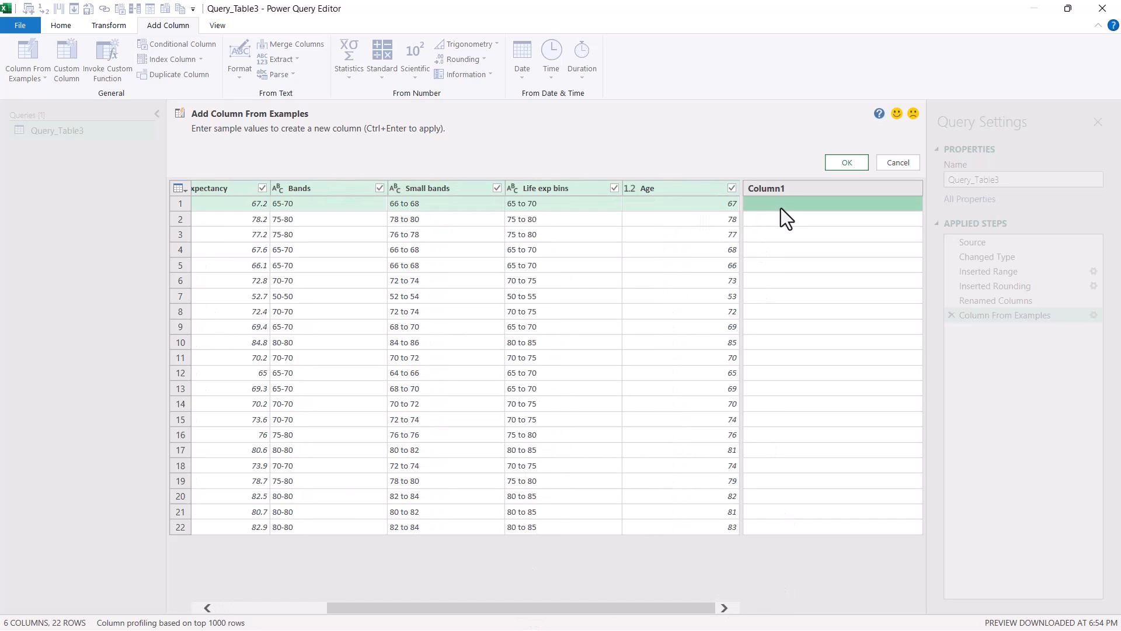
type("60-69")
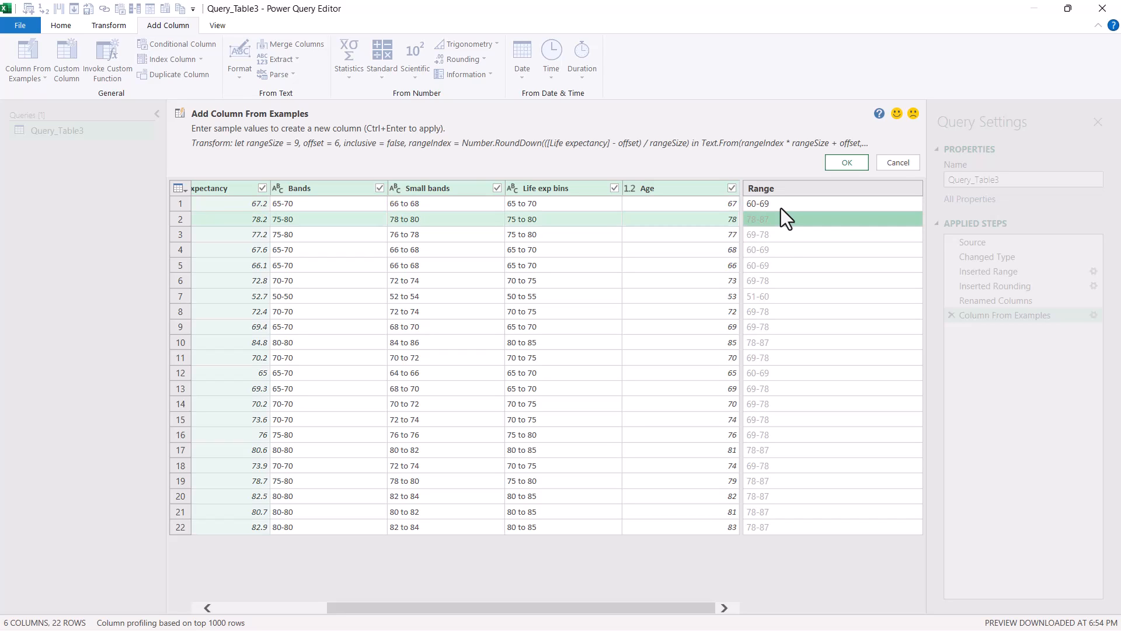
mouse_move(767, 235)
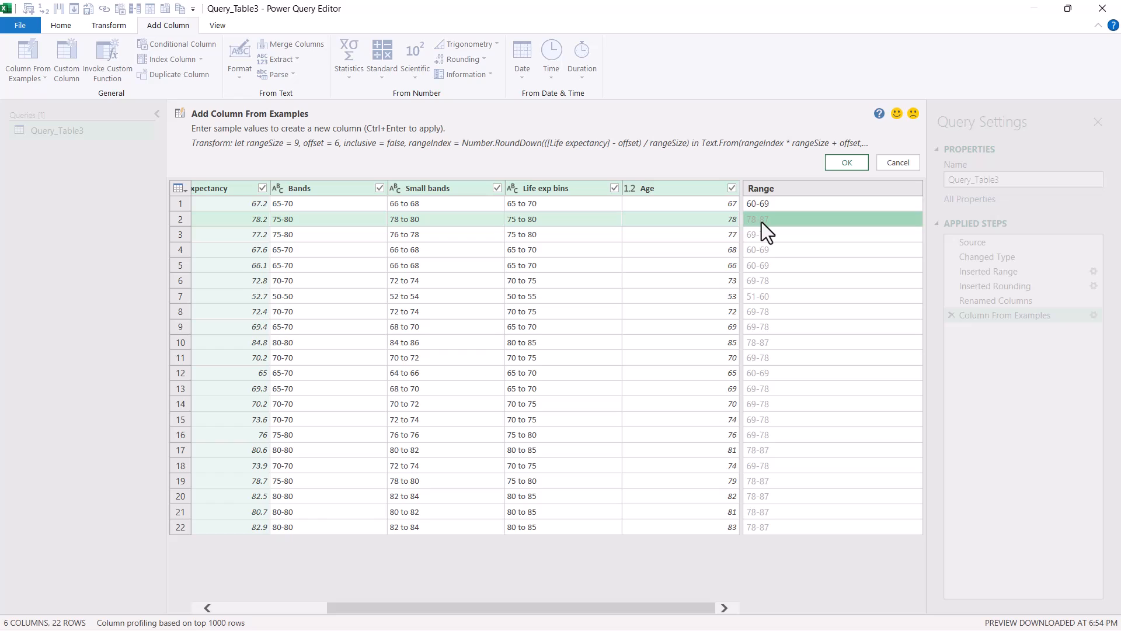
type("70-79")
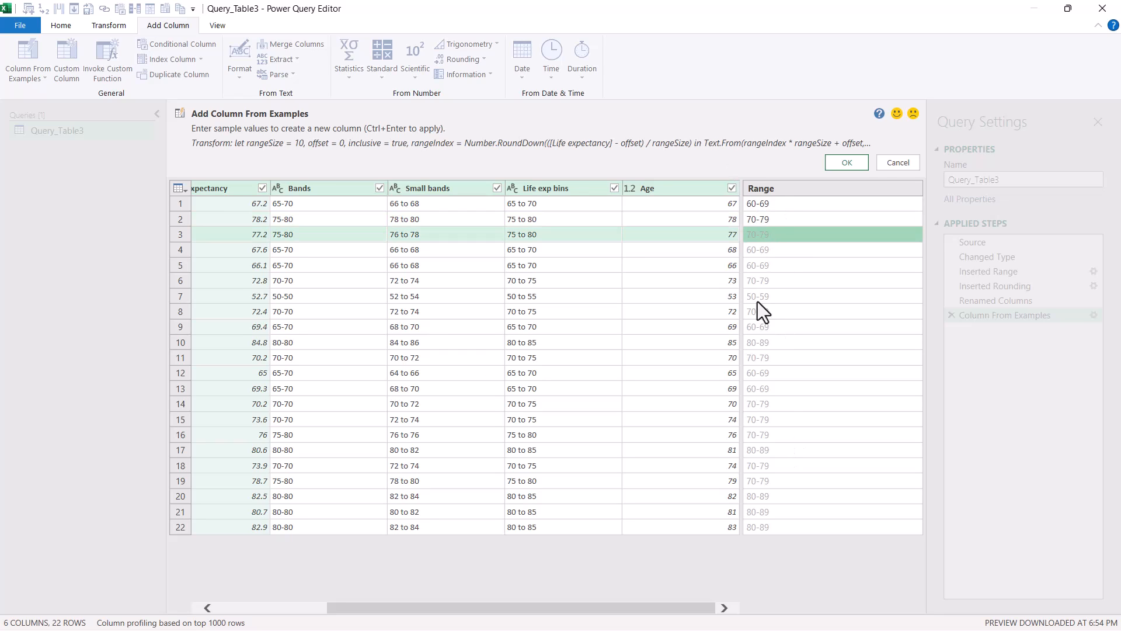
left_click(832, 203)
type("Age ")
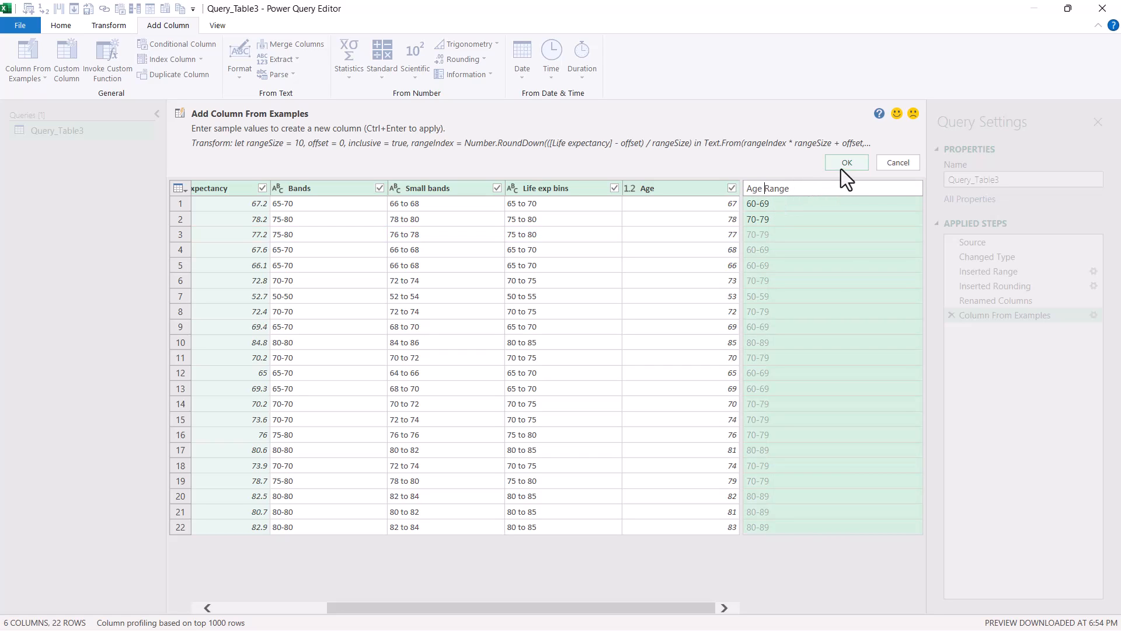
left_click(847, 162)
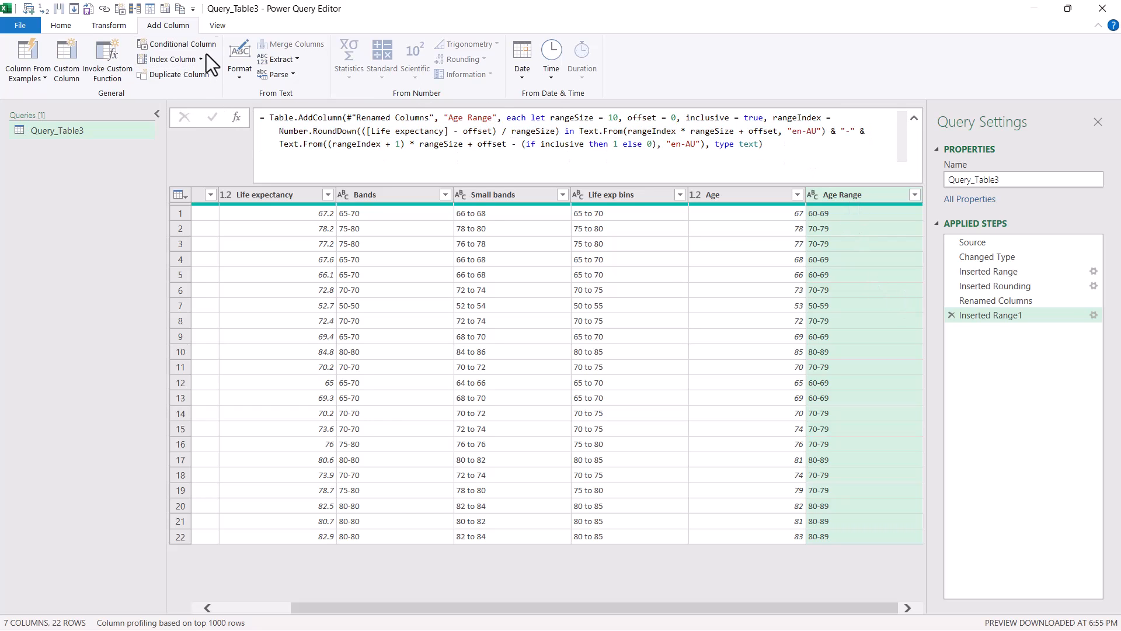
left_click(61, 25)
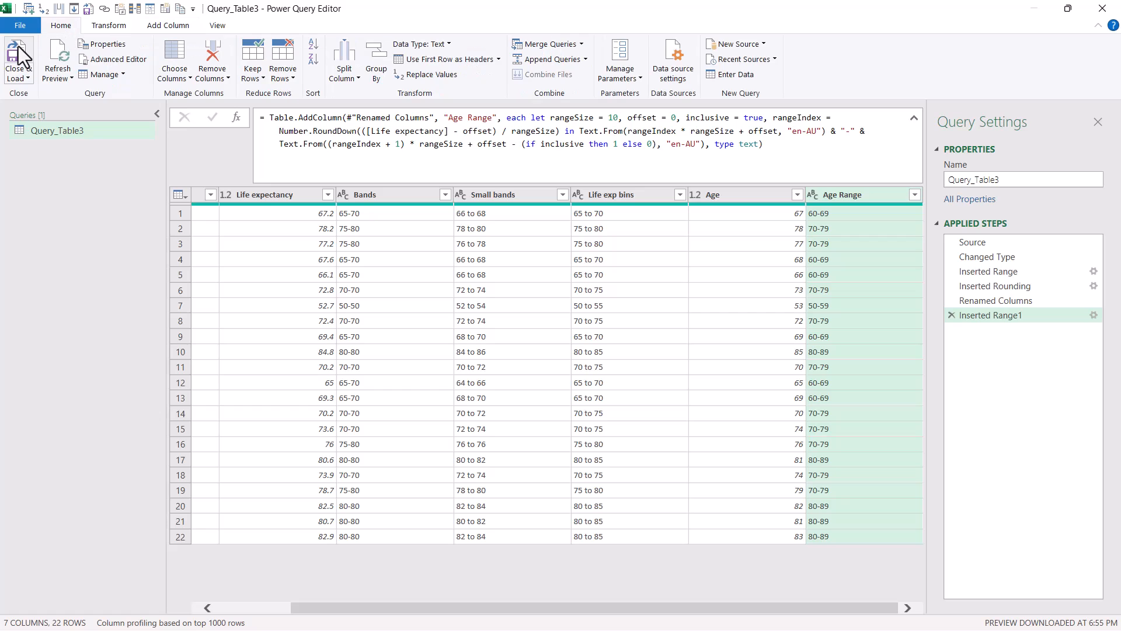
Step: Close & Load the query into Query_Table3, check Age Range values, and refresh
left_click(18, 58)
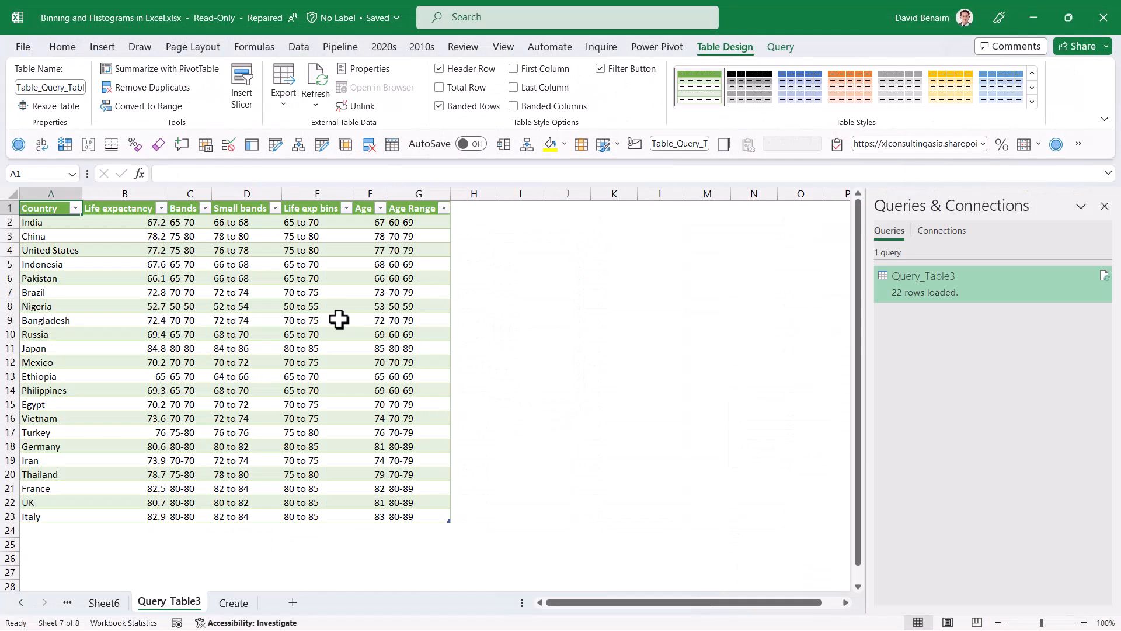
left_click(418, 306)
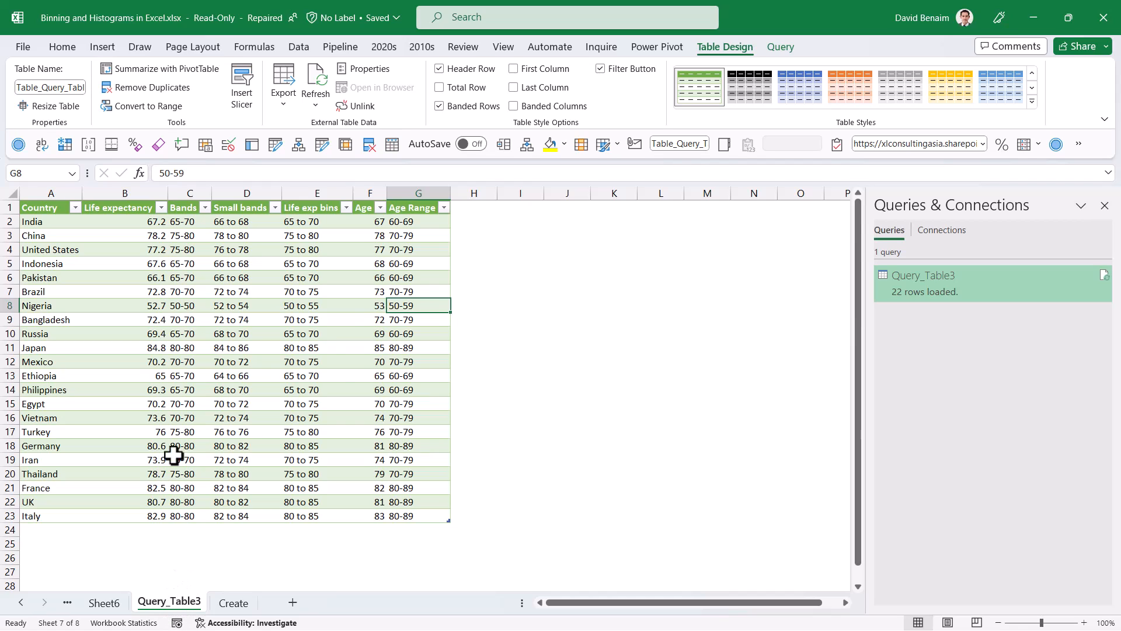
left_click(420, 263)
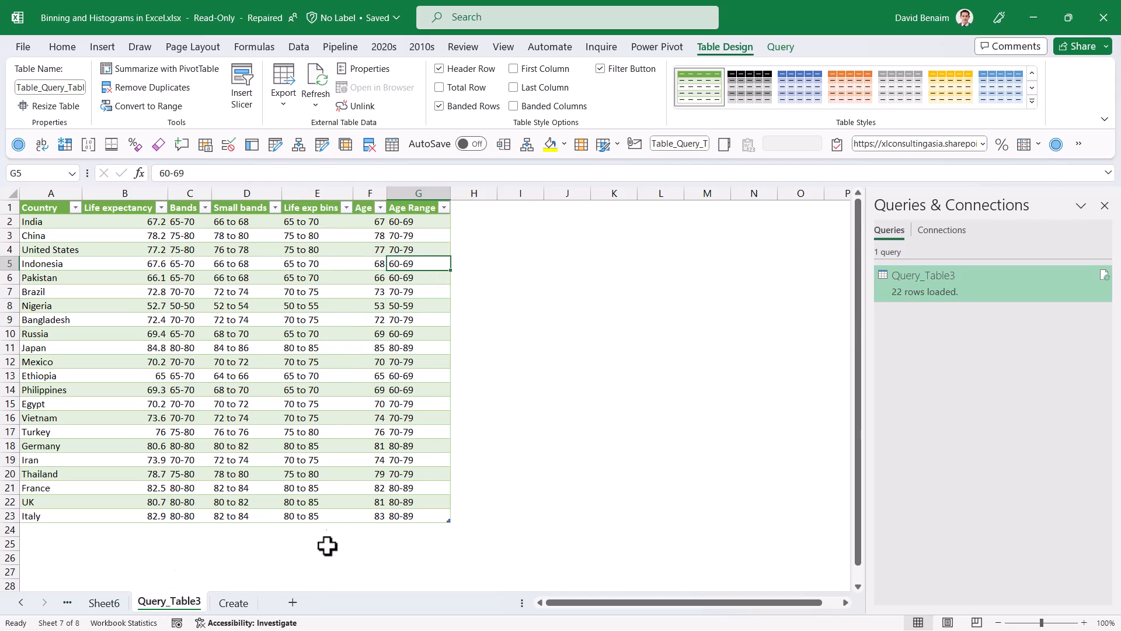
mouse_move(315, 86)
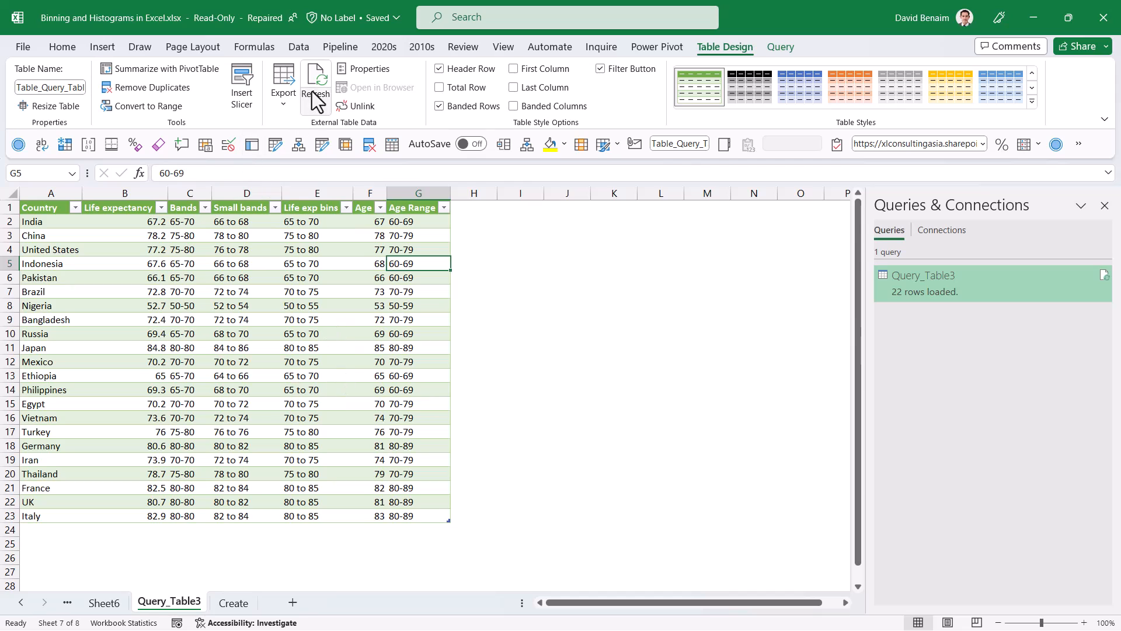
left_click(298, 47)
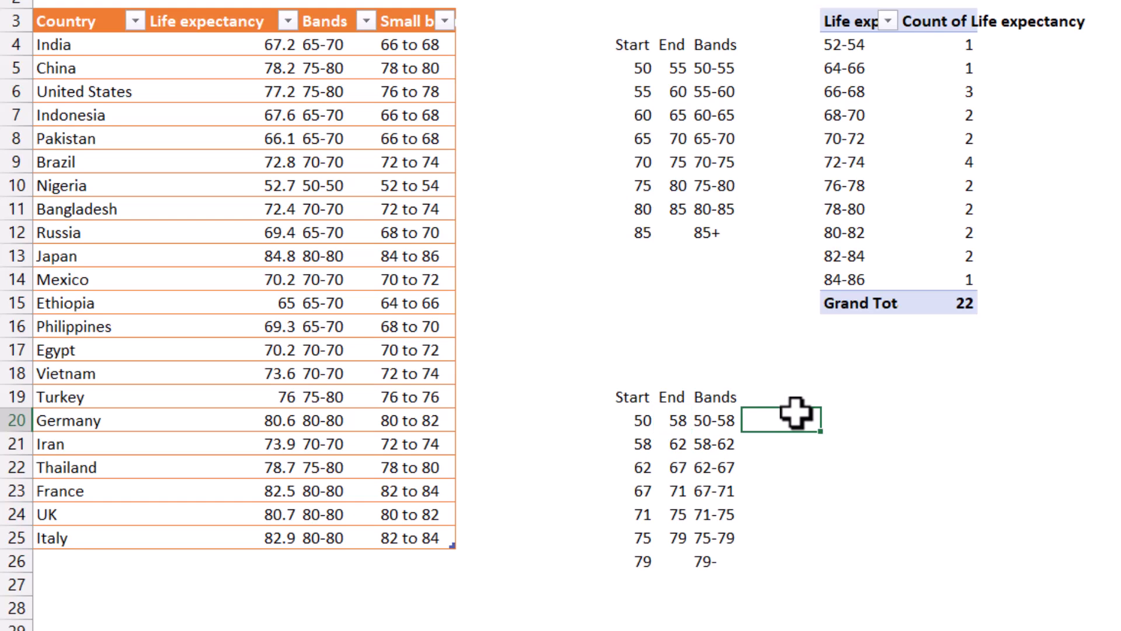
Step: Start a FREQUENCY formula on the bins and sort Life expectancy smallest to largest
type("=f")
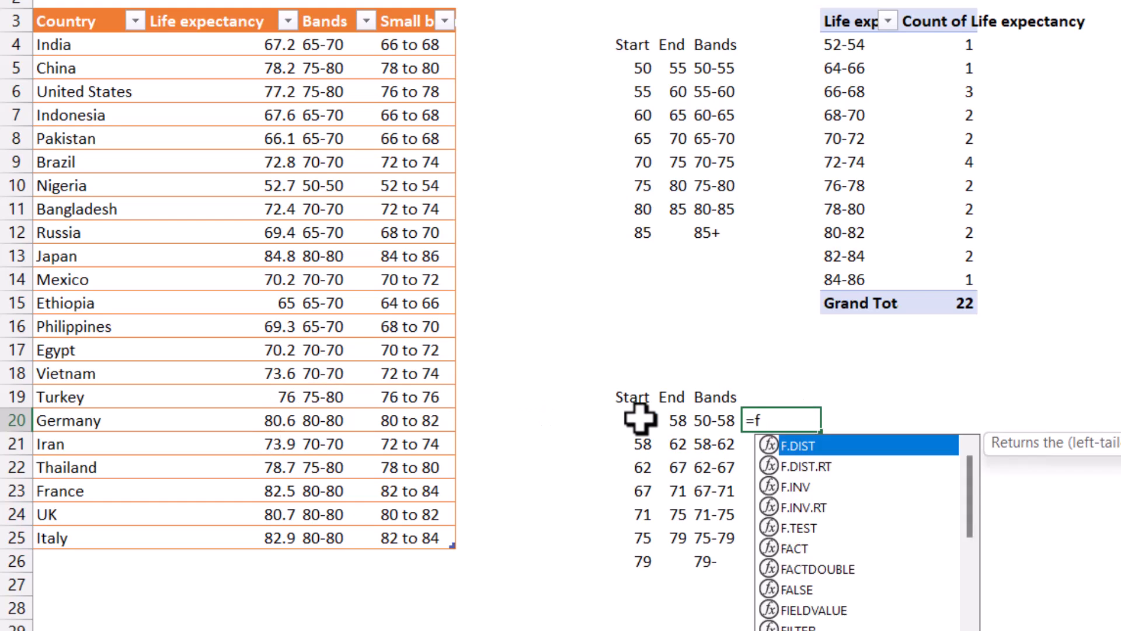
type("REQUENCY(Table3[Life expectancy],")
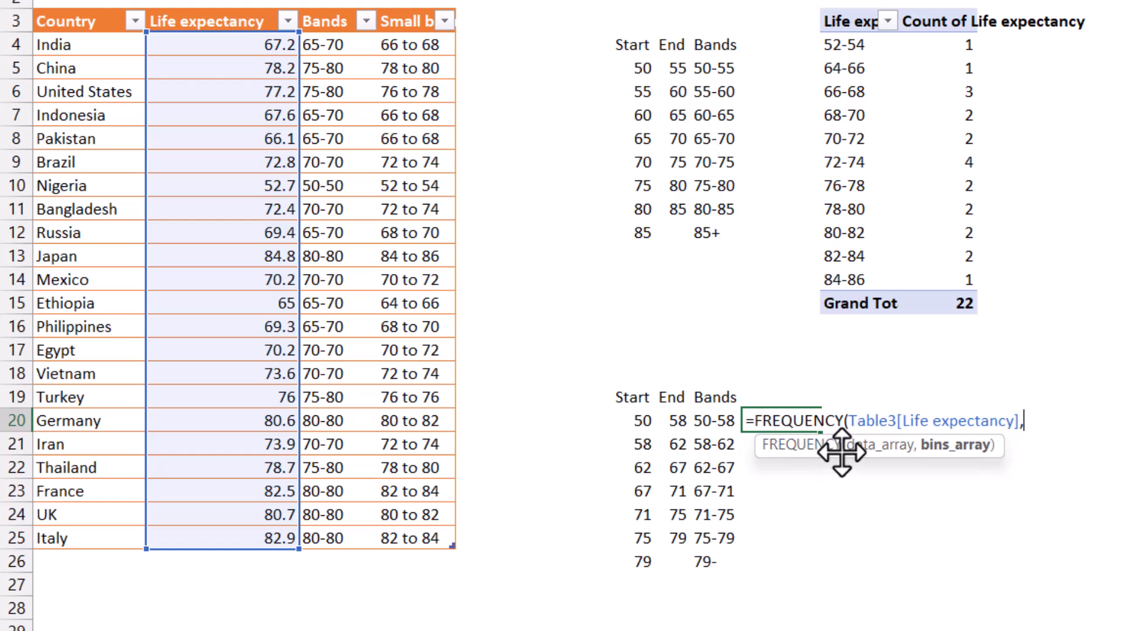
left_click(678, 420)
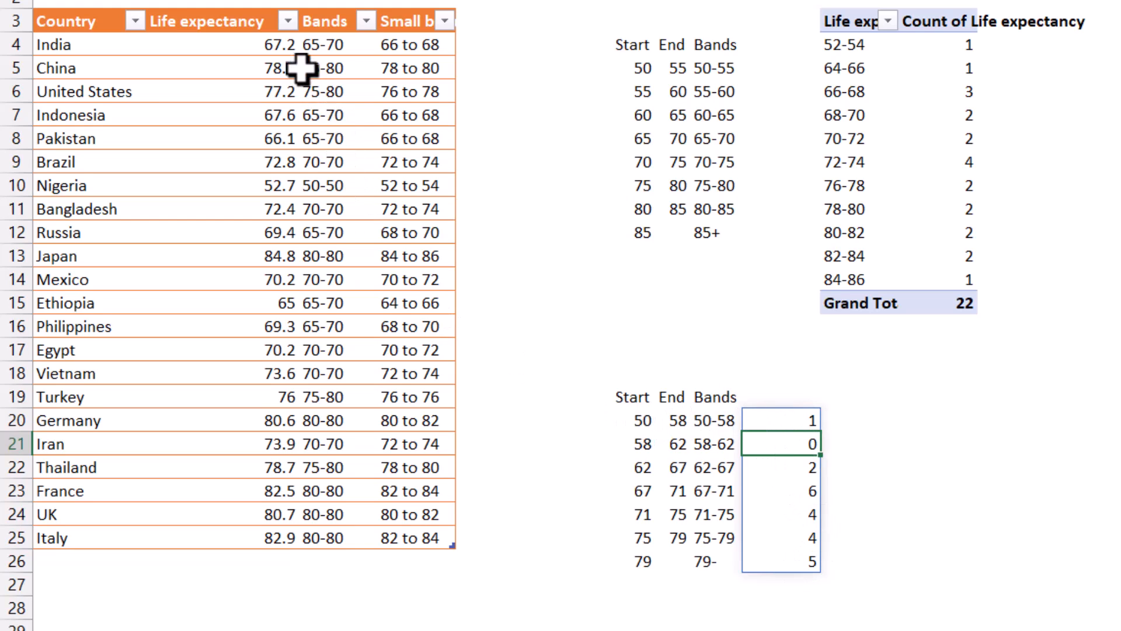
left_click(270, 22)
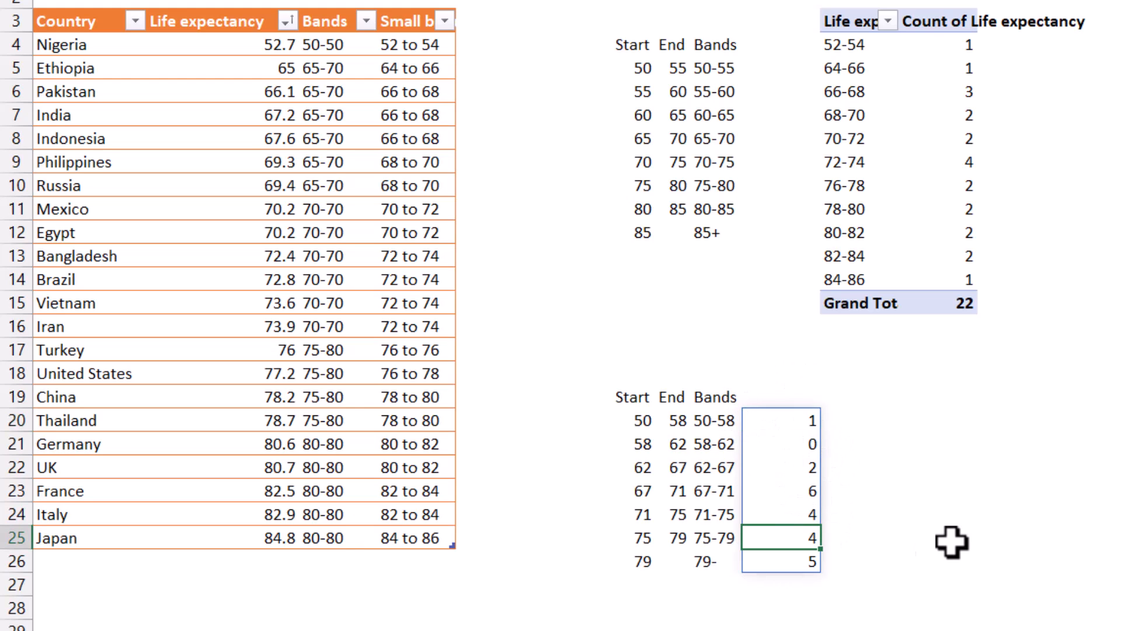
mouse_move(840, 437)
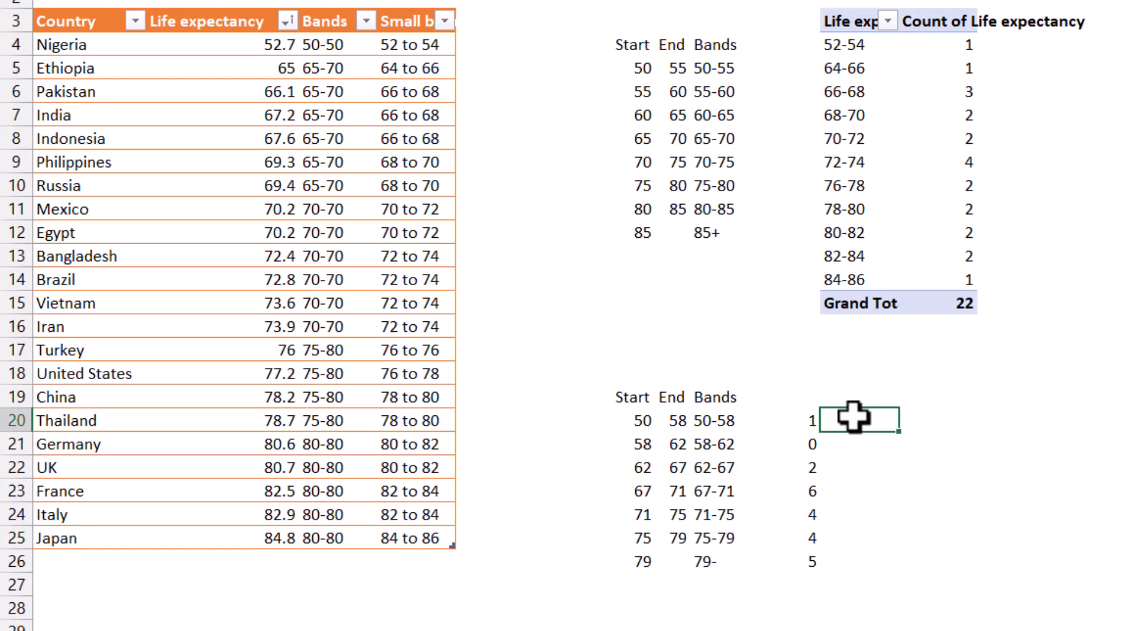
Step: Enter =FREQUENCY(B4:B25,H20:H25) as an array formula in K20:K26
left_click_drag(858, 420, 858, 561)
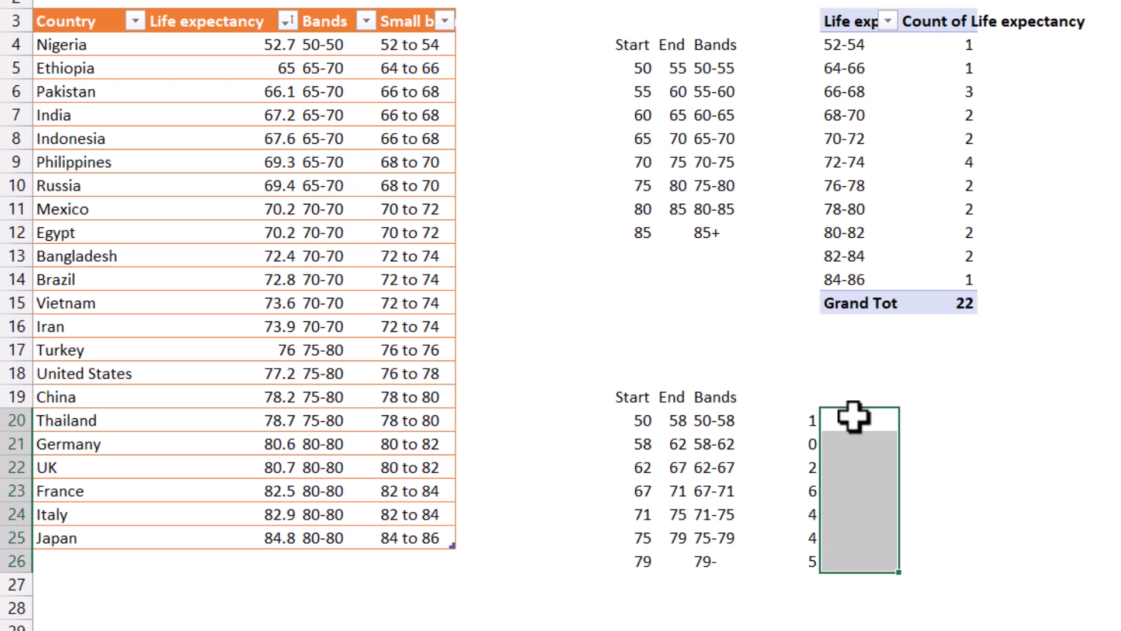
mouse_move(875, 520)
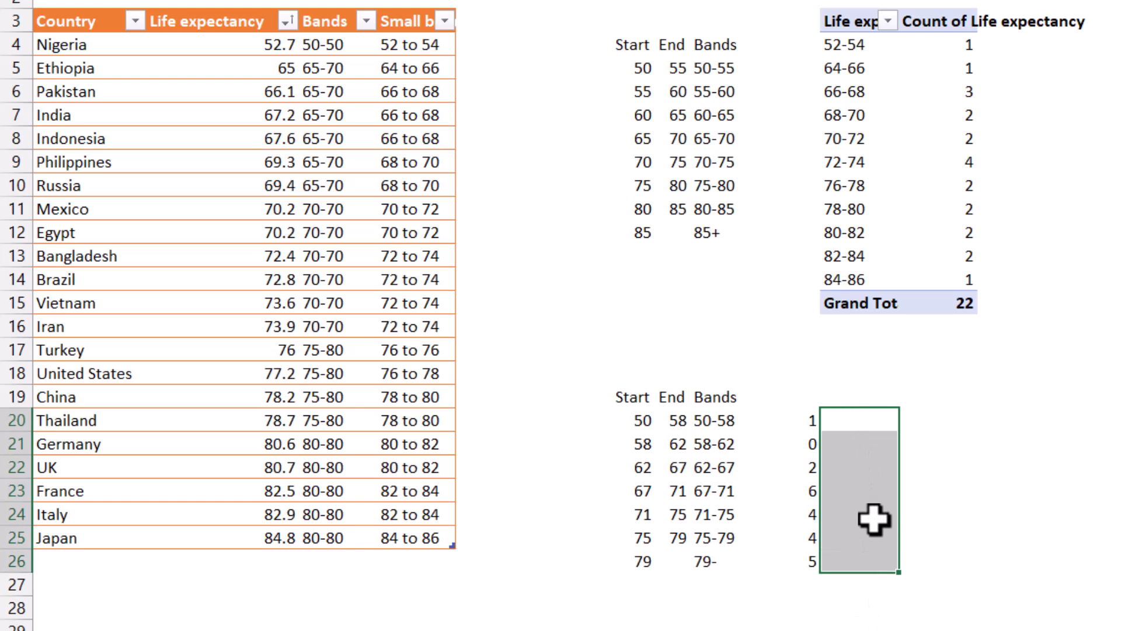
type("=FREQUENCY(")
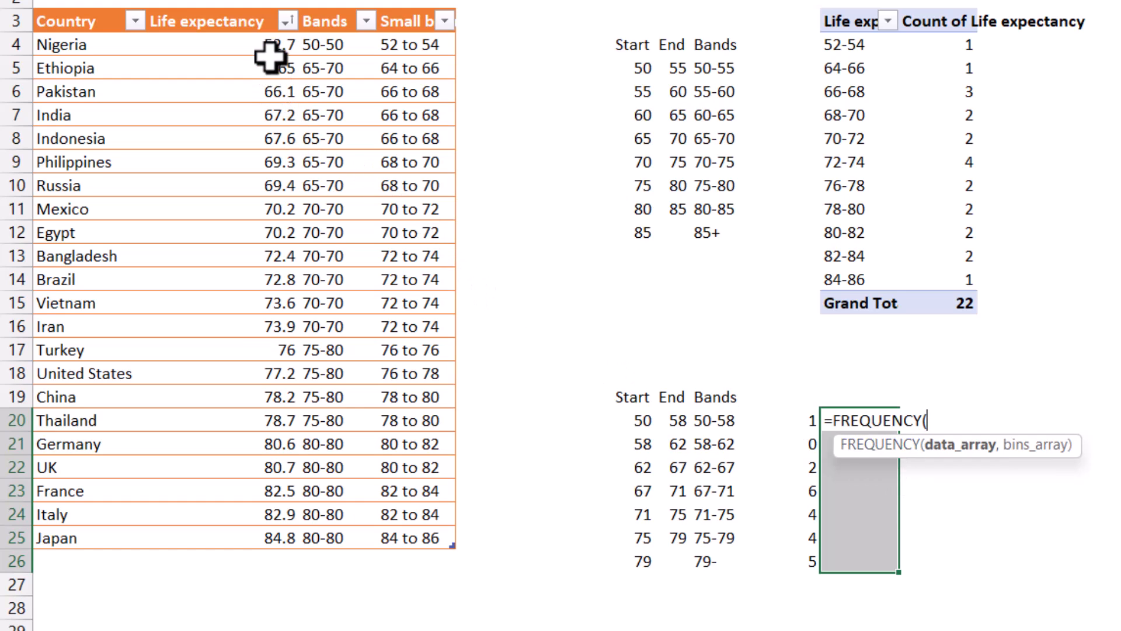
left_click_drag(251, 44, 250, 537)
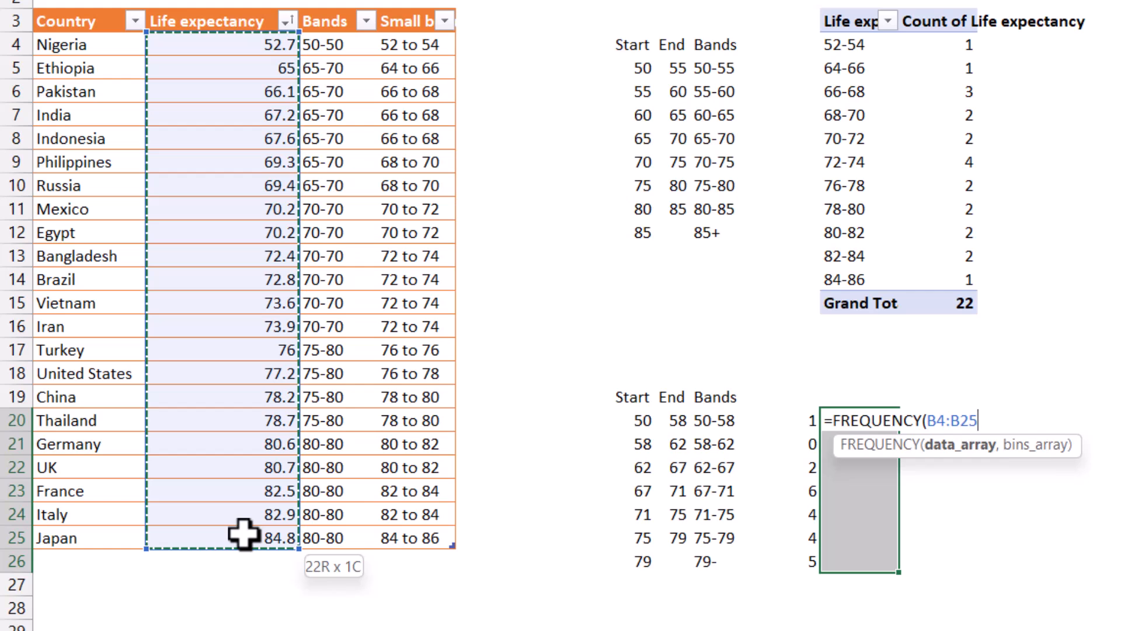
mouse_move(958, 418)
type(",")
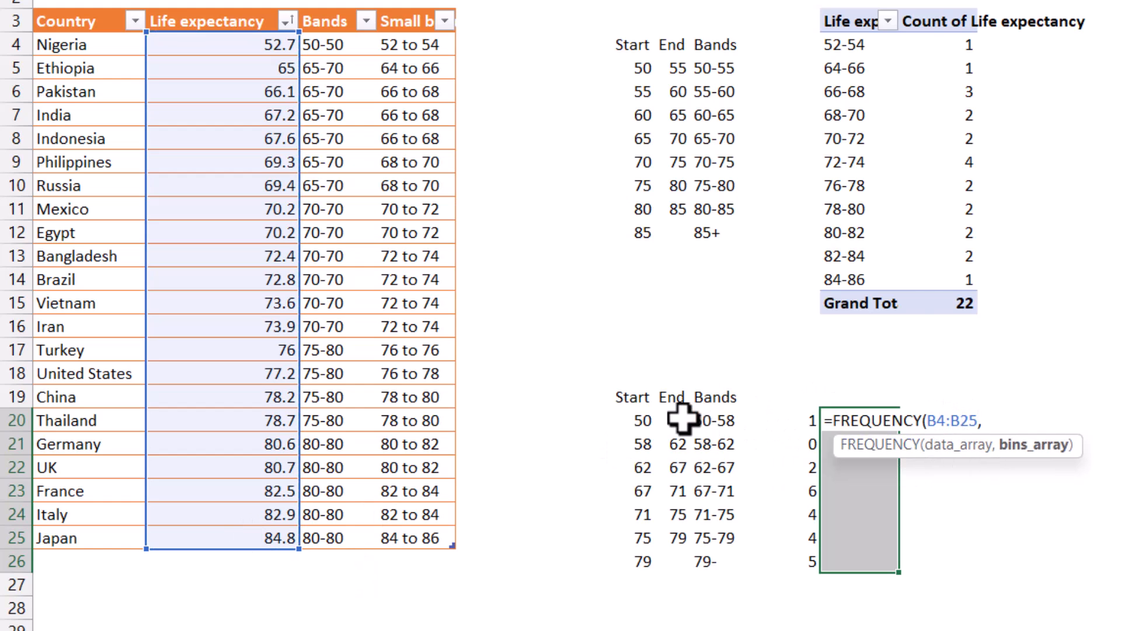
left_click_drag(676, 420, 676, 515)
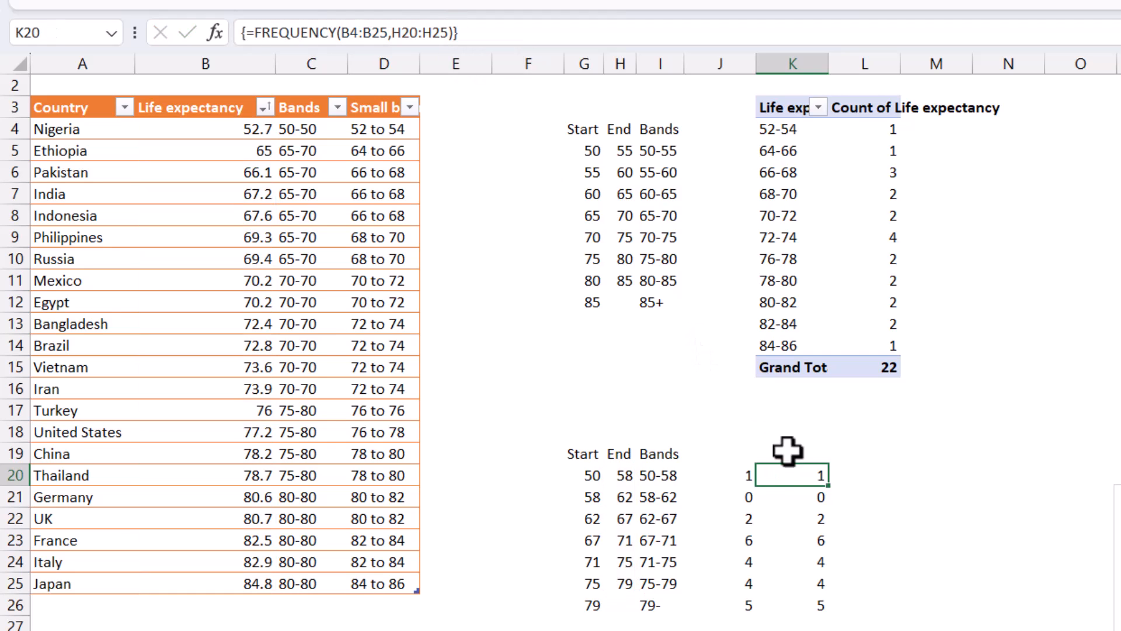
mouse_move(800, 497)
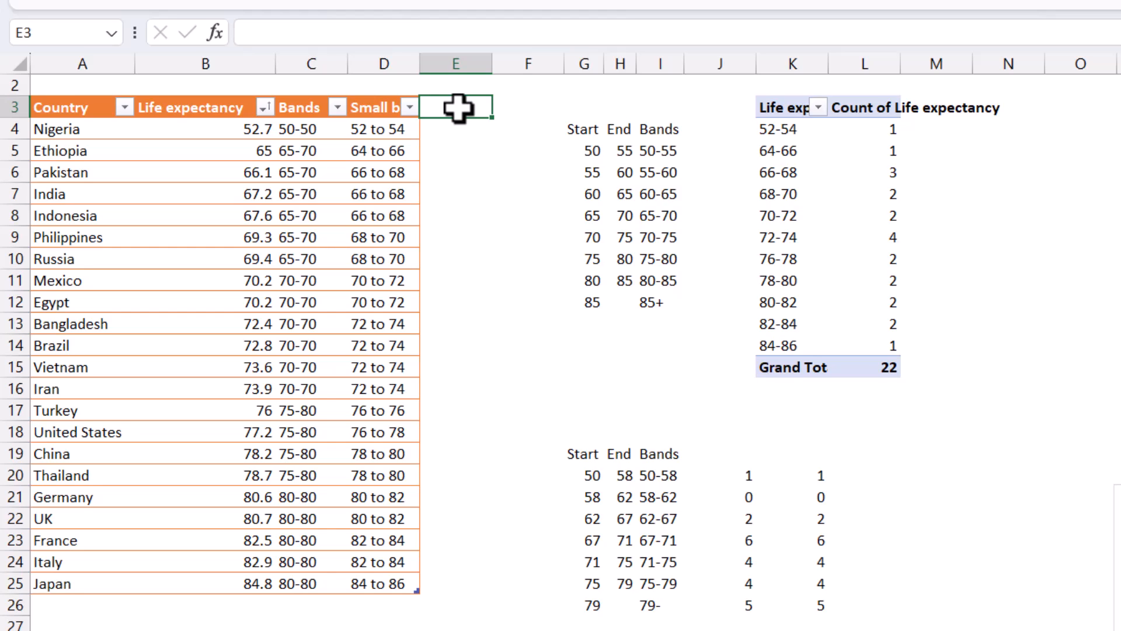
Step: Add XLOOKUP, LOOKUP and VLOOKUP table columns and begin an XLOOKUP formula
type("XL")
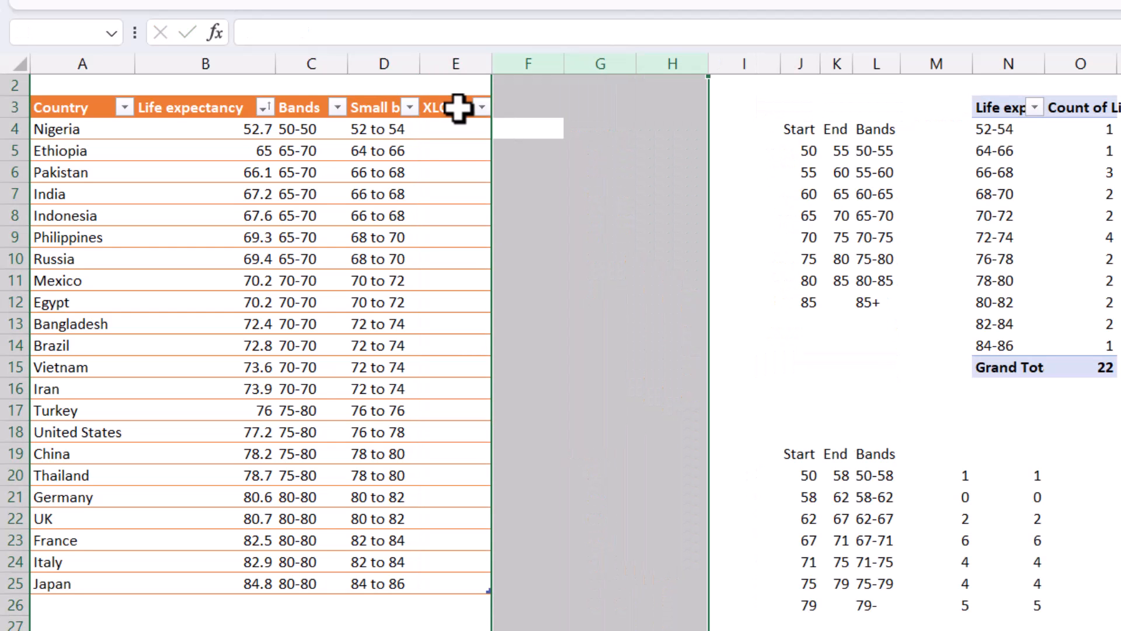
left_click(528, 106)
type("LOOKU")
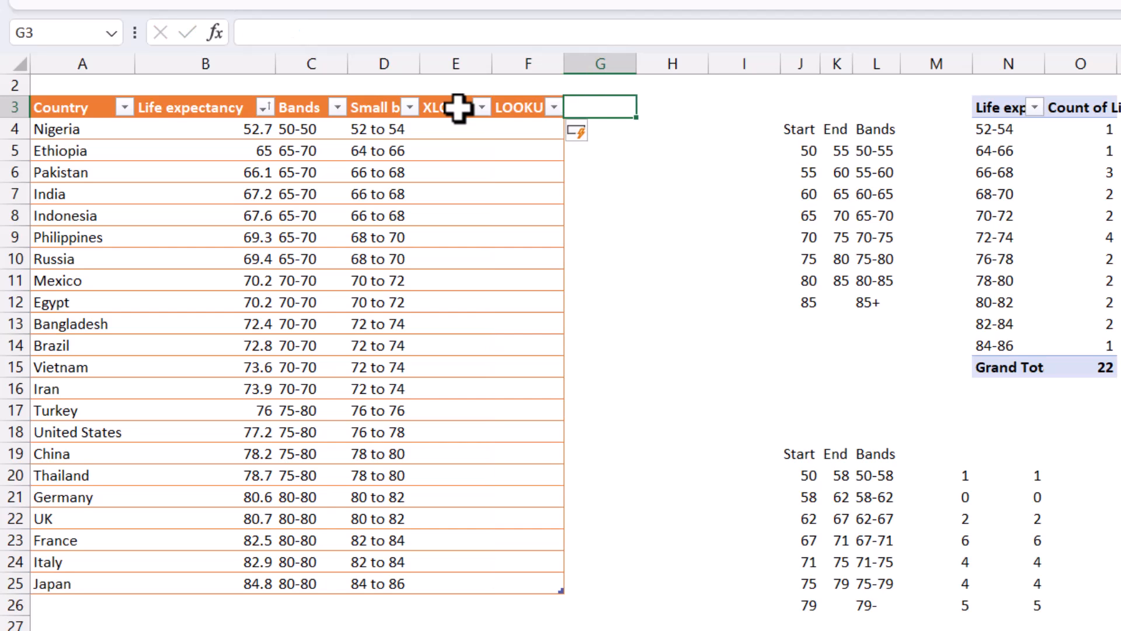
type("VLOOKUP")
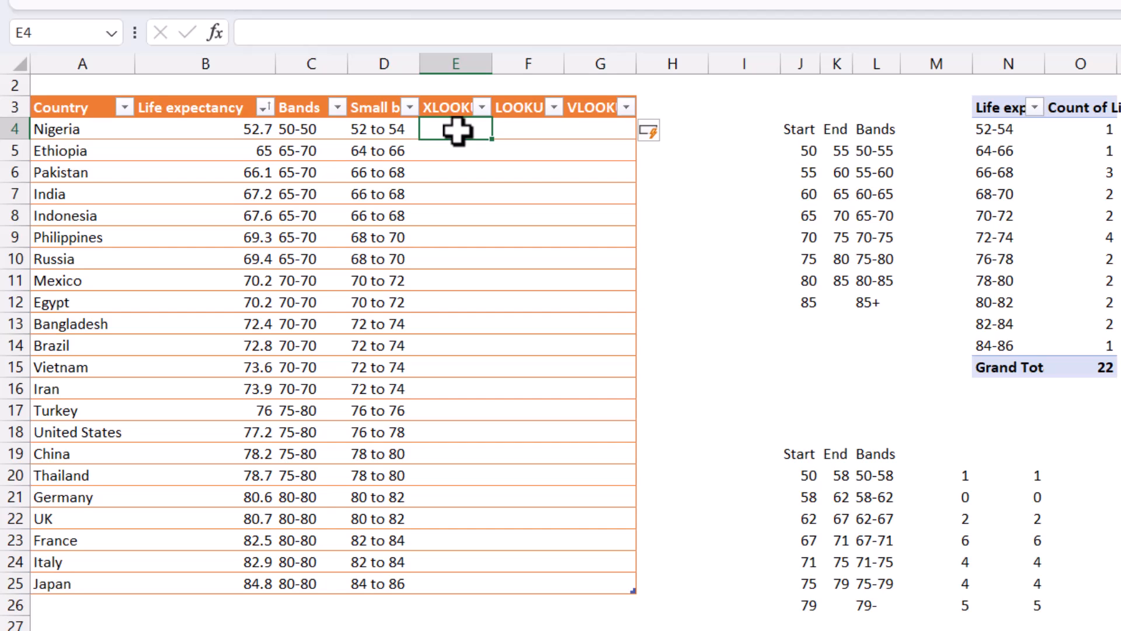
type("=XLOOKUP(")
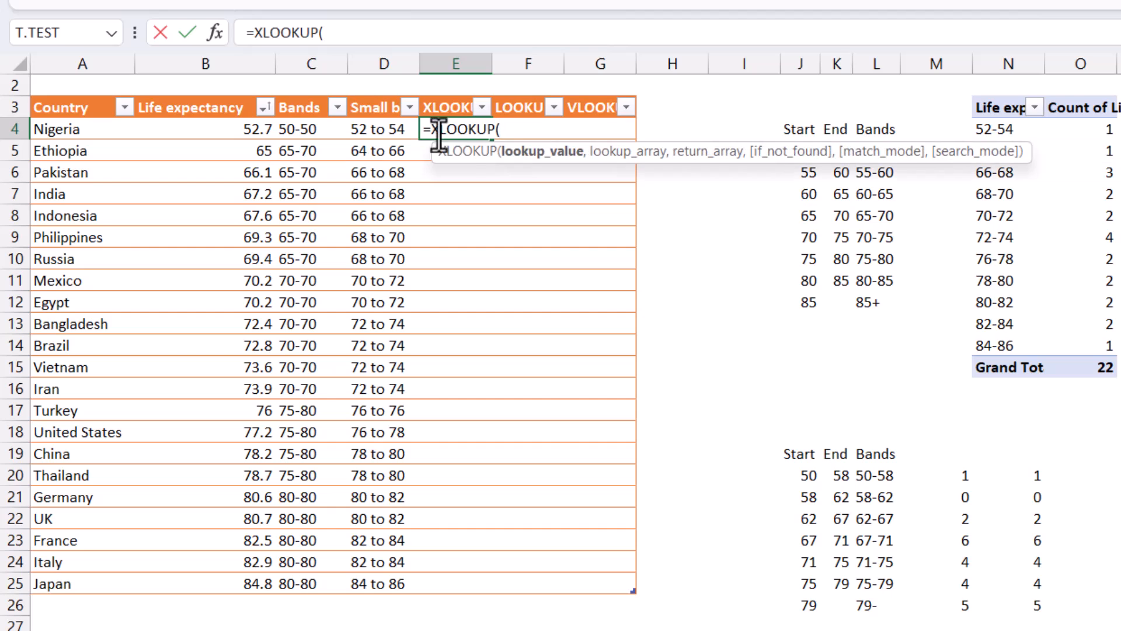
Step: Enter =XLOOKUP([@[Life expectancy]],$J$20:$J$26,$L$20:$L$26,,-1) in E4 and fill it down the column
left_click(205, 128)
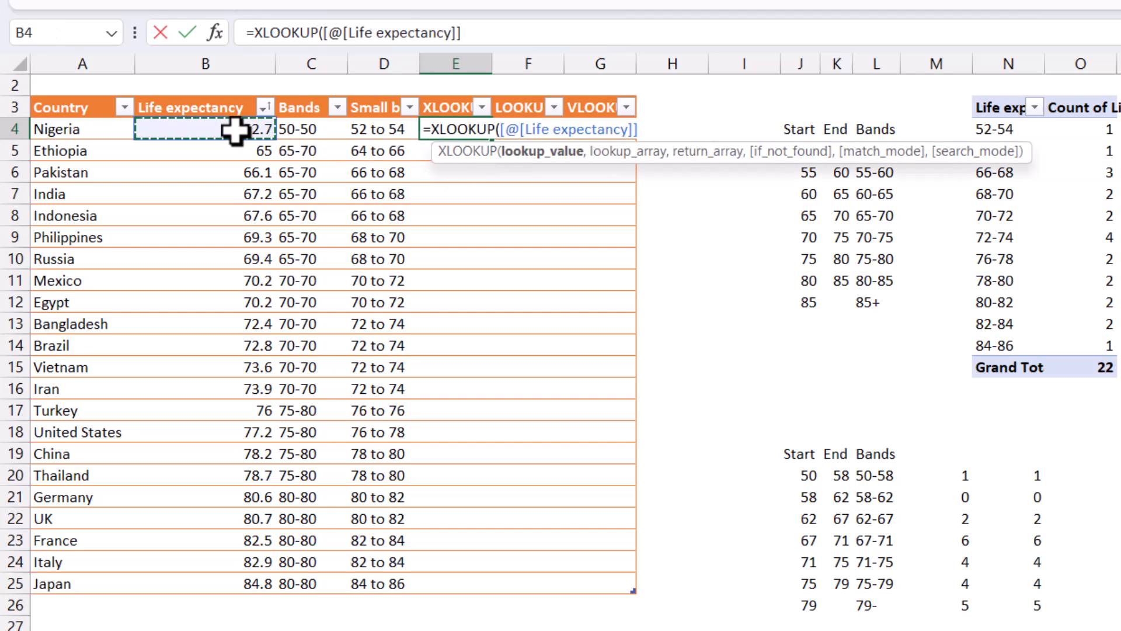
type(",$J$20:$J$26")
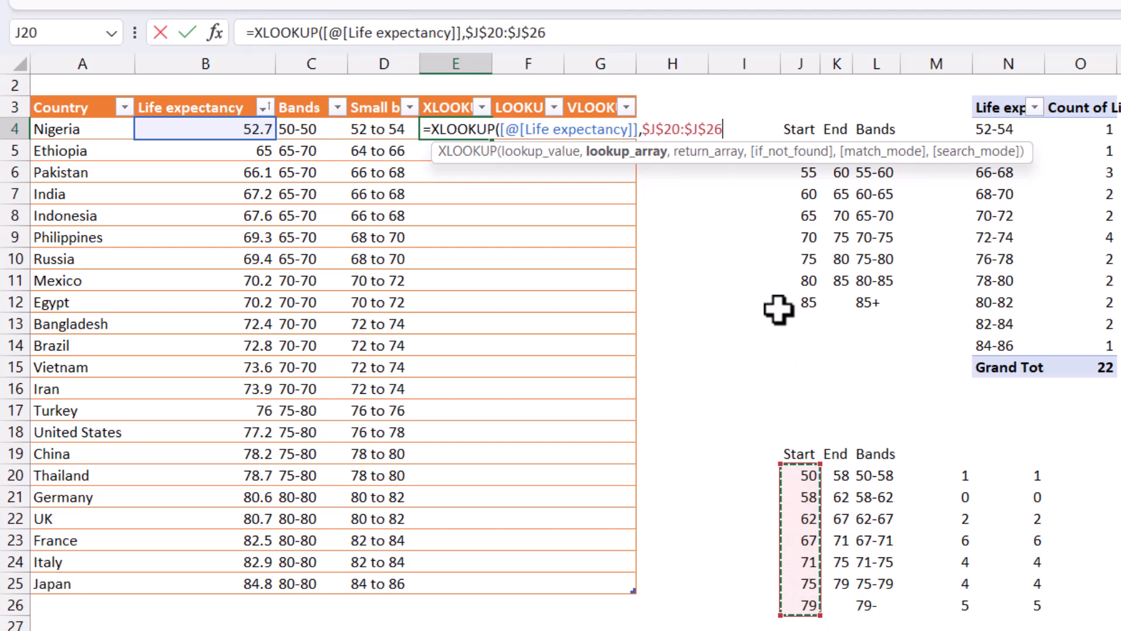
mouse_move(772, 468)
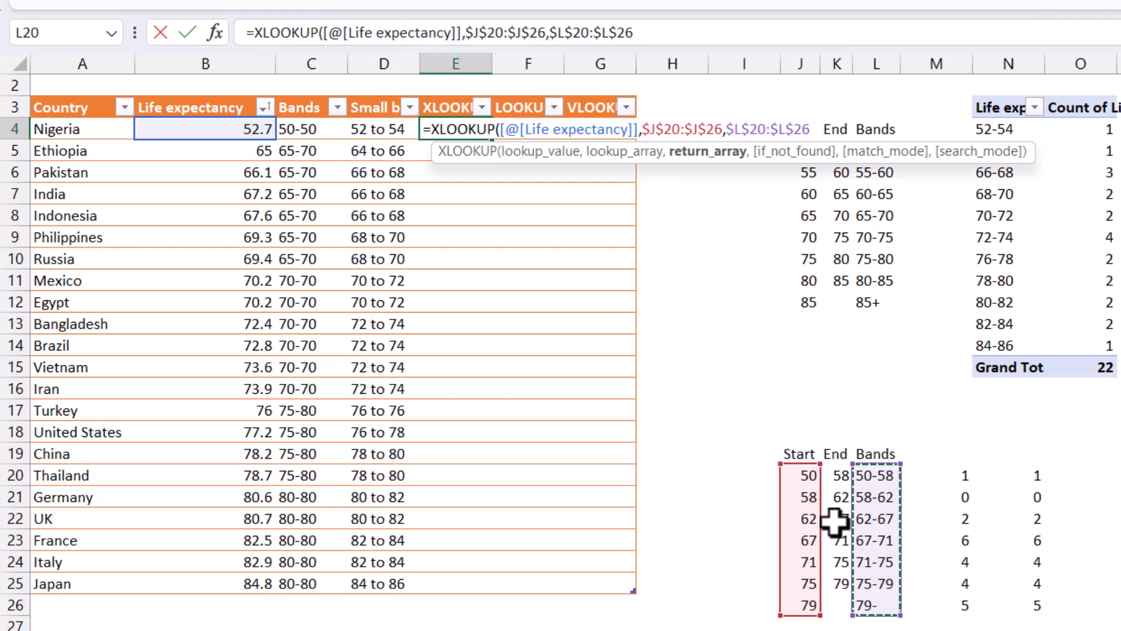
type(",")
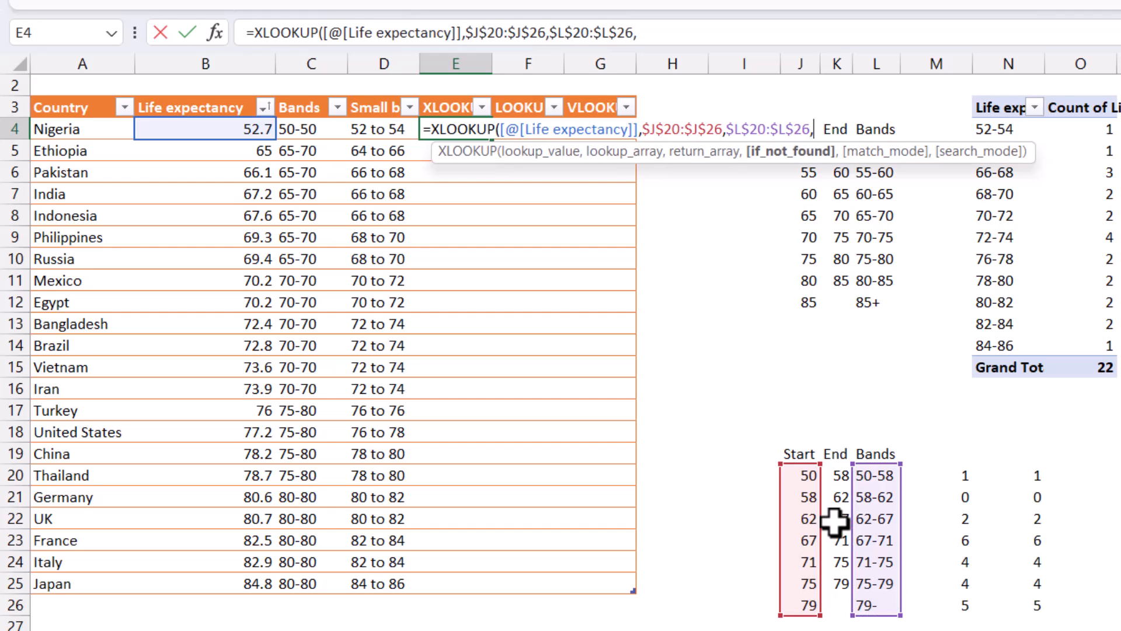
type(",")
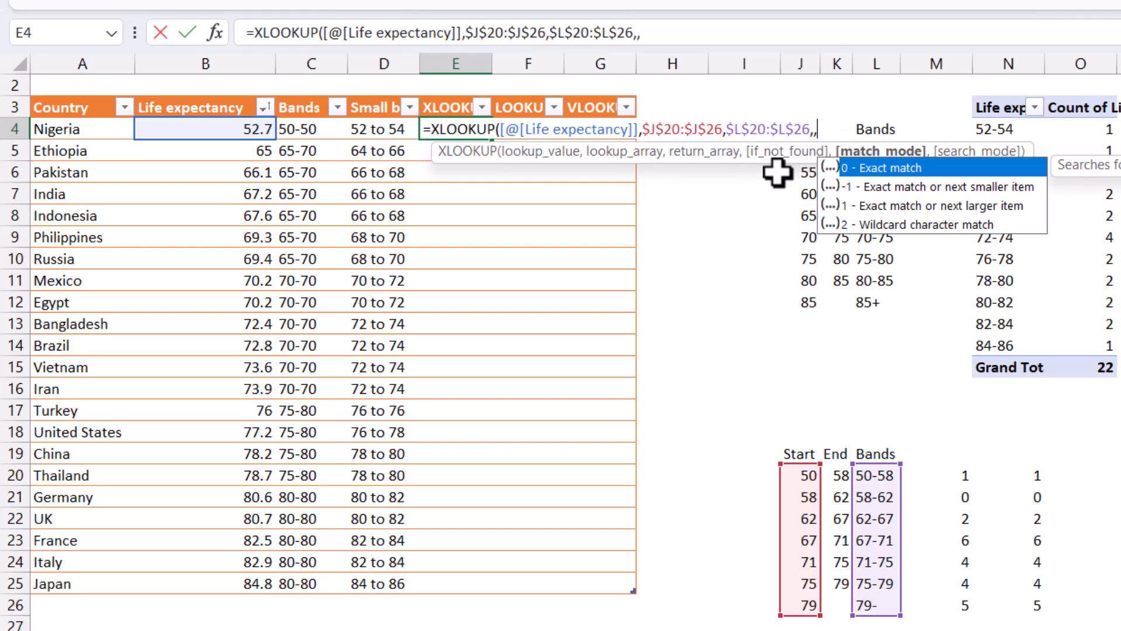
mouse_move(851, 168)
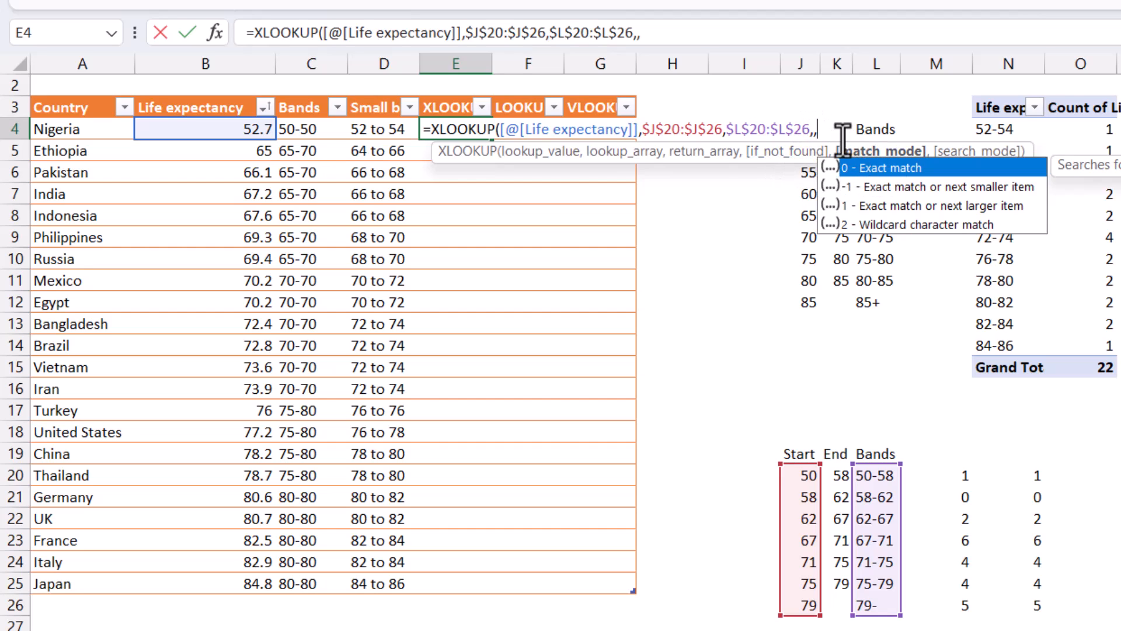
mouse_move(930, 207)
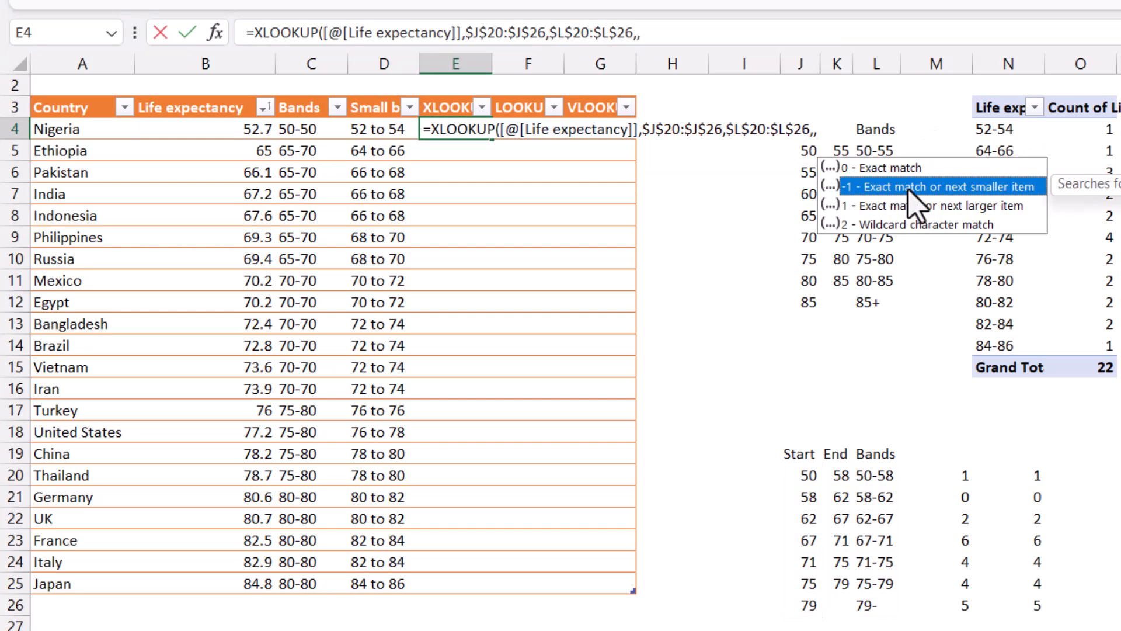
mouse_move(952, 240)
type("-1")
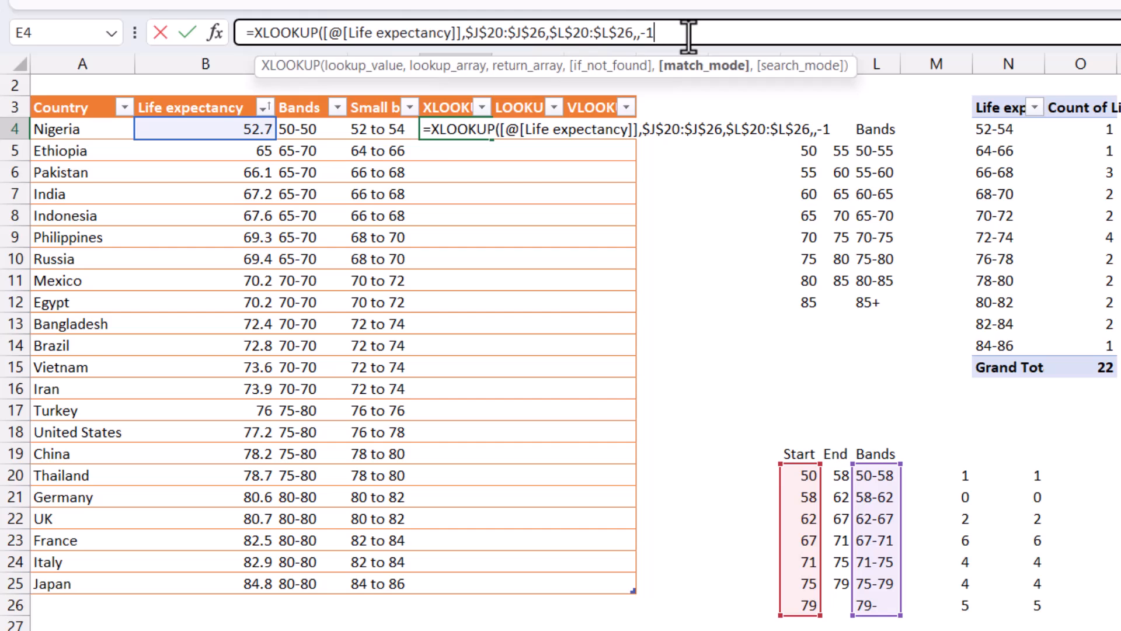
key("enter")
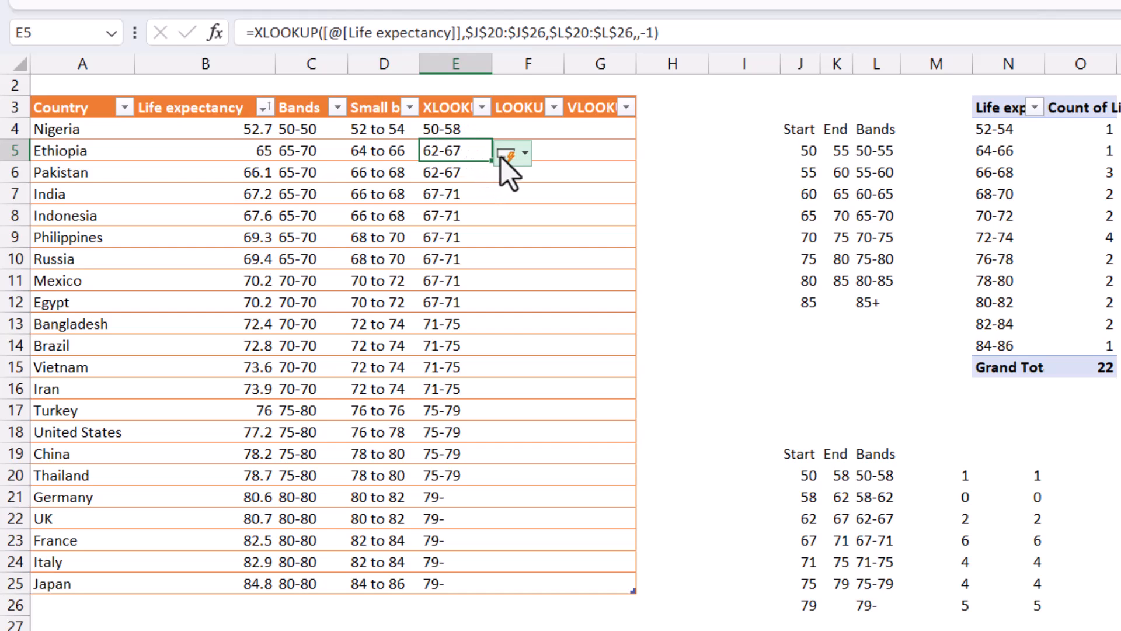
left_click(525, 151)
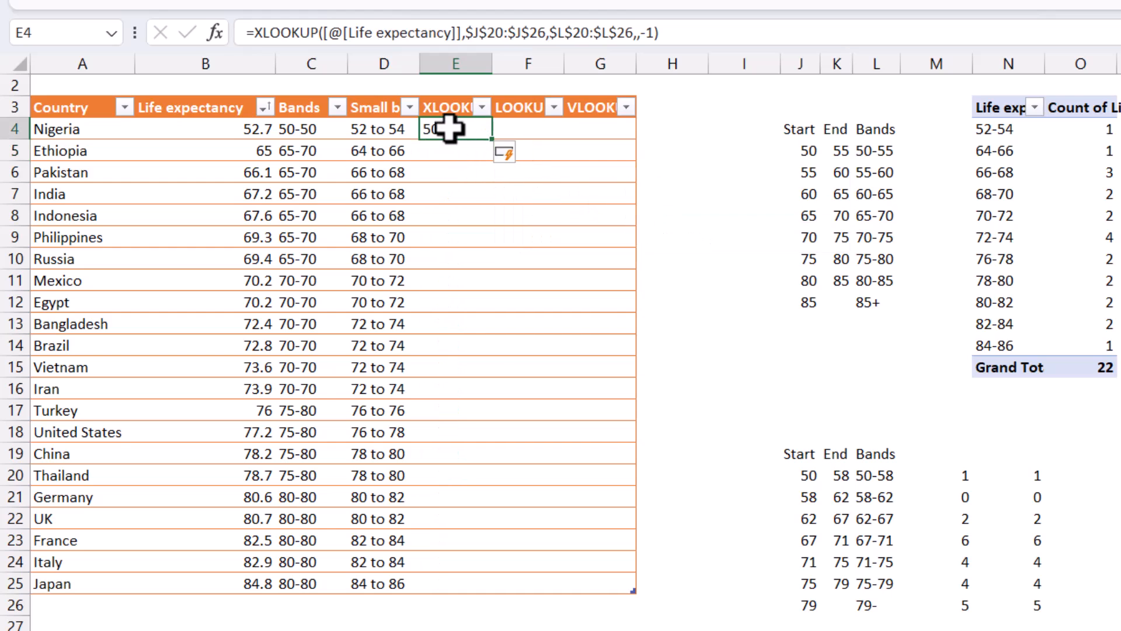
left_click(454, 150)
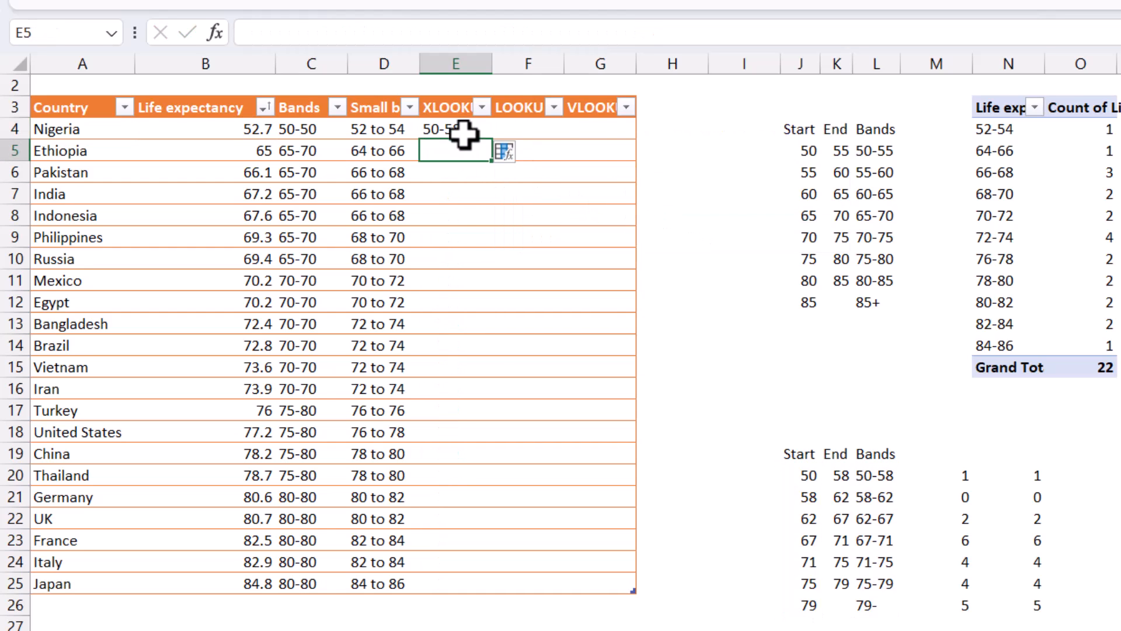
left_click(455, 129)
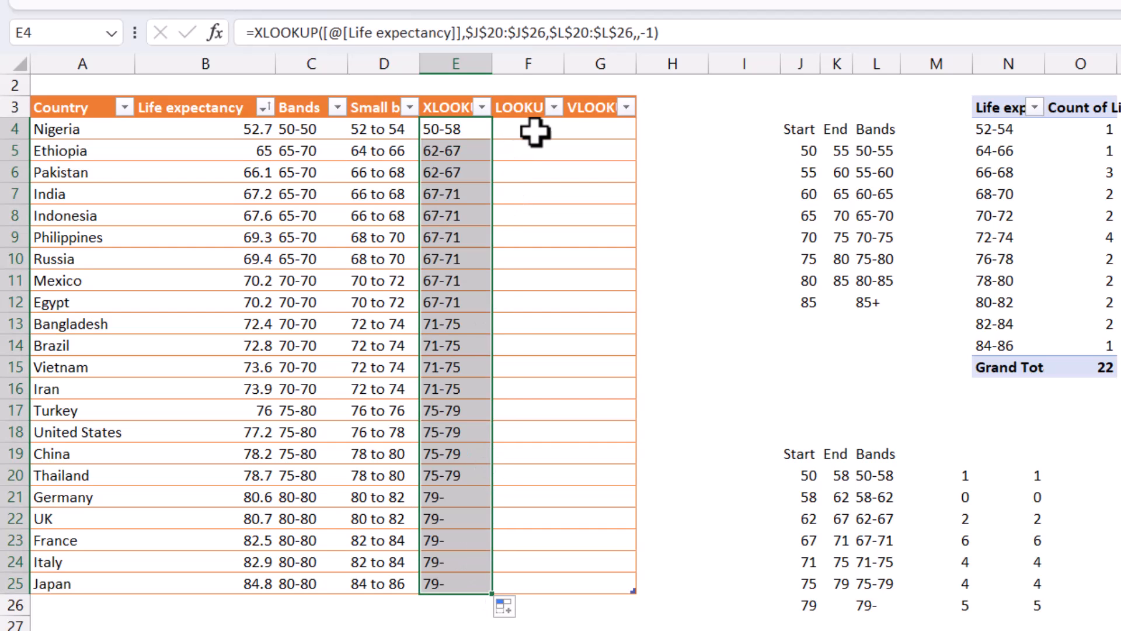
Step: Start a LOOKUP formula in the first LOOKUP cell, F4
left_click(528, 129)
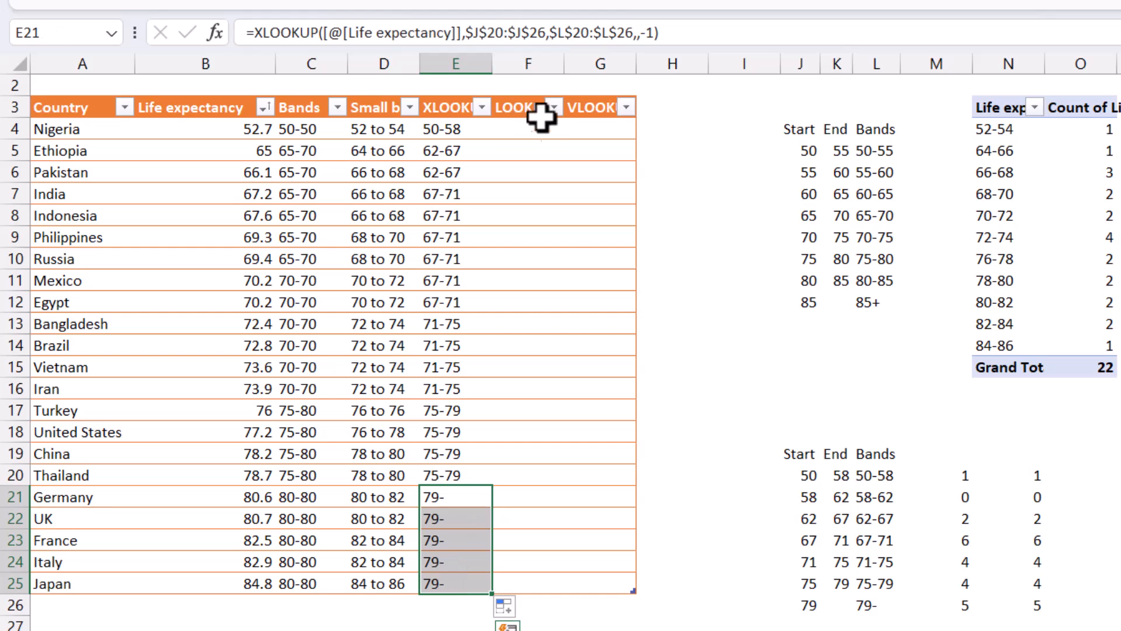
left_click(528, 129)
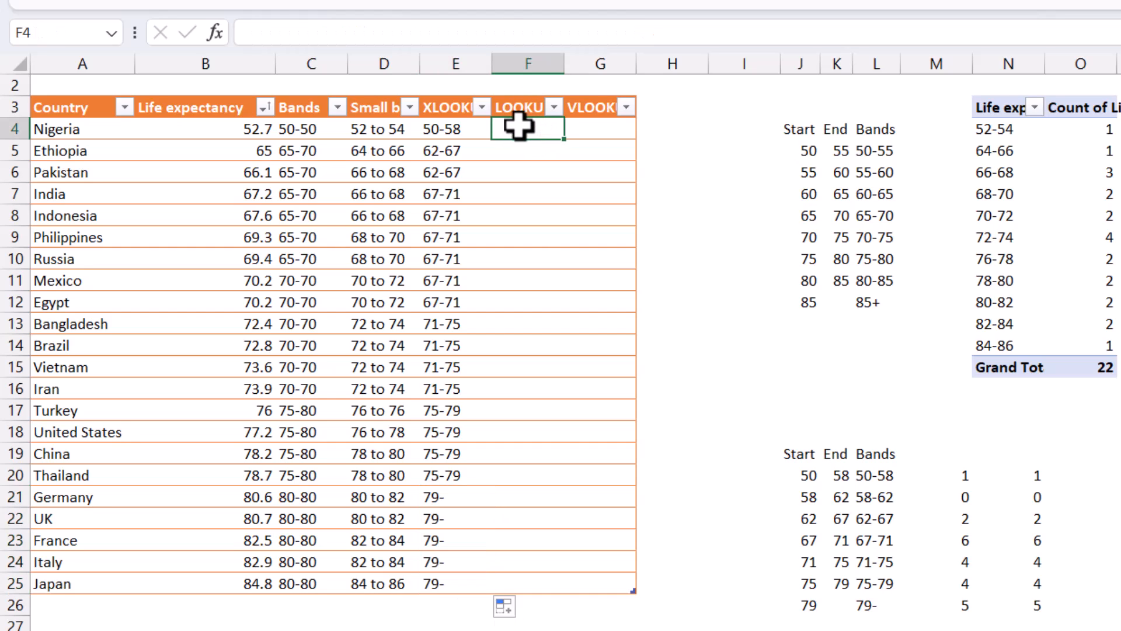
type("=loo")
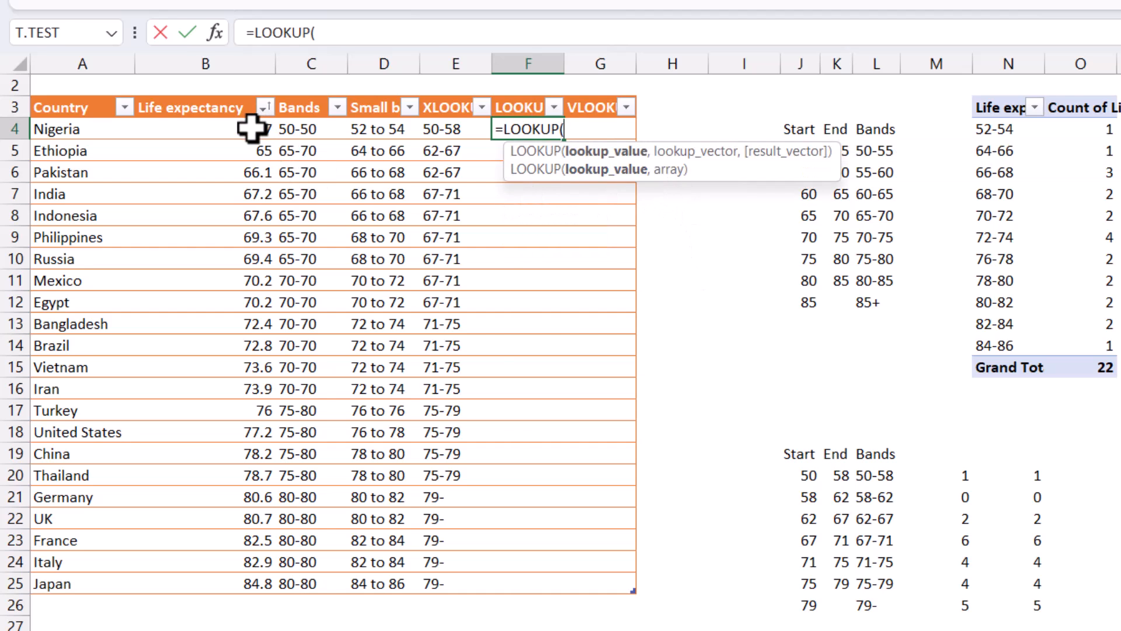
Step: Give LOOKUP the row's life expectancy and the J20:L26 bands table as arguments
left_click(205, 128)
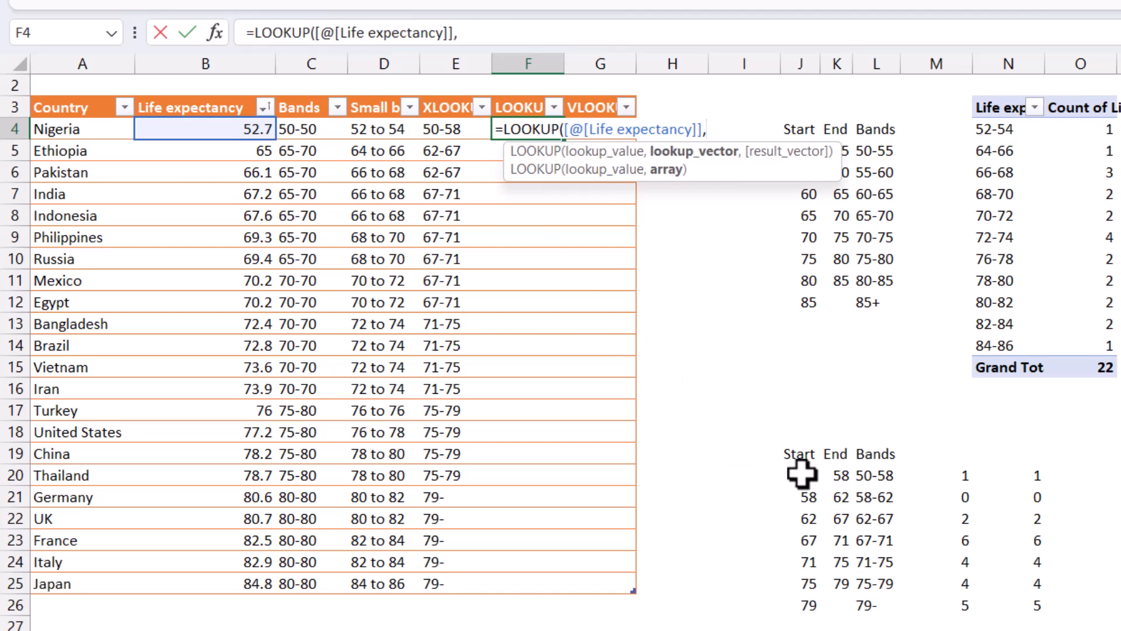
left_click_drag(801, 474, 872, 605)
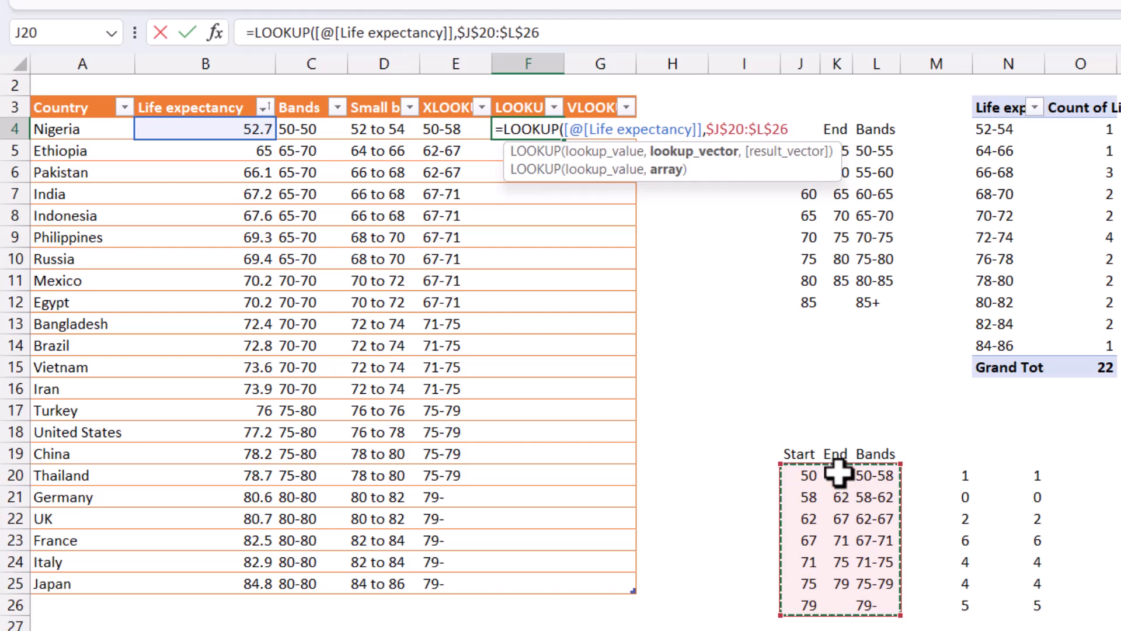
mouse_move(761, 390)
type(")")
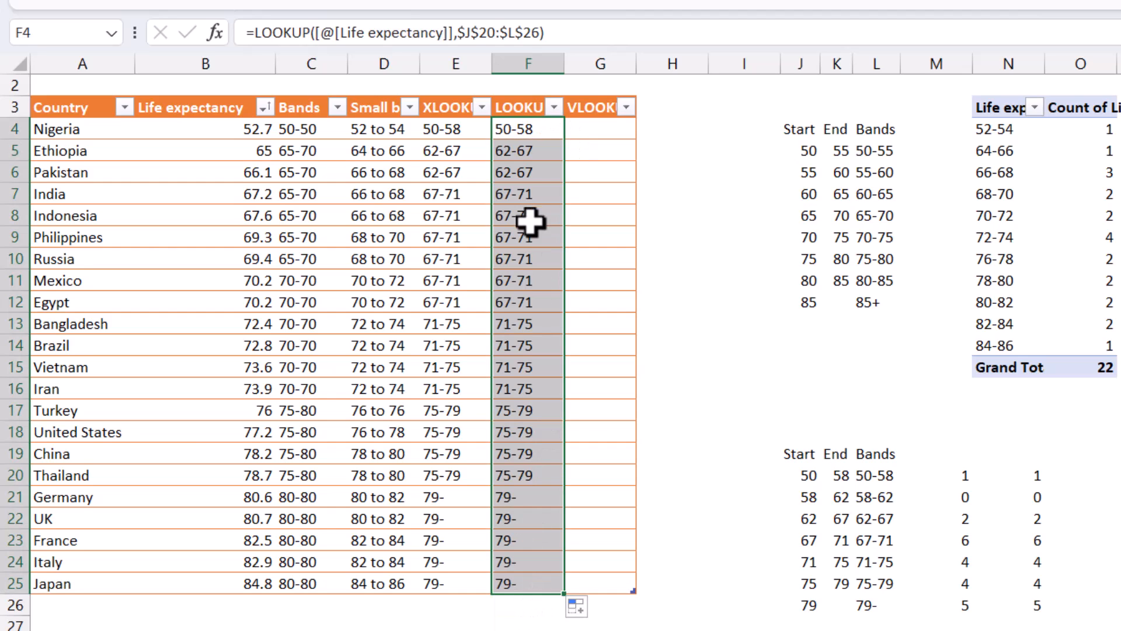
mouse_move(596, 129)
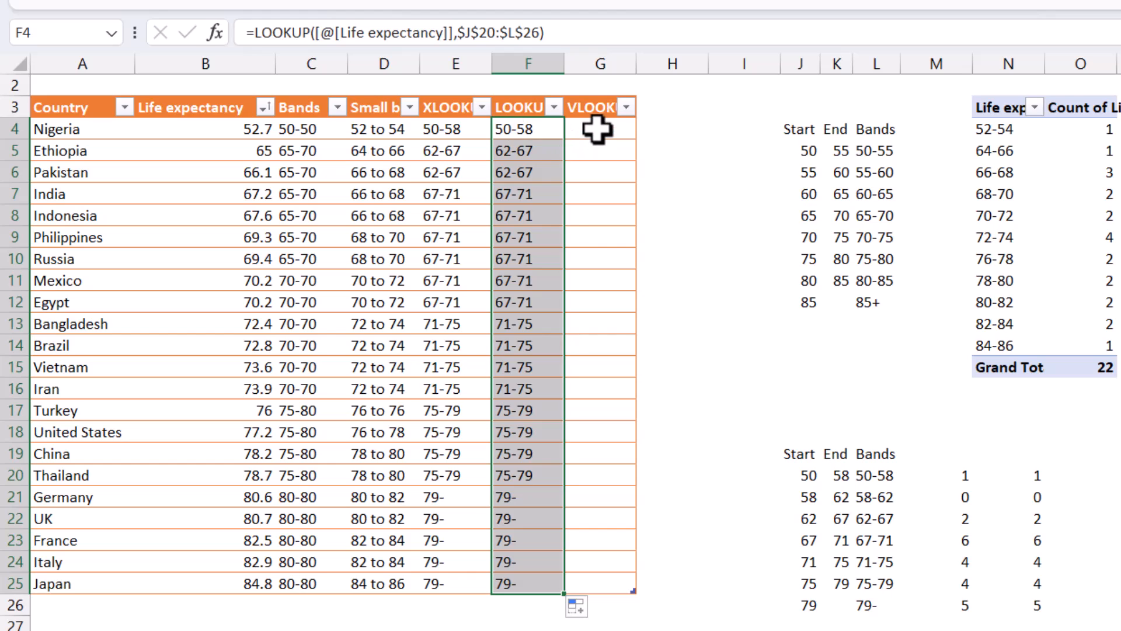
Step: Begin a VLOOKUP formula referencing Nigeria's life expectancy, then abandon it for Convert to Range
type("=v")
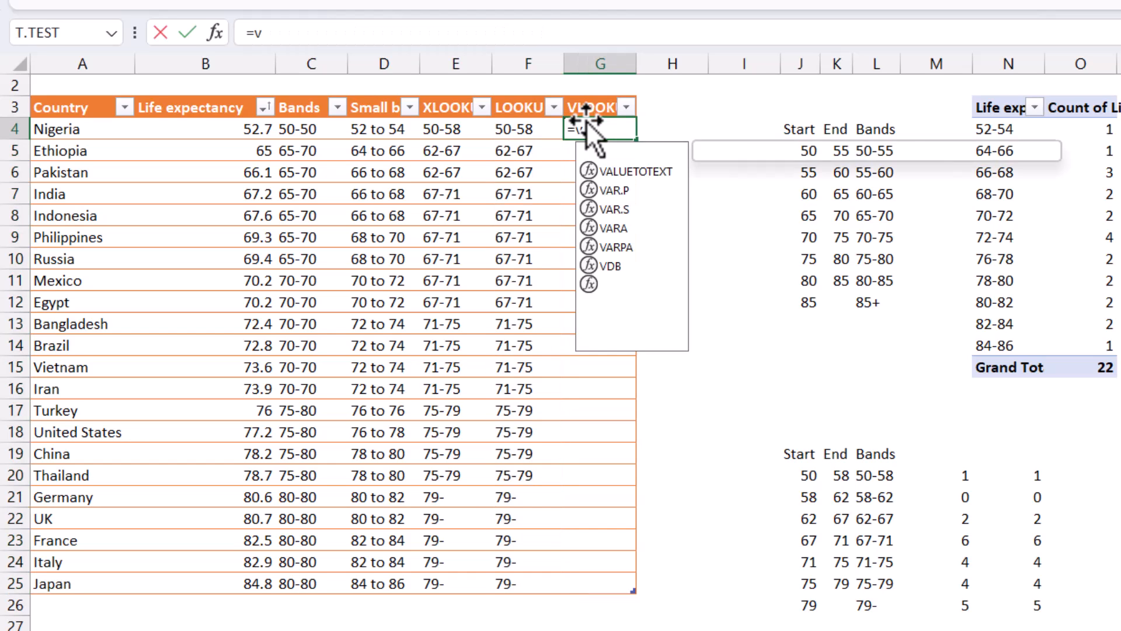
type("LOOKUP(")
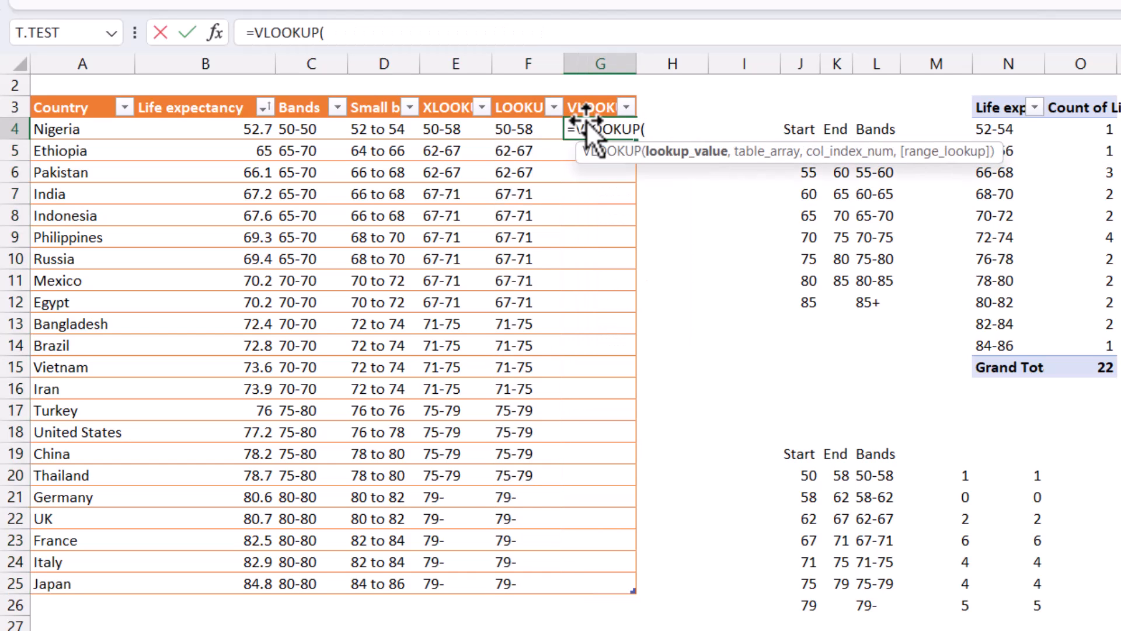
mouse_move(706, 403)
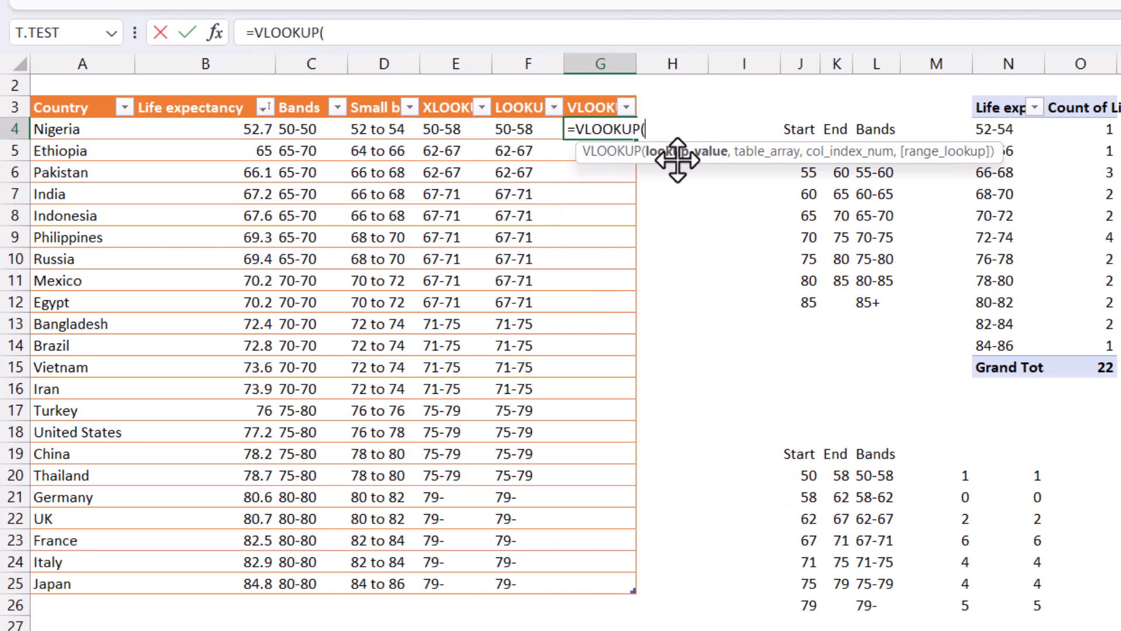
left_click(205, 129)
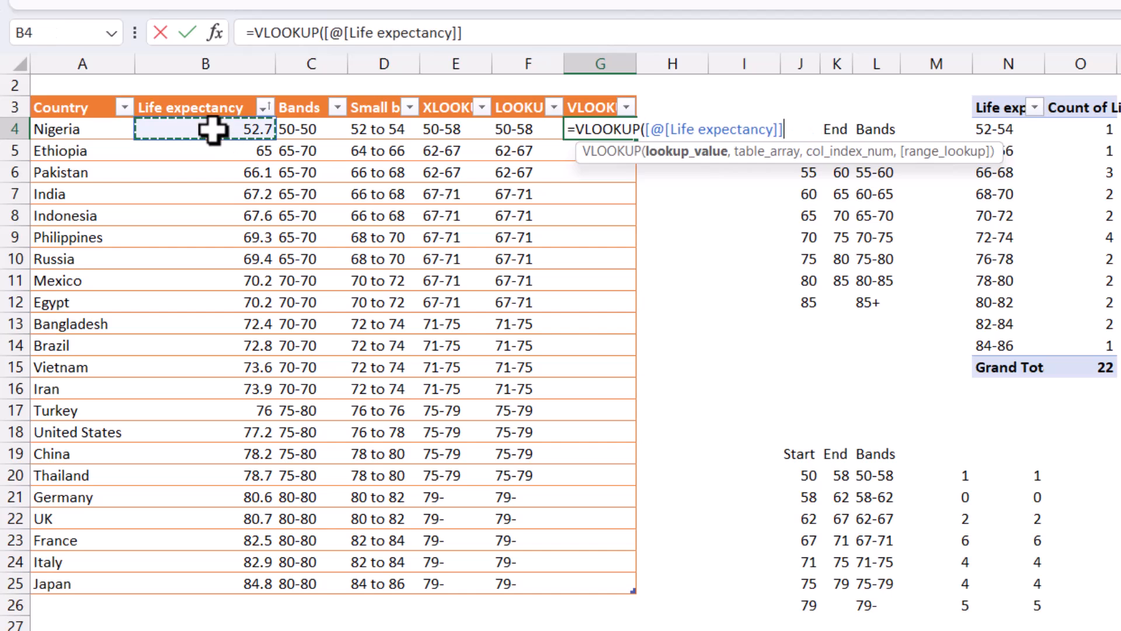
type(",")
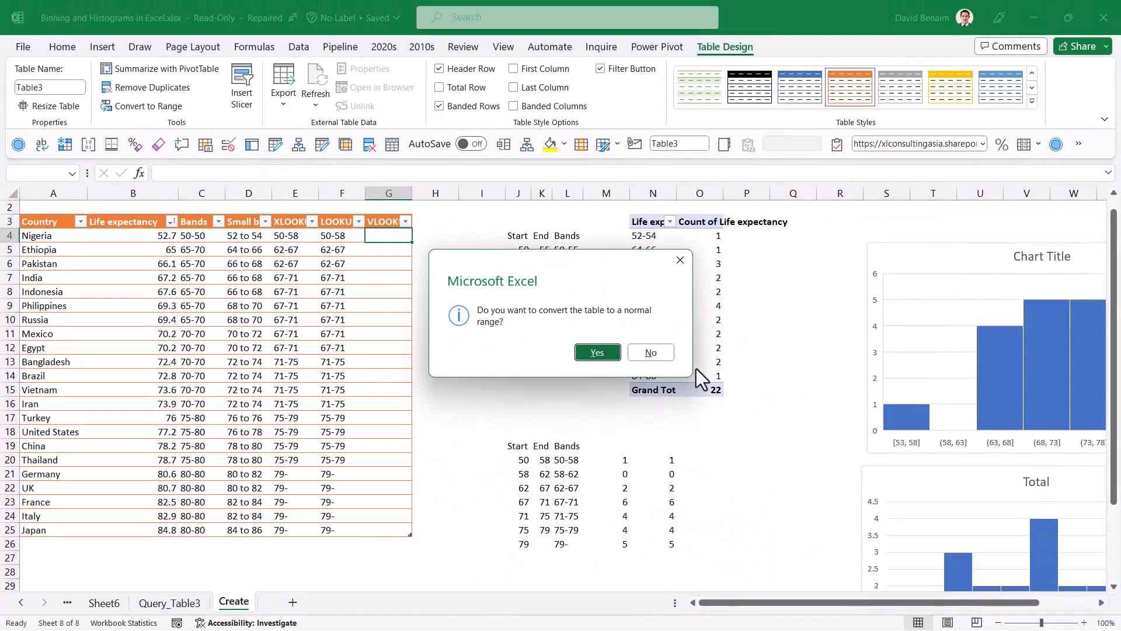
Step: Convert the table to a range and fill G4:G25 with =VLOOKUP(B4,$J$20:$L$26,3,1)
left_click(597, 351)
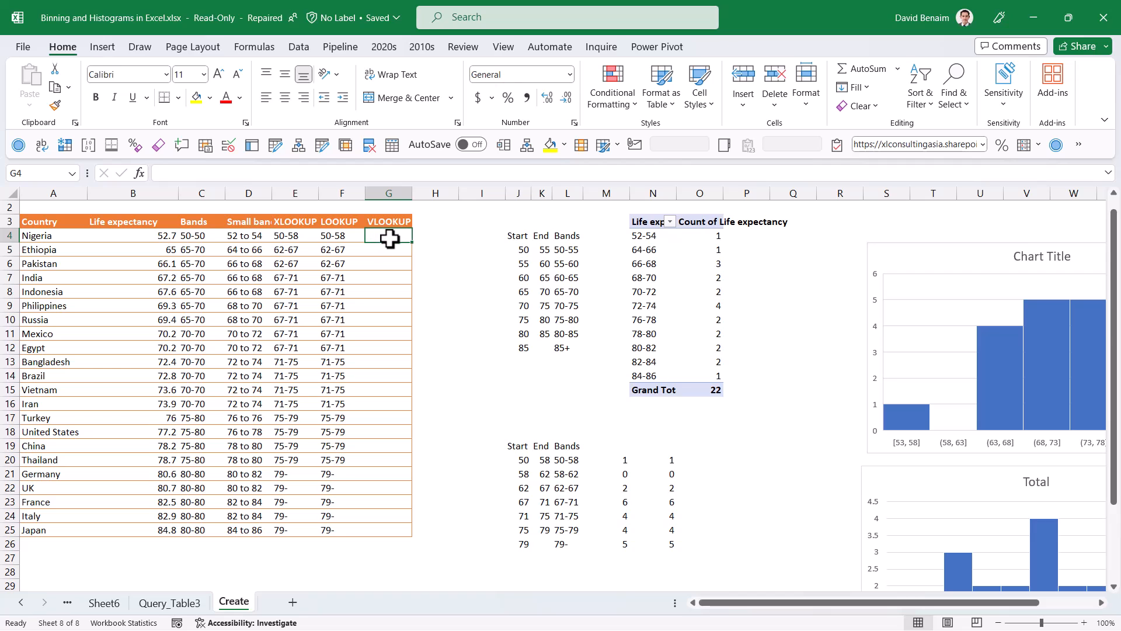
type("=VLOOKUP(B4")
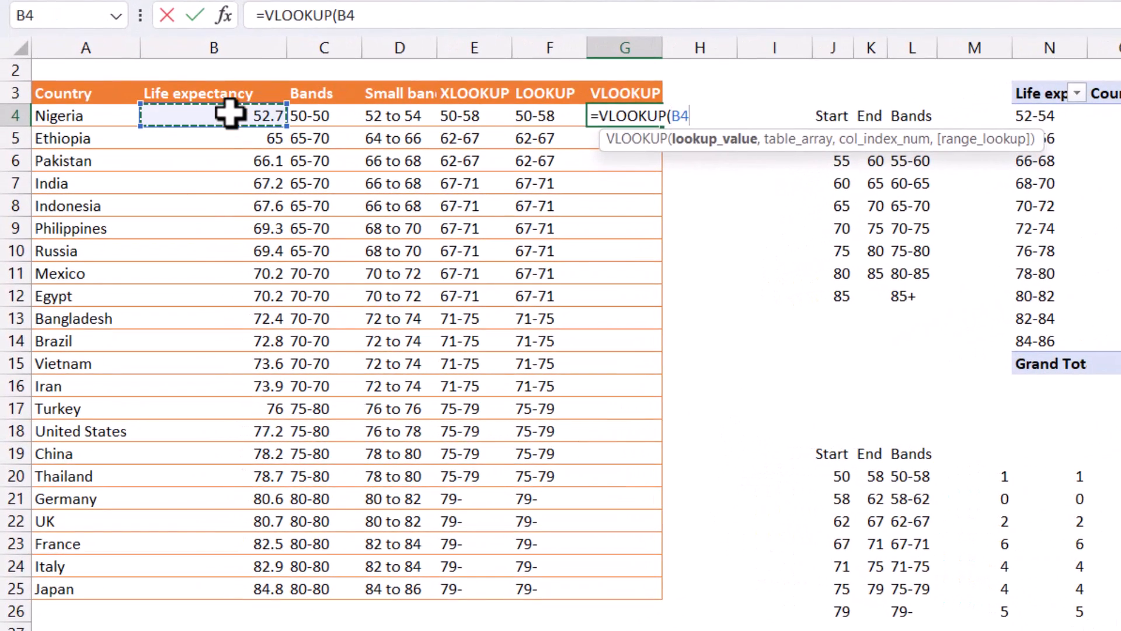
type(",")
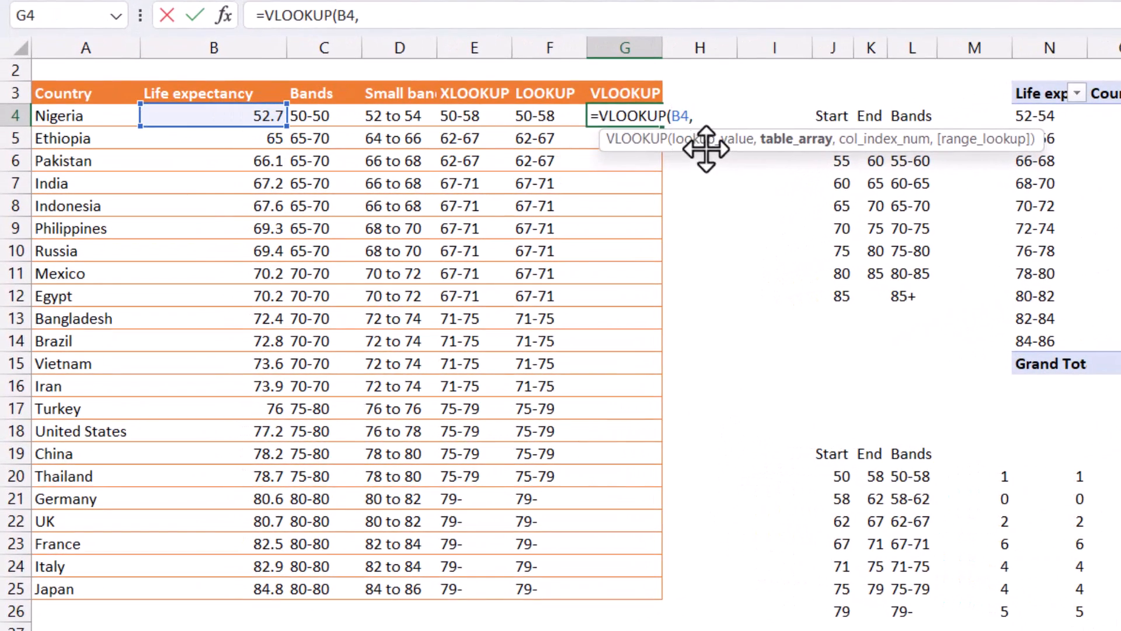
left_click_drag(842, 476, 930, 521)
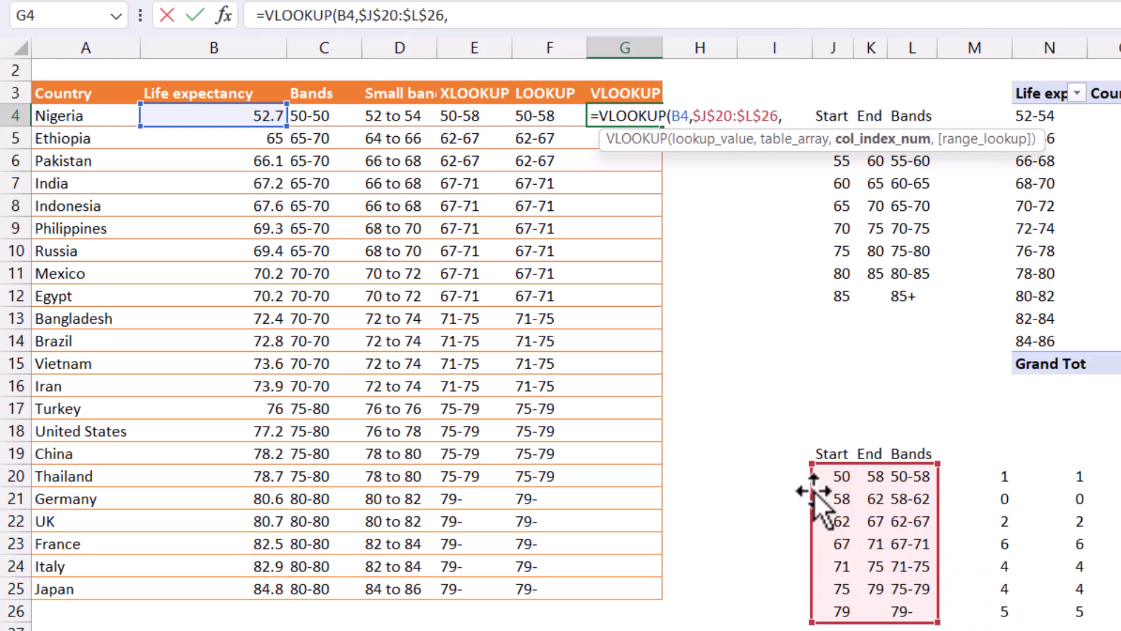
type("3")
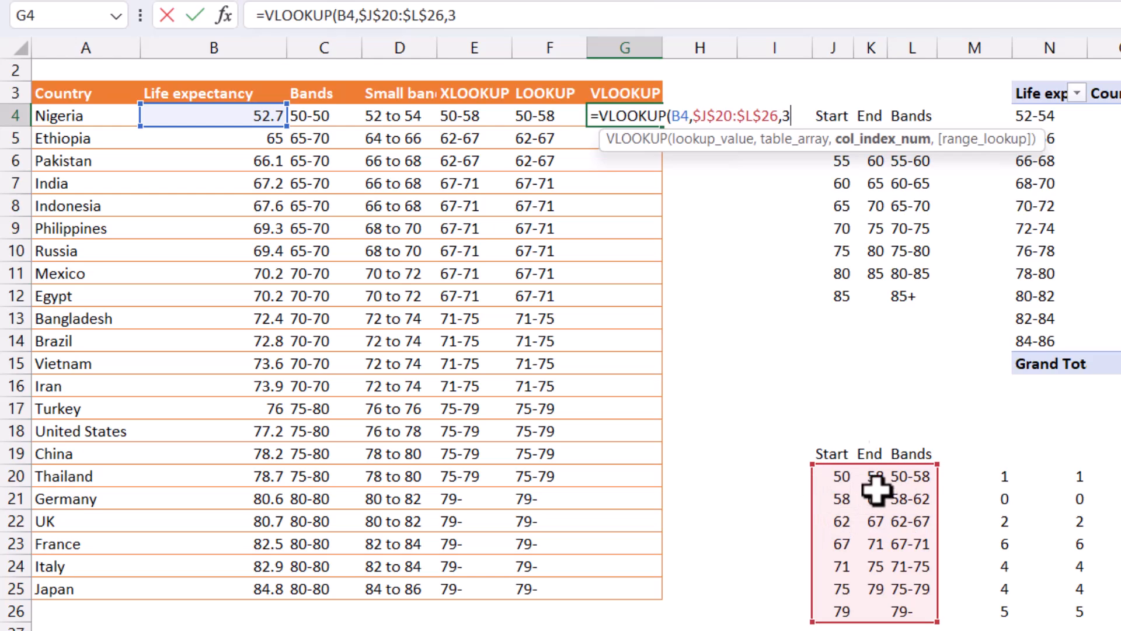
type(",")
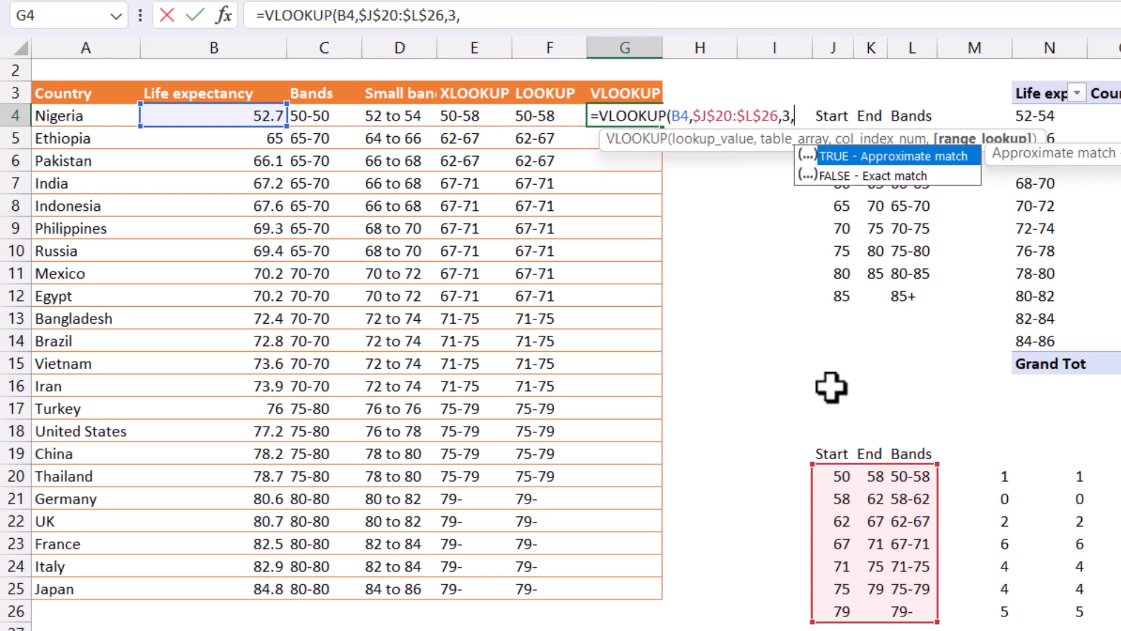
type("1)")
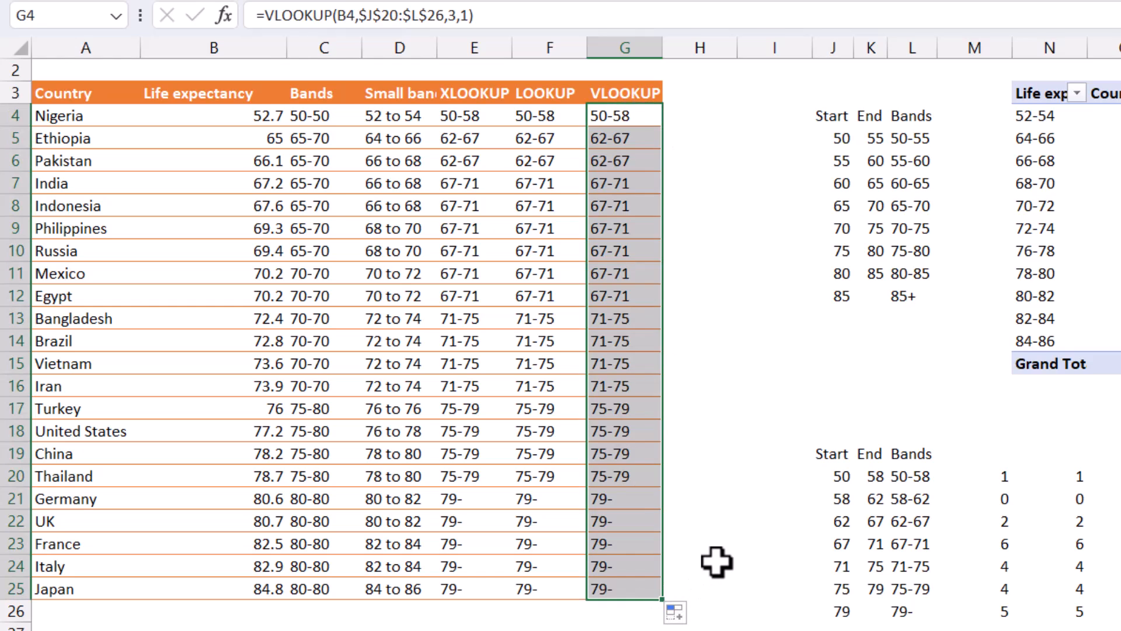
left_click(623, 610)
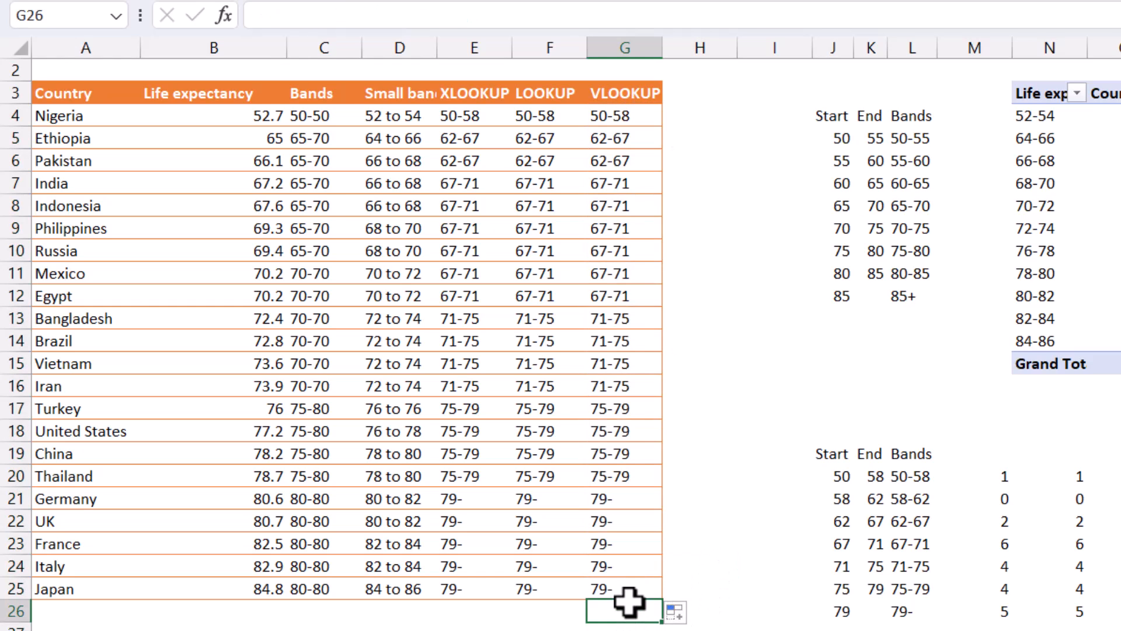
key("Down")
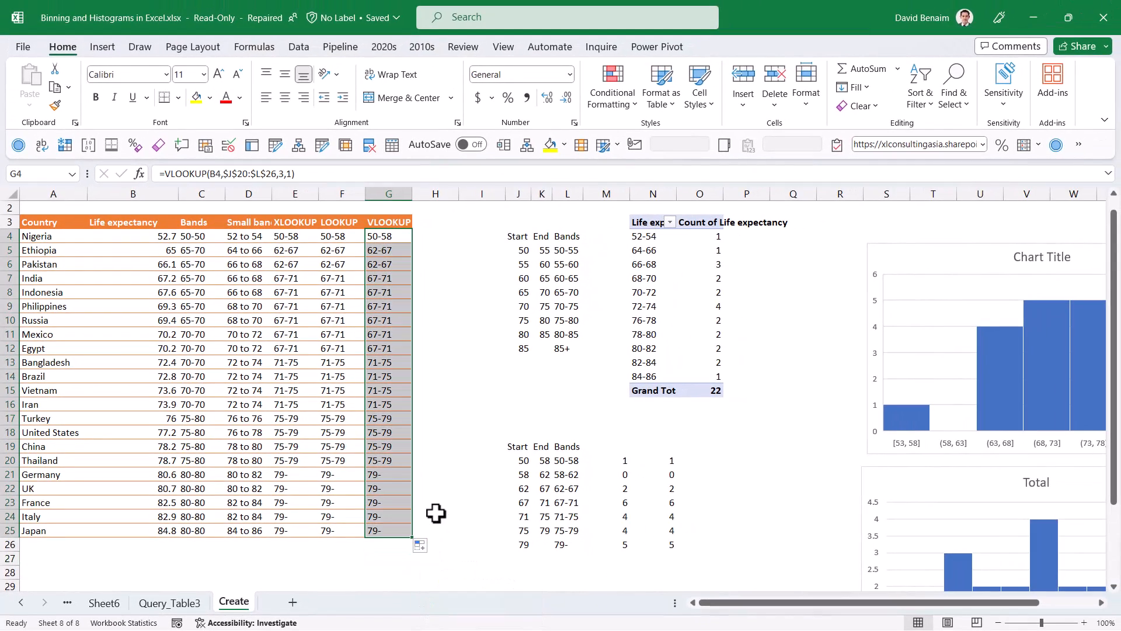
Step: Open the Histogram tool with input range B3:B25 and bin range D4:D12
left_click(434, 404)
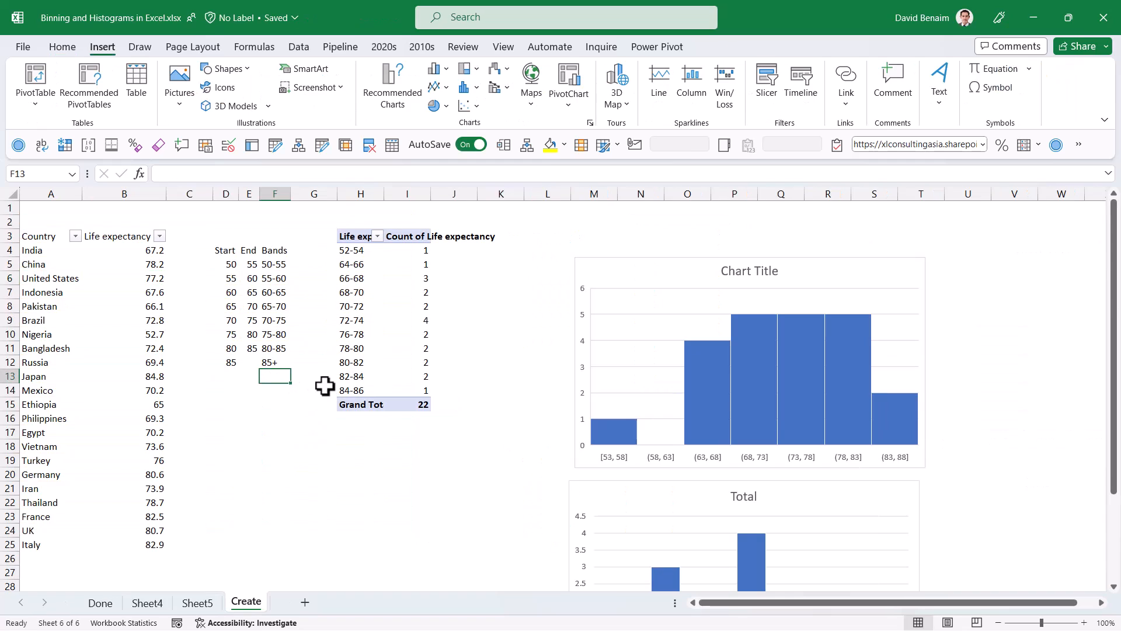
mouse_move(297, 169)
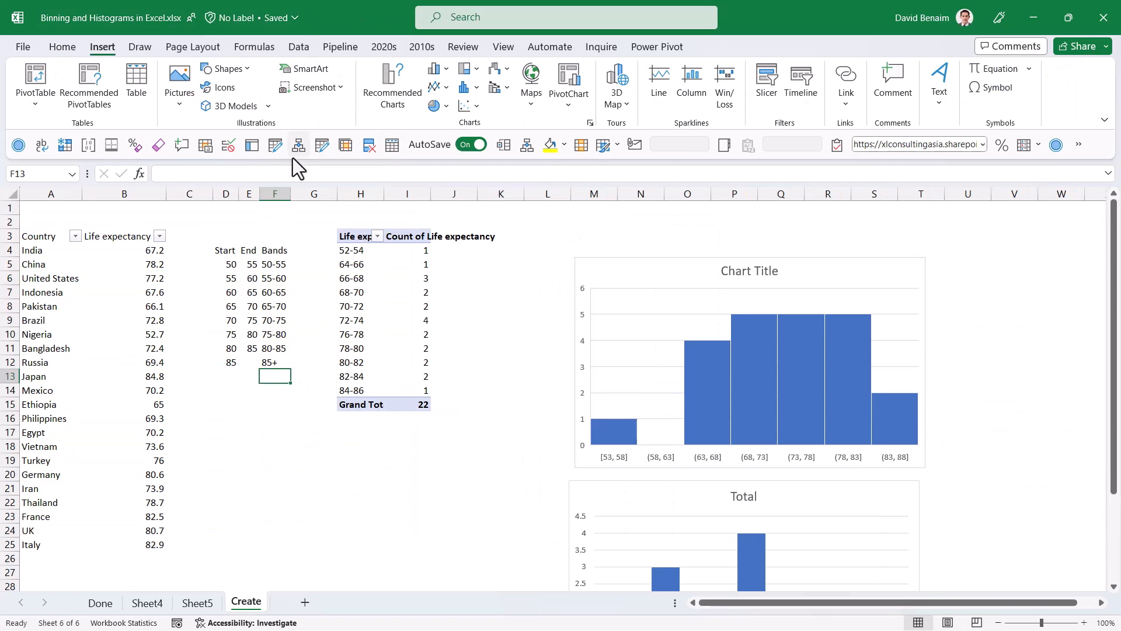
left_click_drag(224, 249, 252, 320)
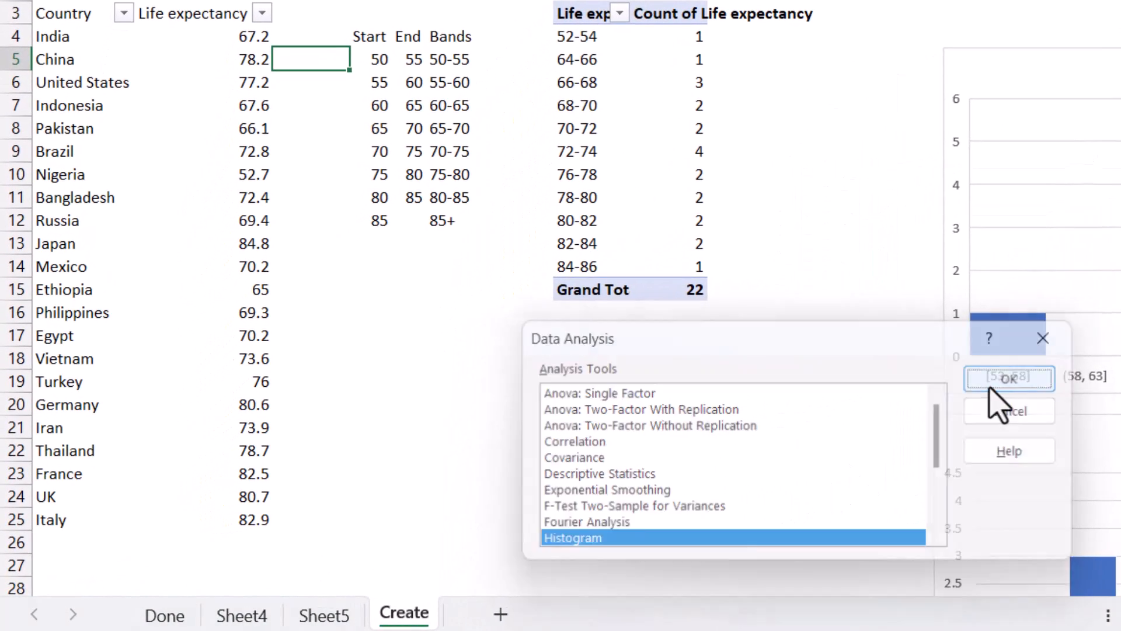
left_click(1010, 378)
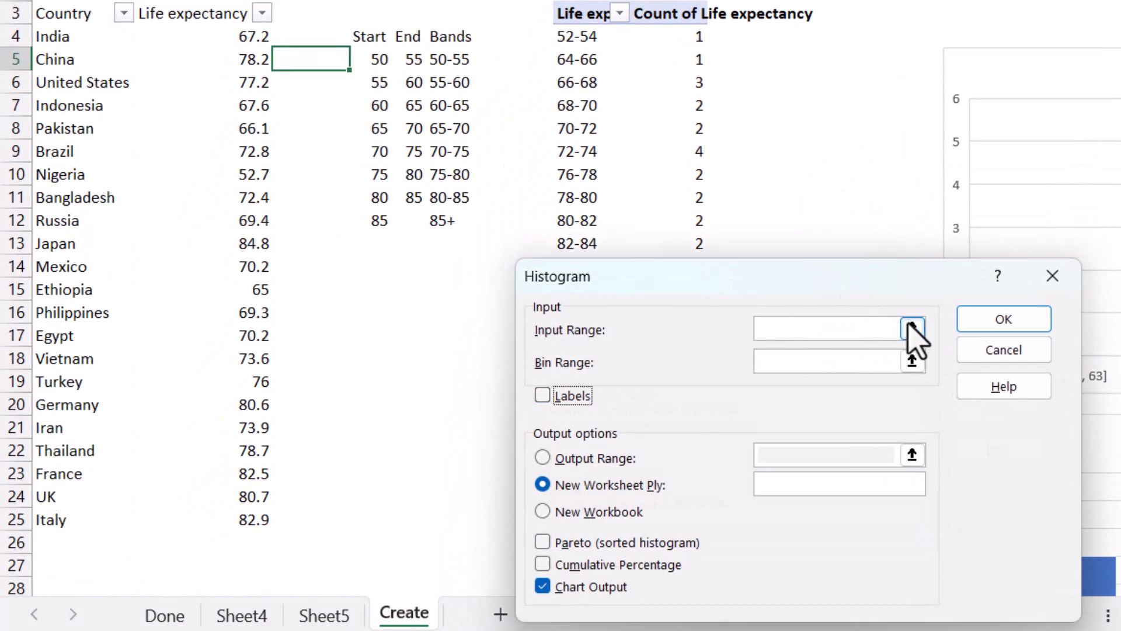
left_click_drag(204, 13, 204, 519)
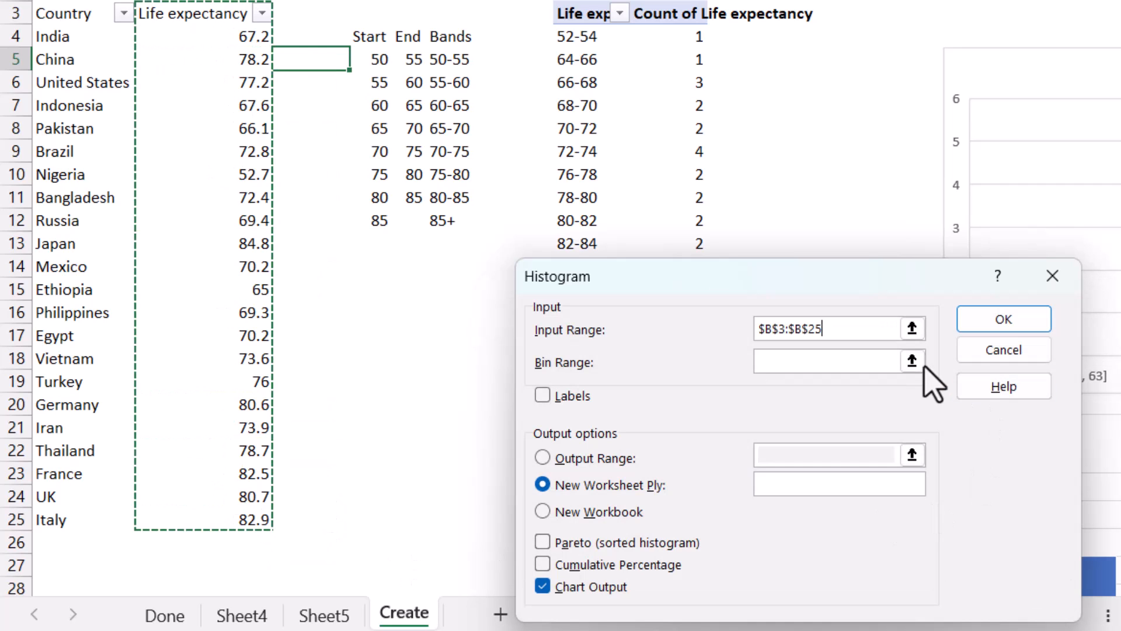
left_click_drag(379, 59, 378, 197)
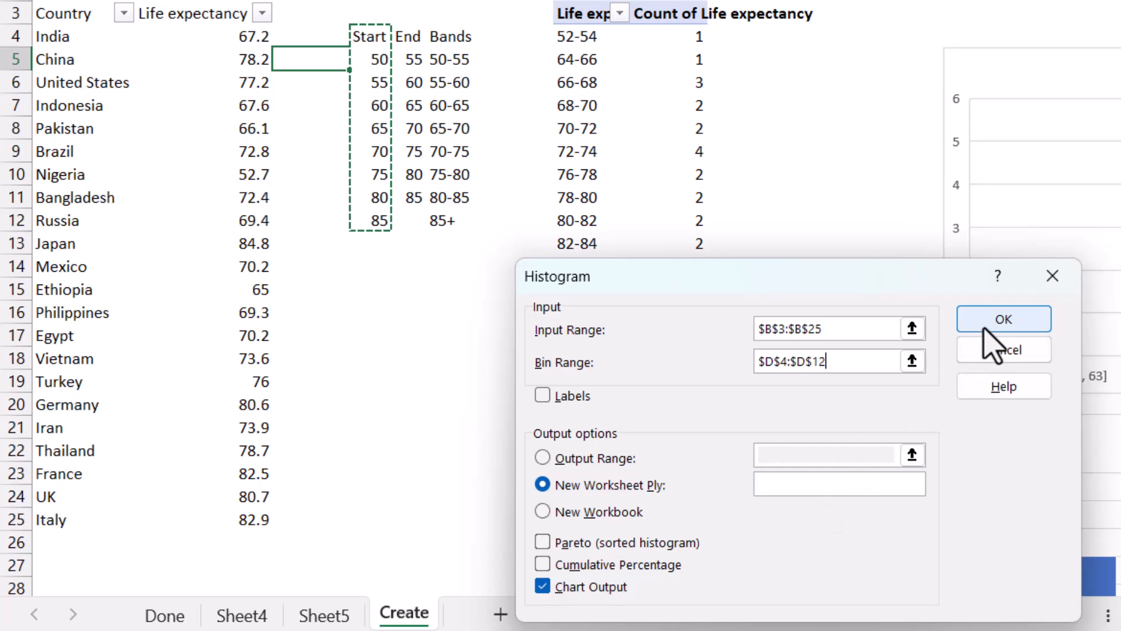
Step: Run the histogram, dismiss the non-numeric warning, and rerun with Labels to a new sheet
left_click(1003, 318)
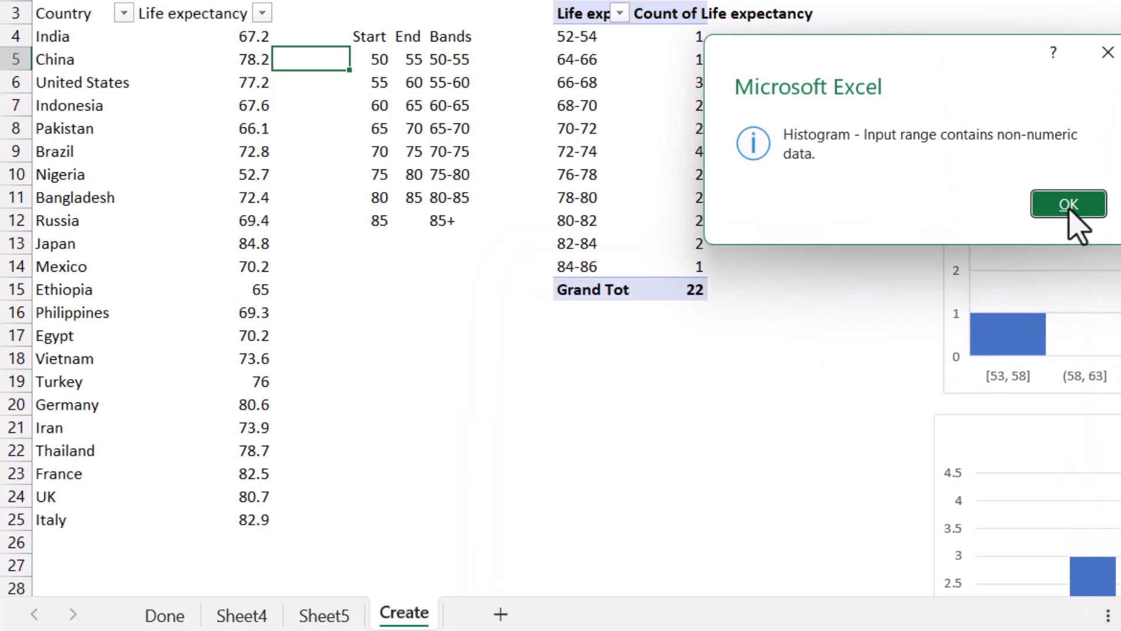
left_click(1068, 204)
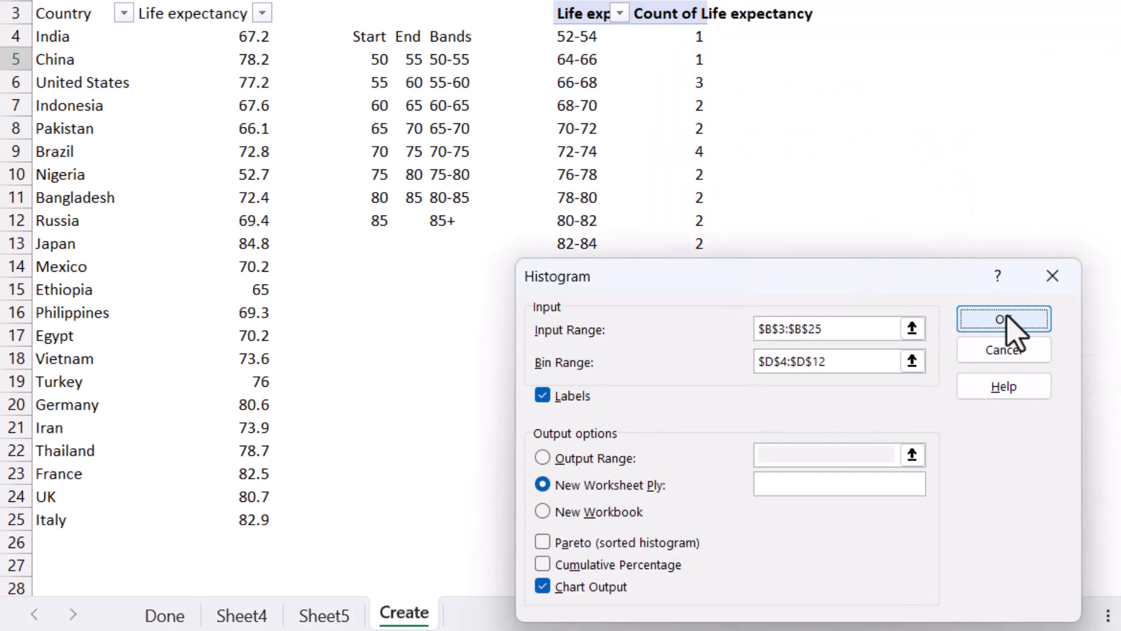
left_click(1003, 319)
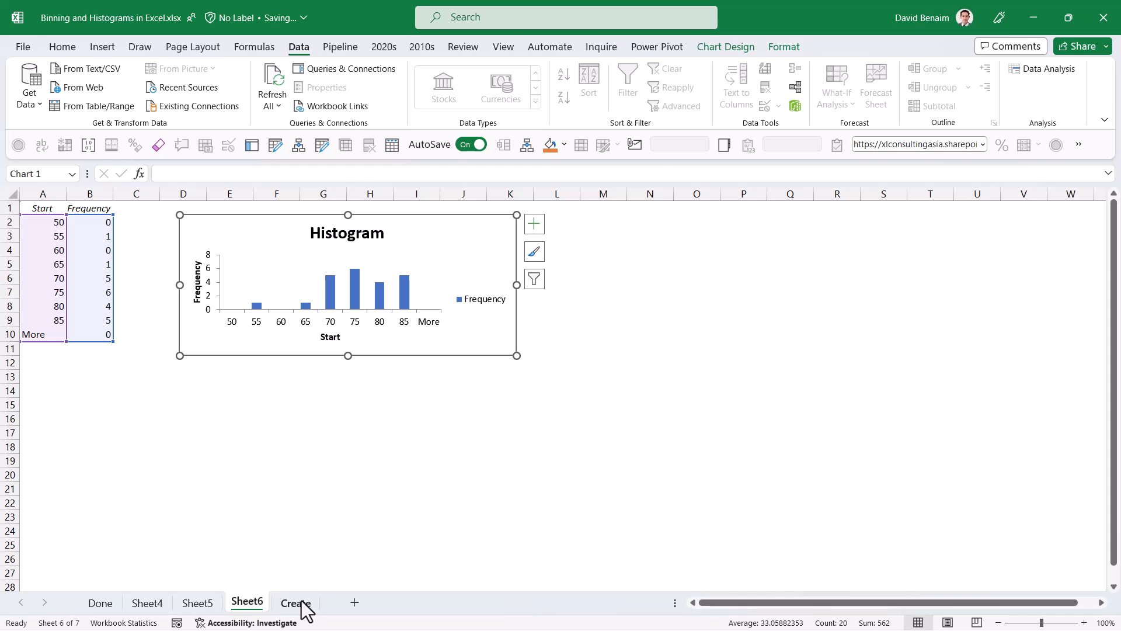
Step: Rerun Histogram with Pareto and Cumulative Percentage ticked, then enlarge the chart on Sheet7
left_click(296, 601)
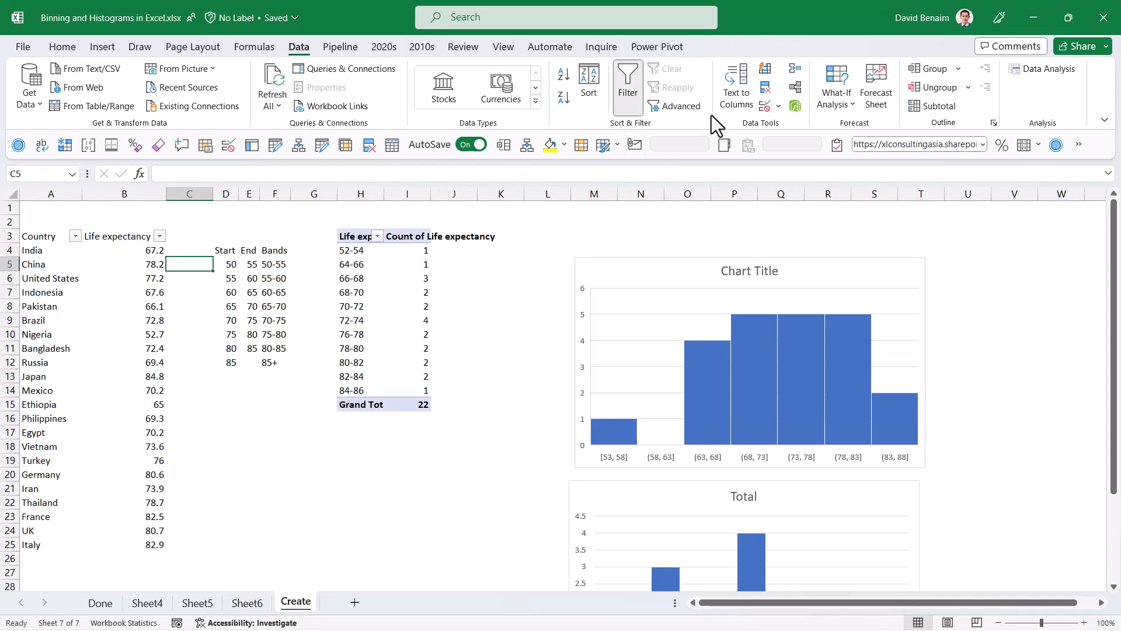
left_click(1042, 68)
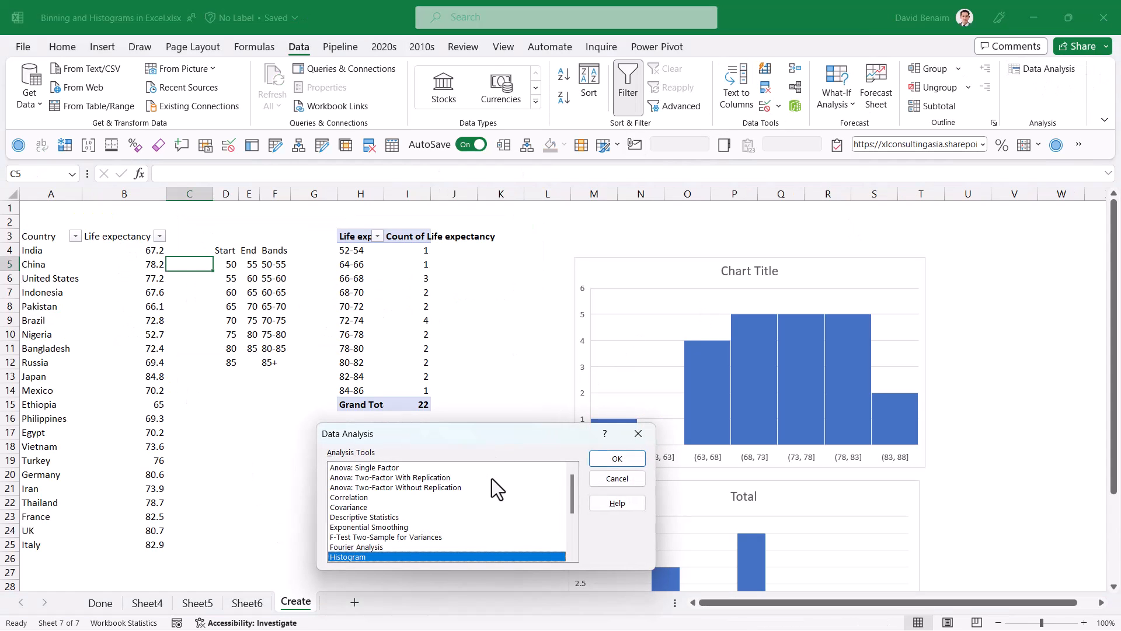
left_click(615, 458)
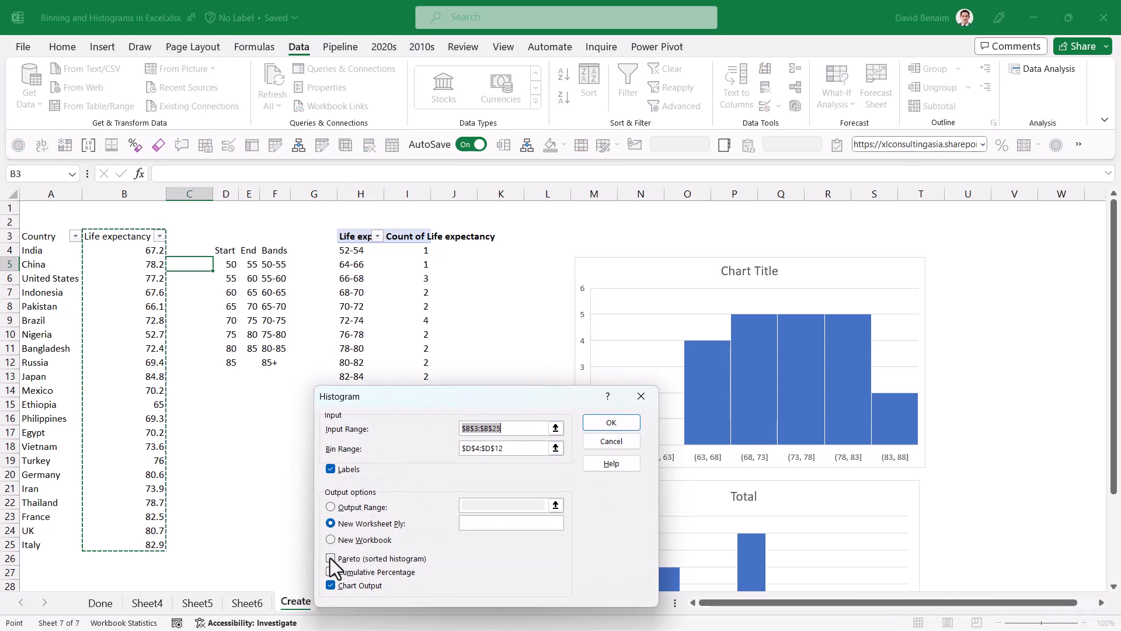
left_click(331, 559)
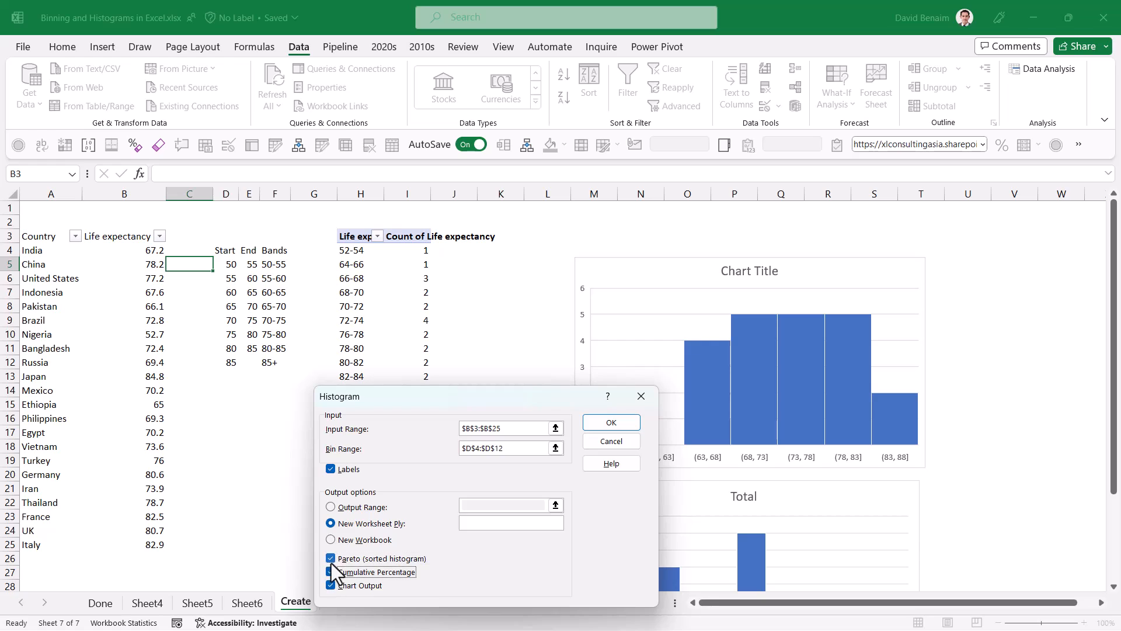
left_click(331, 571)
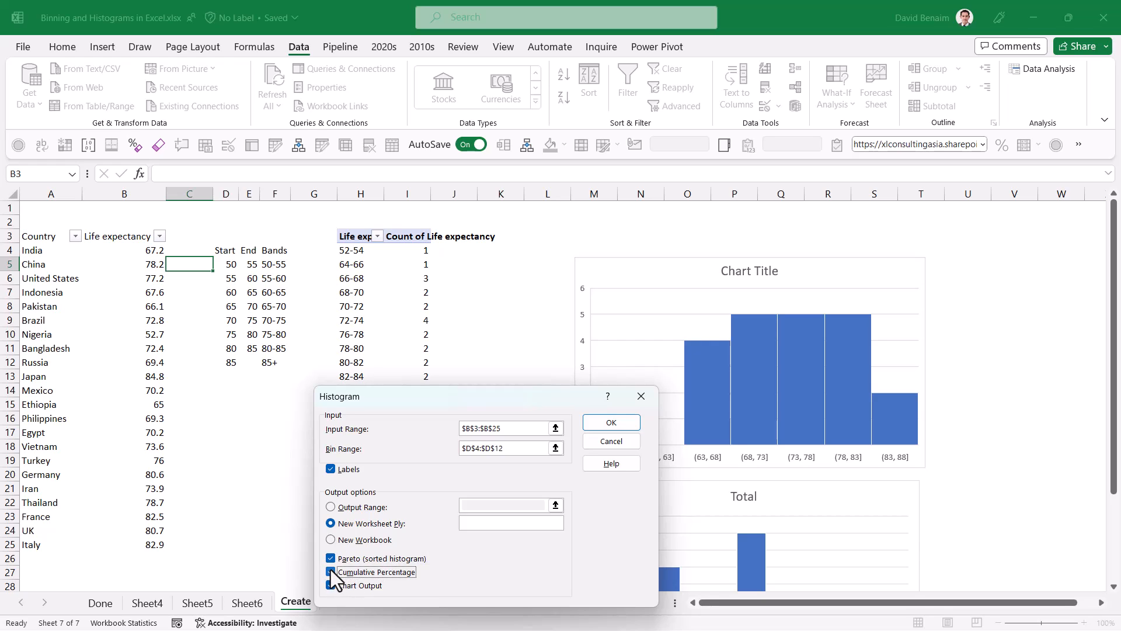
left_click(332, 572)
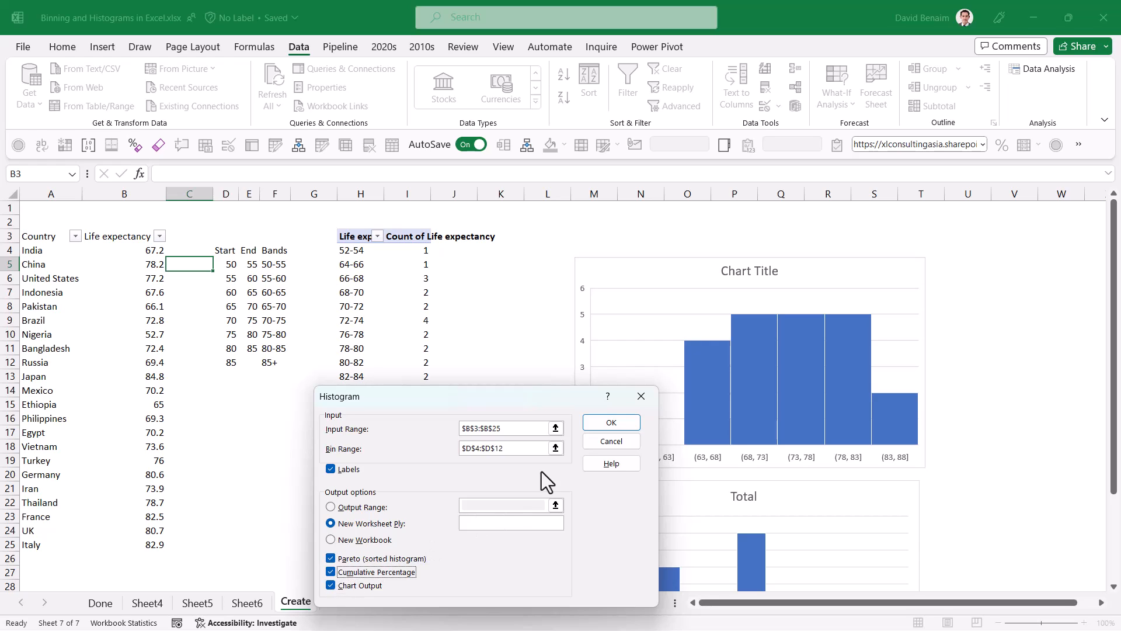
left_click(609, 422)
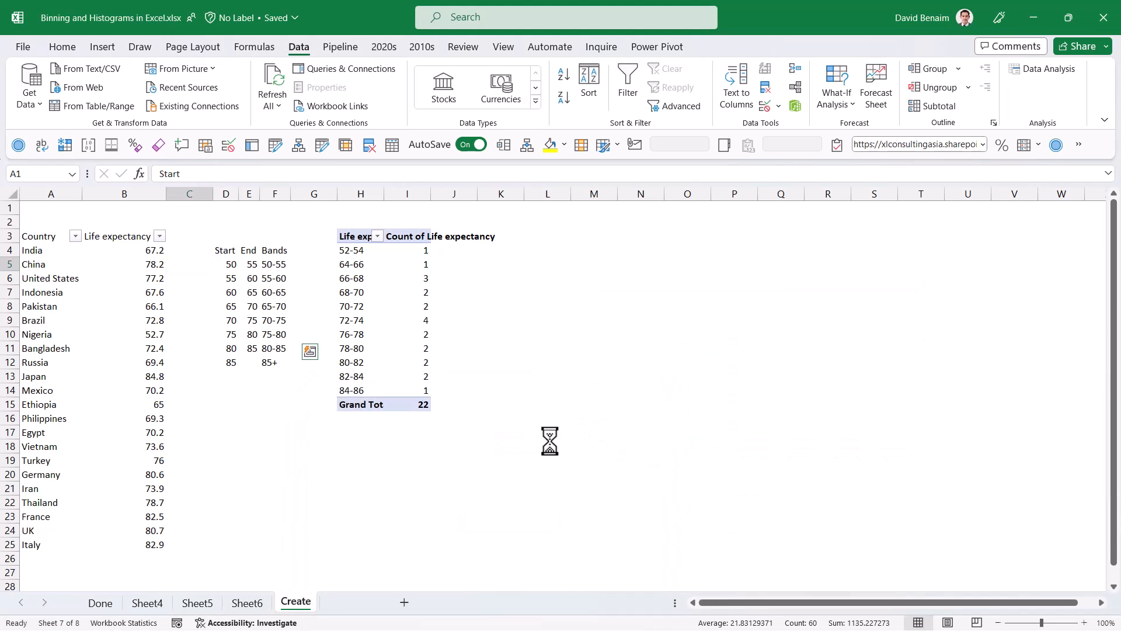
left_click(296, 603)
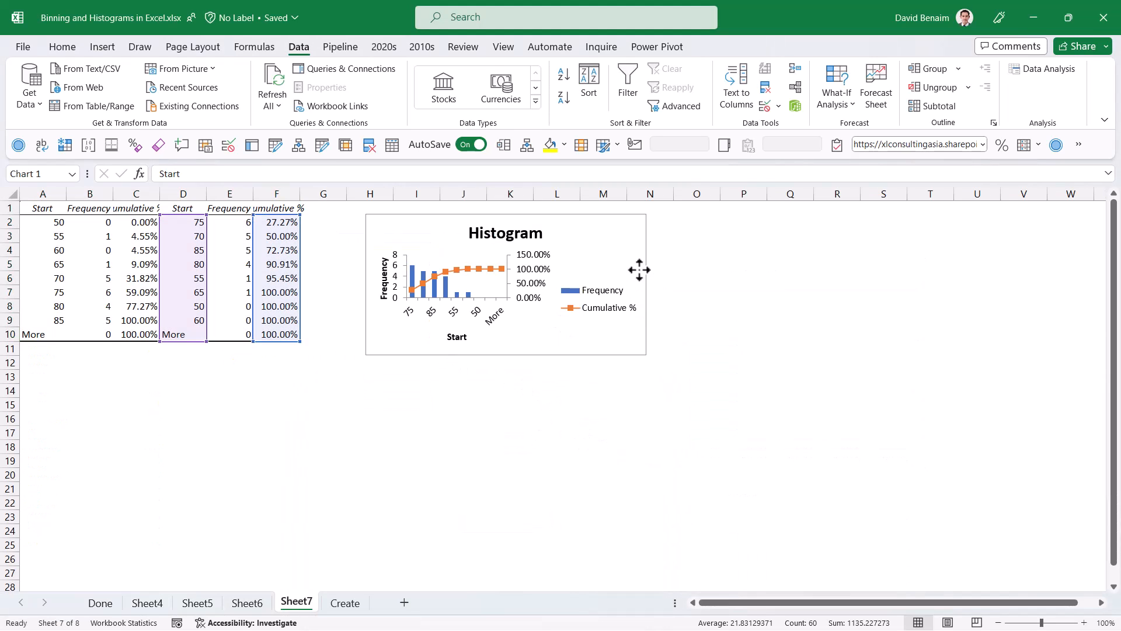
left_click(501, 283)
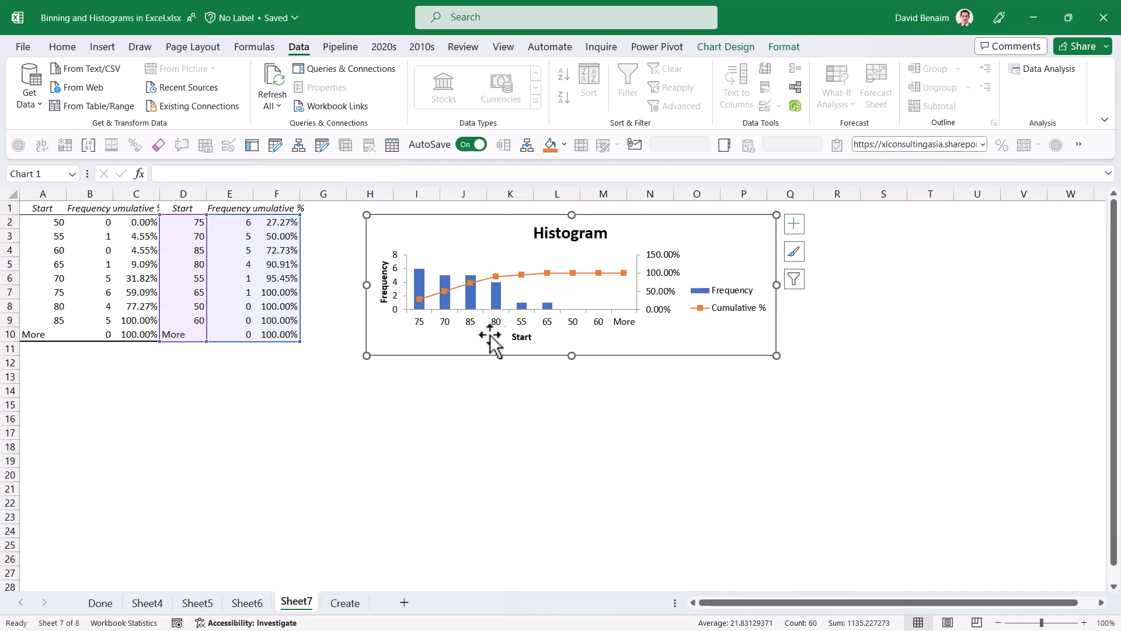
mouse_move(429, 322)
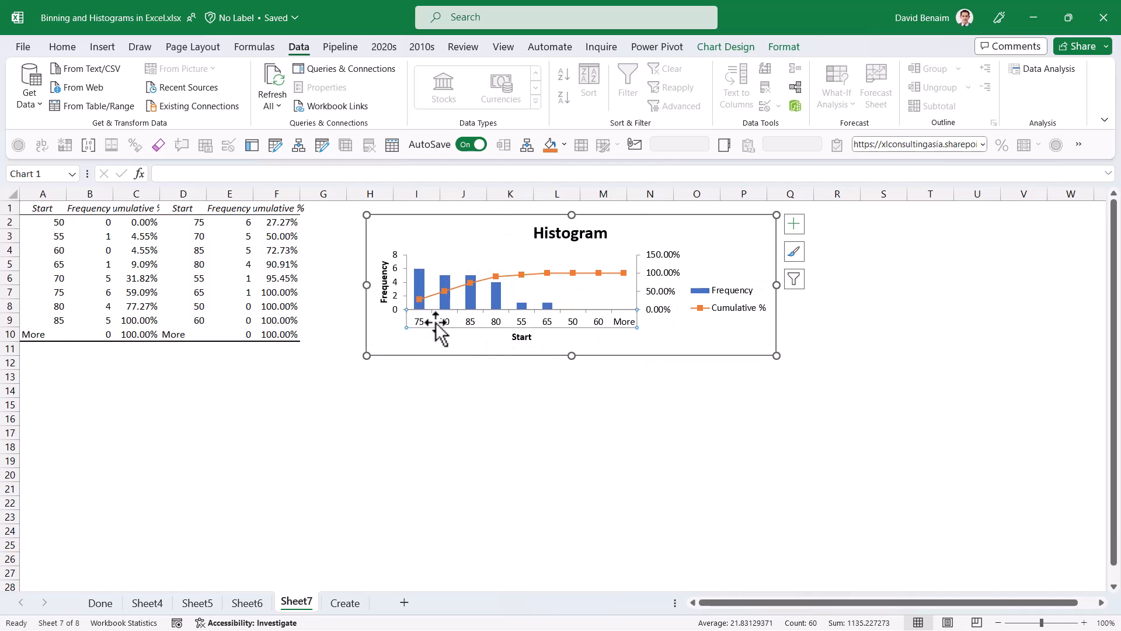
mouse_move(427, 293)
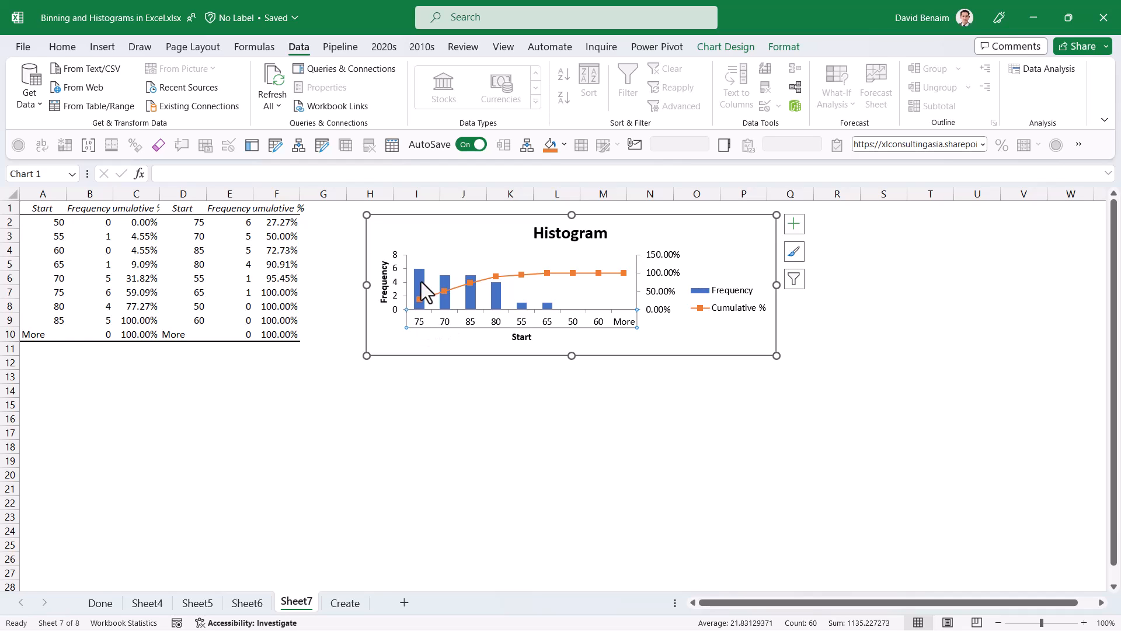
mouse_move(551, 312)
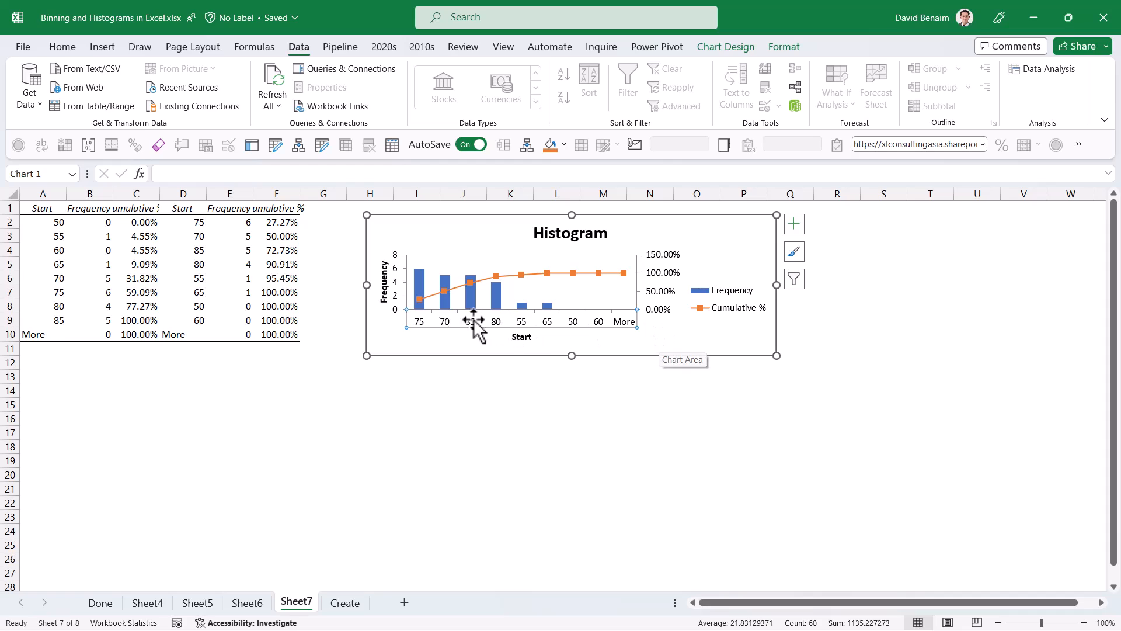
mouse_move(456, 328)
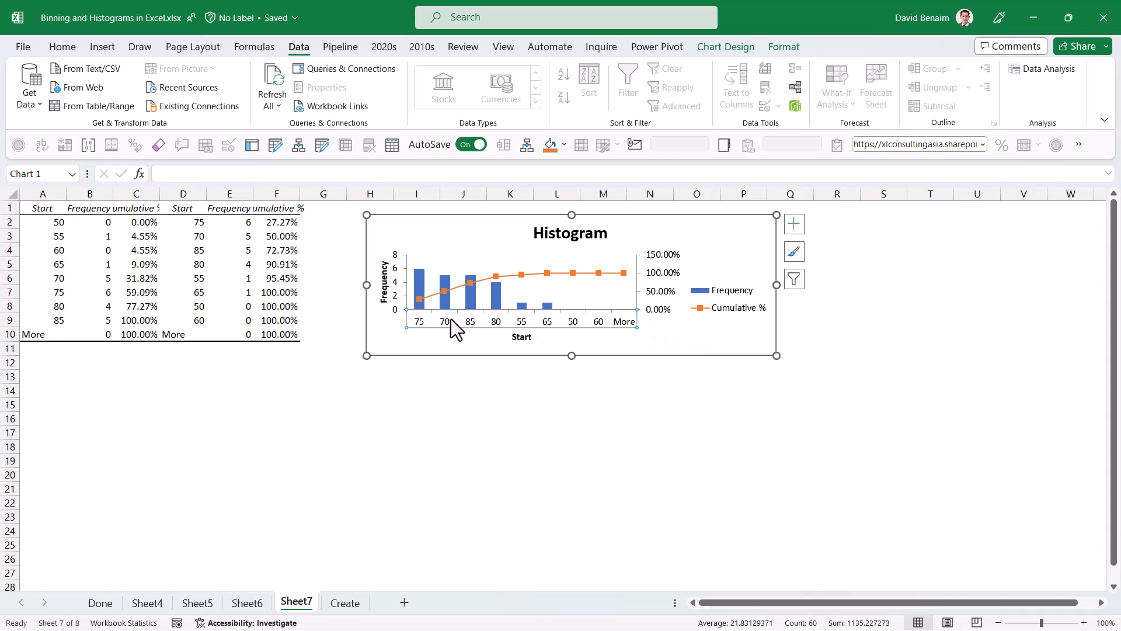
mouse_move(426, 316)
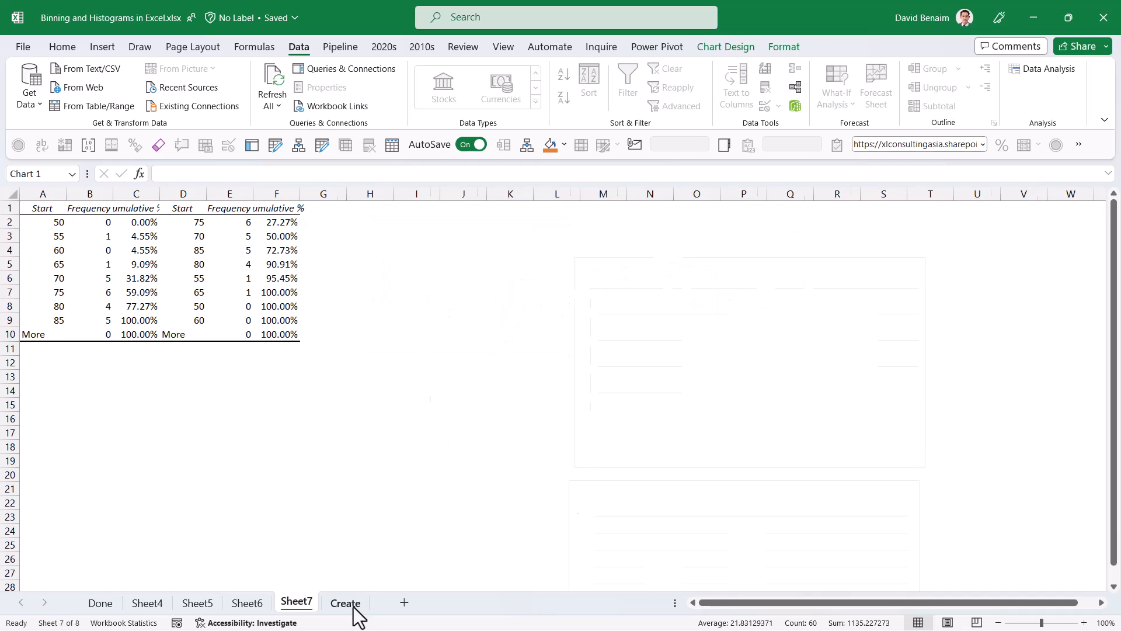
Step: From the Create sheet, enable Analysis ToolPak under File > Options > Add-ins
left_click(345, 602)
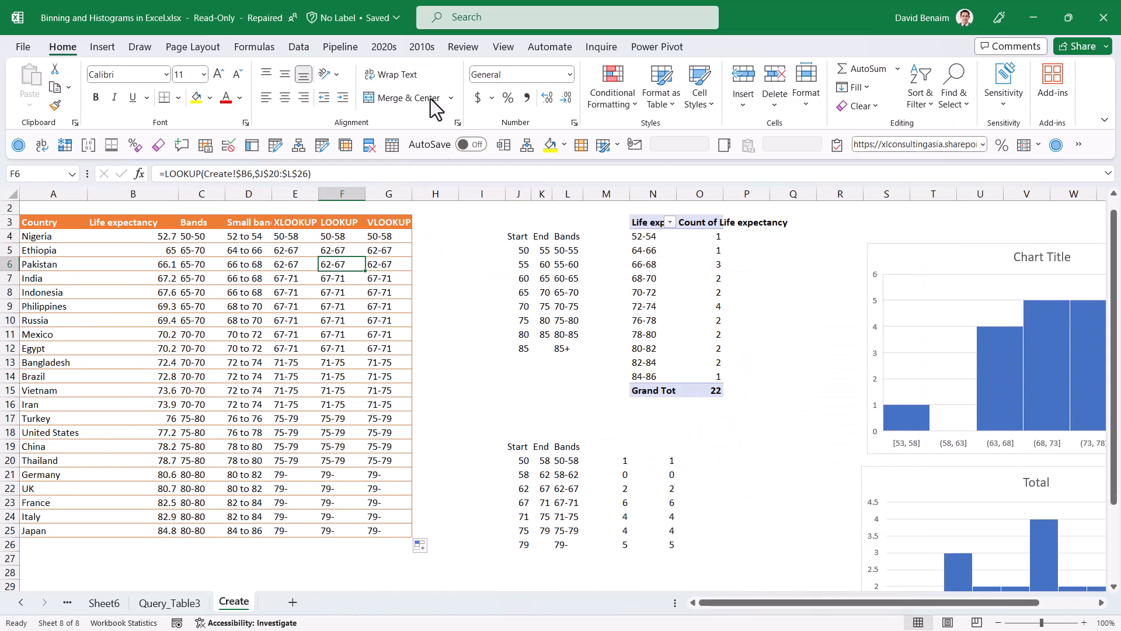
left_click(298, 47)
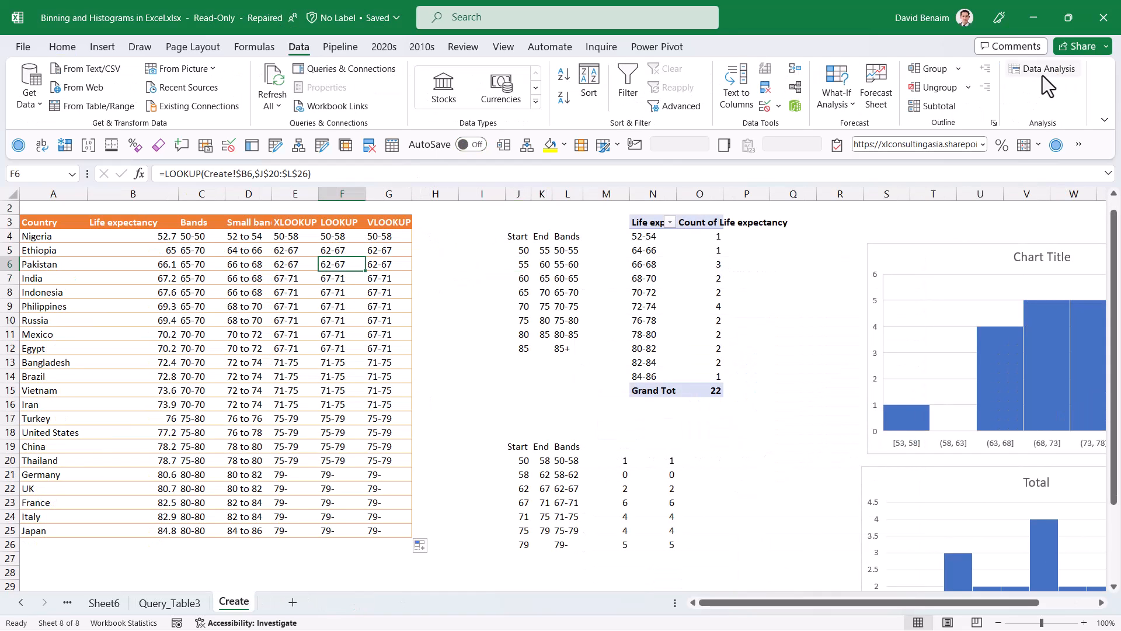
mouse_move(70, 106)
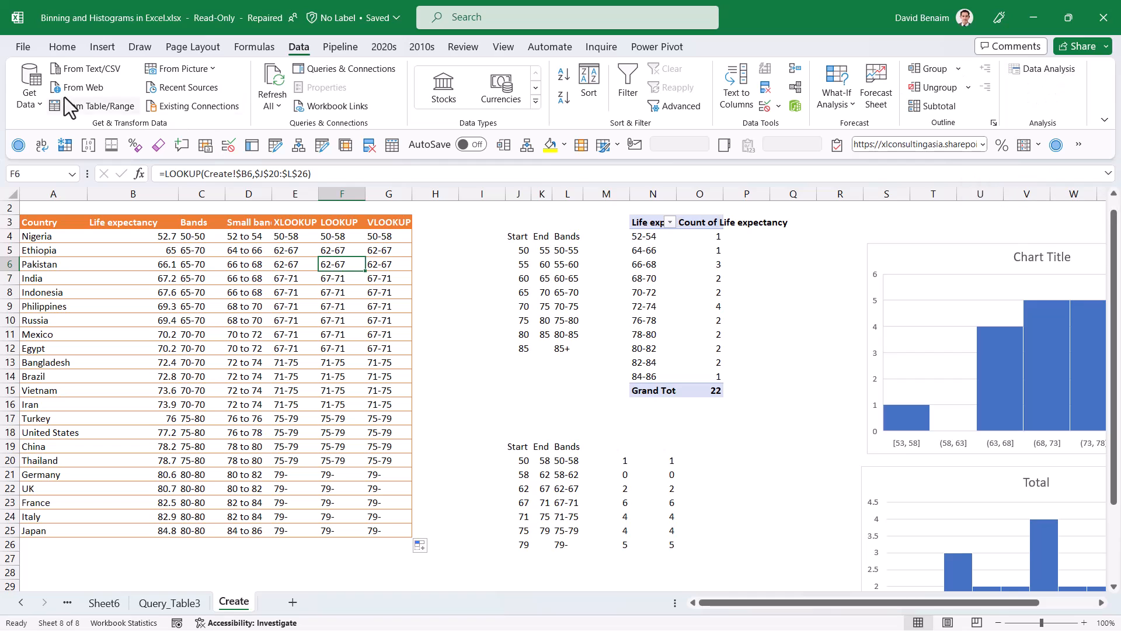
left_click(23, 47)
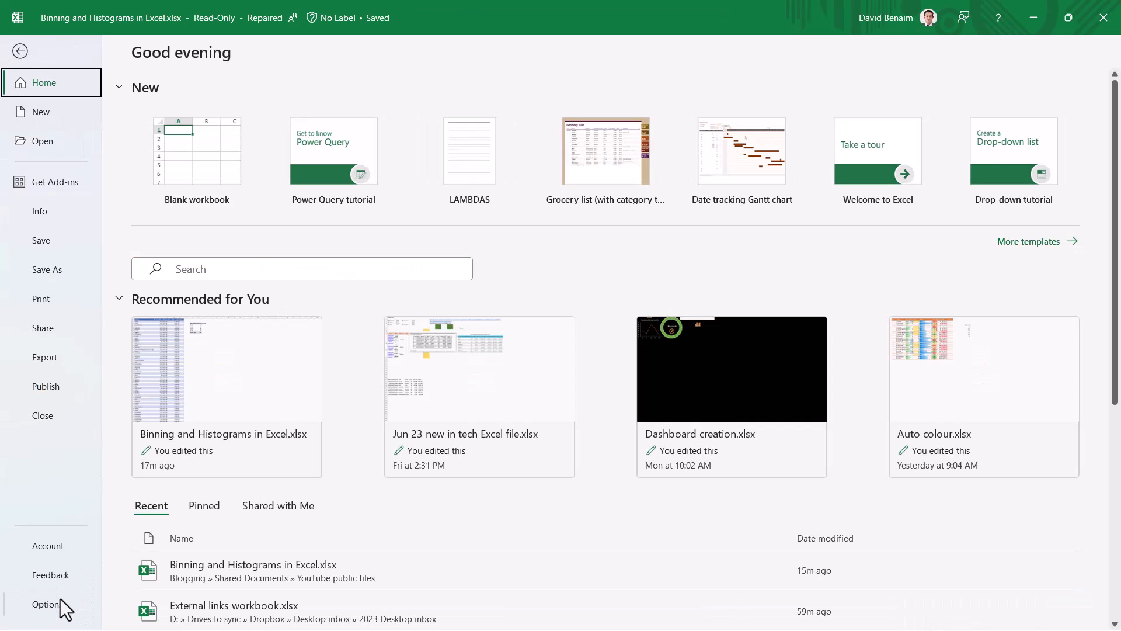
left_click(45, 605)
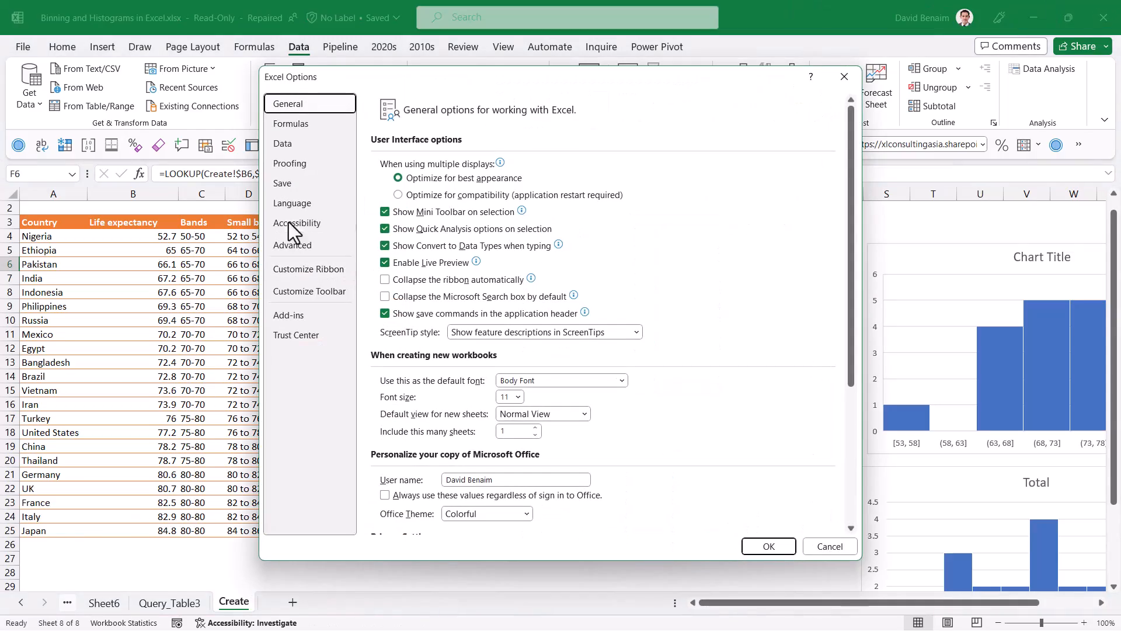
left_click(288, 314)
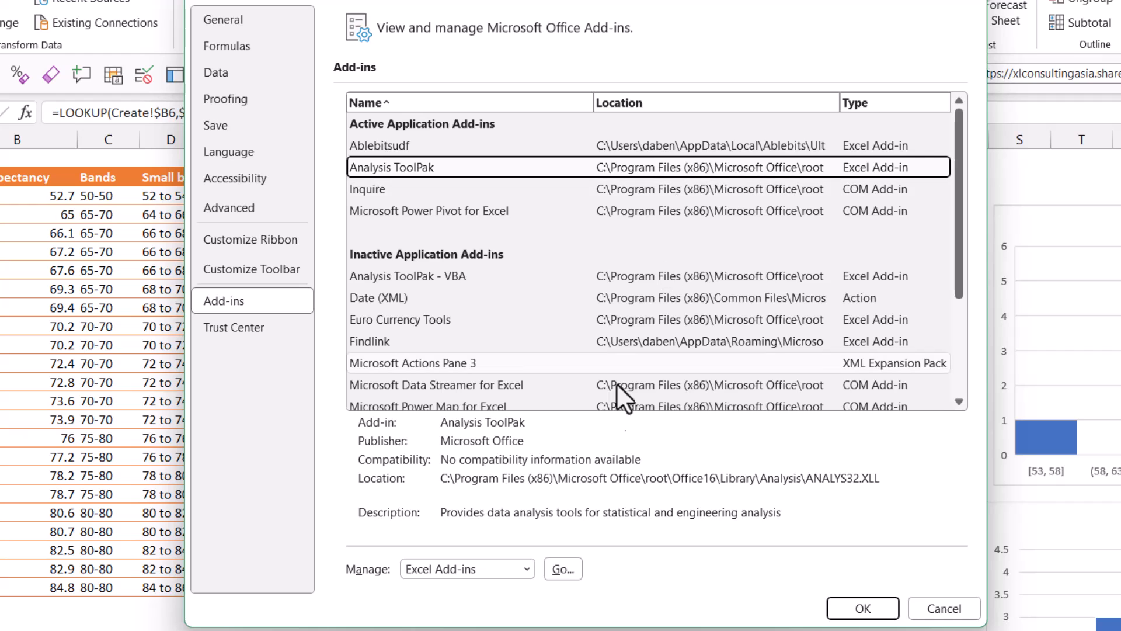
left_click(562, 568)
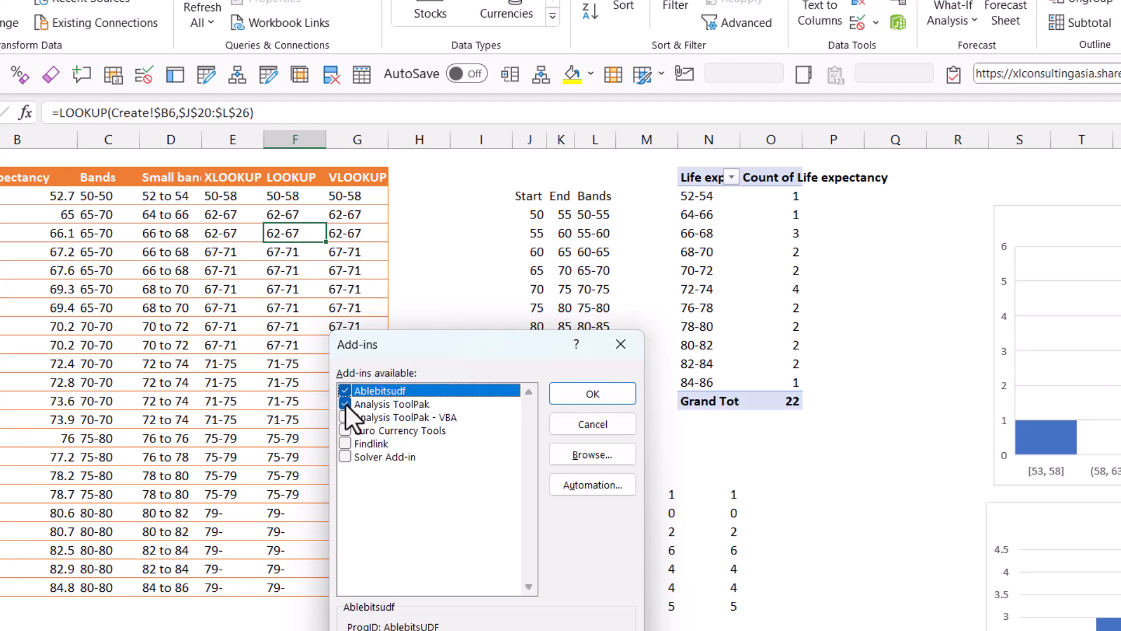
left_click(345, 405)
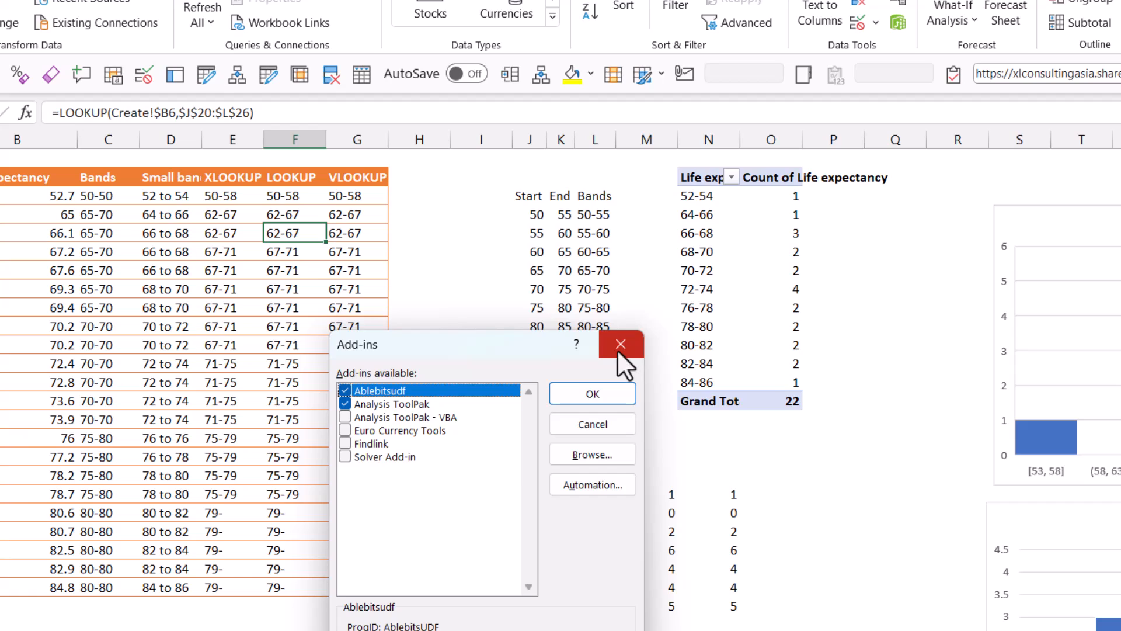
mouse_move(620, 344)
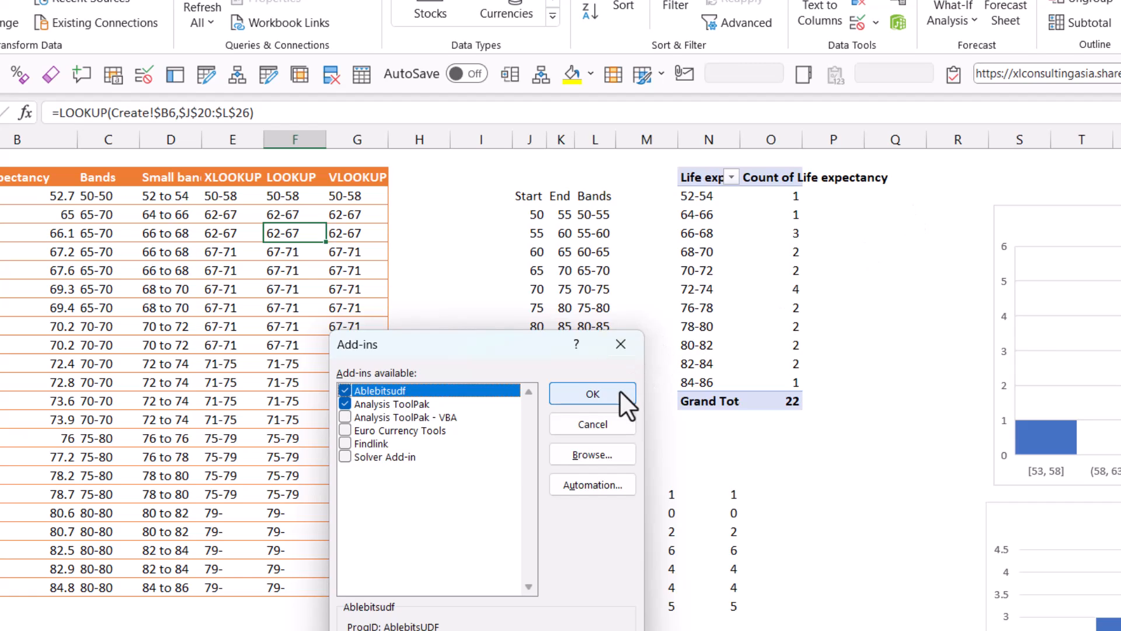
left_click(592, 394)
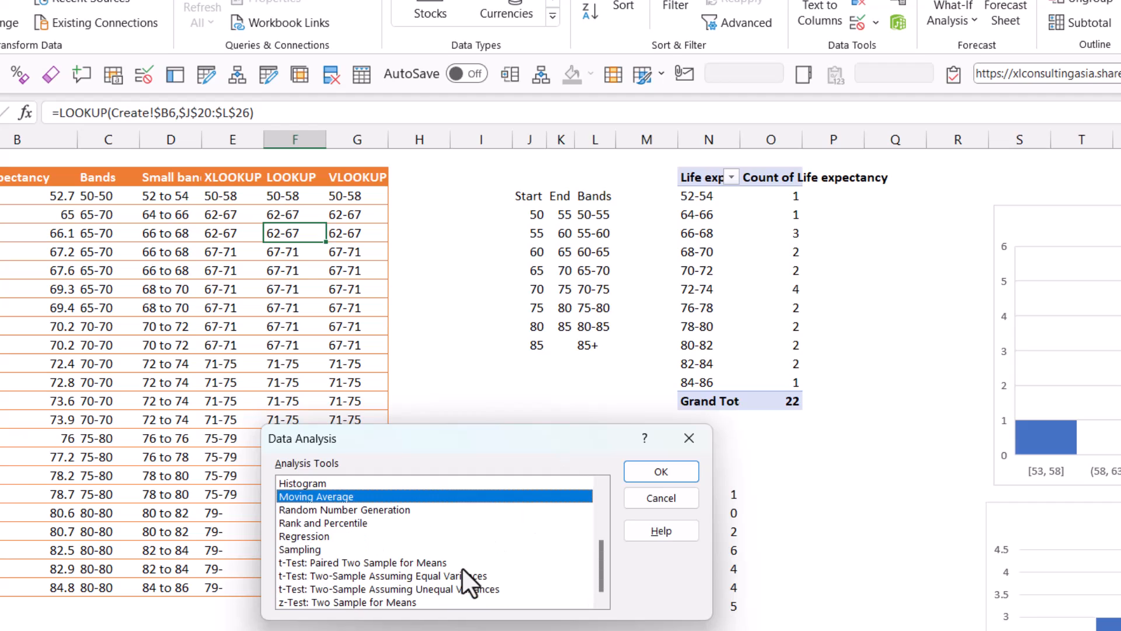
left_click(386, 589)
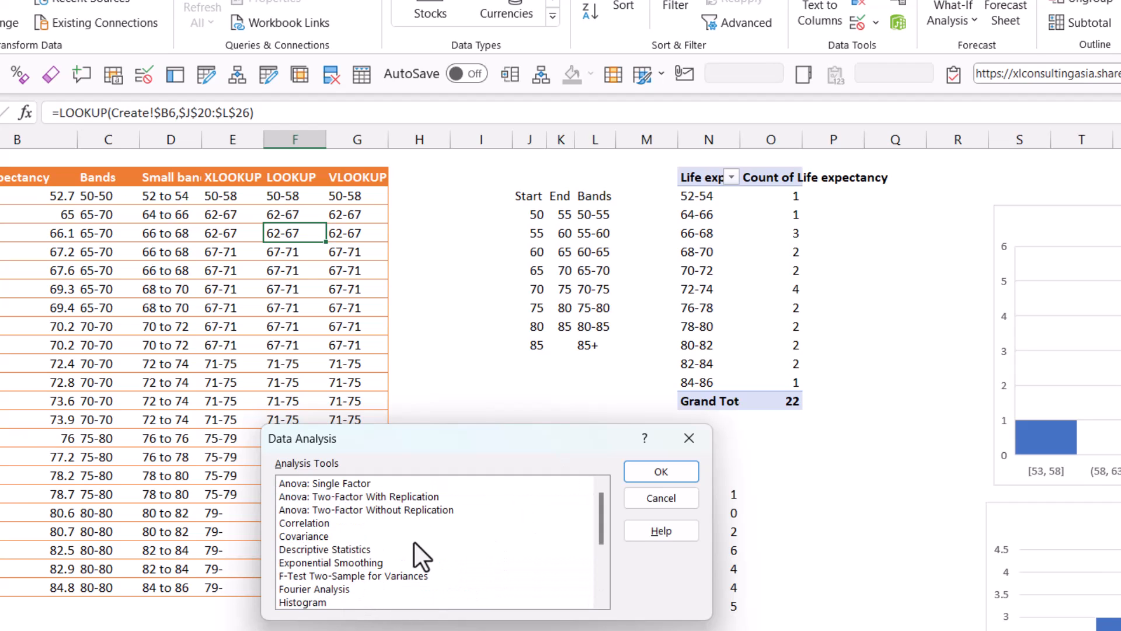
left_click(359, 496)
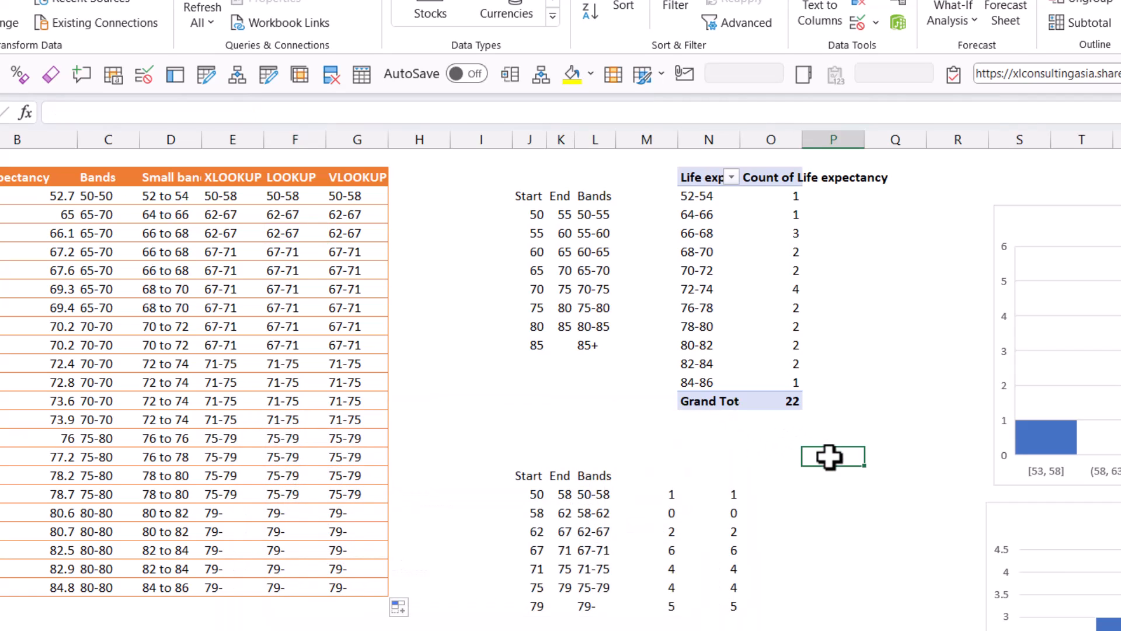
left_click(646, 494)
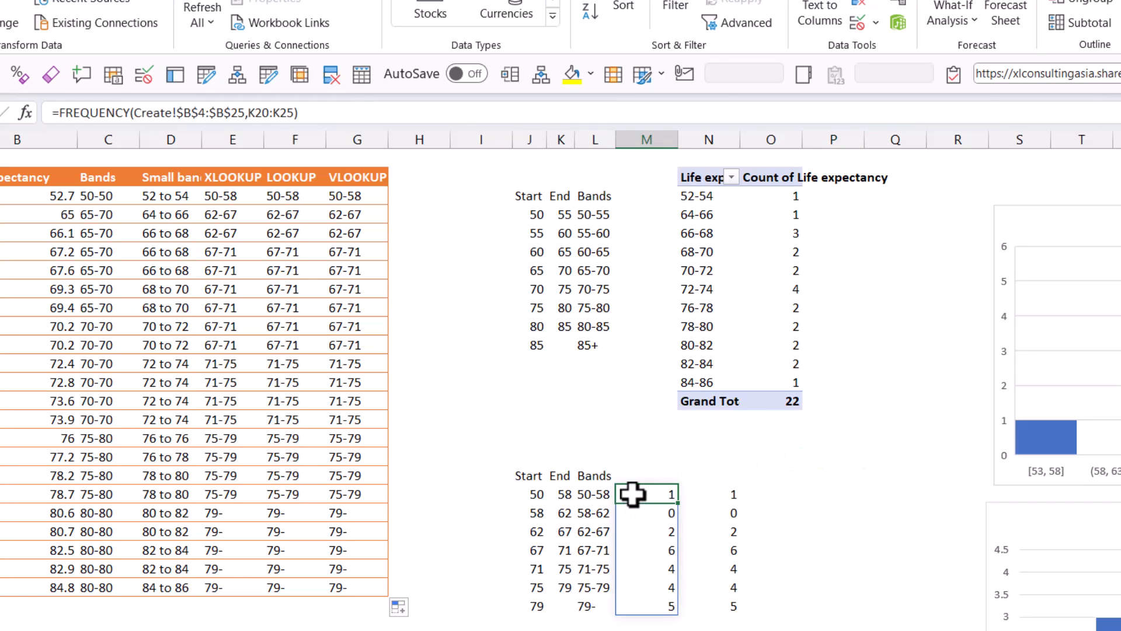
left_click(232, 195)
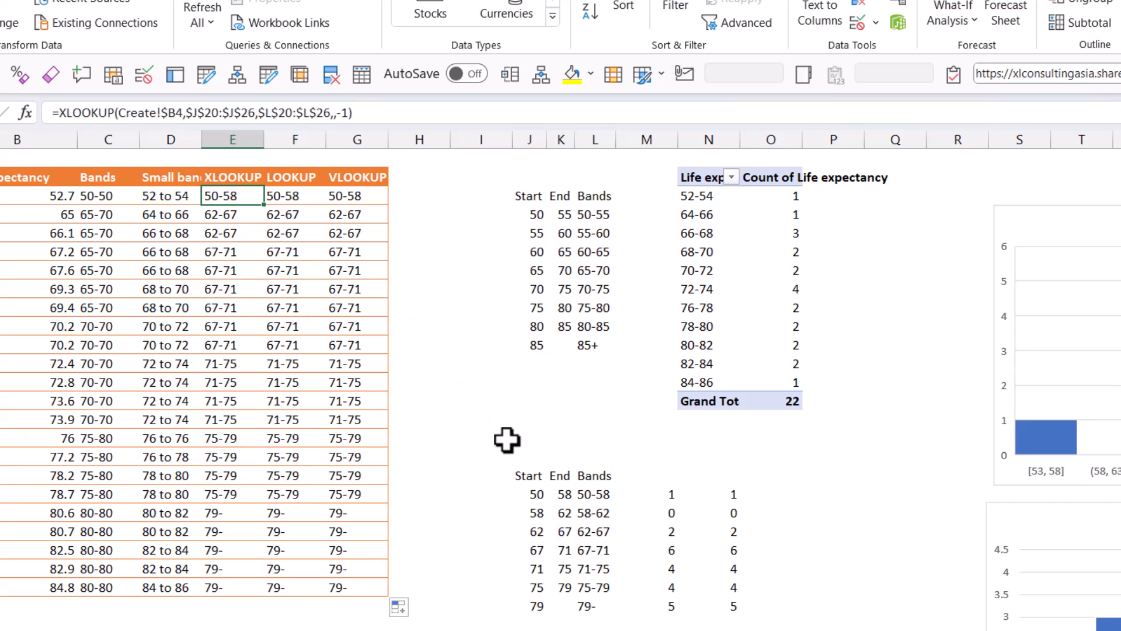
mouse_move(708, 213)
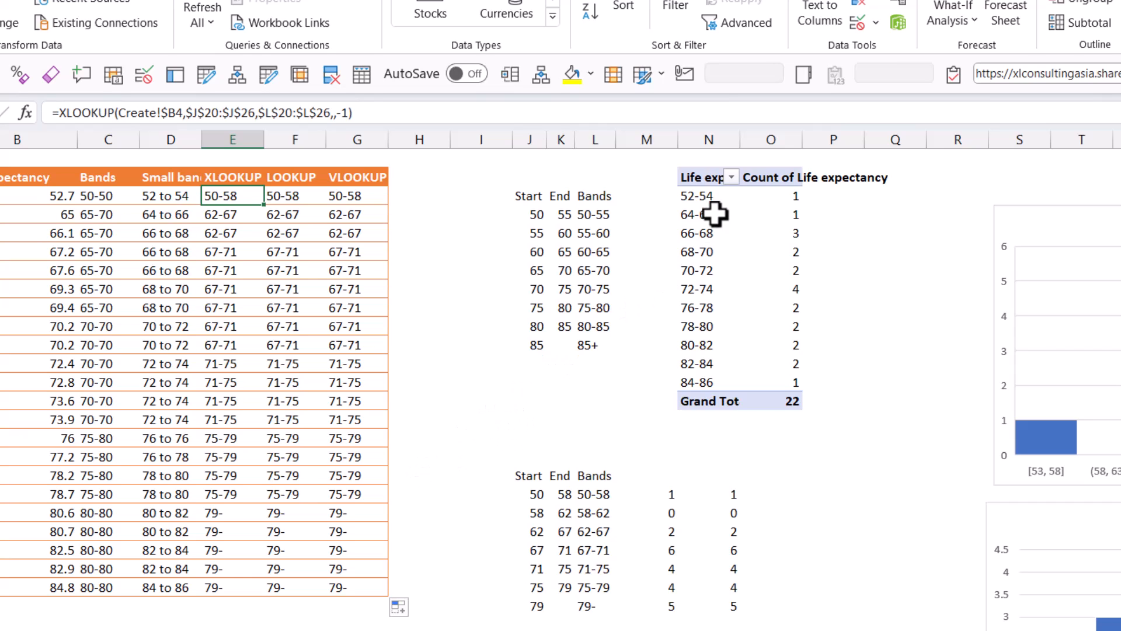
right_click(697, 213)
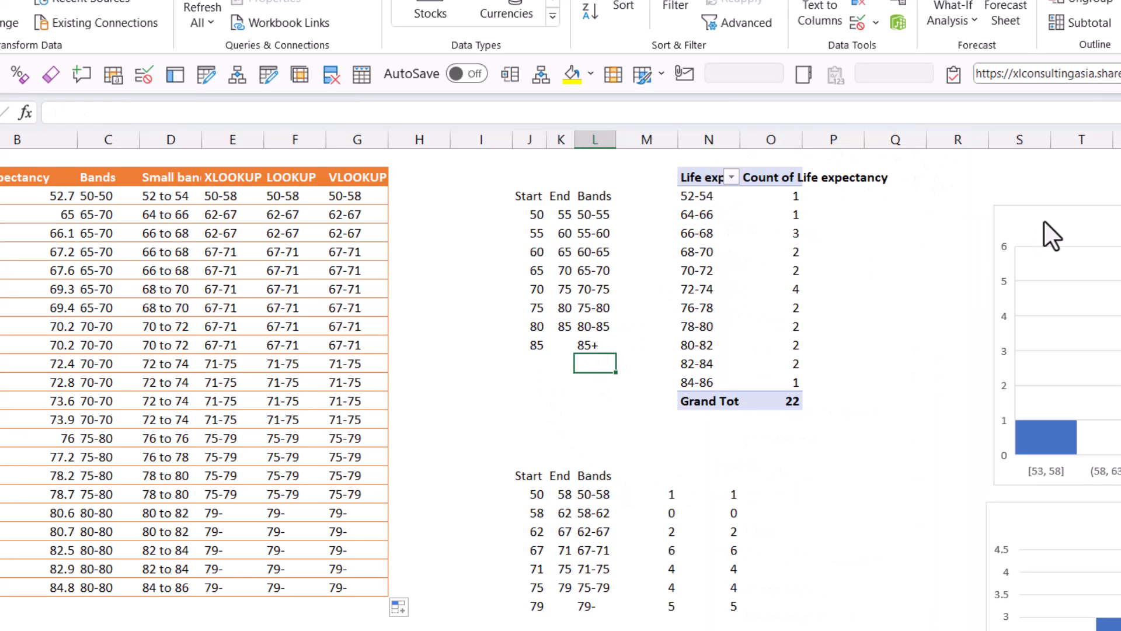
left_click(894, 418)
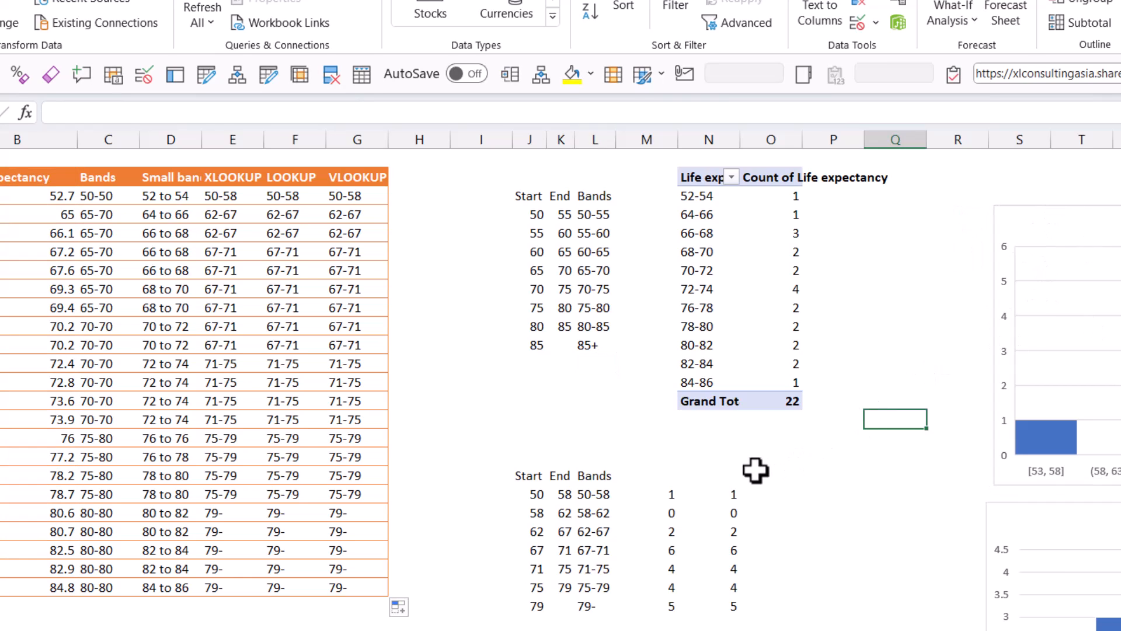